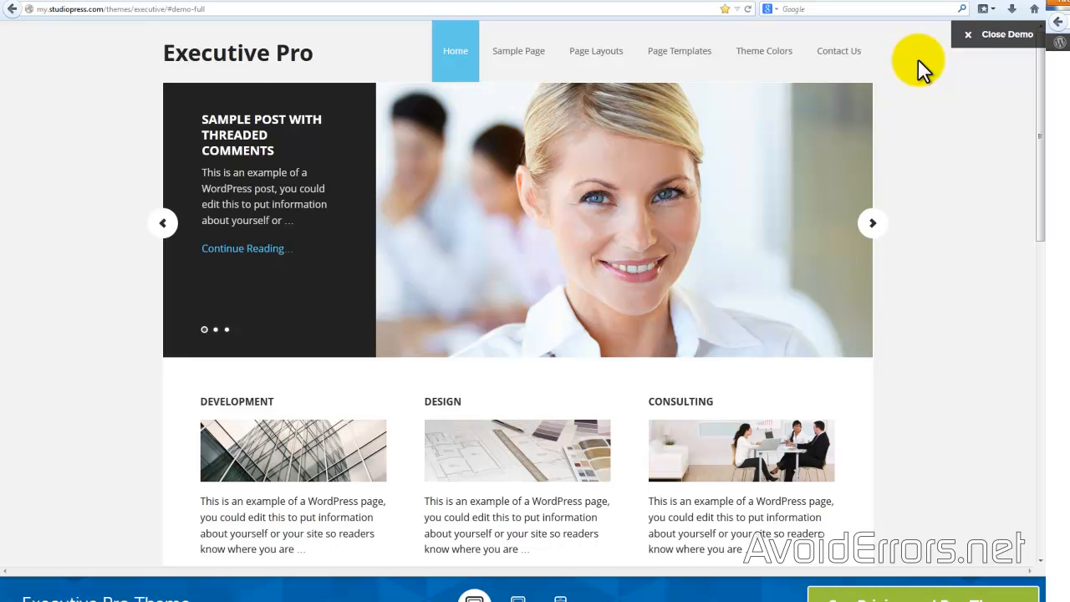
Click repeatedly at the same spot on the page, scrolling down and back up once
click(872, 223)
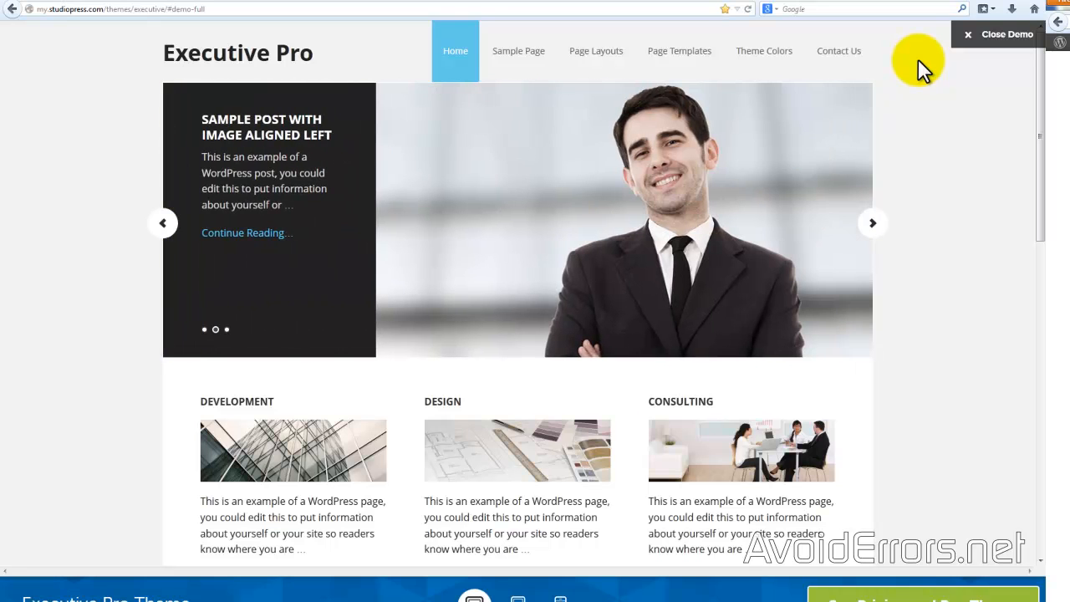
click(872, 223)
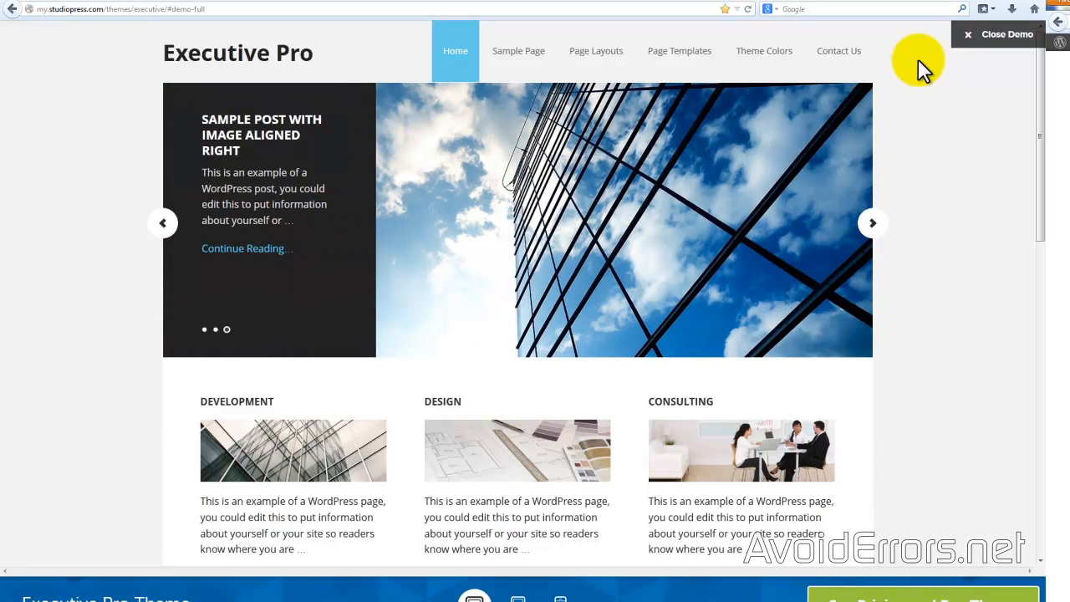
click(872, 223)
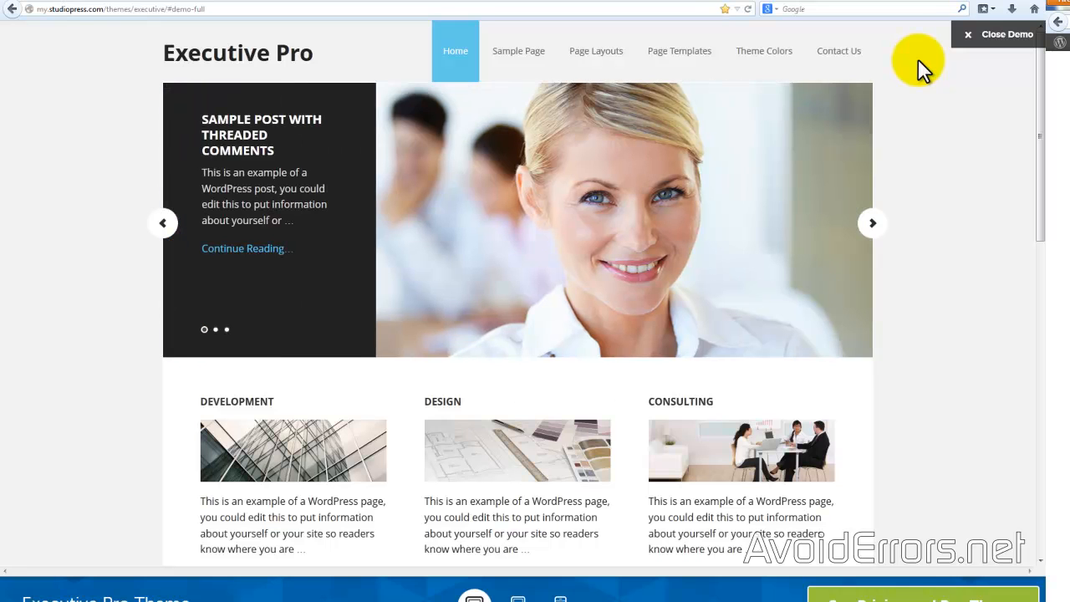
click(872, 223)
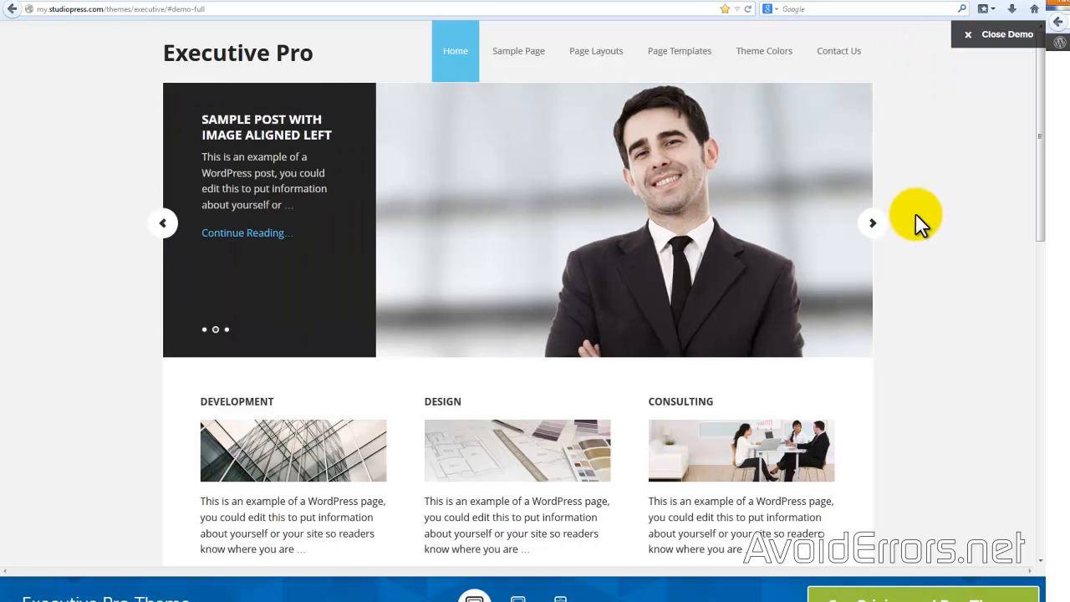
mouse_move(907, 475)
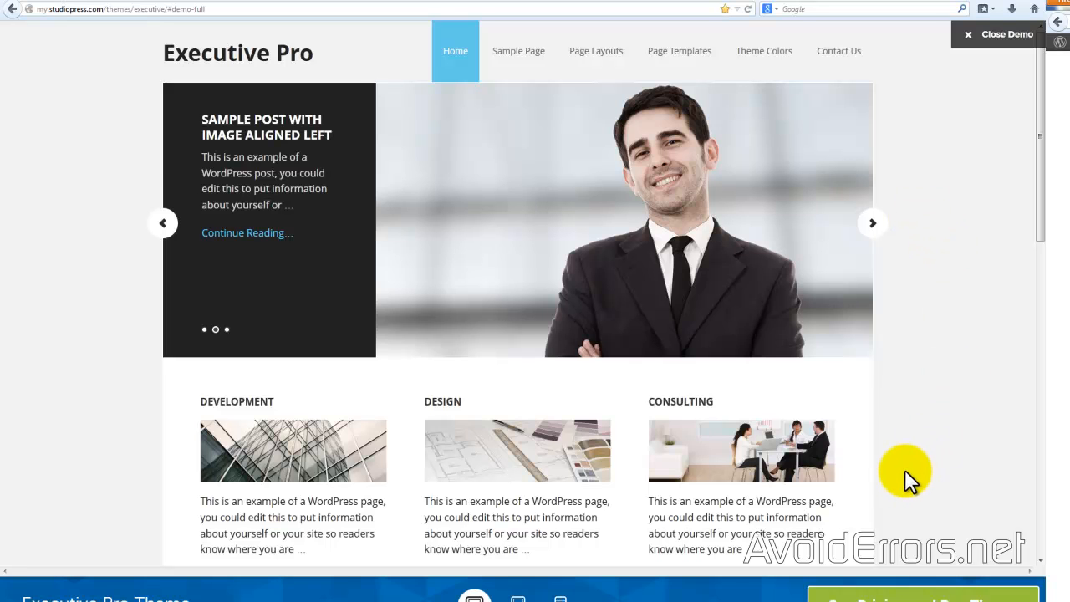
click(872, 223)
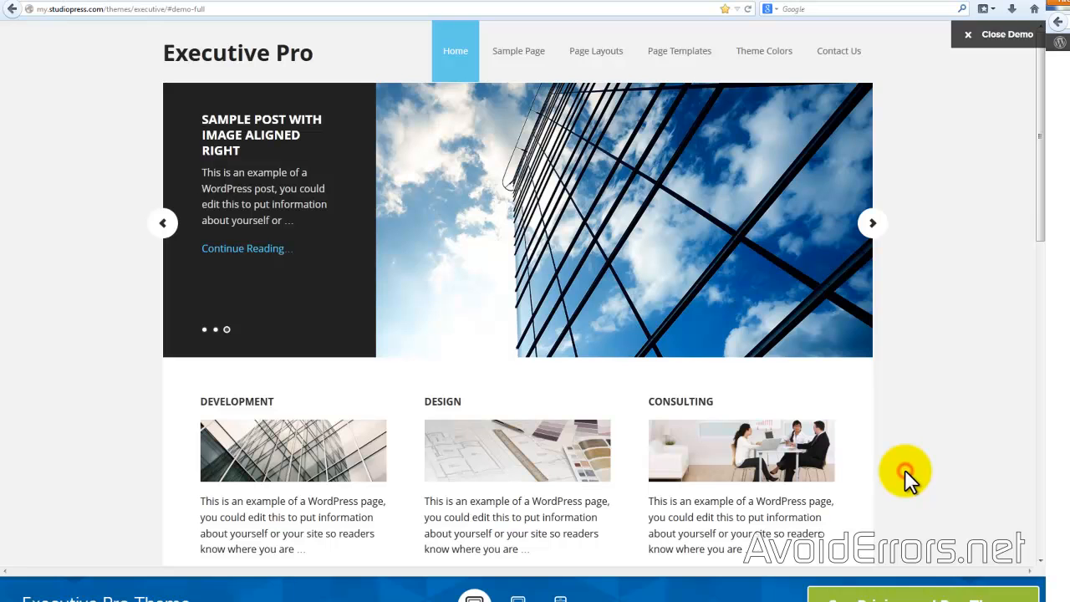
scroll(down, 3)
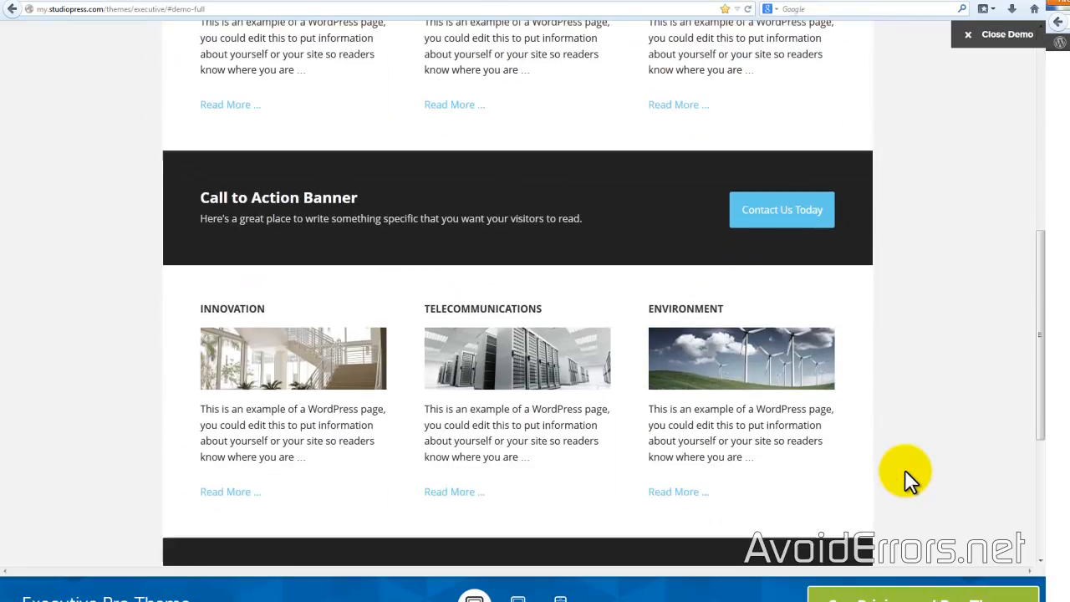
scroll(up, 3)
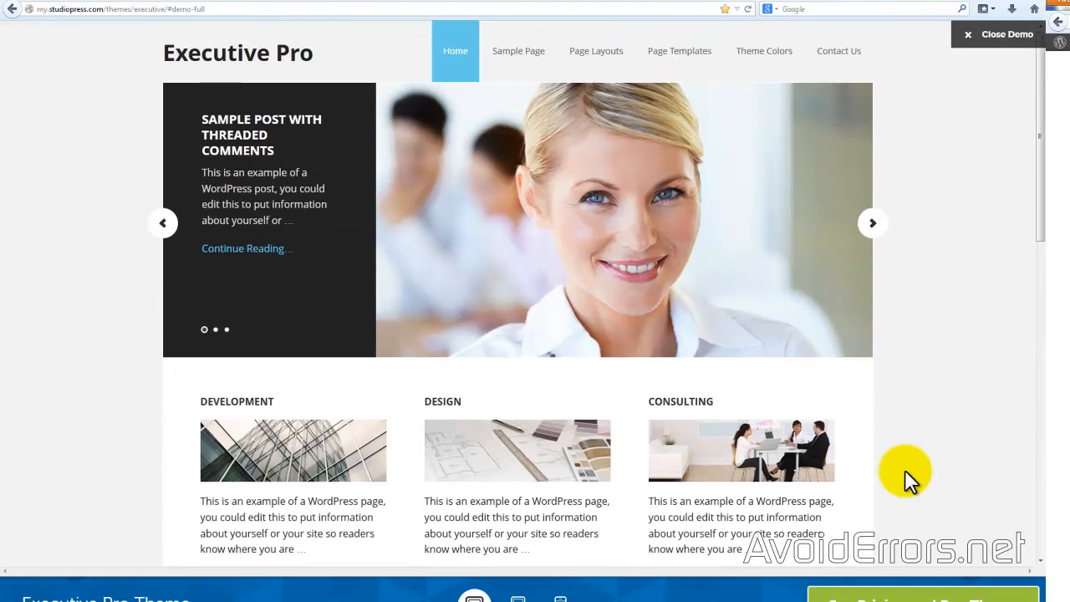
click(872, 223)
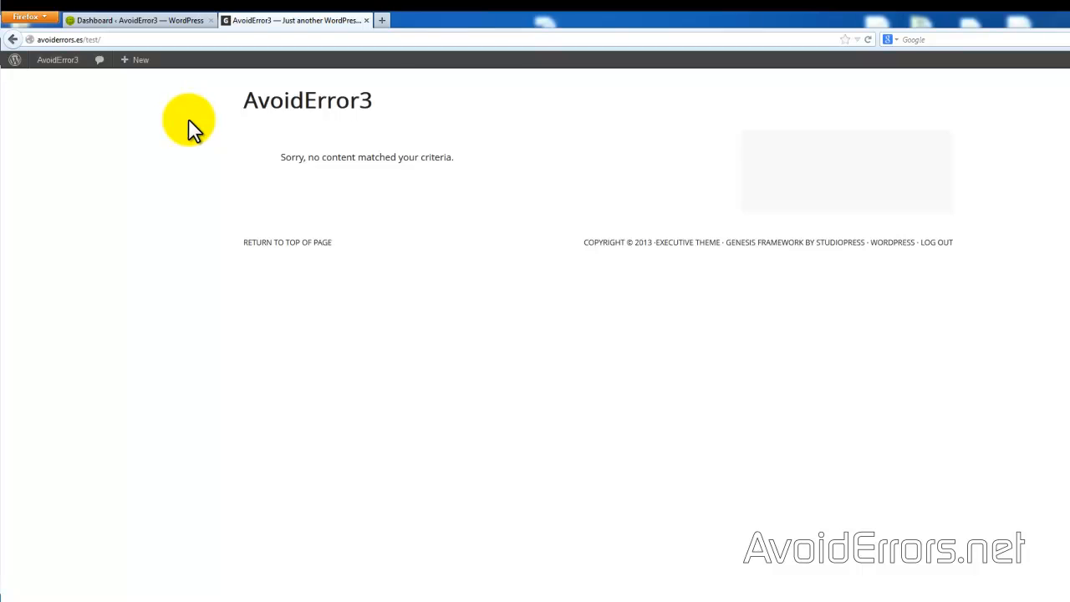
mouse_move(206, 117)
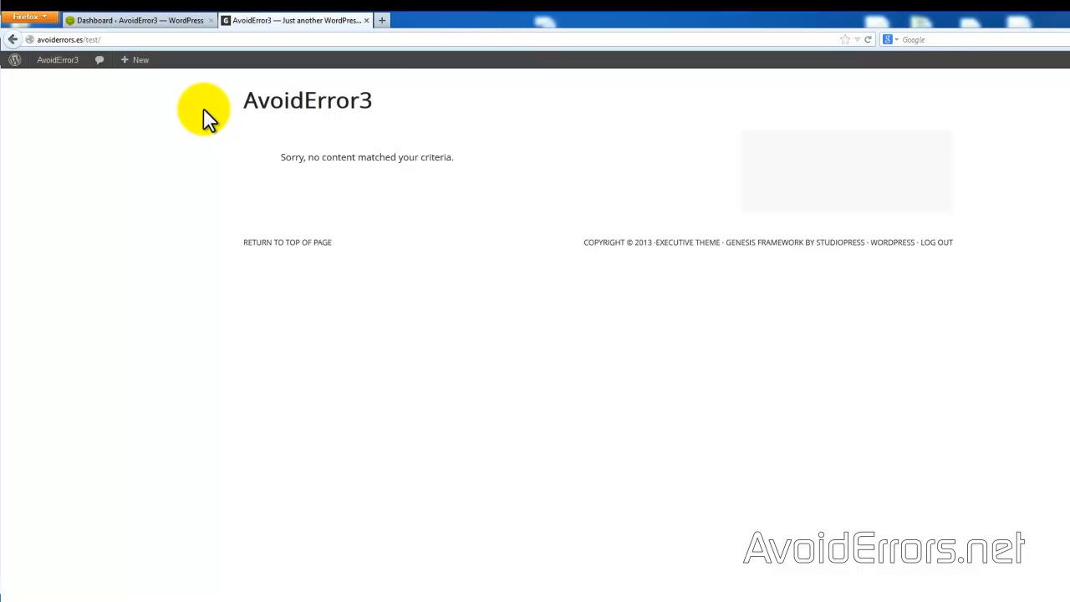
mouse_move(142, 42)
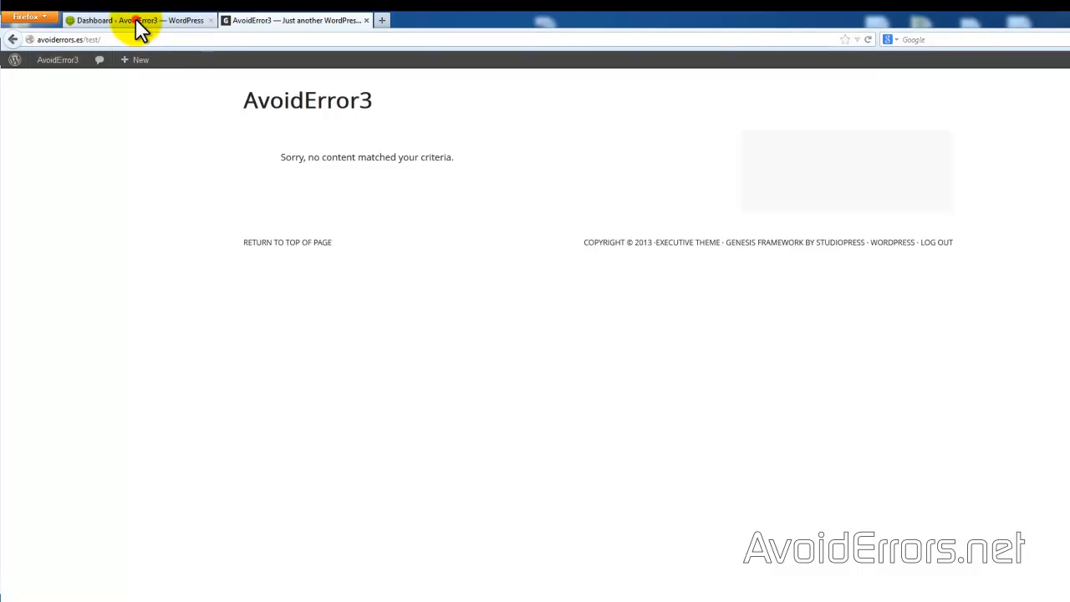
Change the site title to AvoidErrors in General Settings, save, and reload the site
click(138, 20)
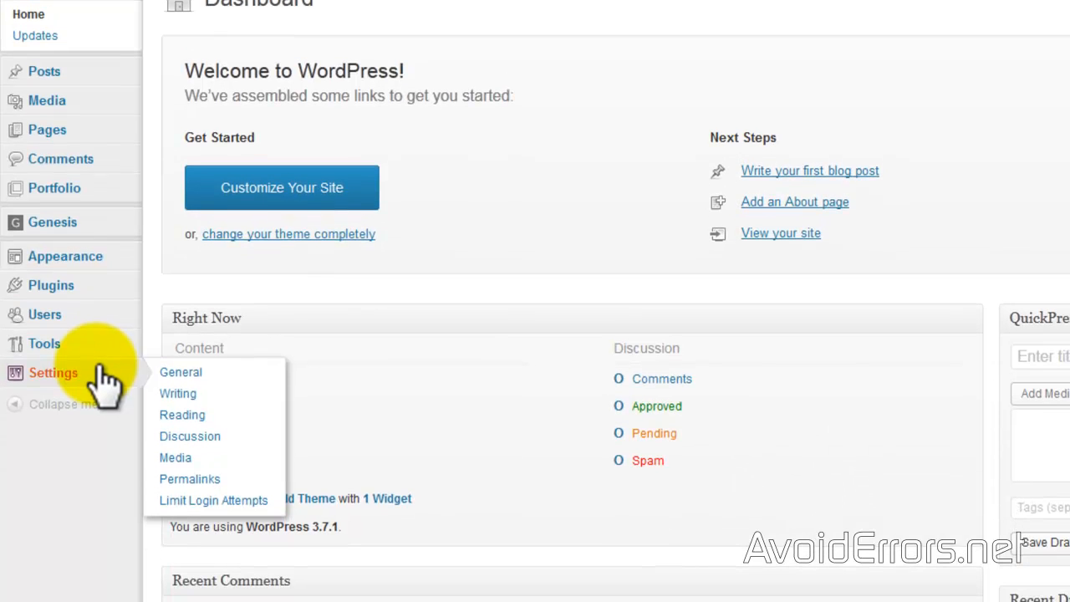
mouse_move(180, 372)
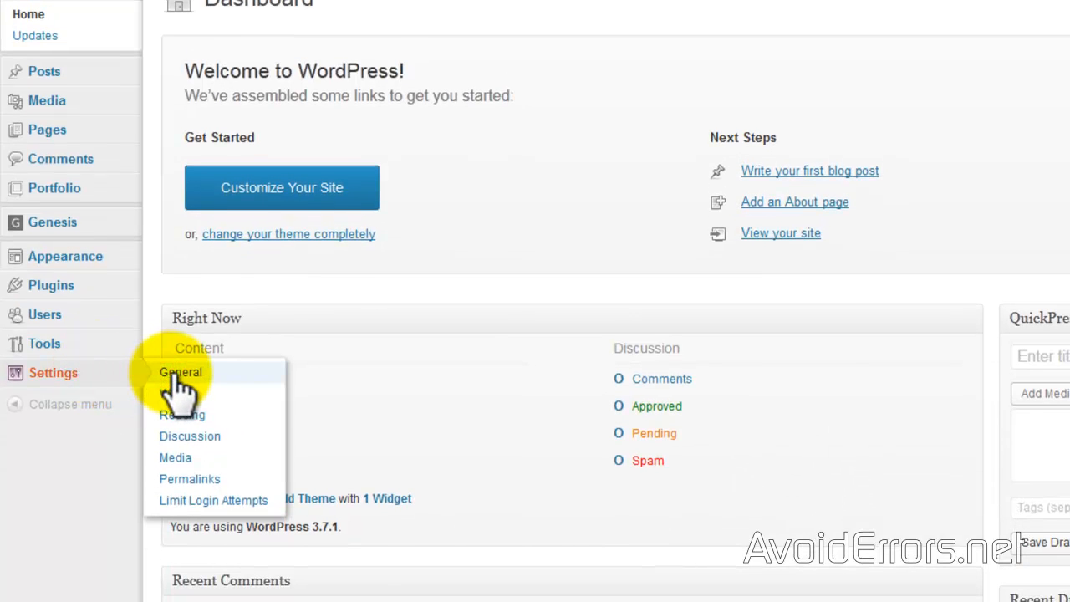
click(181, 372)
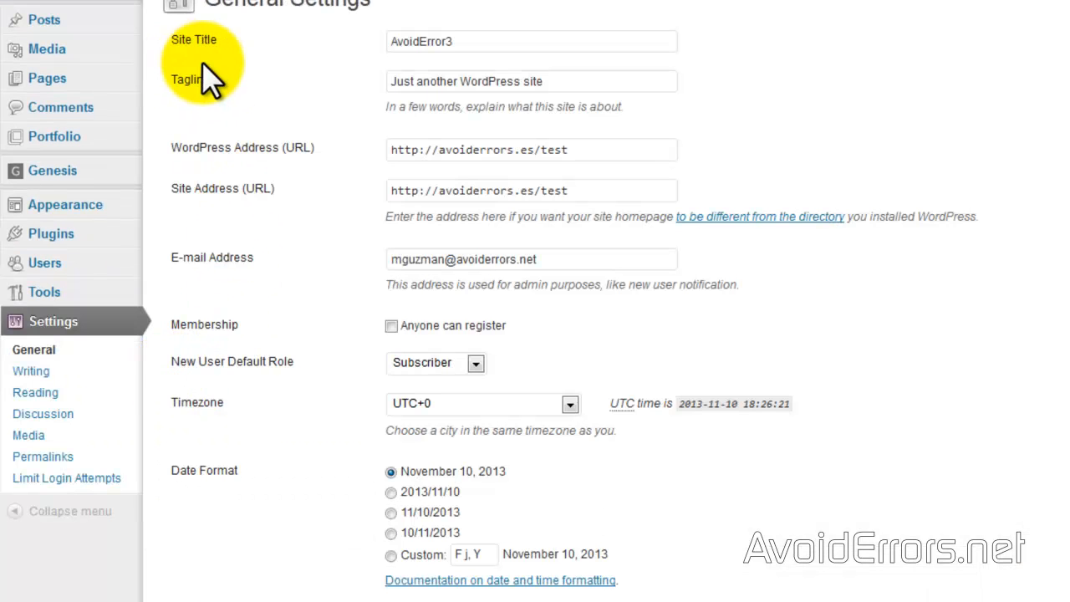
click(532, 41)
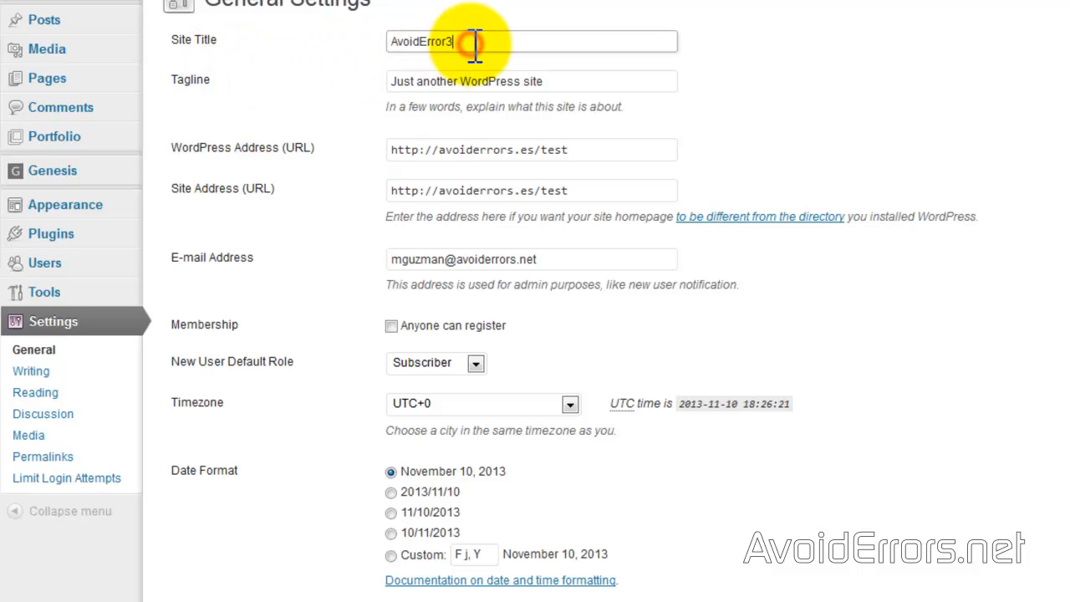
text(AvoidErrors)
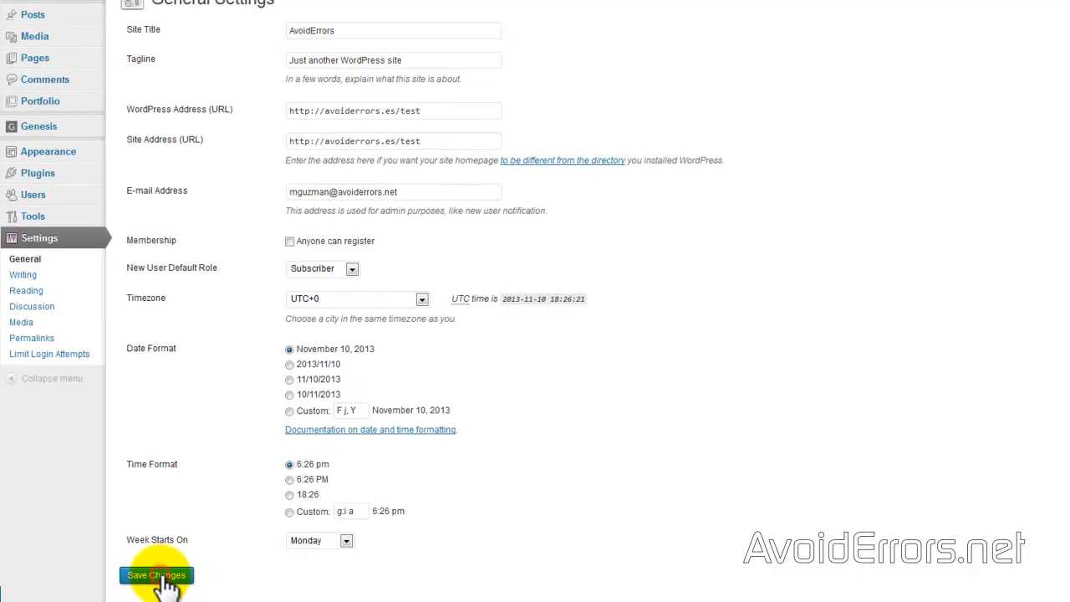
click(342, 7)
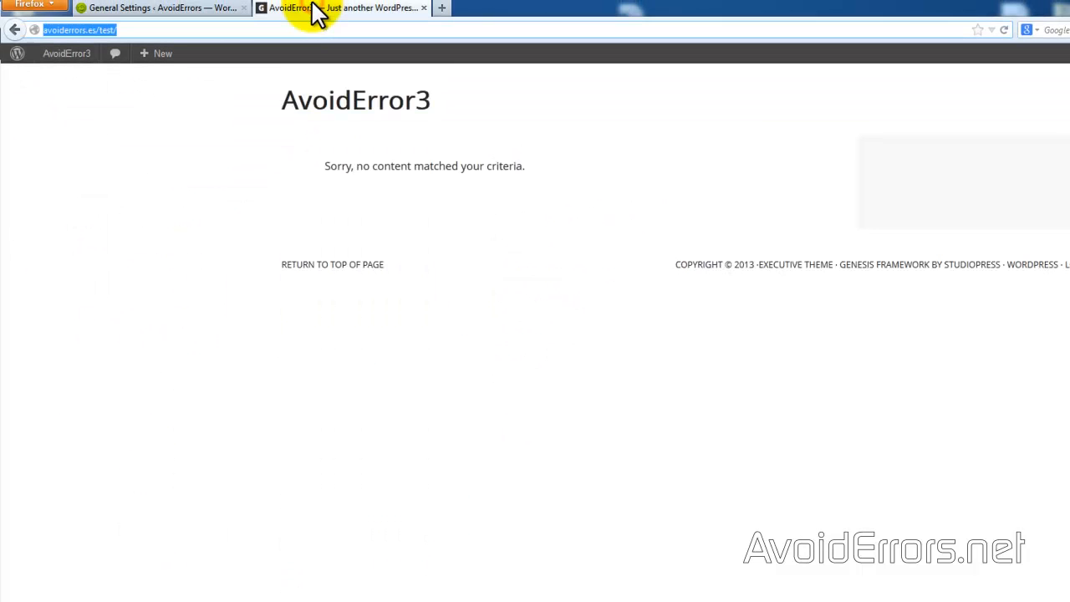
mouse_move(990, 55)
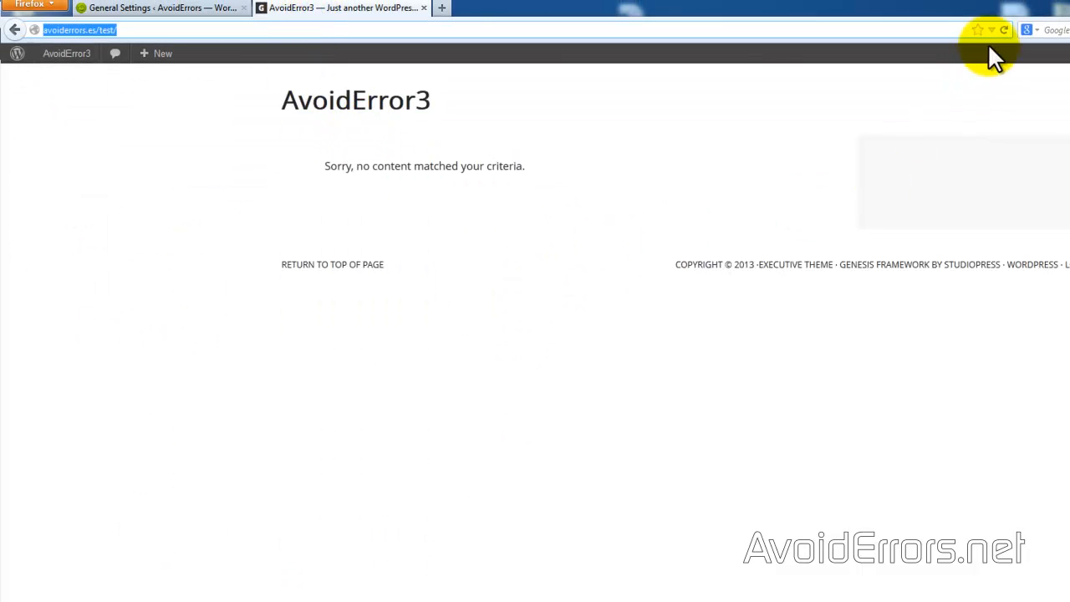
click(1004, 30)
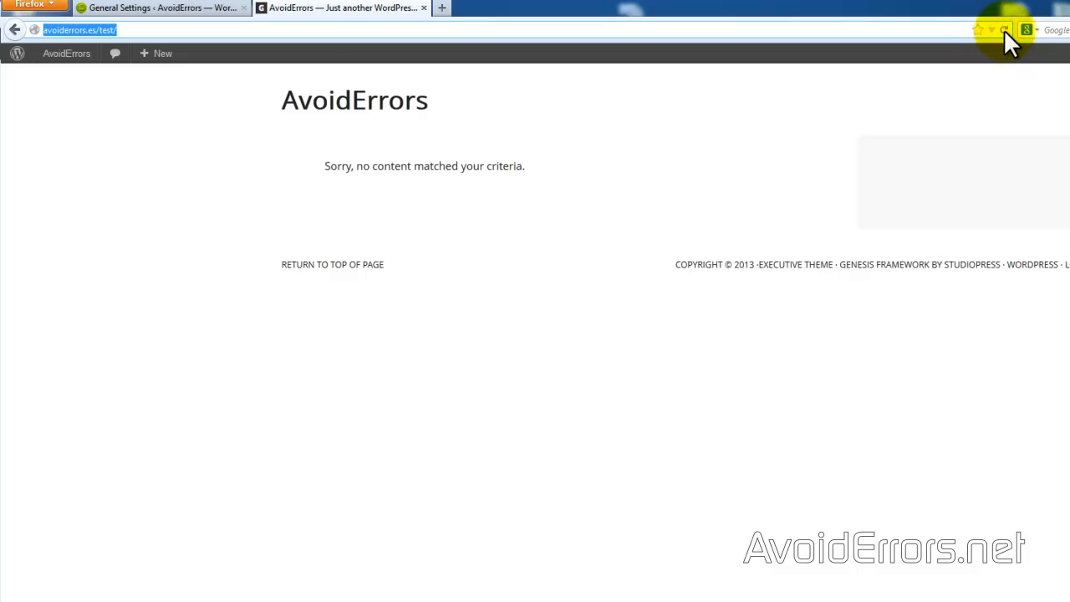
mouse_move(289, 151)
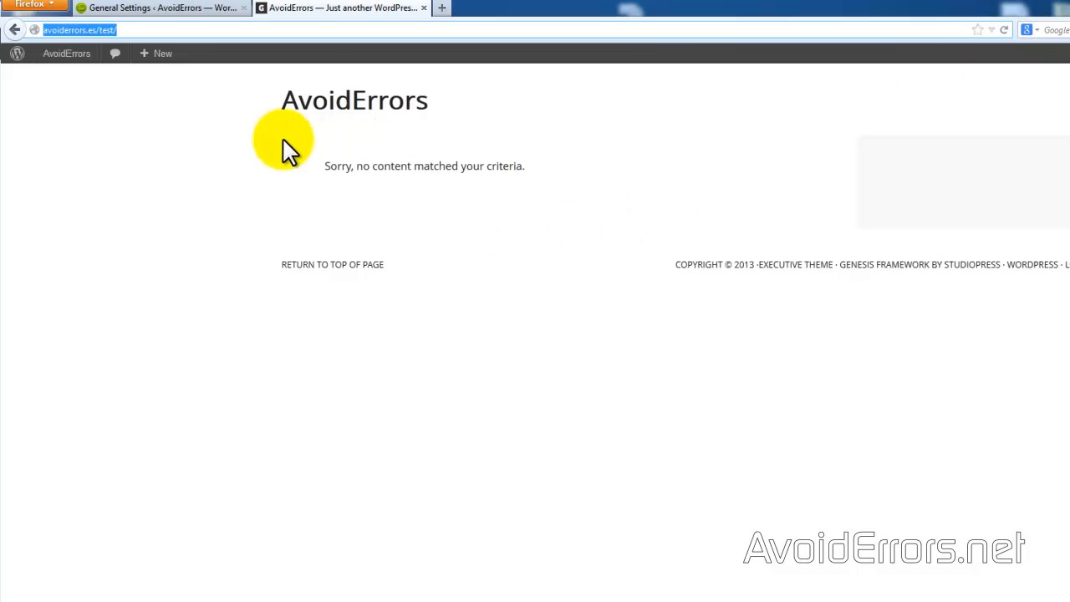
click(159, 7)
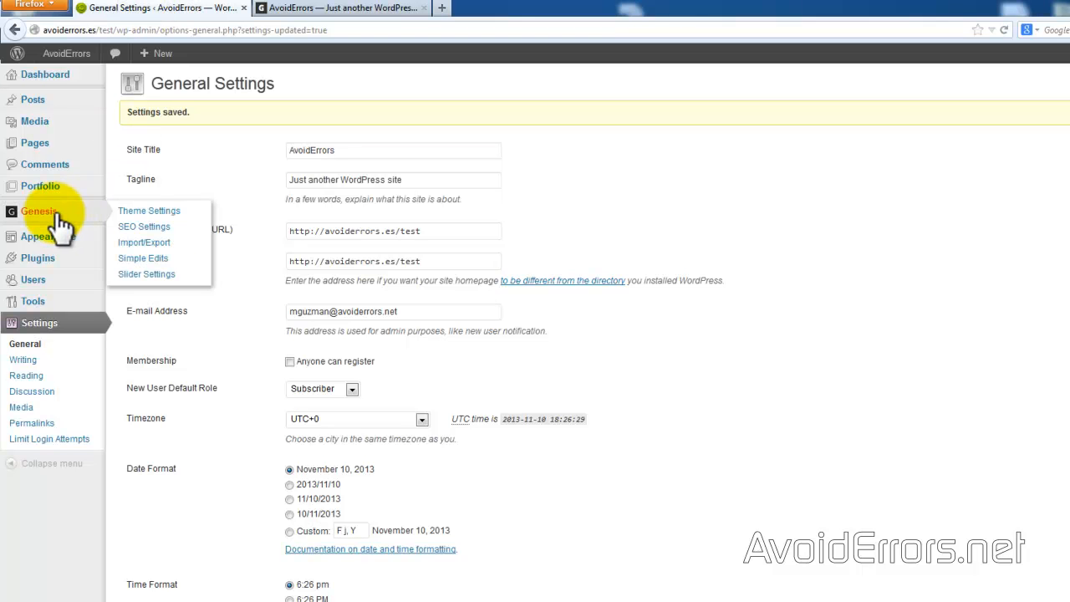
Review the slider display settings (1140 × 445 px, arrows, pagination) and save them
click(147, 274)
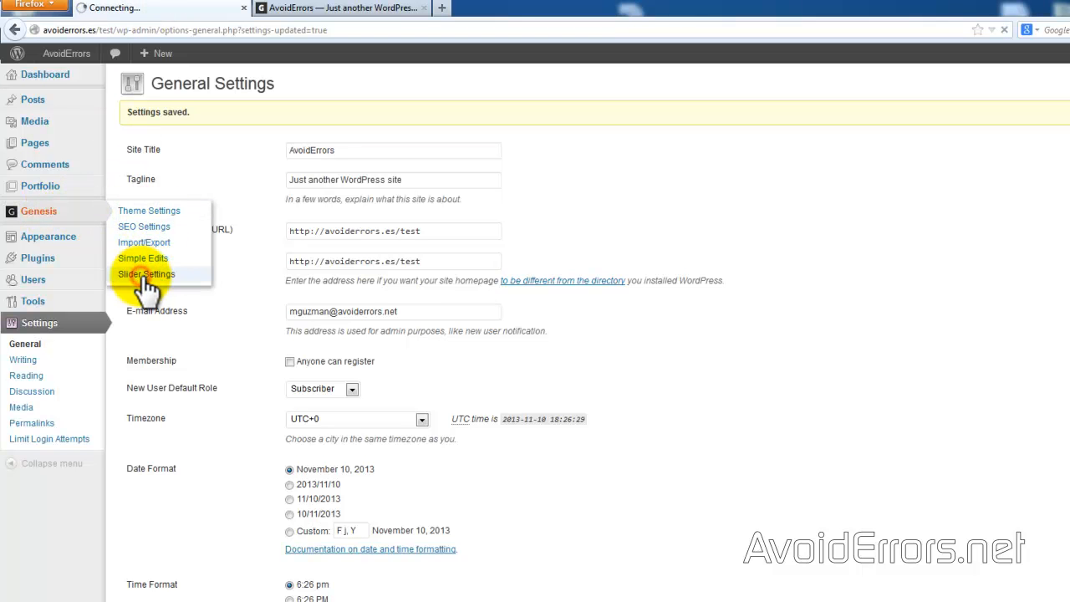
click(147, 274)
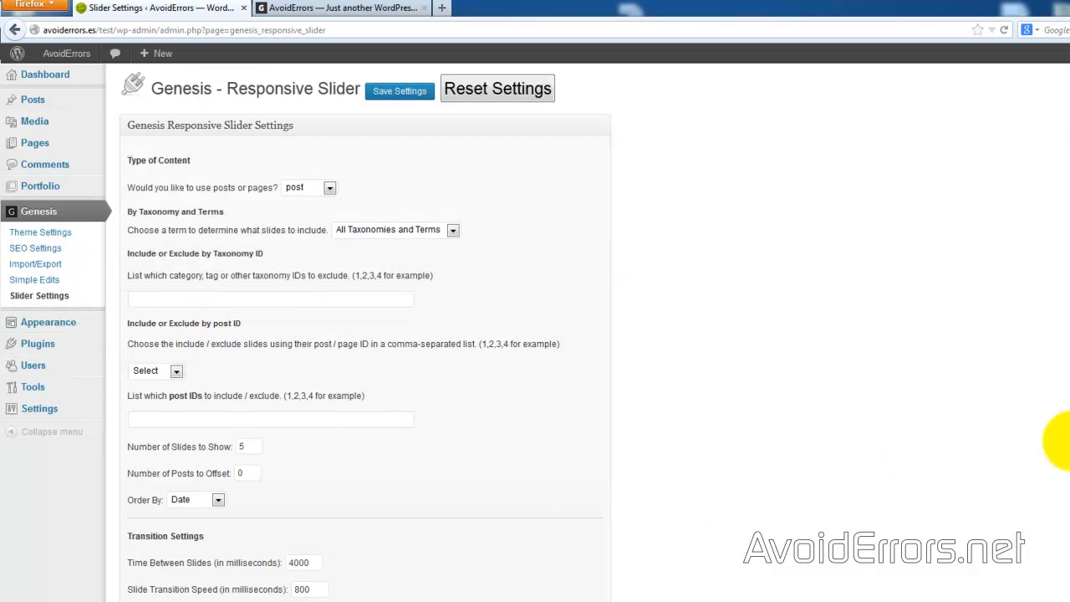
scroll(down, 3)
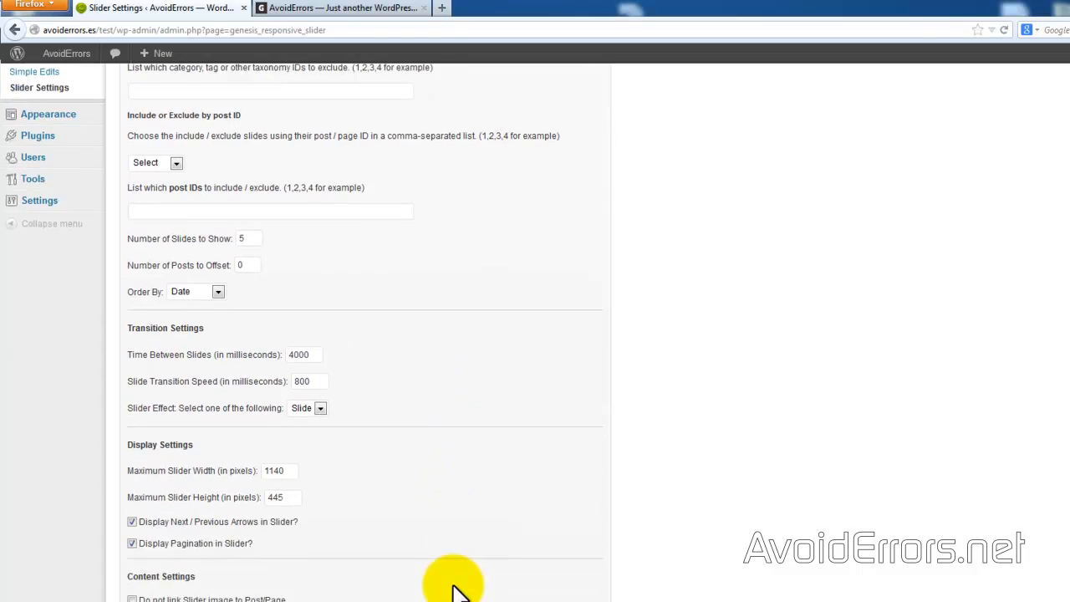
scroll(down, 3)
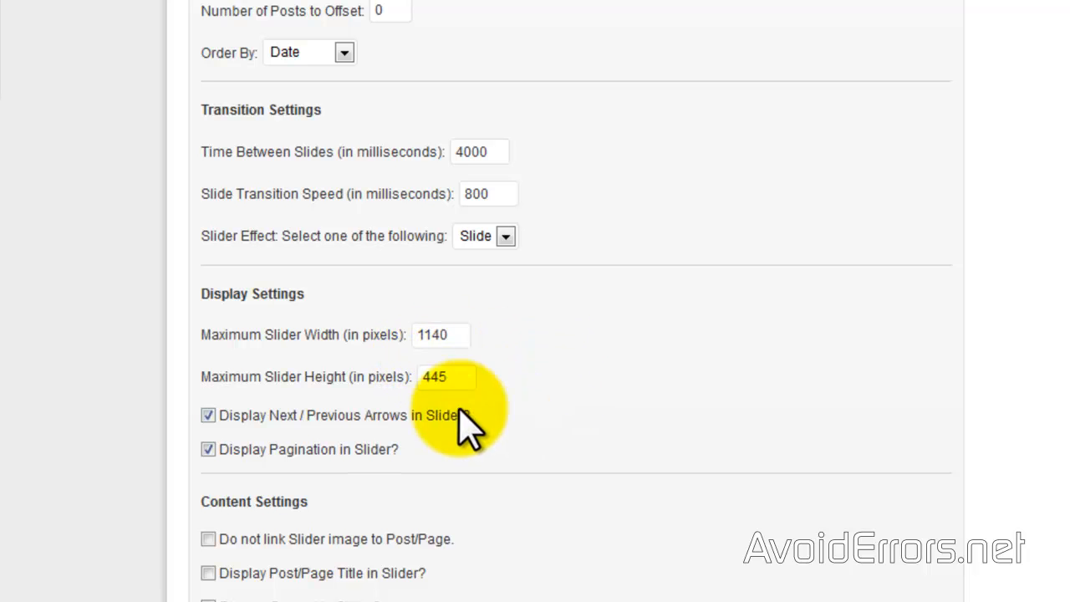
mouse_move(456, 418)
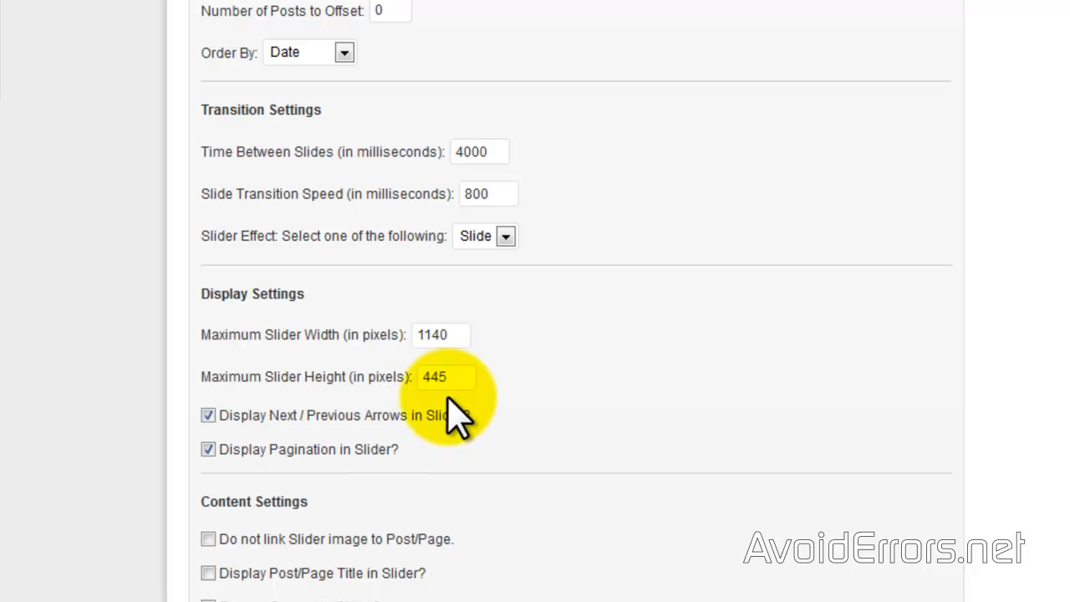
mouse_move(544, 426)
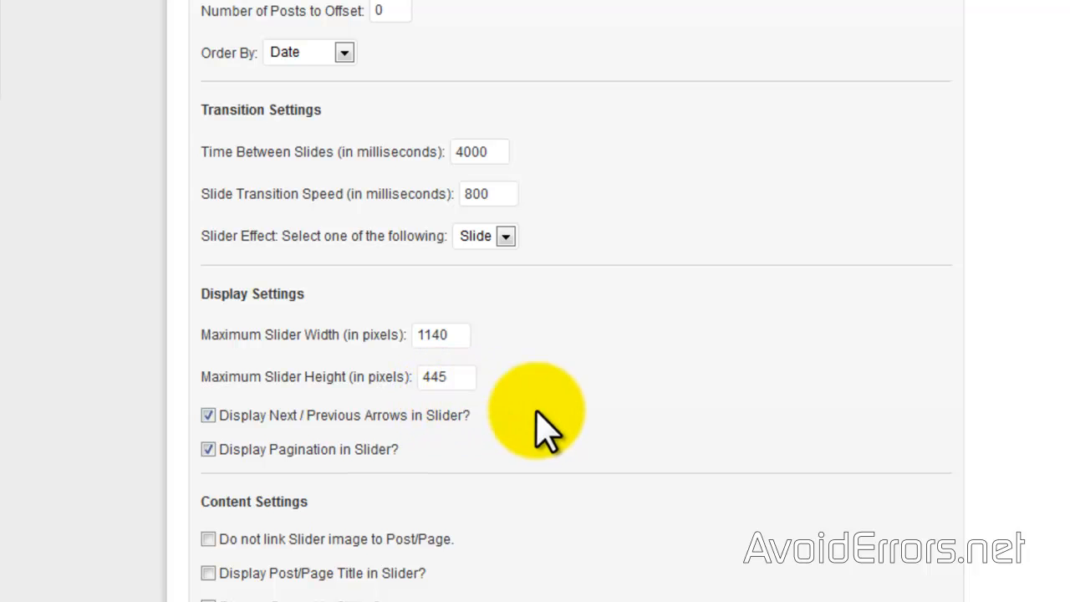
scroll(up, 3)
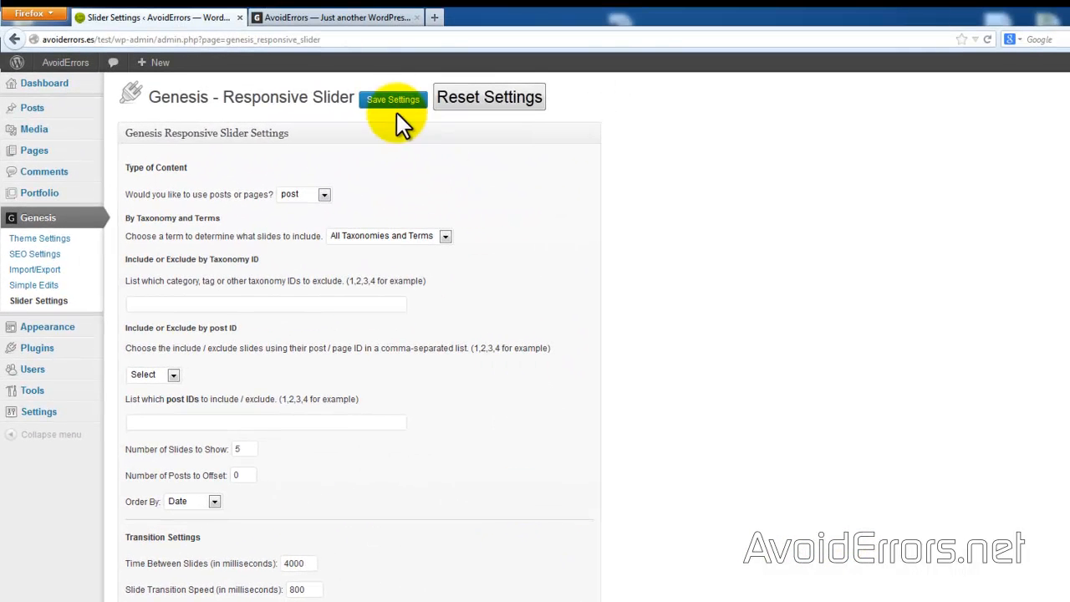
click(392, 98)
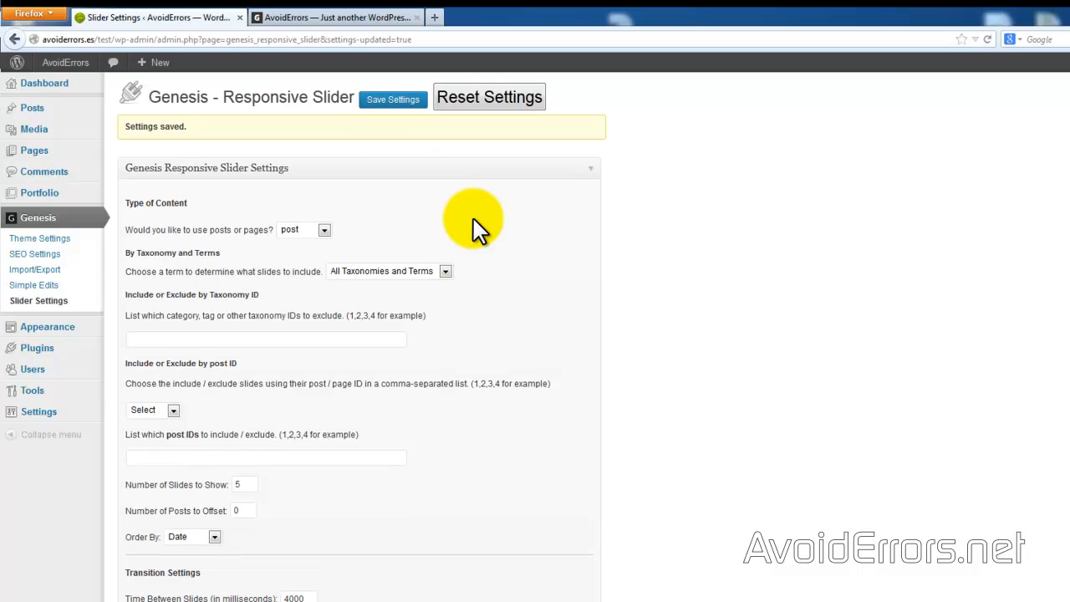
mouse_move(481, 226)
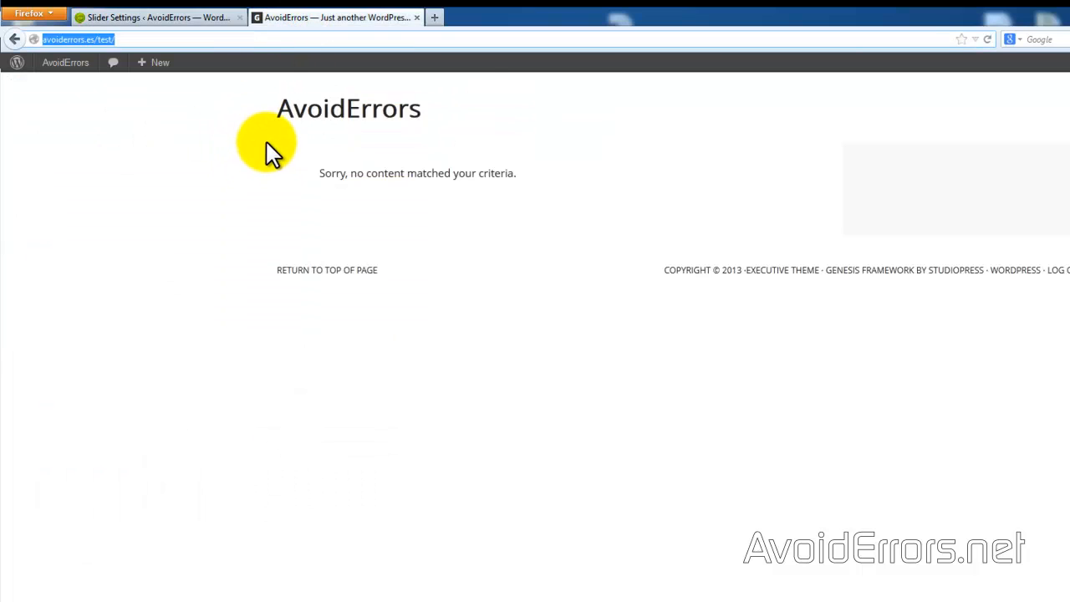
mouse_move(222, 130)
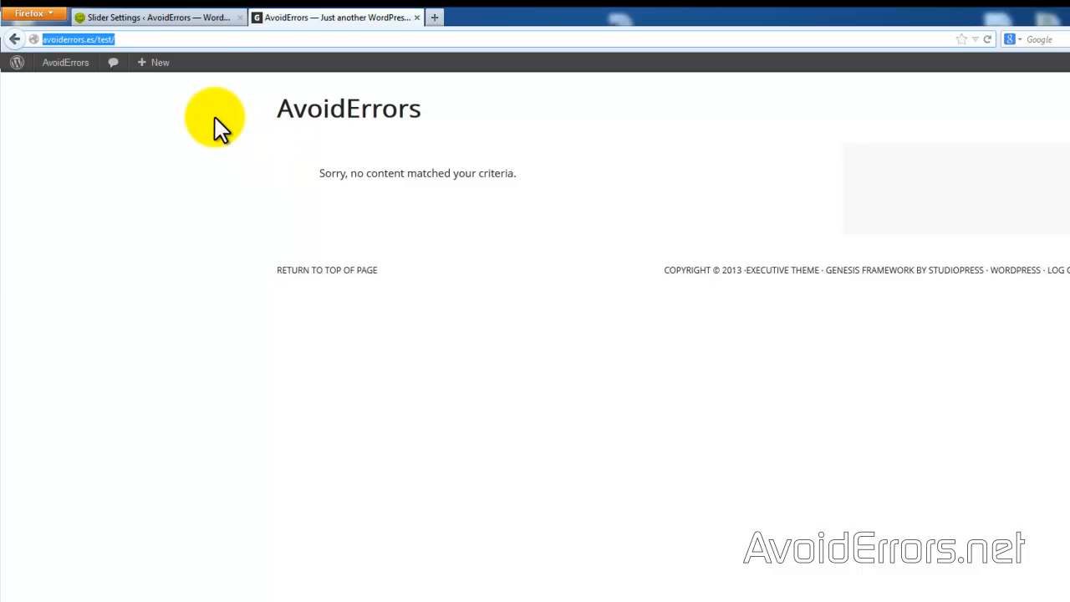
Open the header image settings to see the 1140 × 100 px size requirement
click(151, 16)
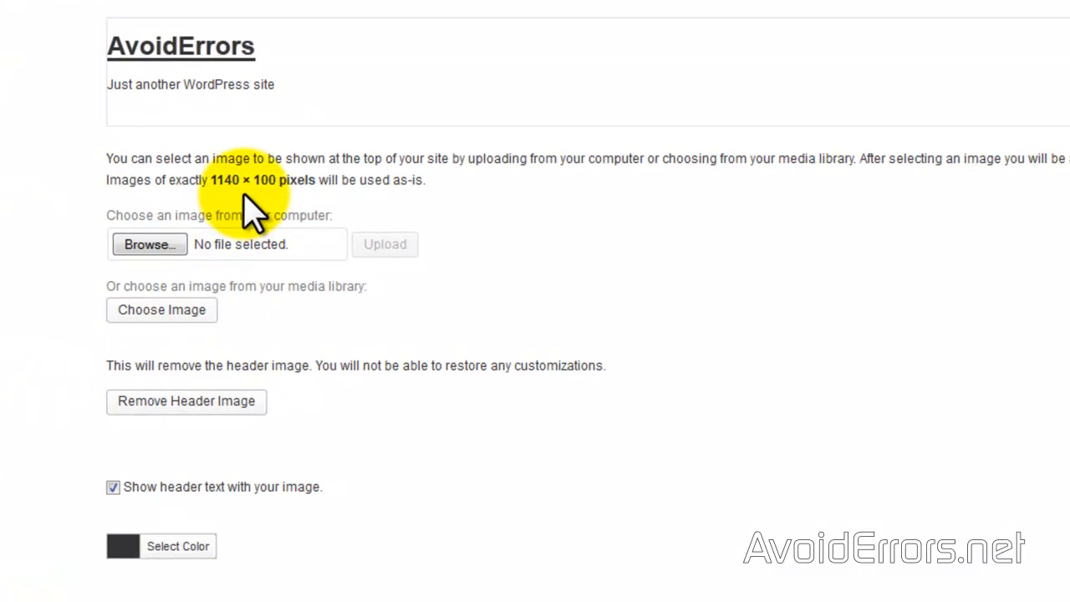
mouse_move(272, 213)
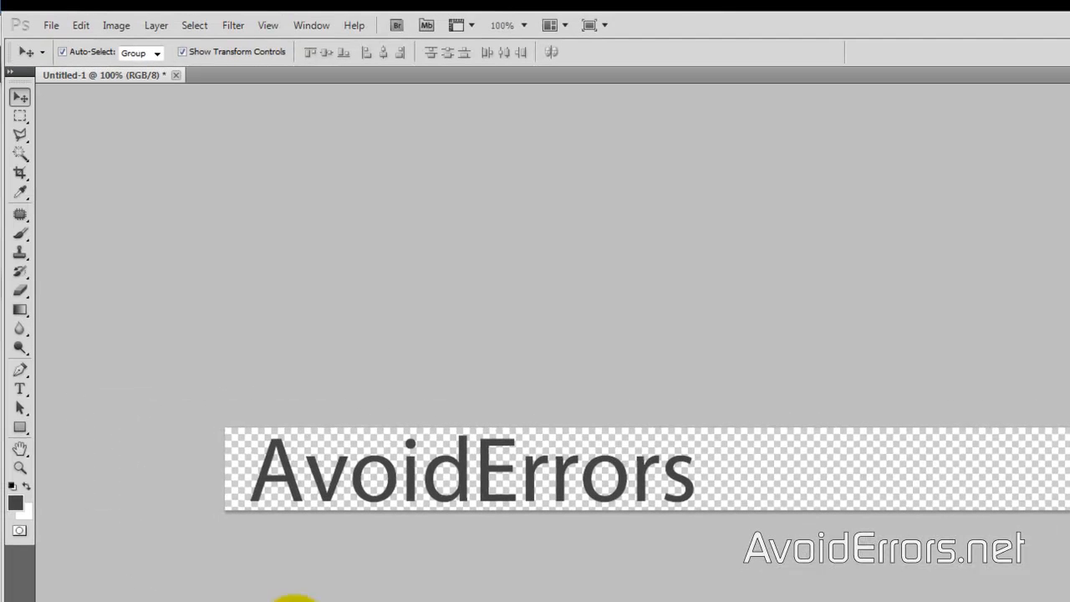
Close the old banner without saving and create a new 1140 × 100 px image
click(175, 75)
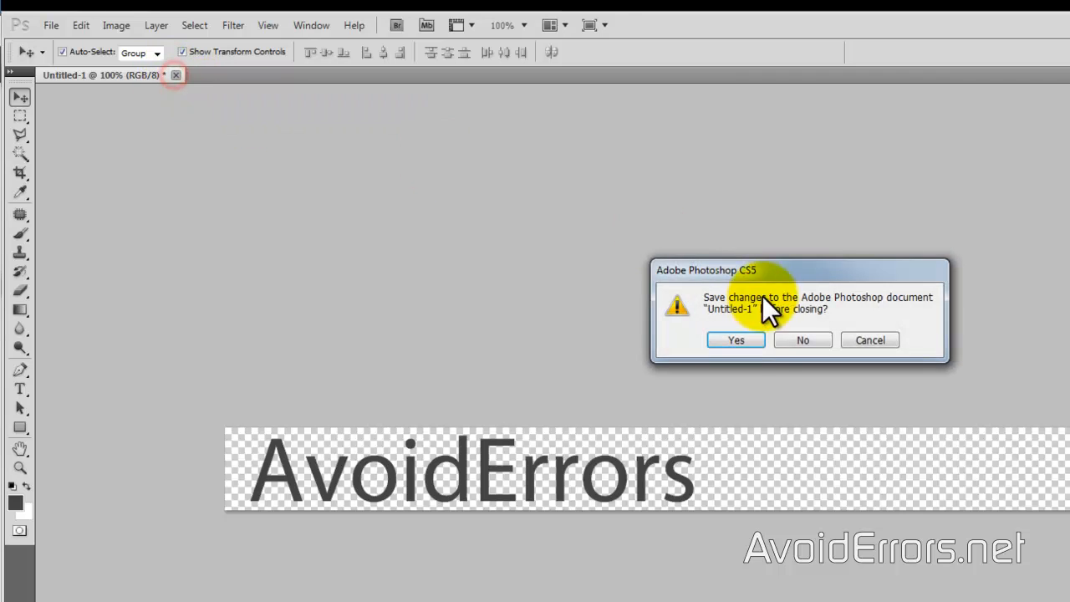
click(801, 340)
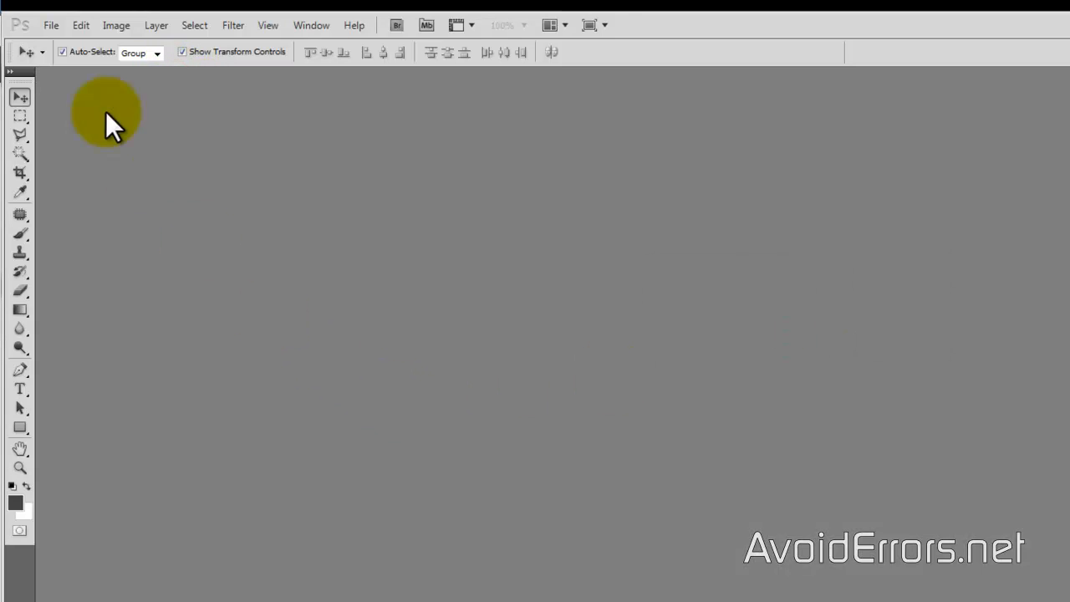
click(51, 25)
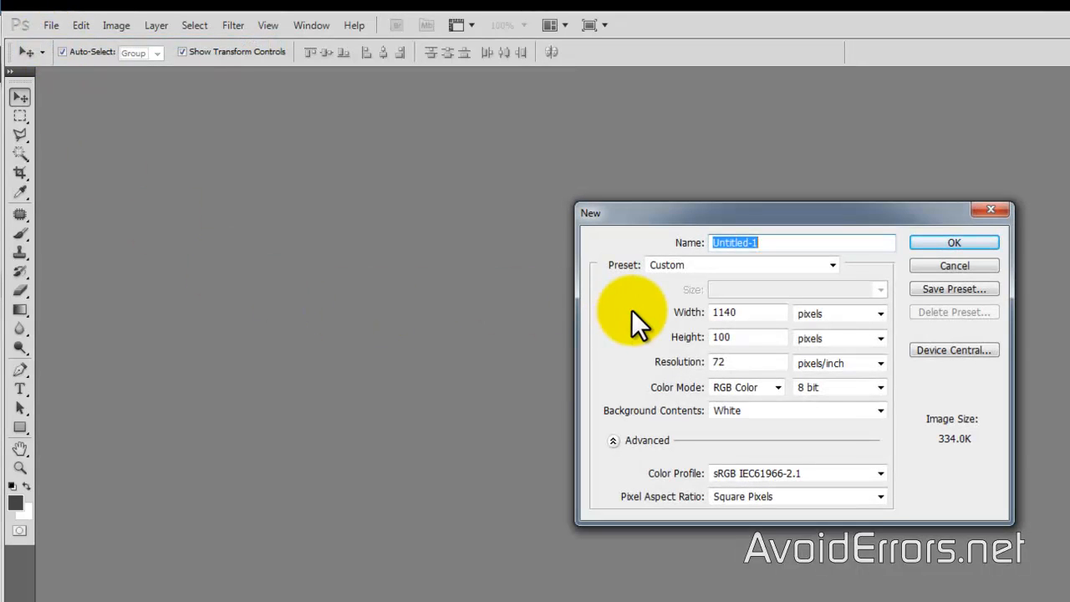
mouse_move(435, 360)
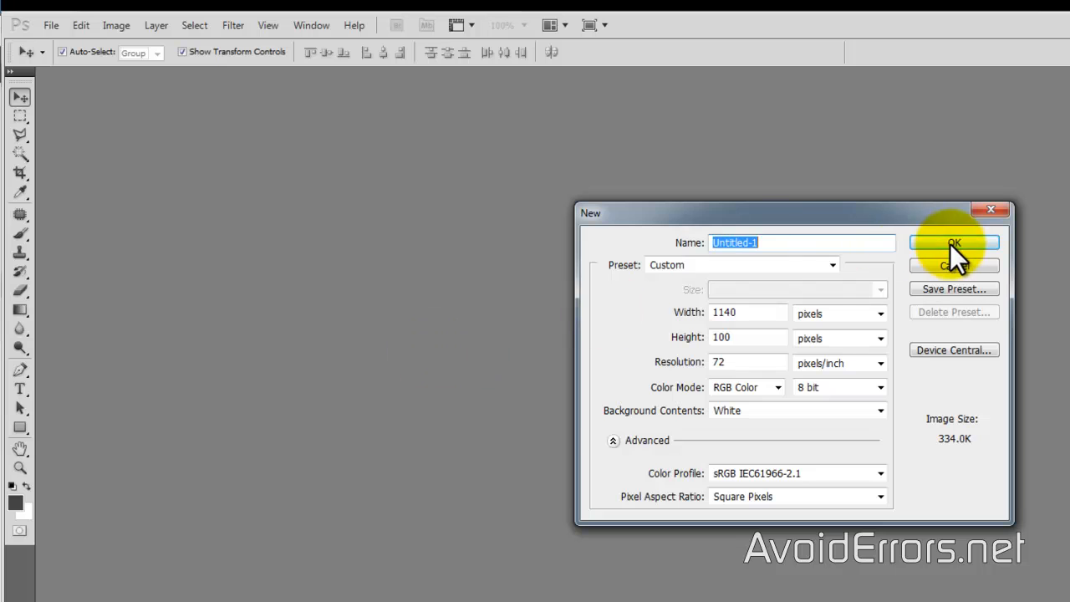
click(954, 242)
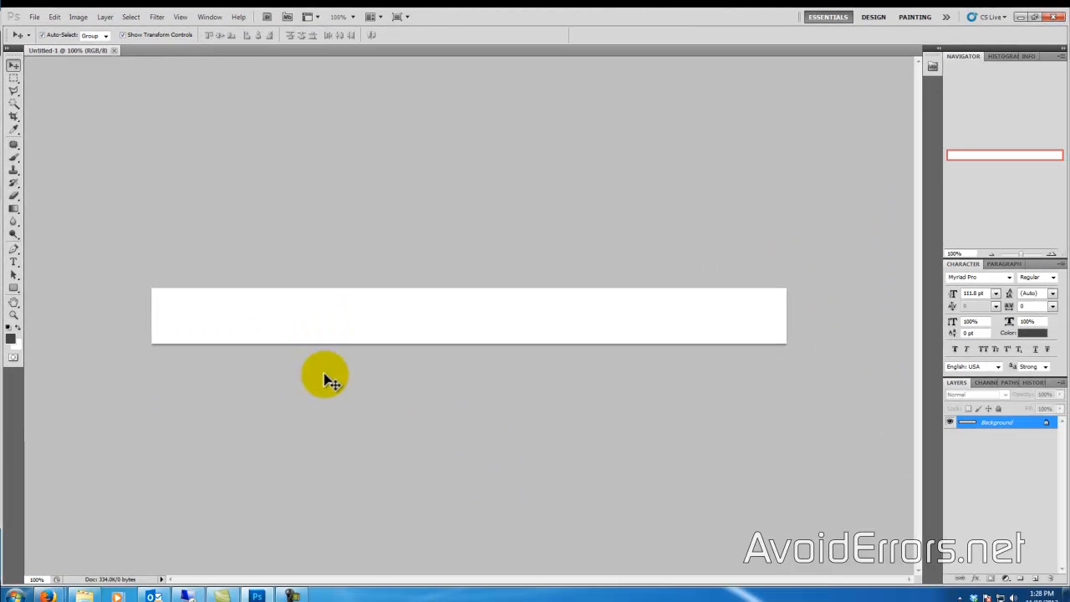
mouse_move(305, 326)
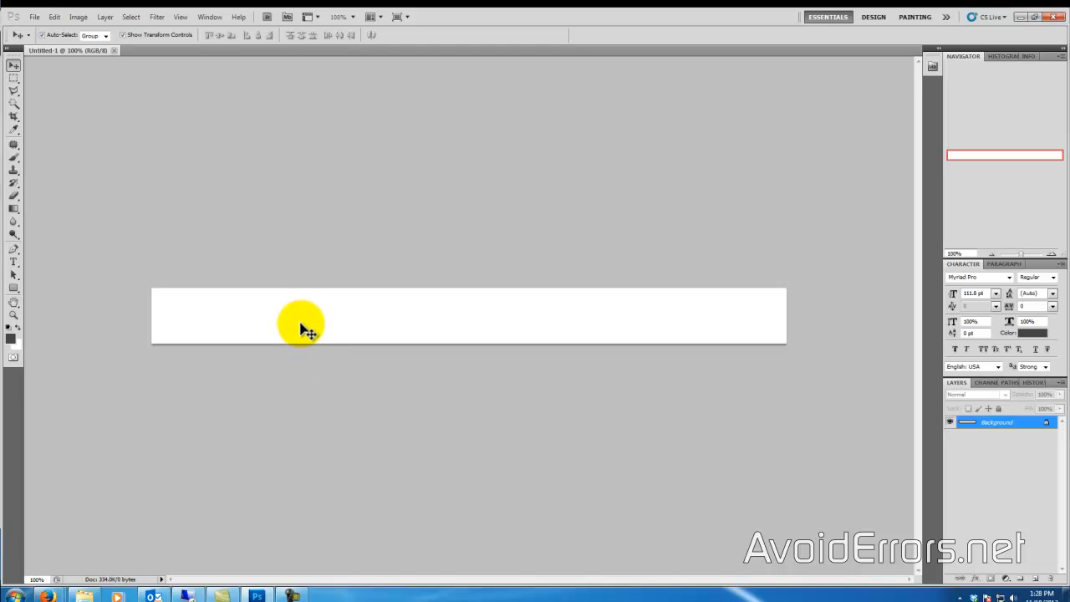
mouse_move(293, 380)
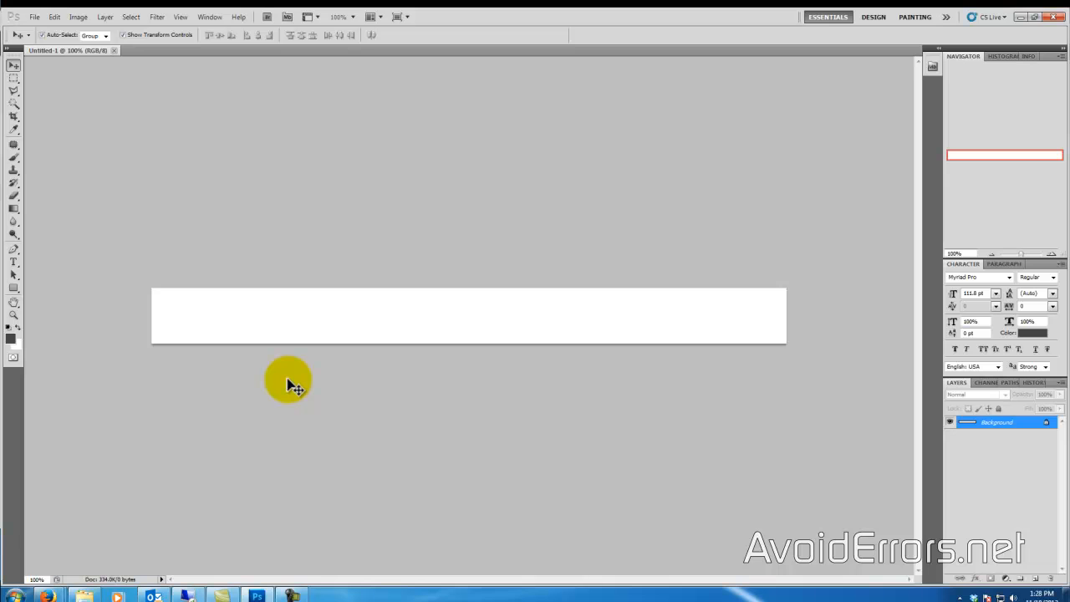
Type 'AvoidErrors' as a text line near the banner's left edge
click(13, 262)
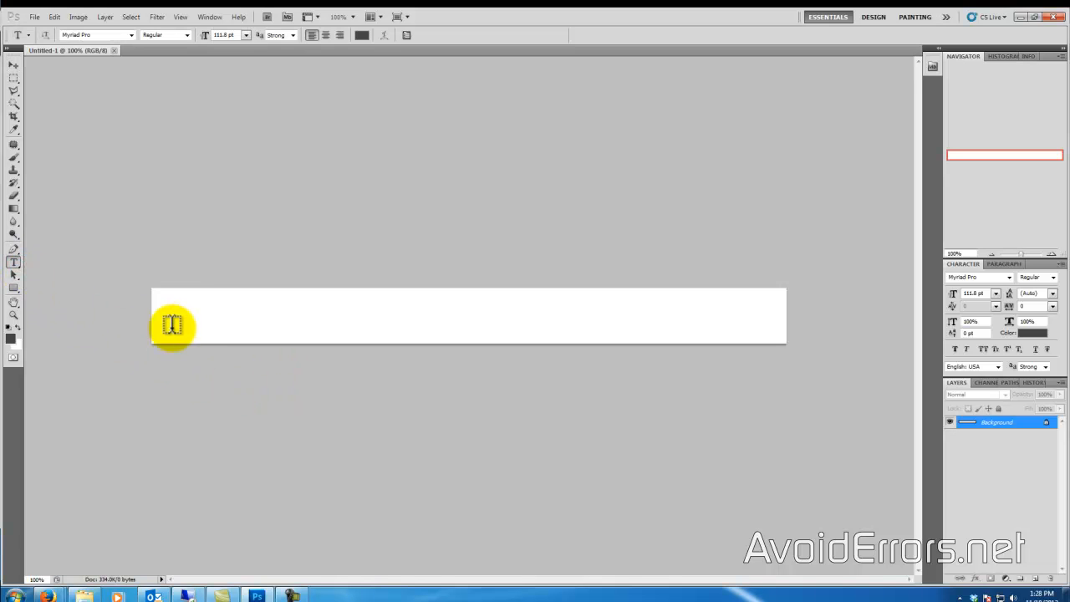
click(171, 326)
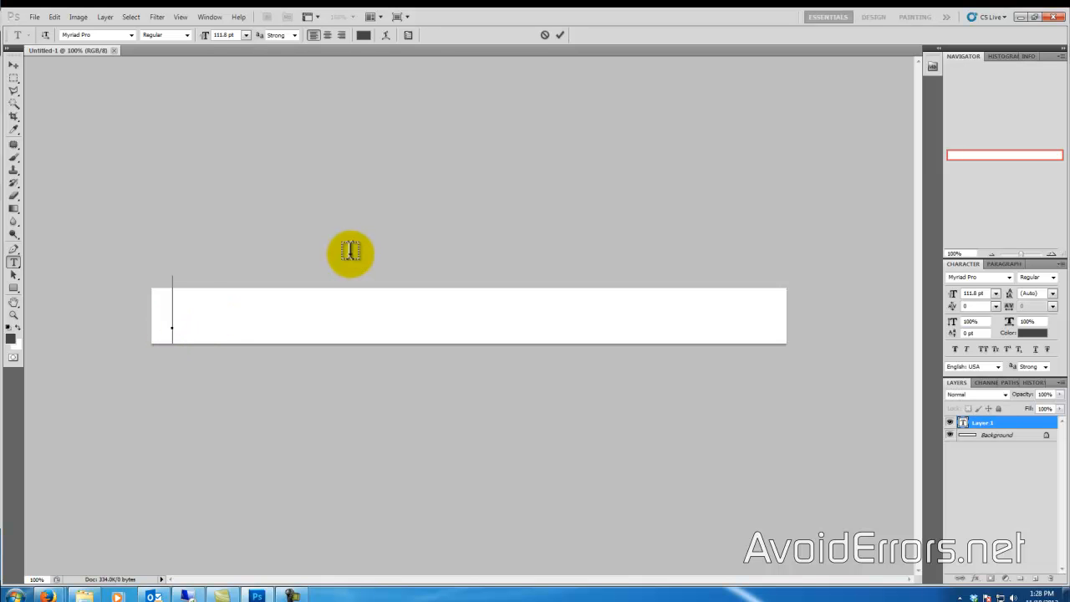
text(Avoid)
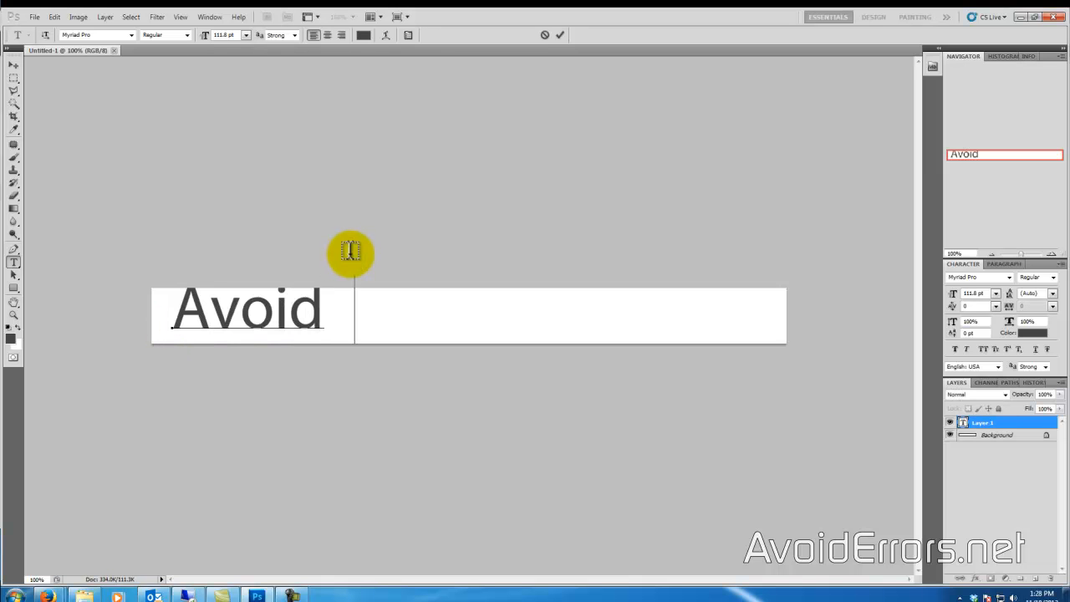
text(Errors)
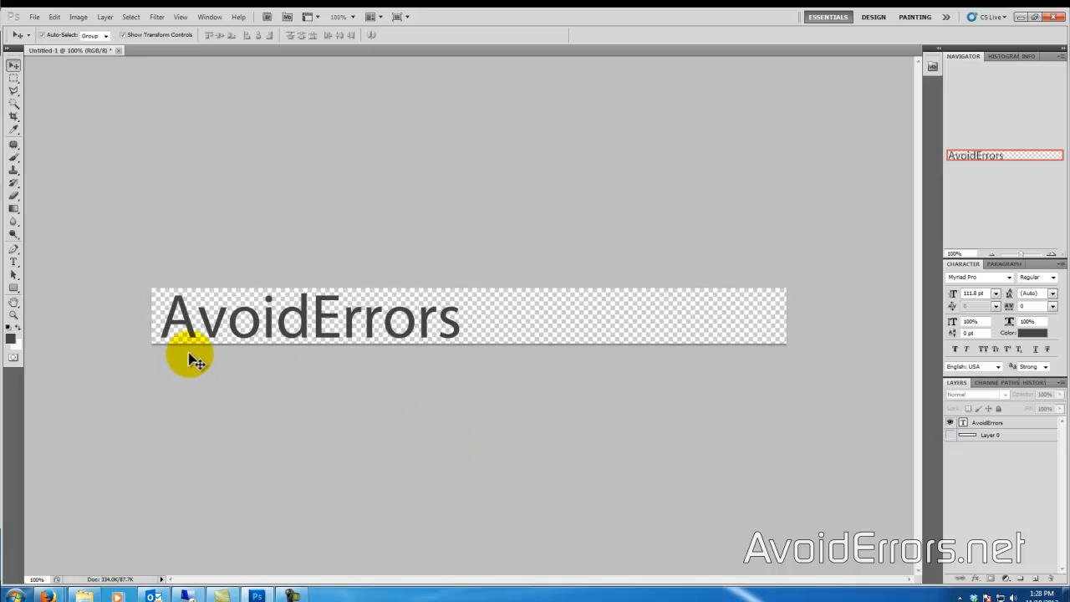
mouse_move(201, 366)
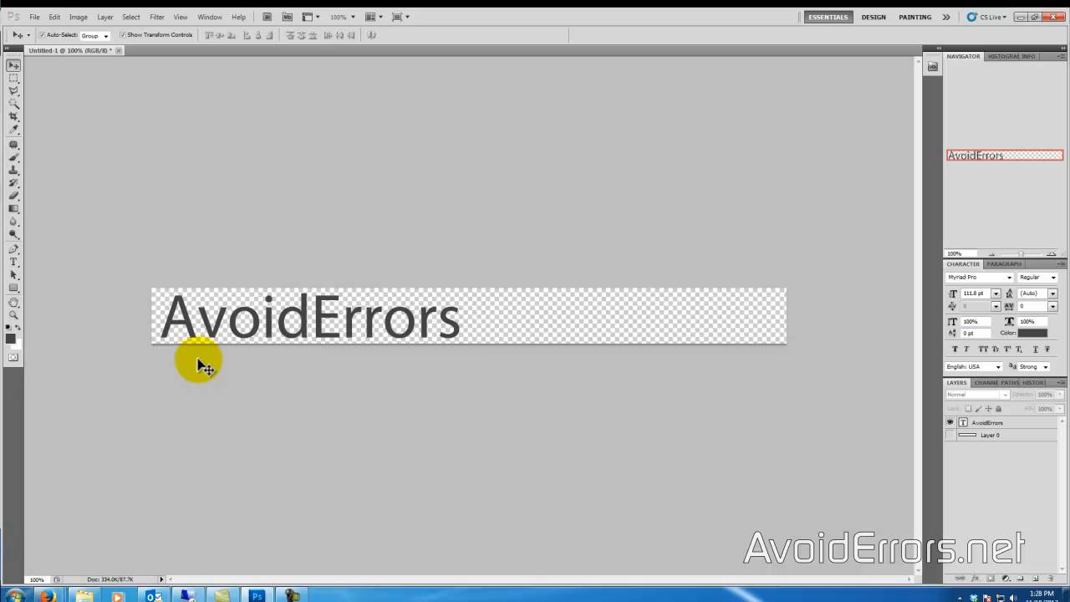
mouse_move(473, 356)
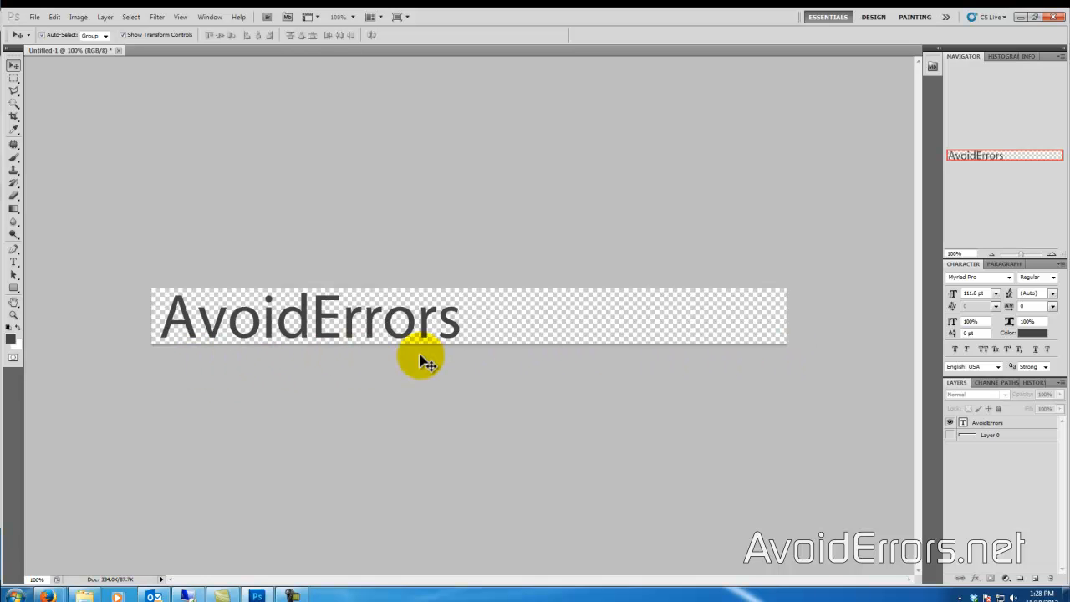
mouse_move(736, 343)
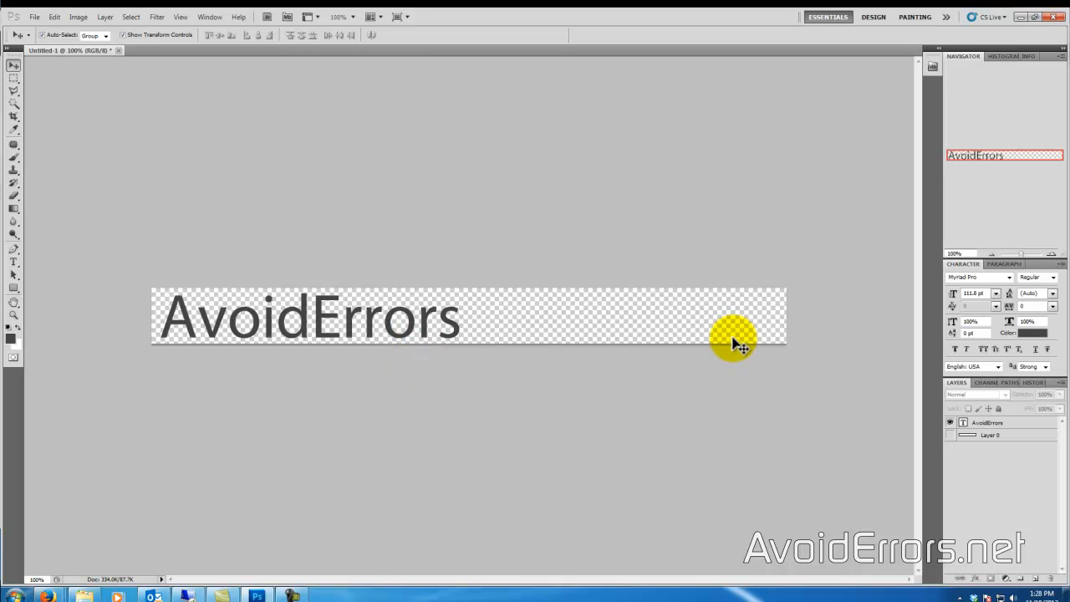
mouse_move(74, 94)
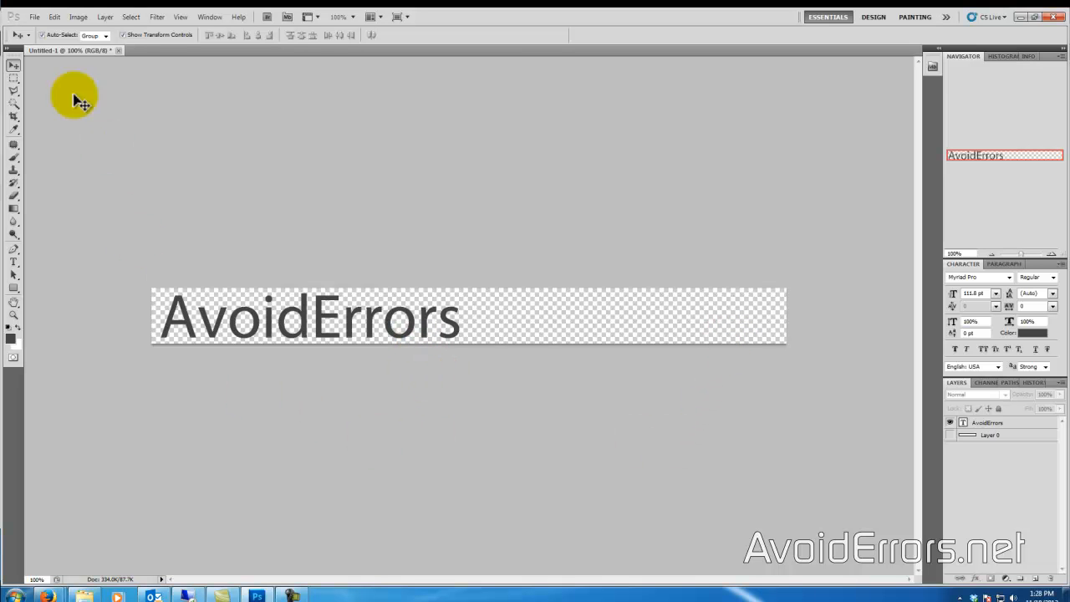
Save the banner as Logo.png in PNG format without interlacing
click(34, 16)
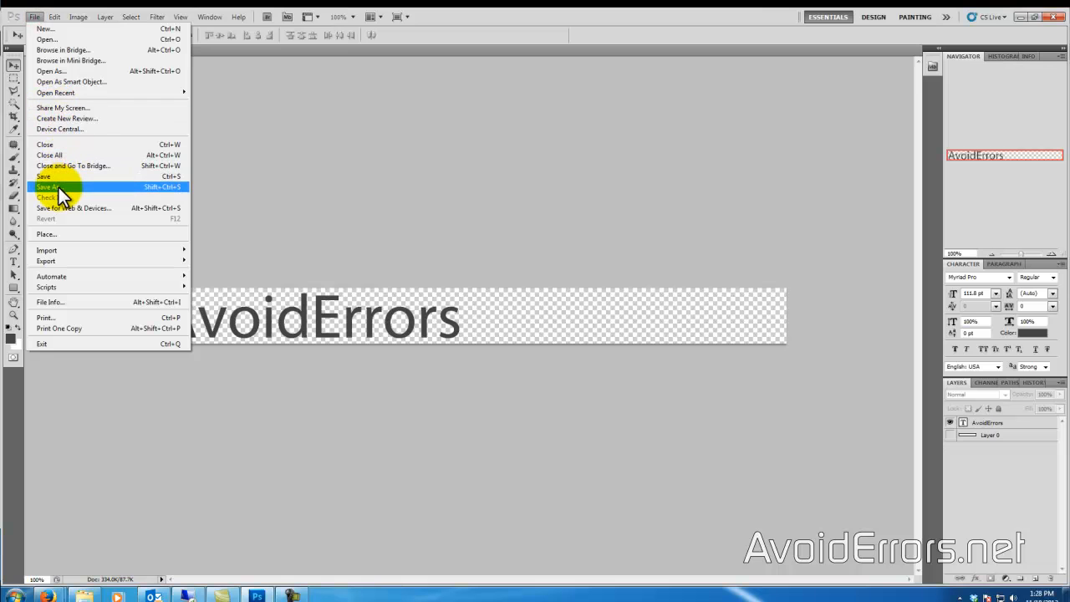
click(48, 186)
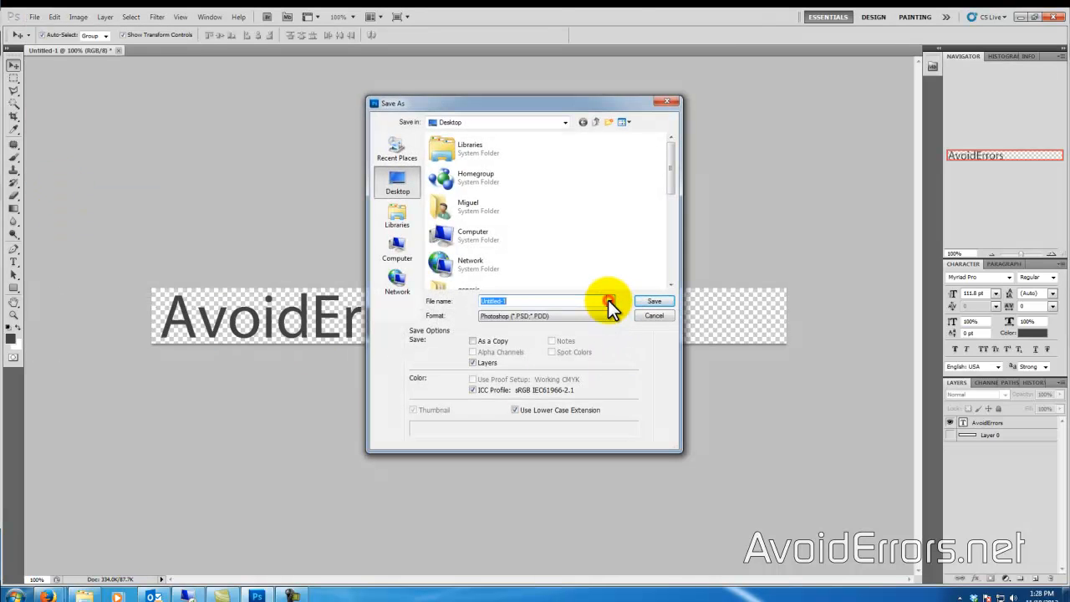
click(609, 316)
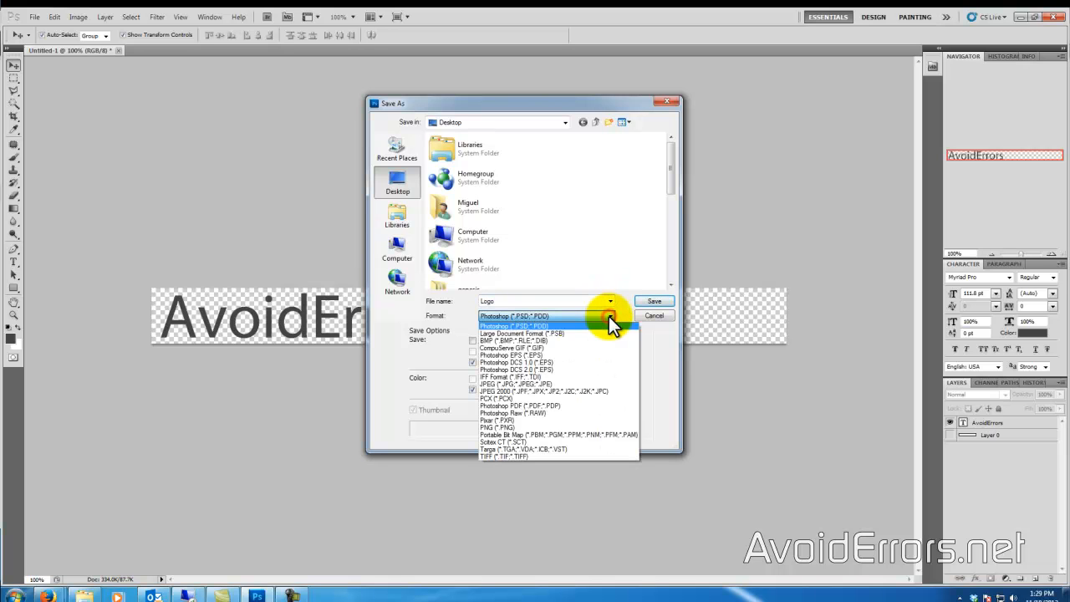
click(498, 428)
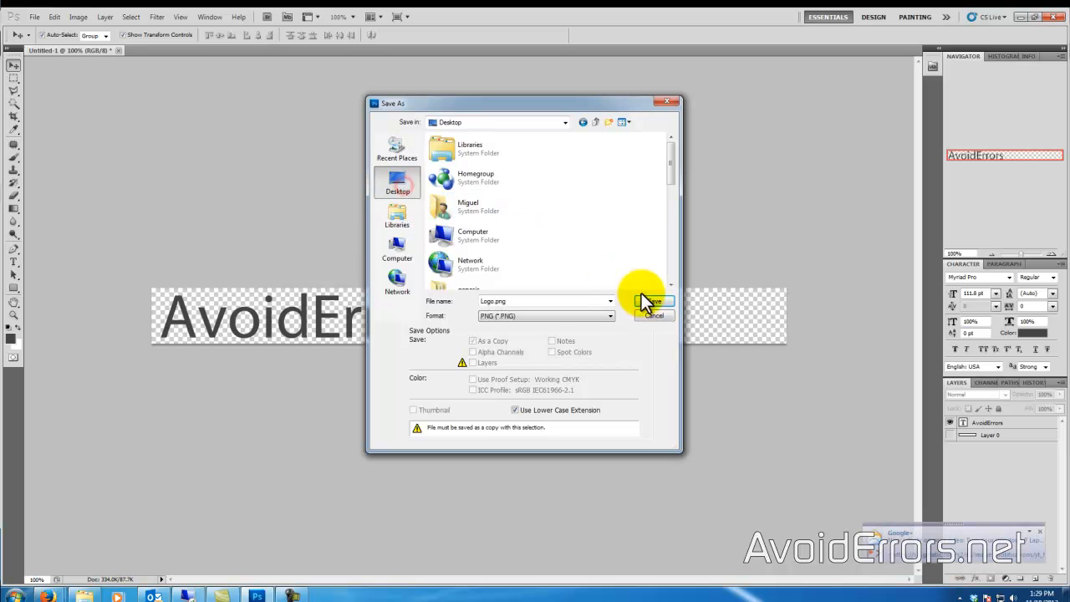
click(654, 301)
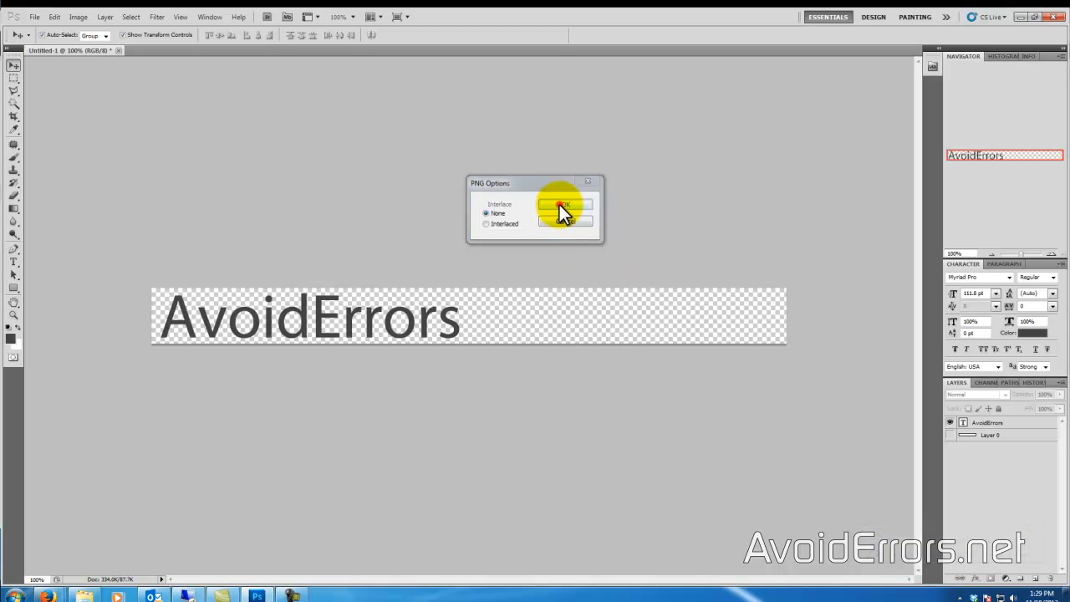
click(563, 205)
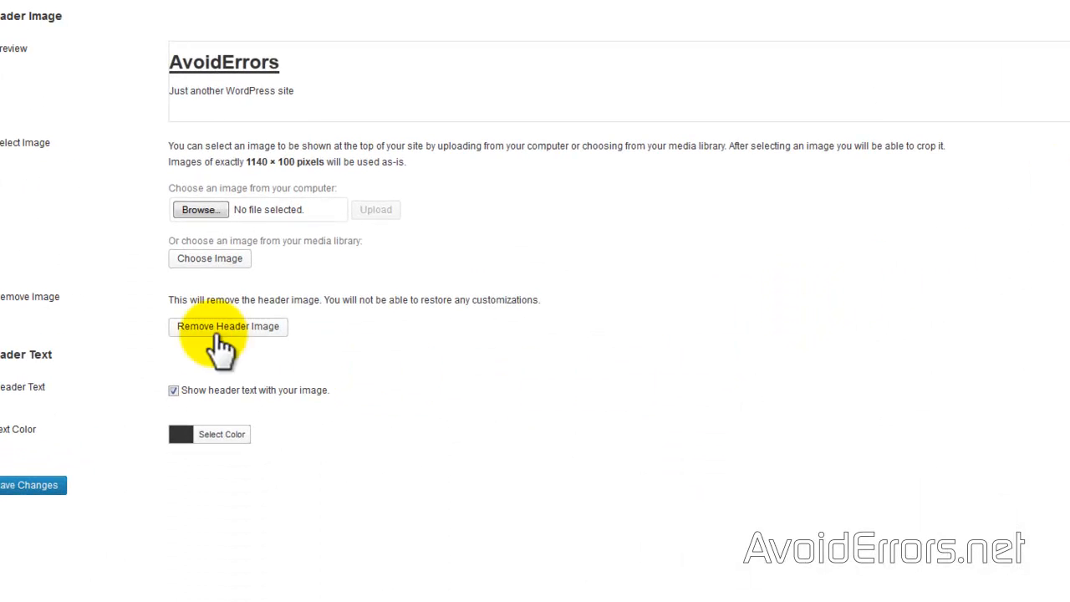
mouse_move(199, 209)
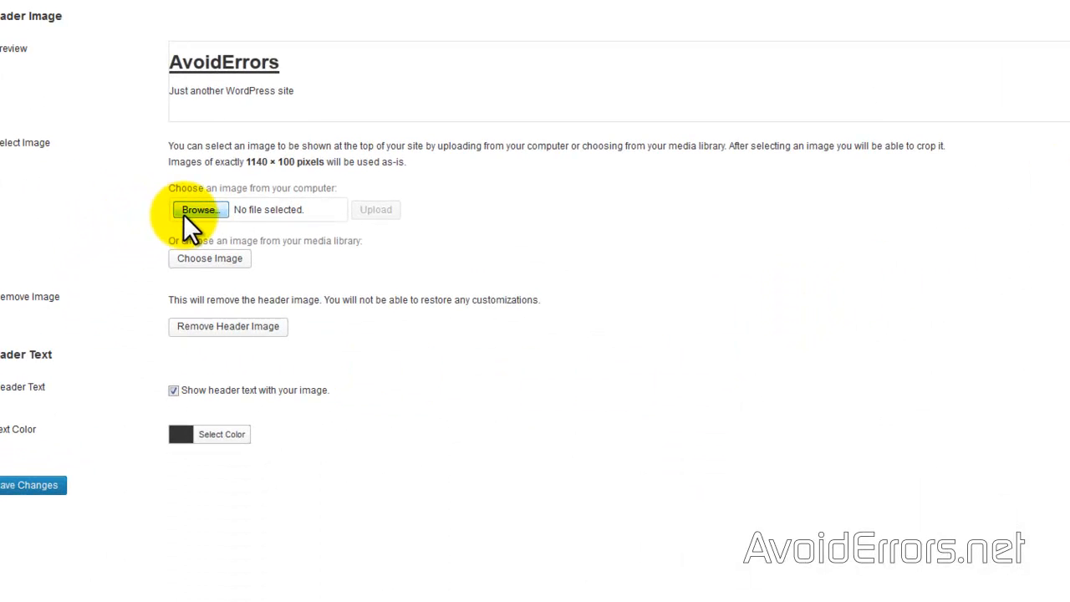
Select Logo.png in the file browser and upload it as the header image
click(199, 209)
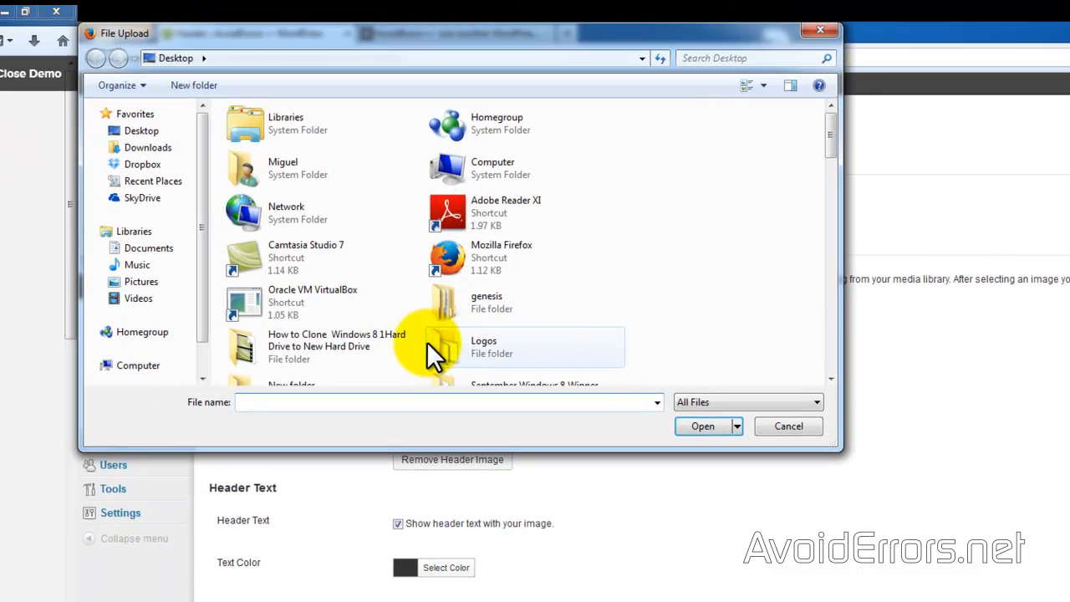
mouse_move(149, 147)
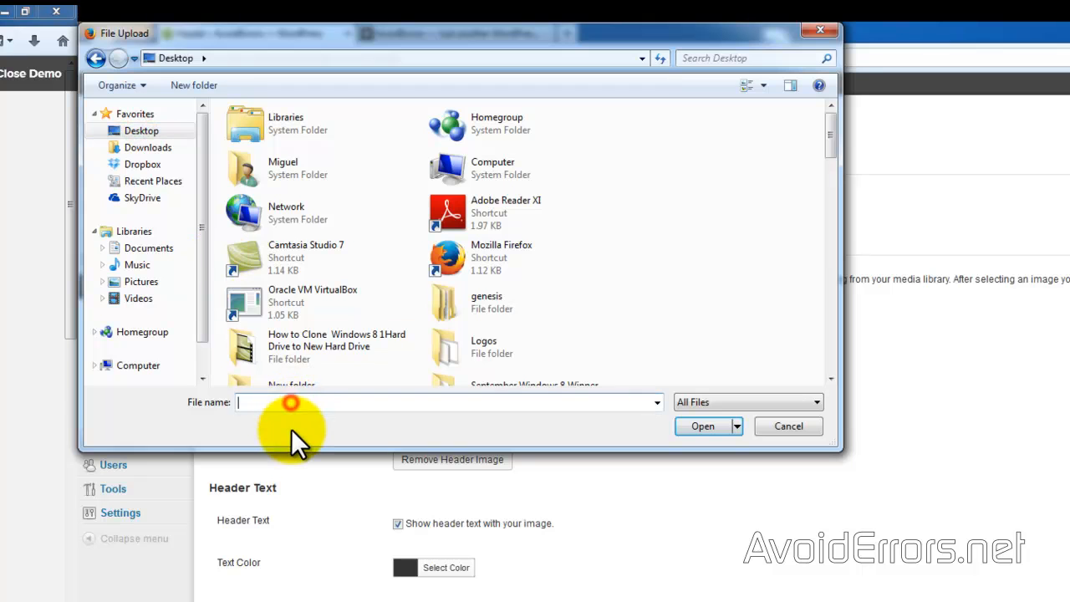
text(logo)
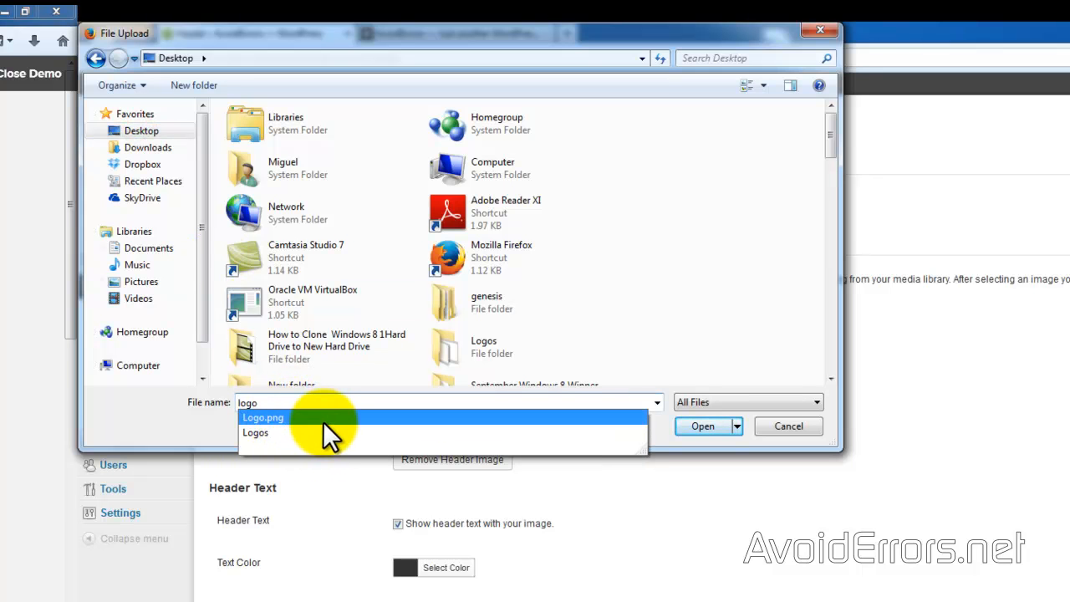
click(263, 417)
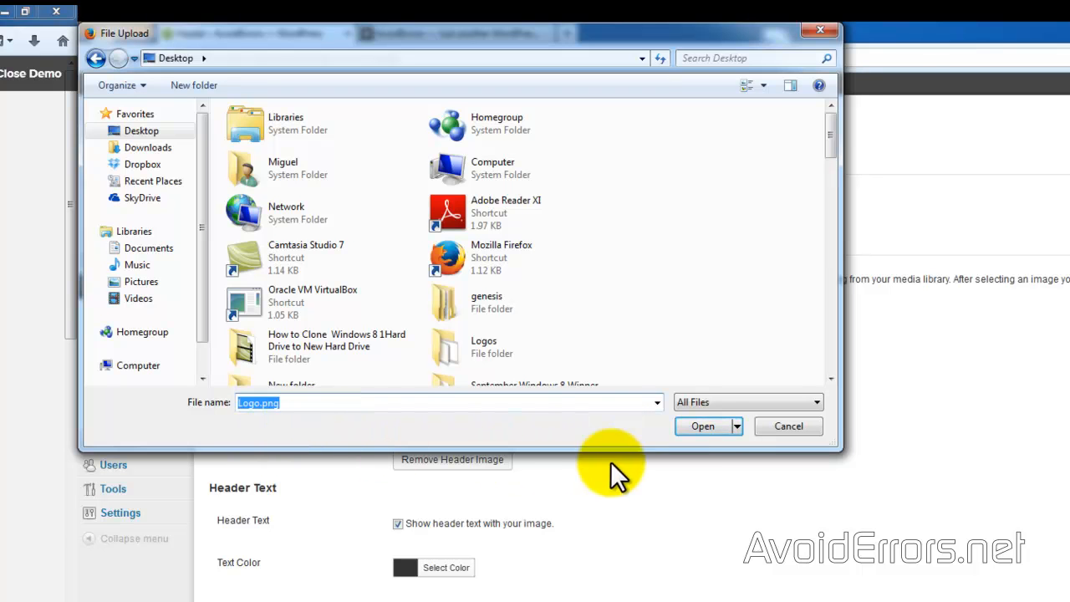
click(703, 427)
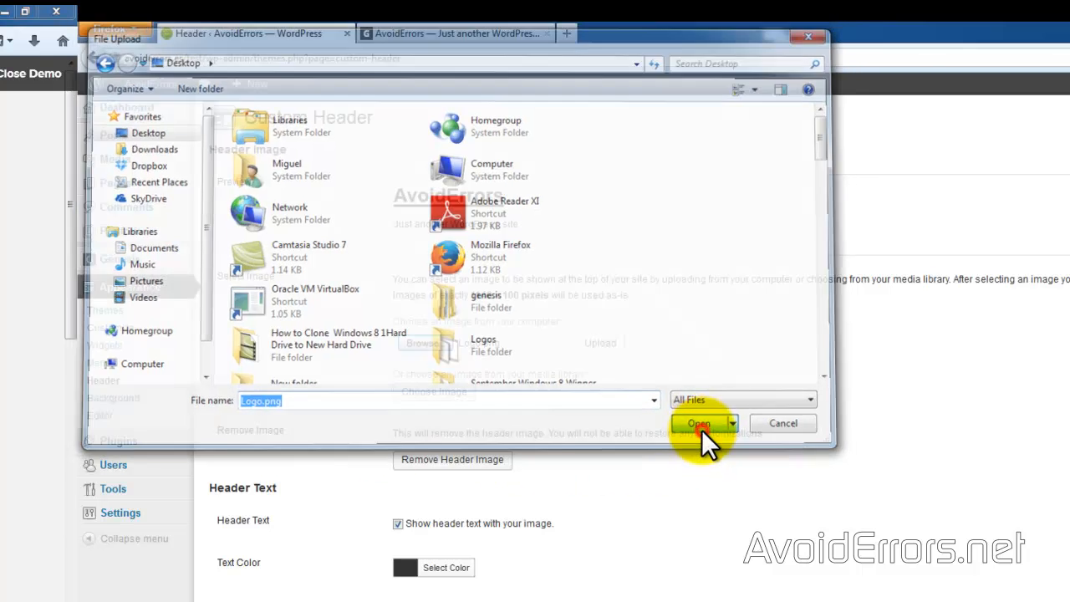
click(698, 423)
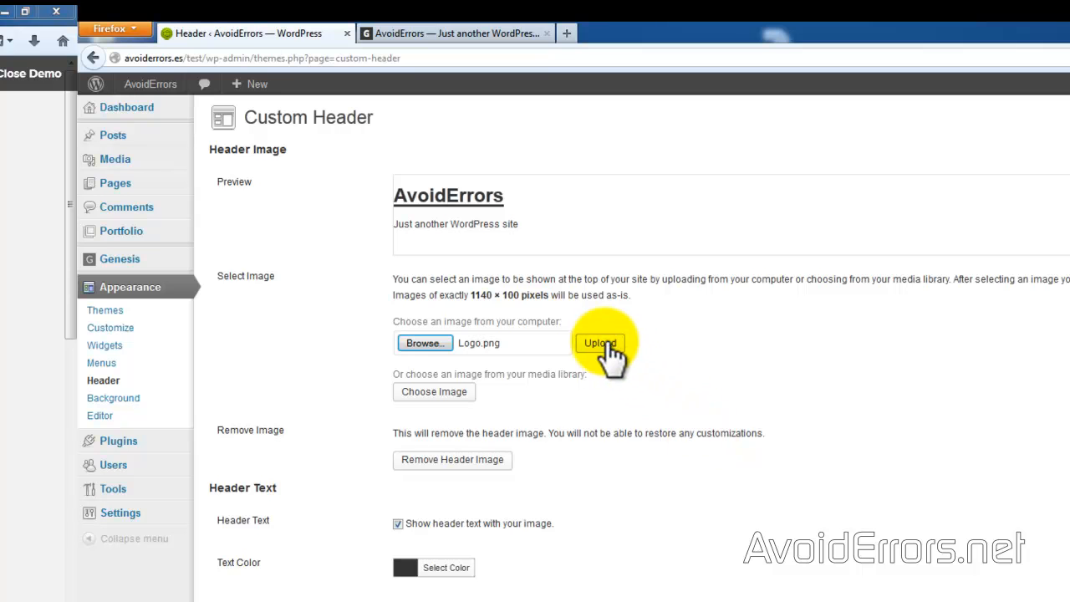
click(599, 343)
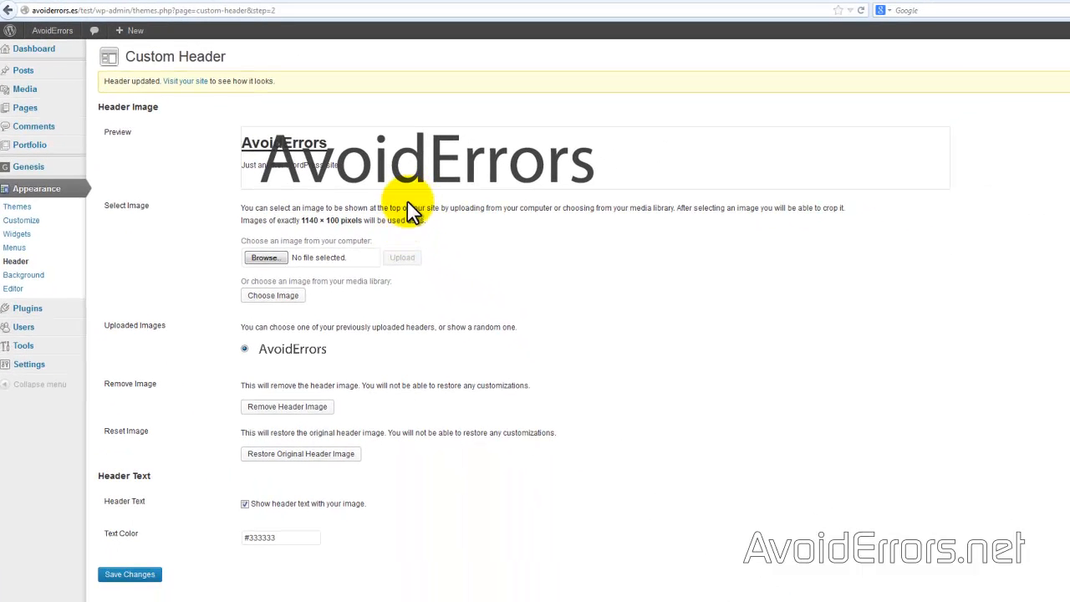
mouse_move(234, 159)
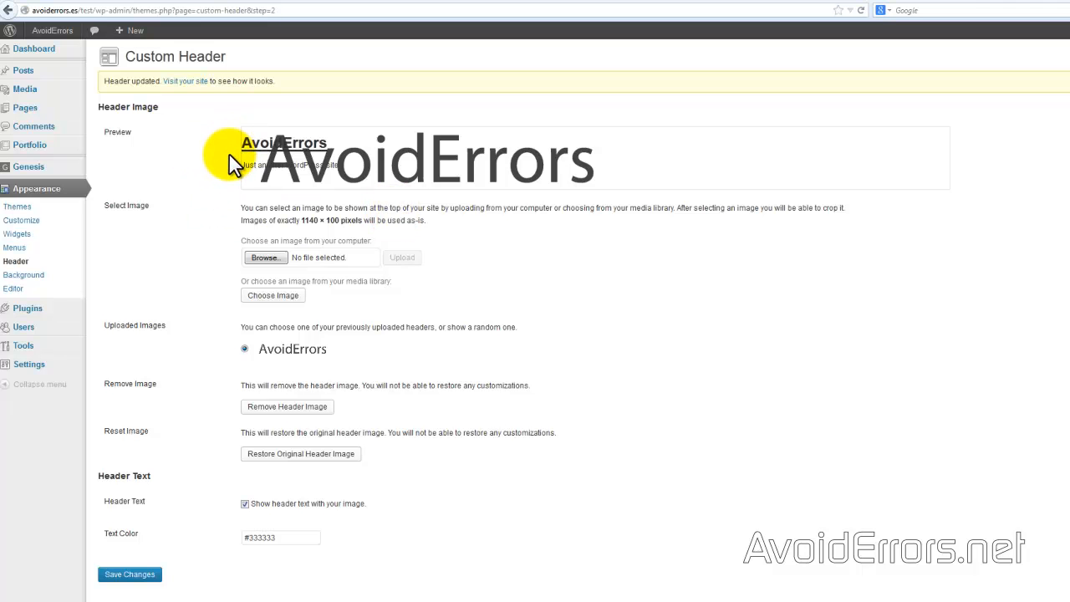
mouse_move(257, 532)
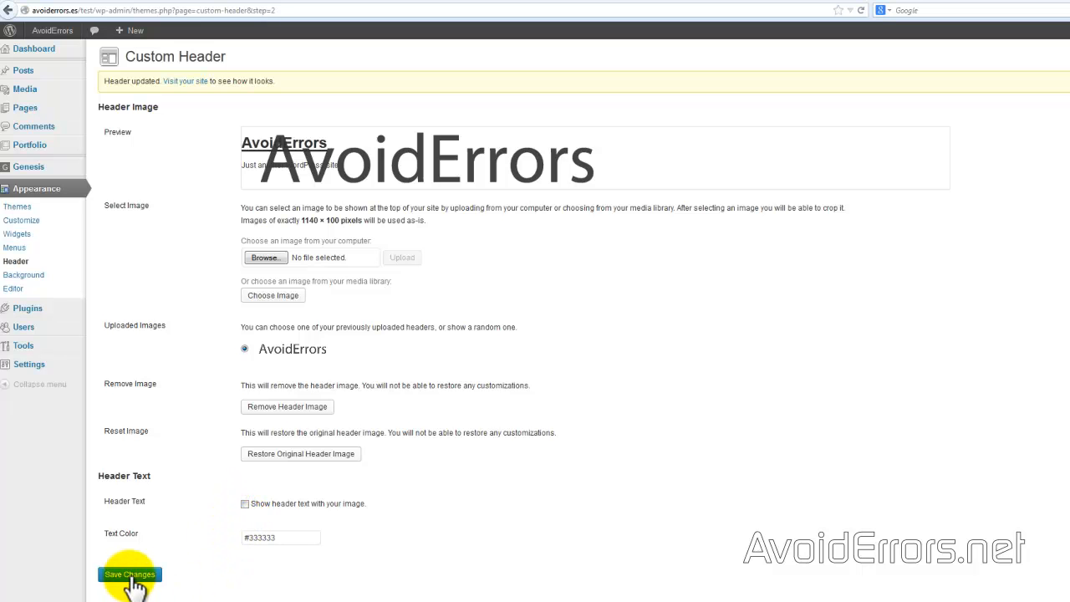
Save the hidden header text setting and view the live site header
click(130, 574)
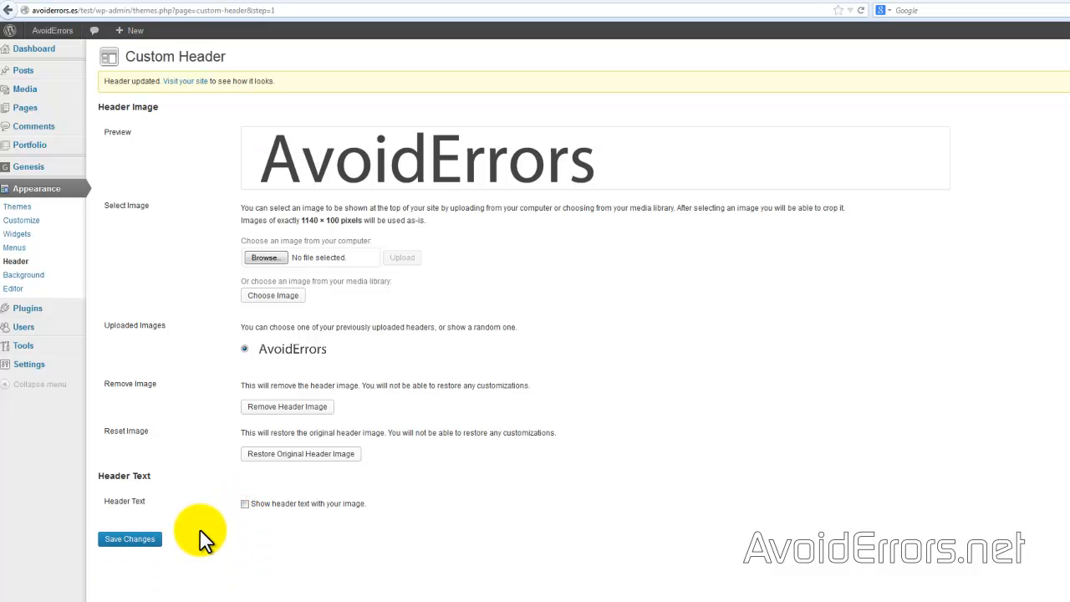
click(185, 81)
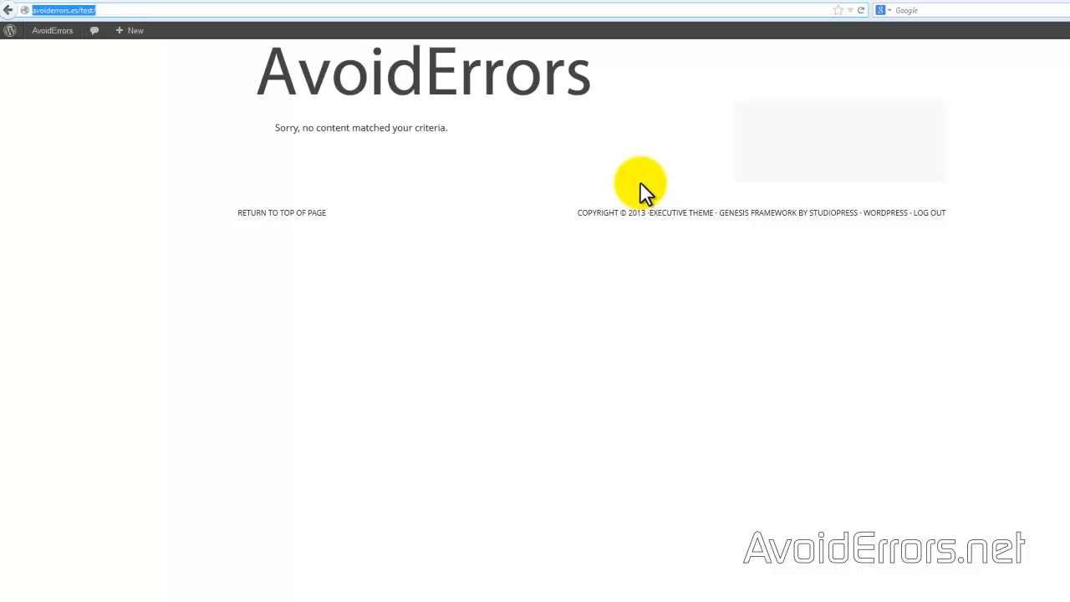
mouse_move(534, 181)
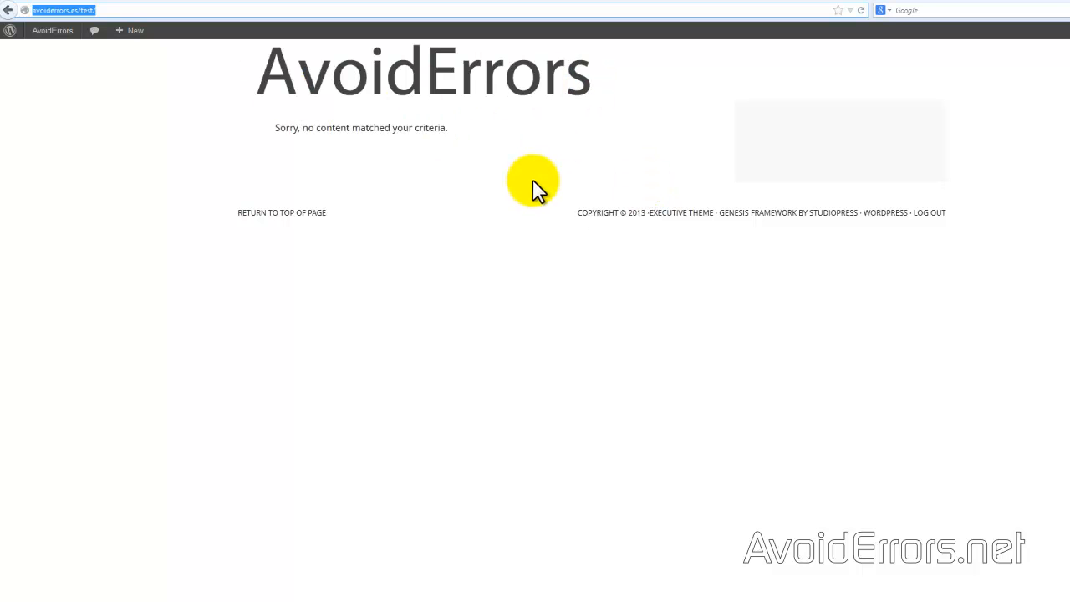
mouse_move(920, 88)
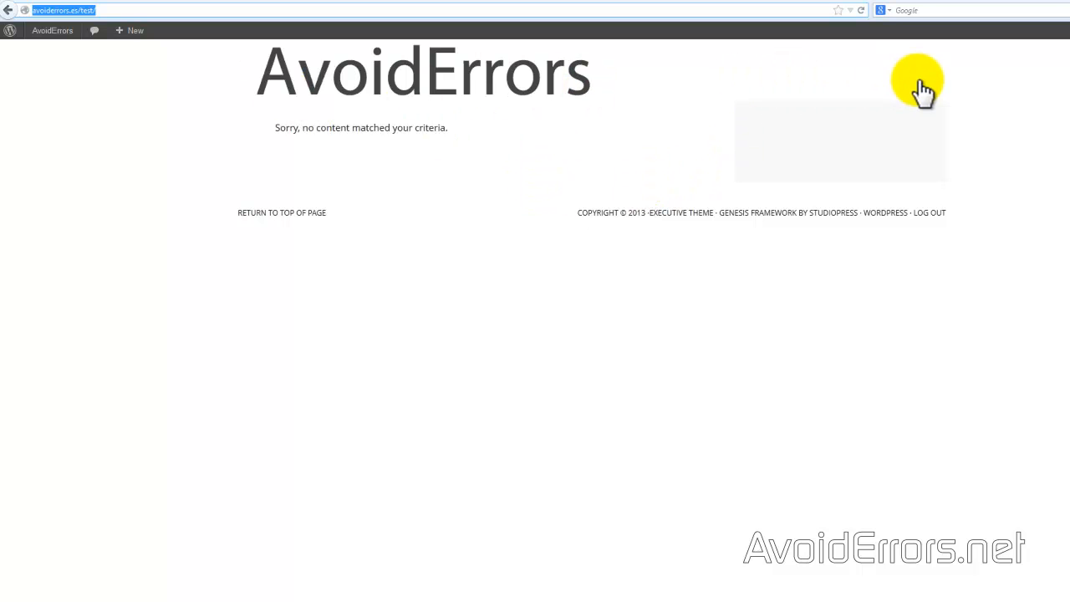
mouse_move(840, 83)
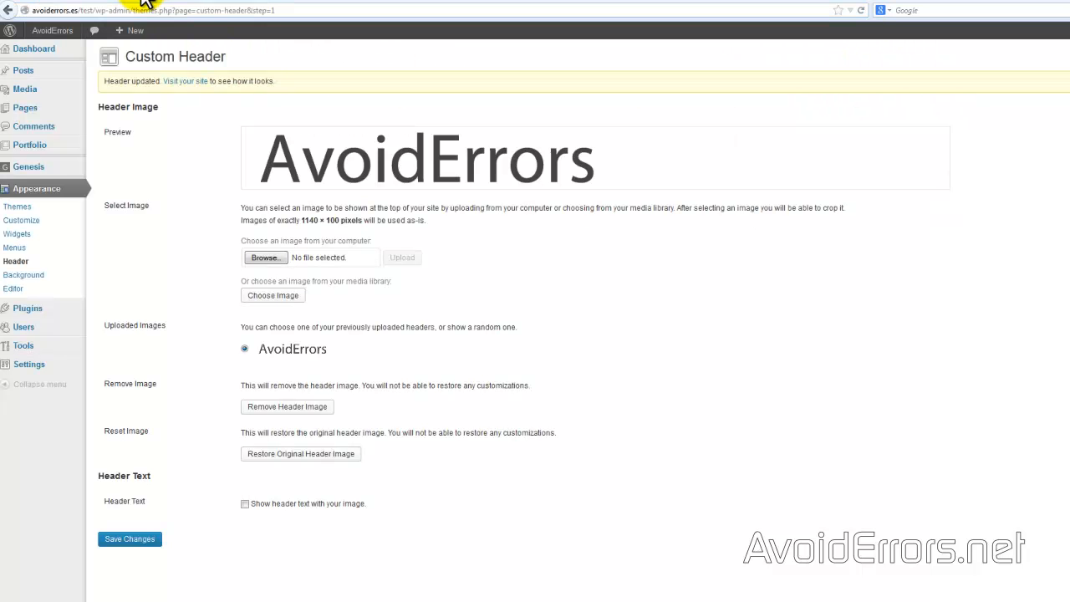
mouse_move(26, 235)
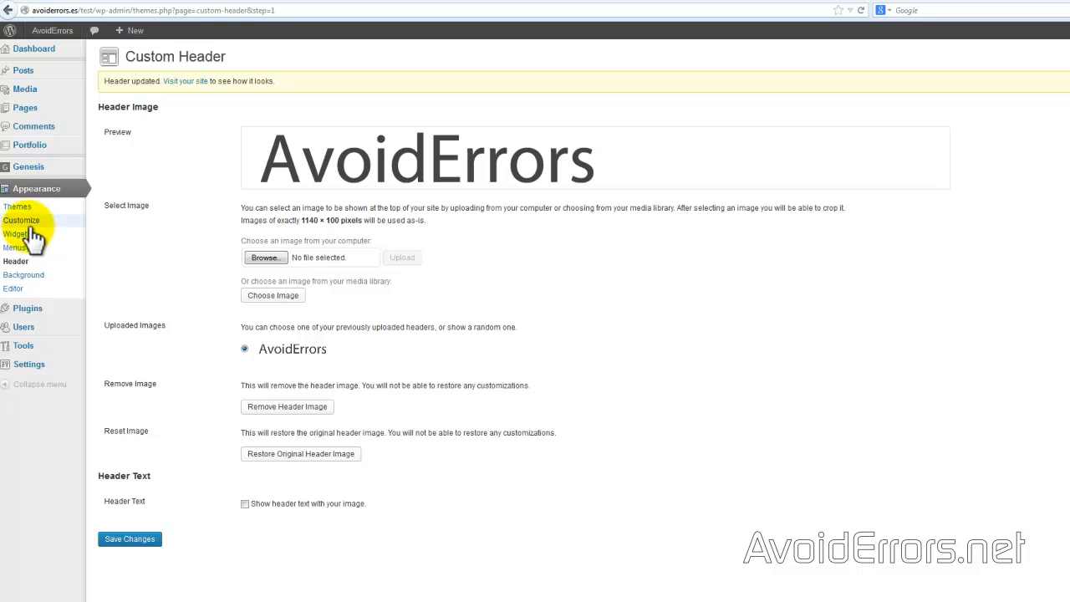
Drag a Search widget into Header Right, save it, and reload the live site
click(14, 233)
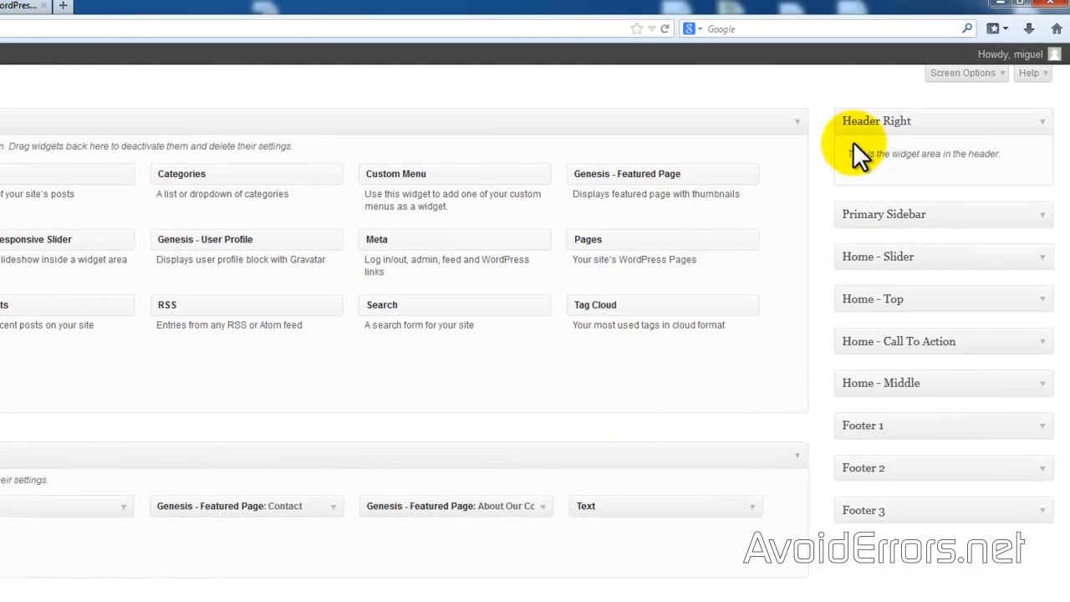
mouse_move(315, 369)
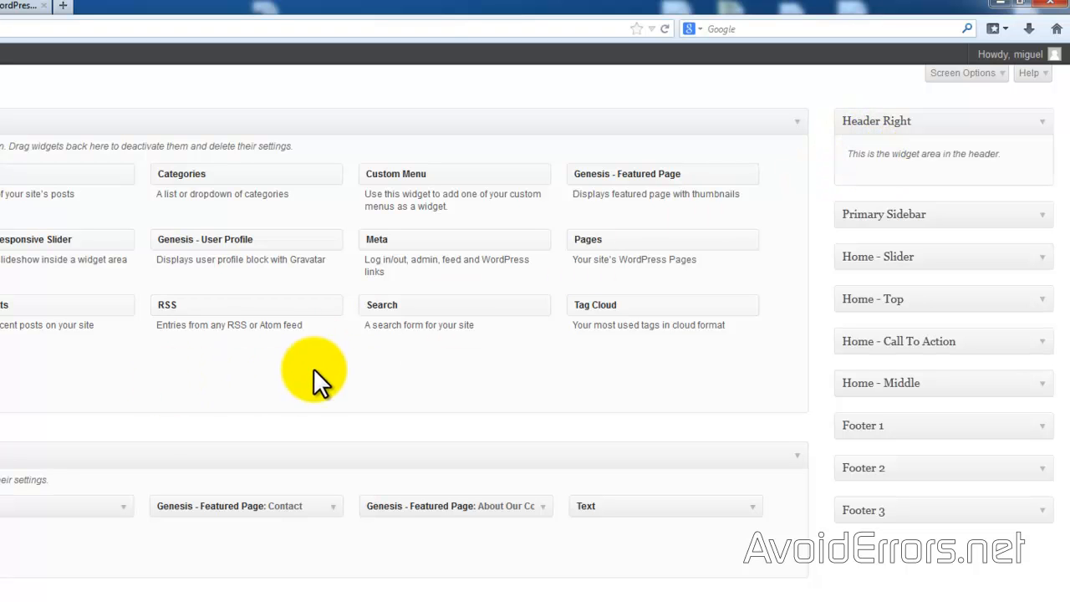
drag(383, 305, 943, 179)
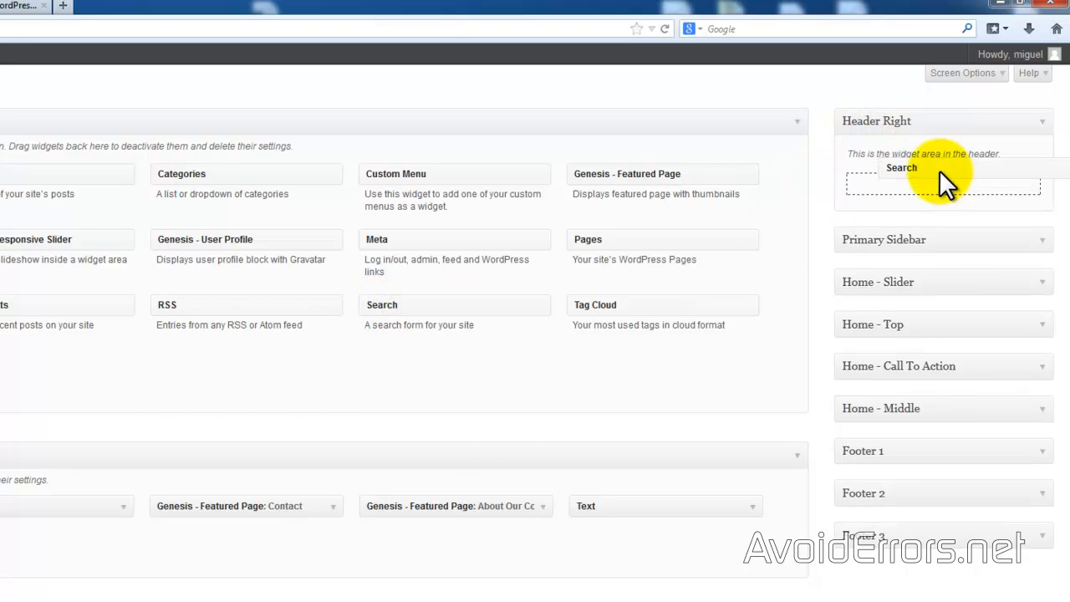
click(901, 167)
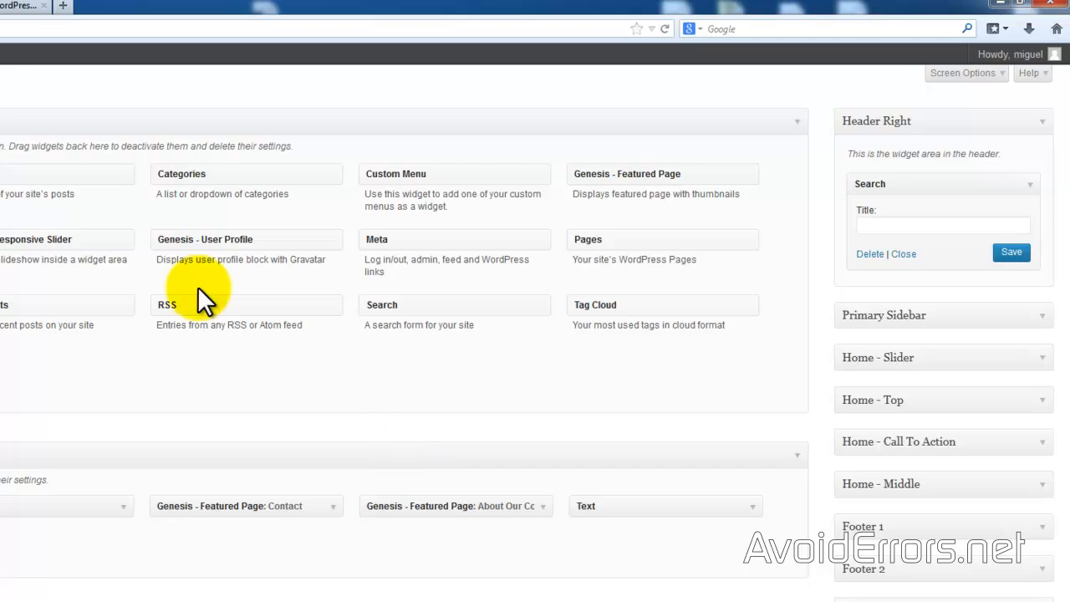
click(142, 5)
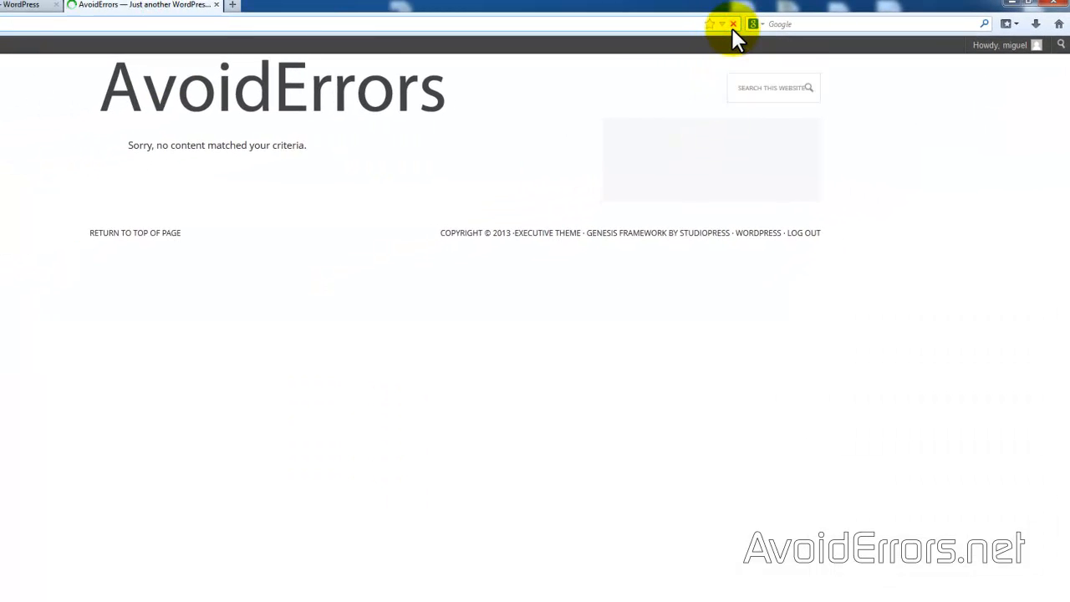
mouse_move(532, 88)
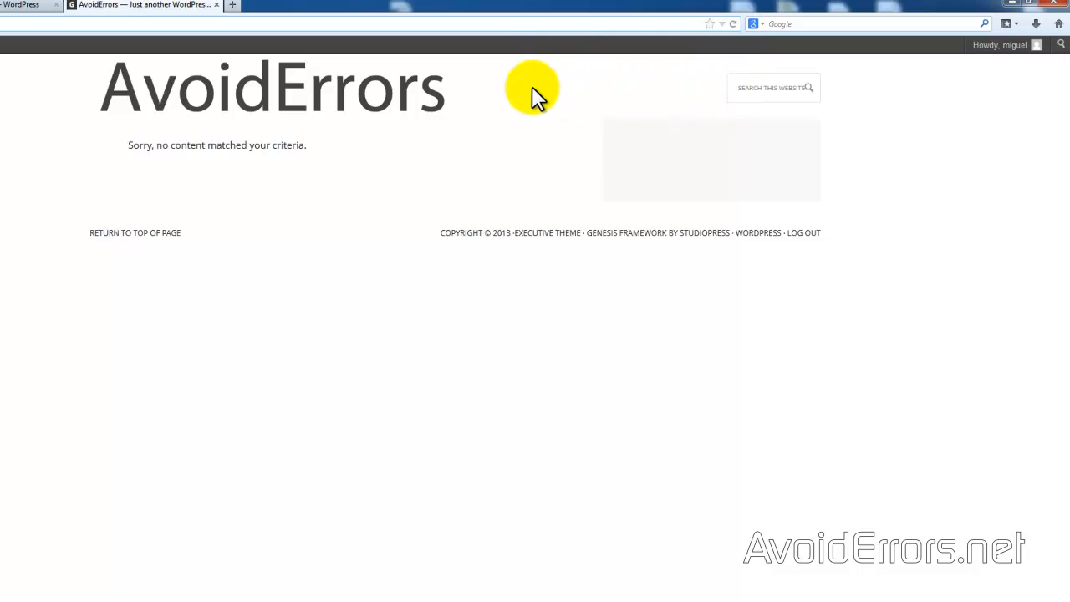
mouse_move(567, 88)
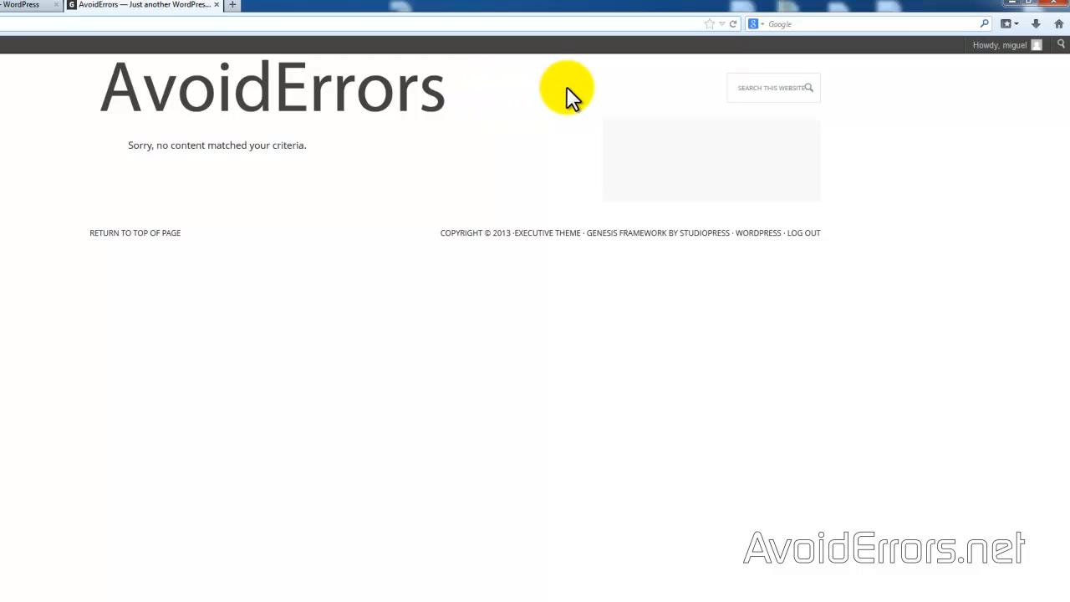
mouse_move(33, 182)
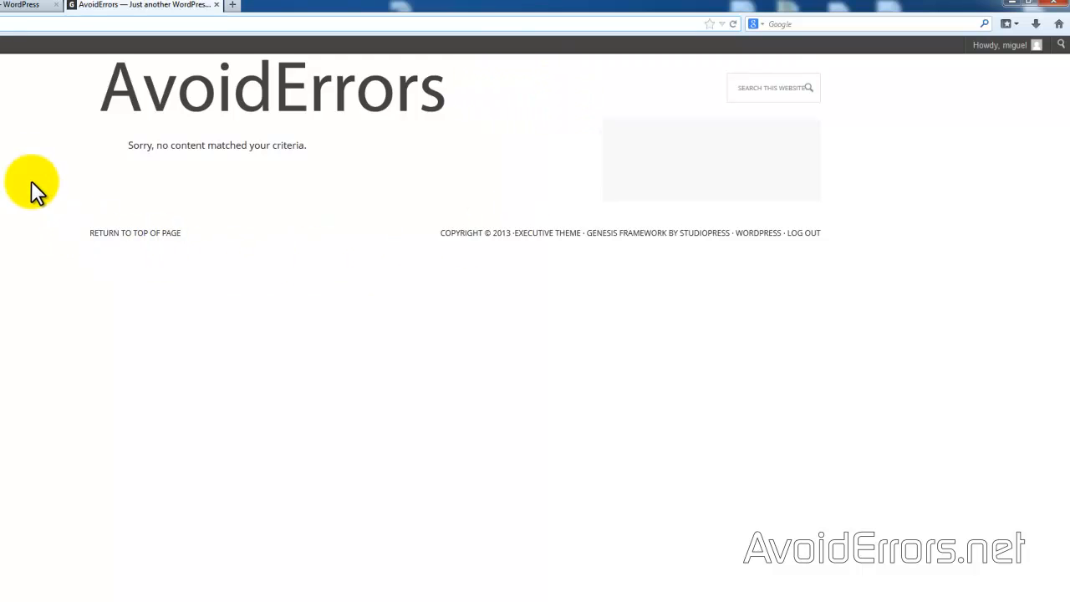
mouse_move(59, 136)
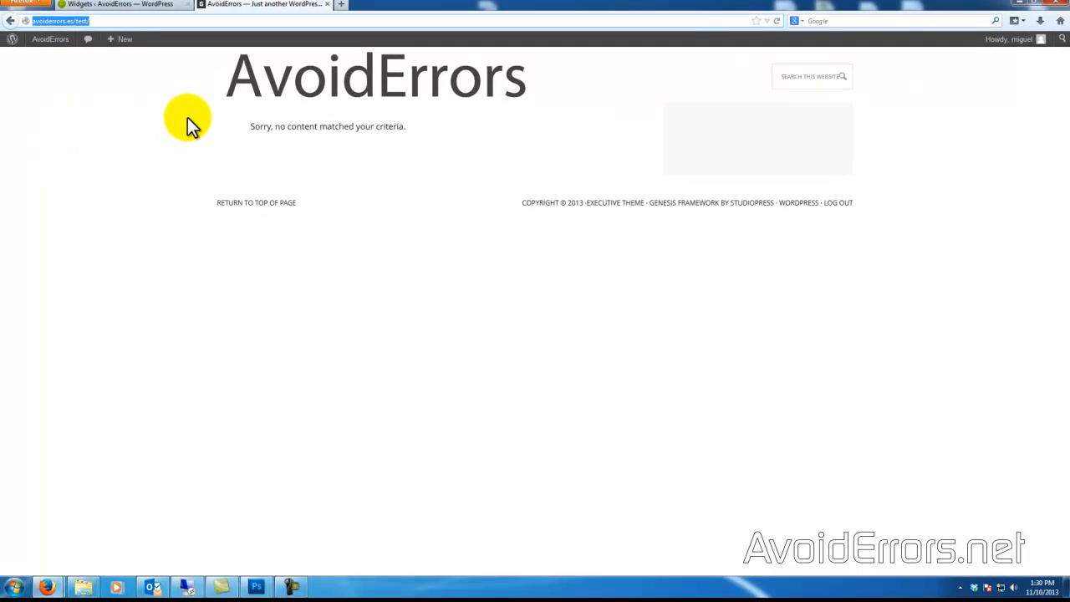
Return to the Widgets admin tab and open the All Pages list
click(125, 5)
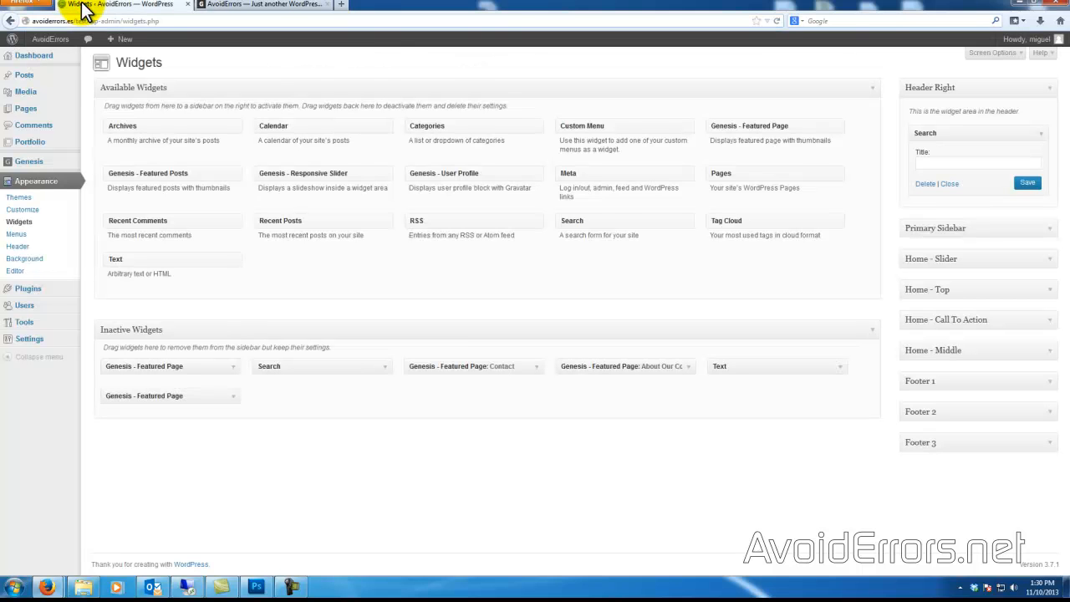
mouse_move(92, 7)
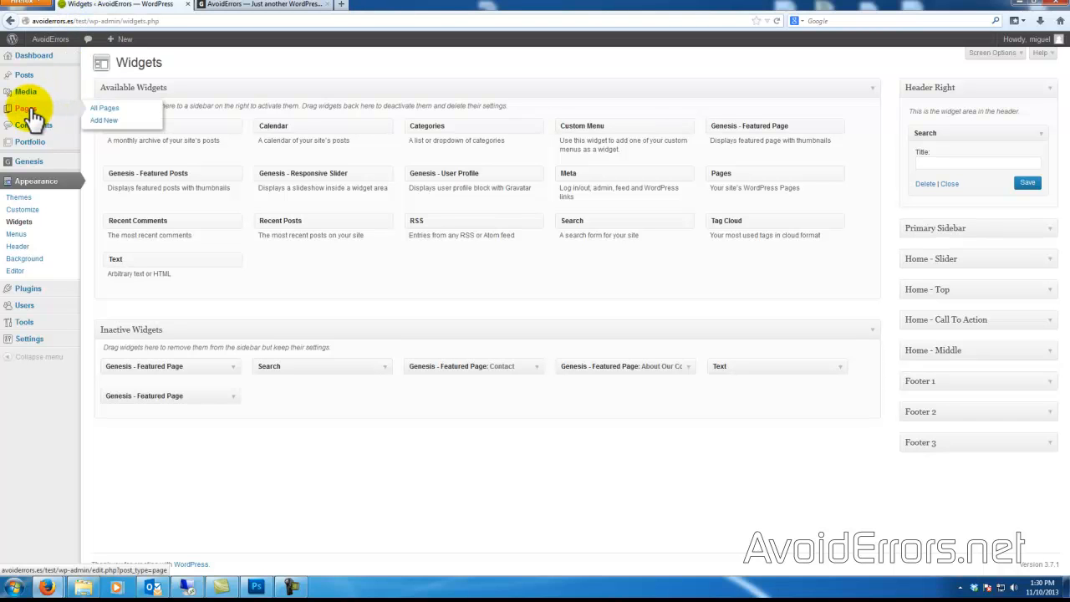
click(104, 108)
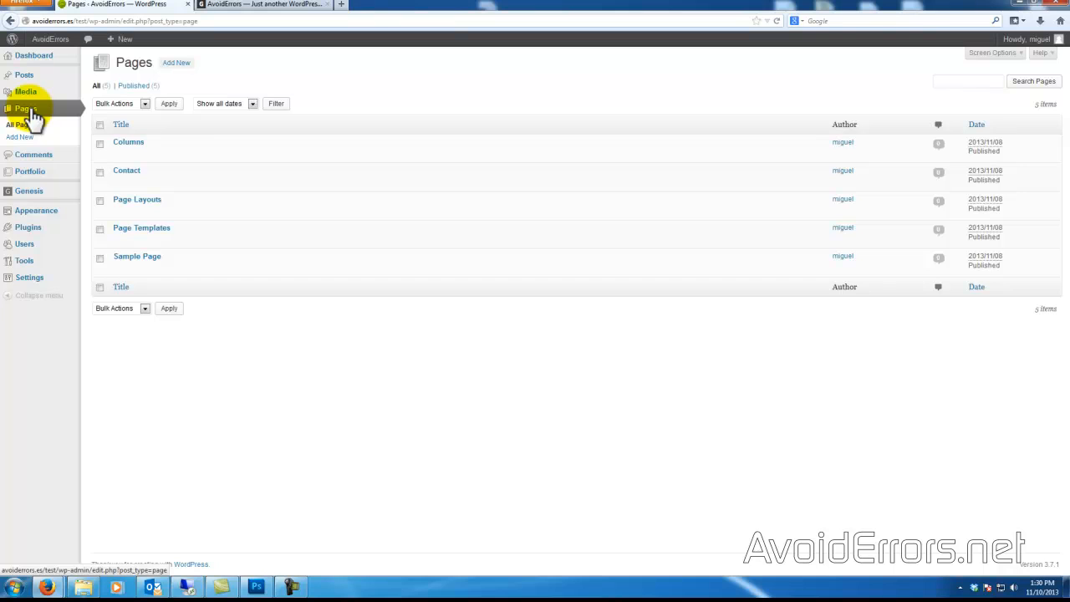
mouse_move(142, 143)
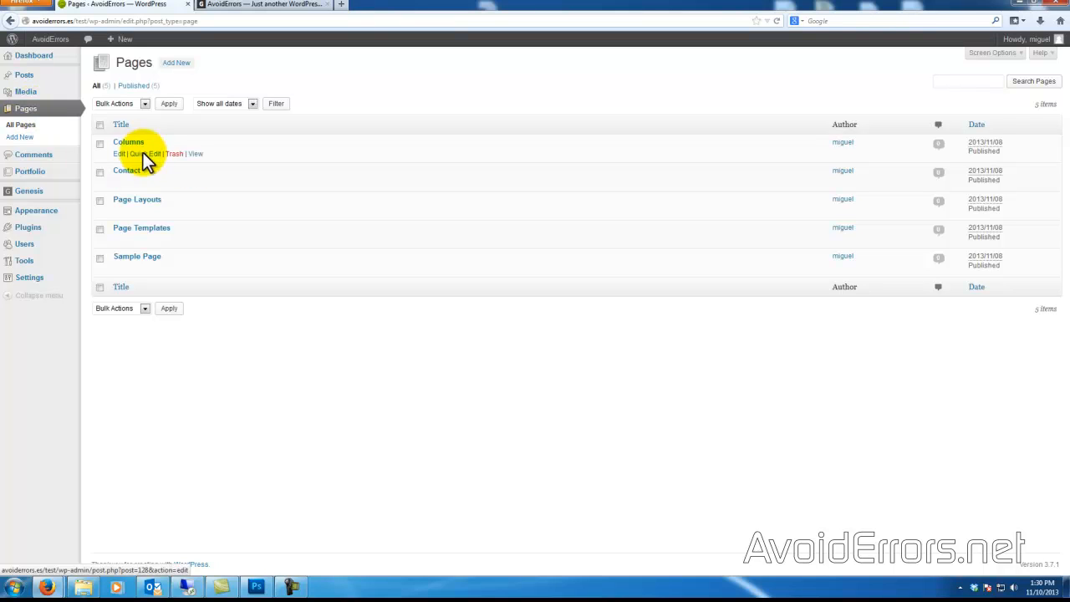
mouse_move(274, 345)
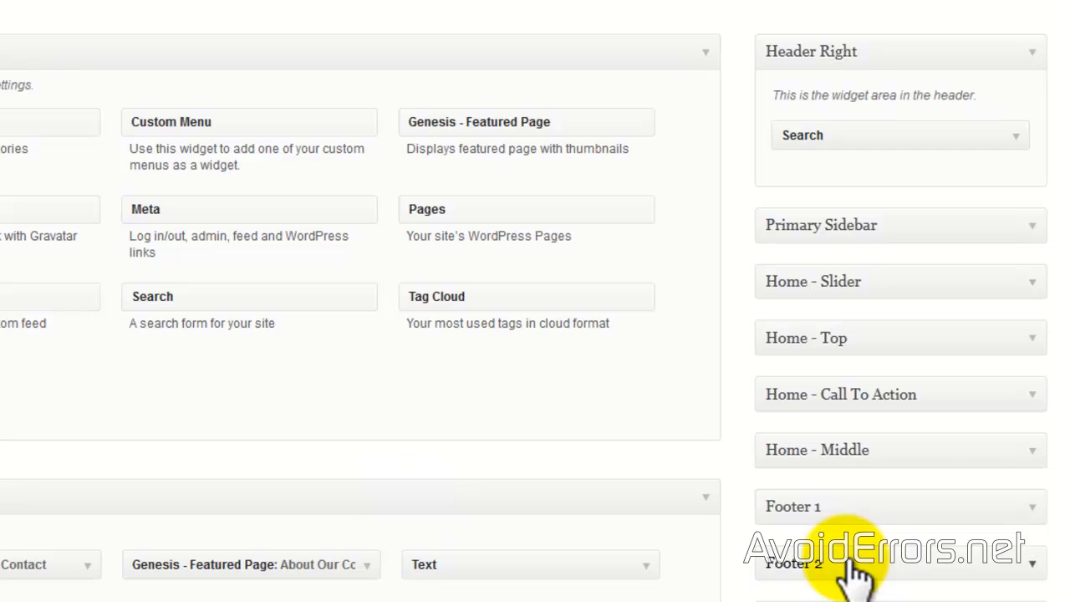
mouse_move(961, 246)
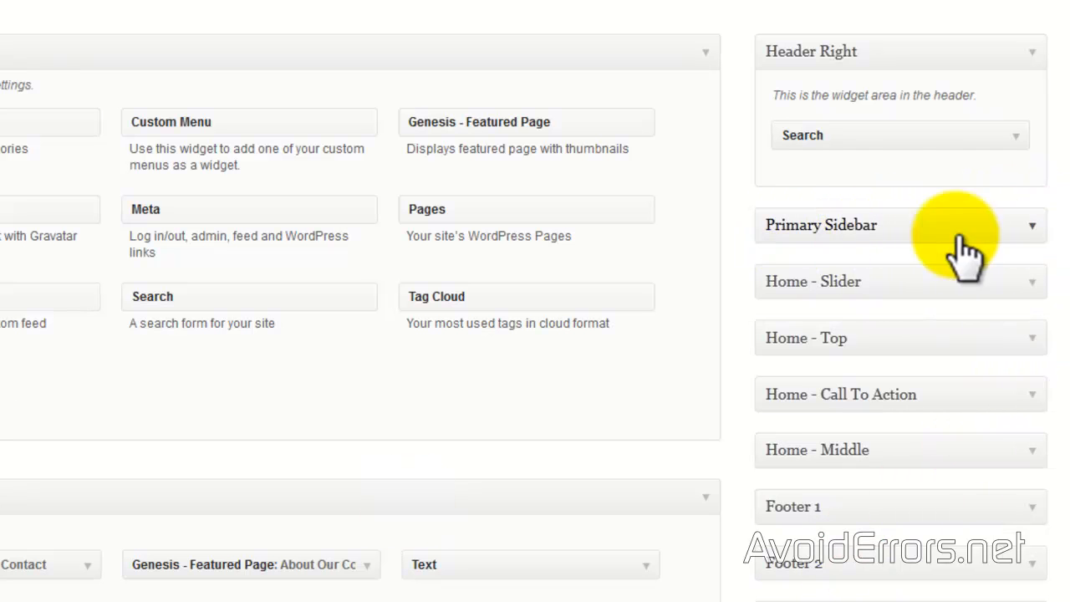
click(899, 225)
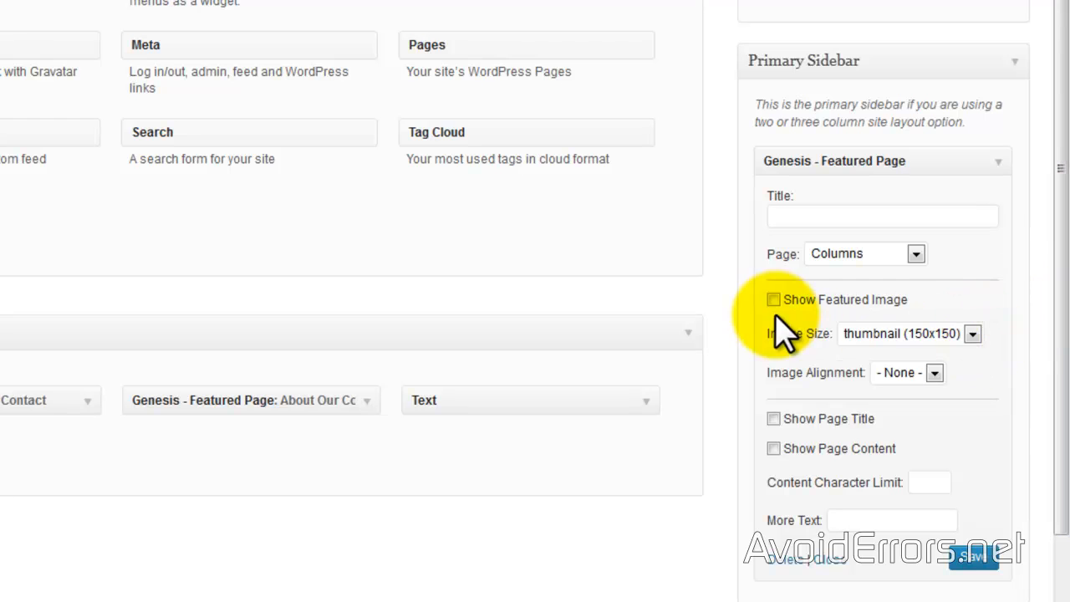
mouse_move(919, 368)
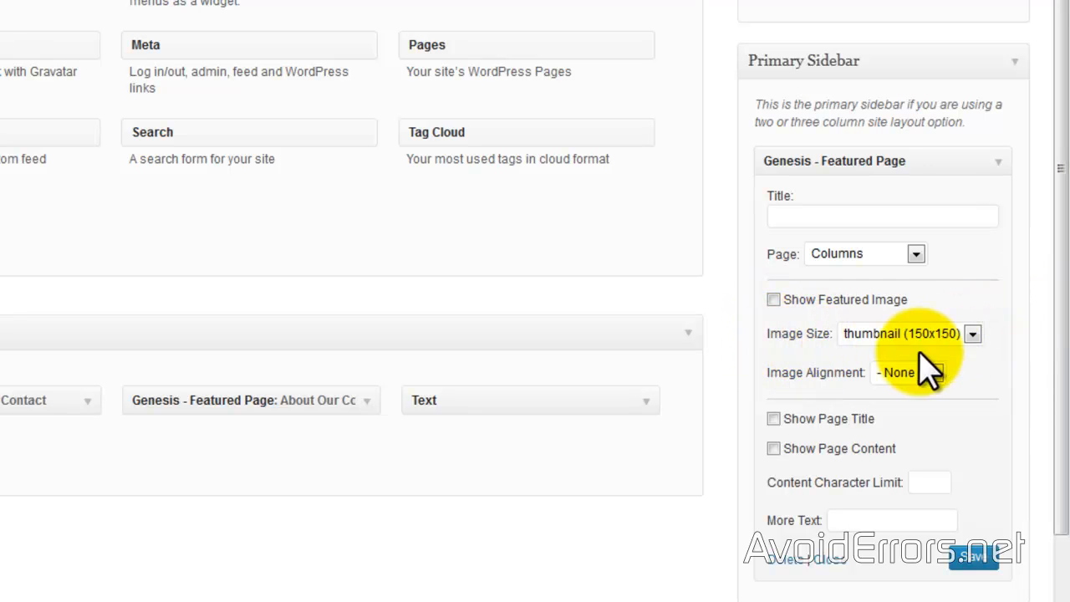
click(973, 333)
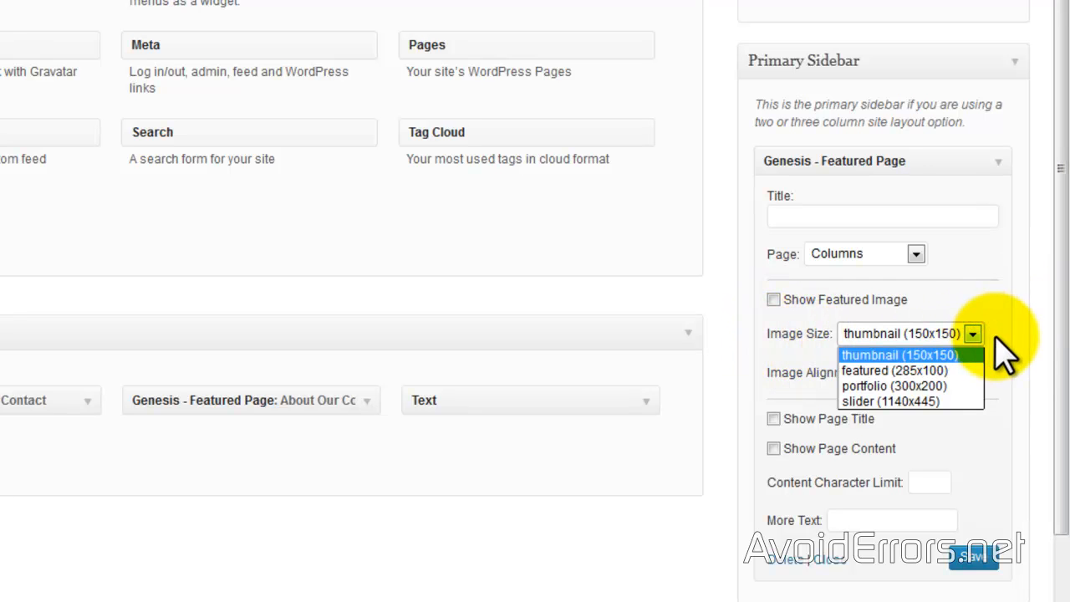
mouse_move(995, 376)
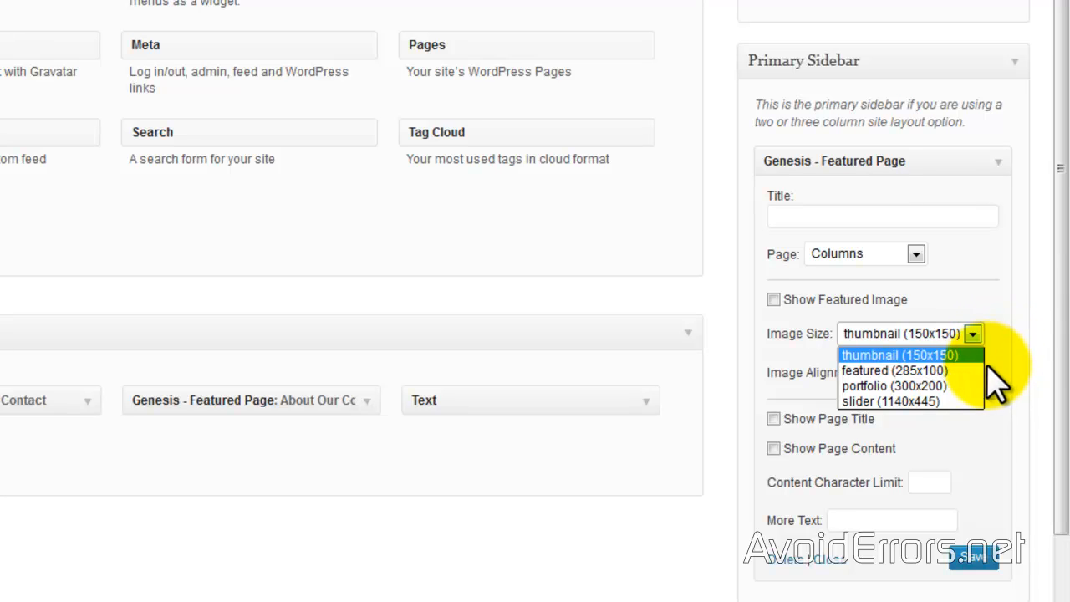
mouse_move(995, 381)
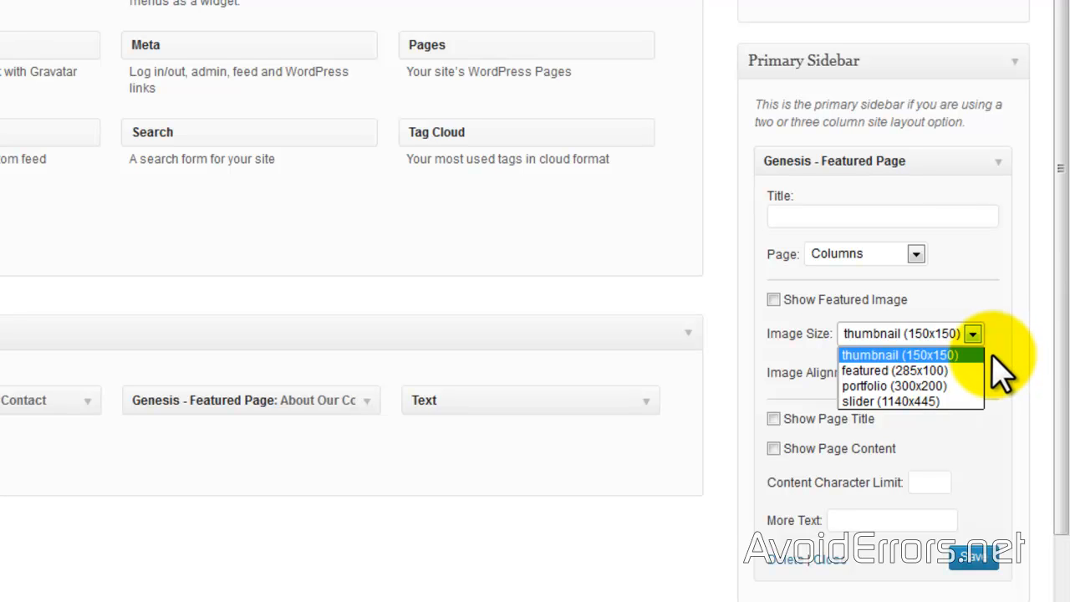
mouse_move(978, 376)
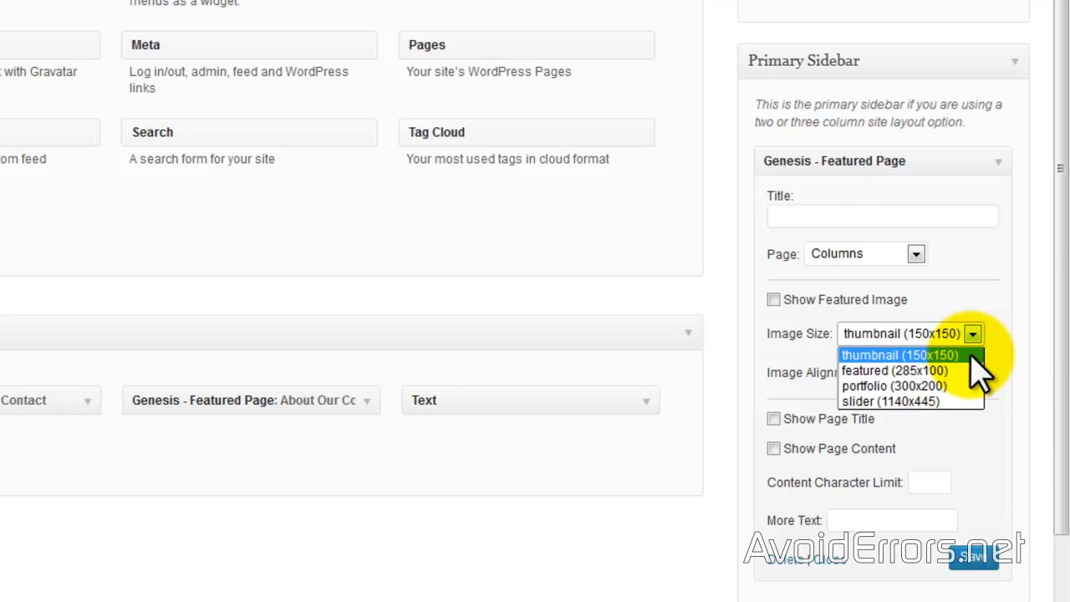
mouse_move(895, 370)
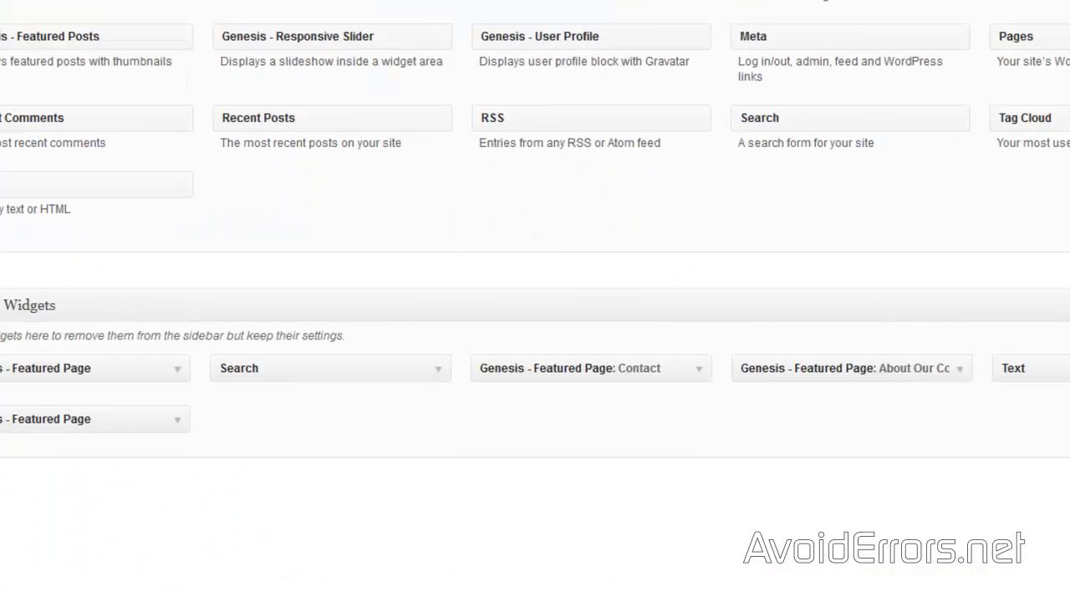
click(971, 311)
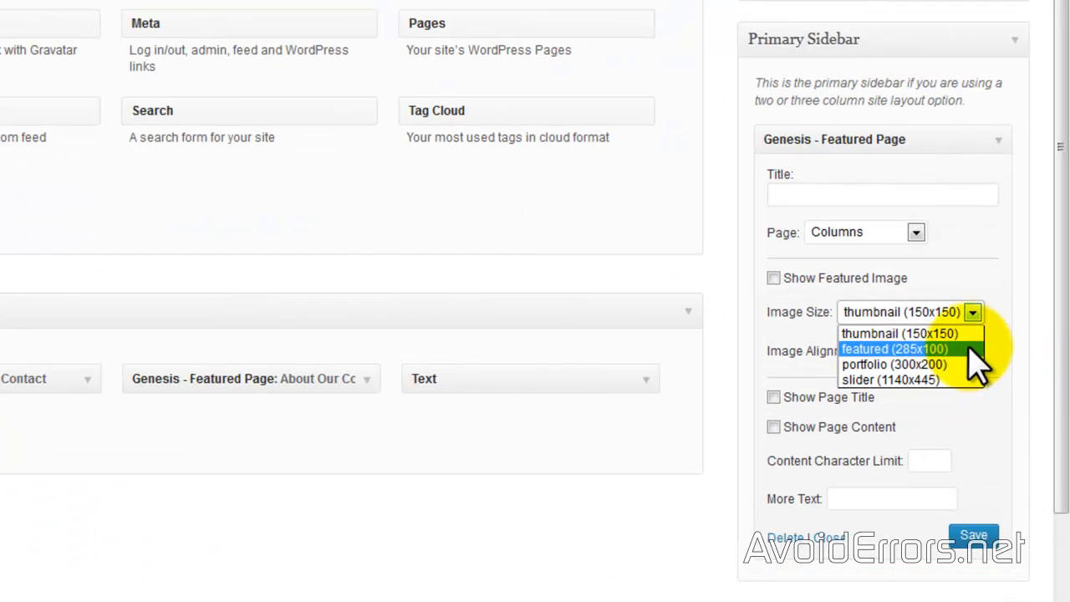
mouse_move(974, 360)
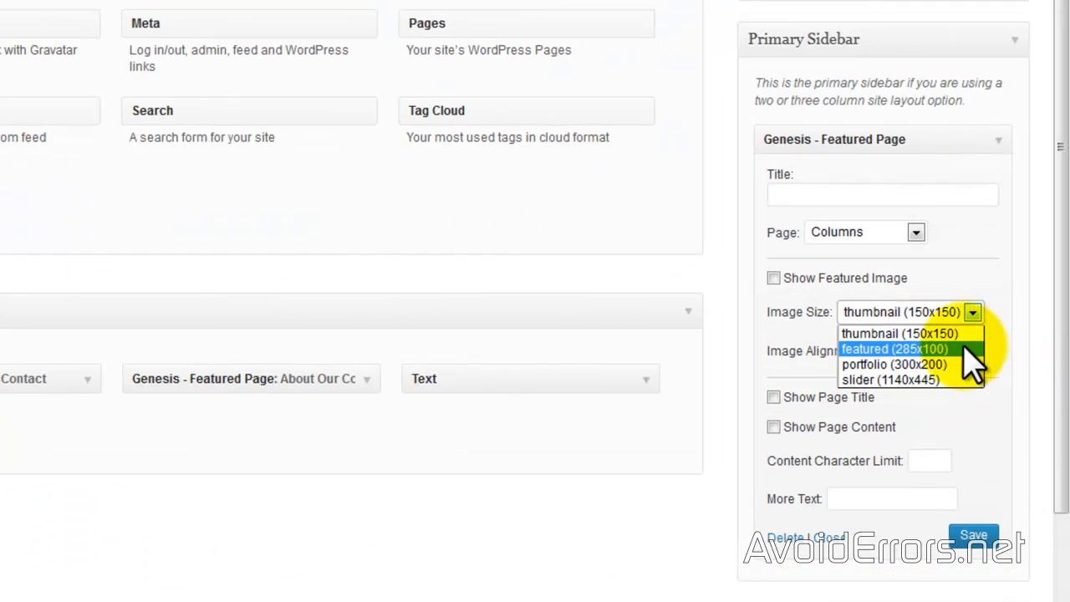
click(869, 332)
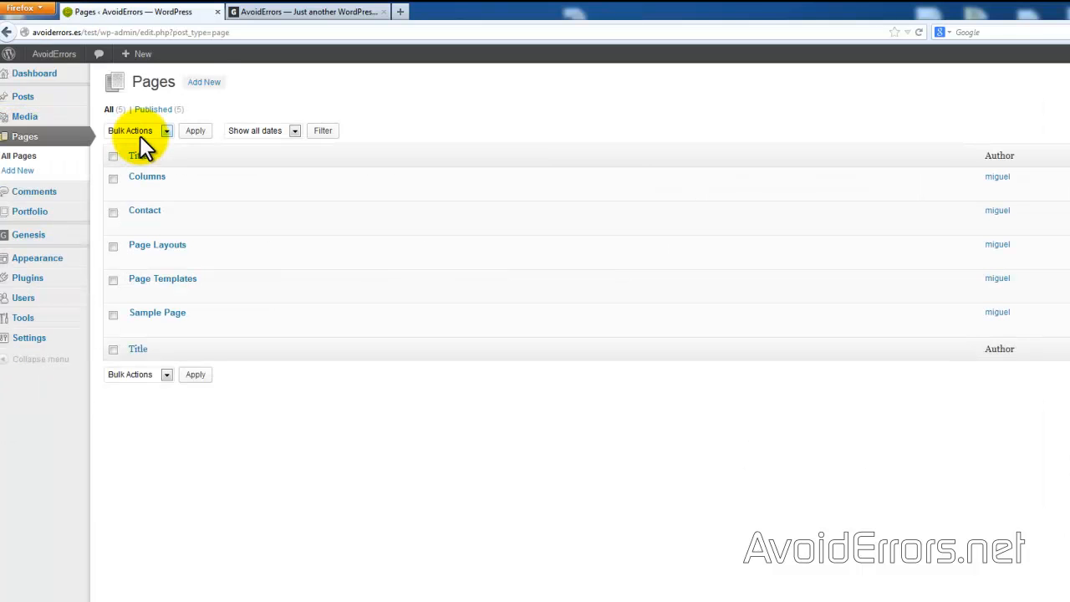
Draft a new page titled 'Test' with body text 'Test', then review its Layout Settings
click(204, 82)
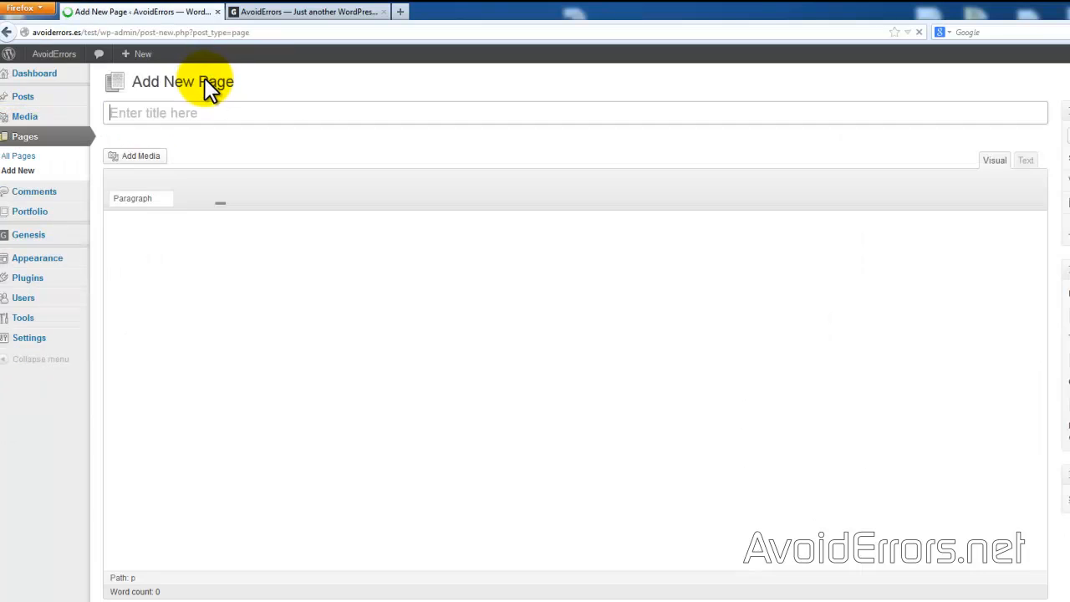
text(Test)
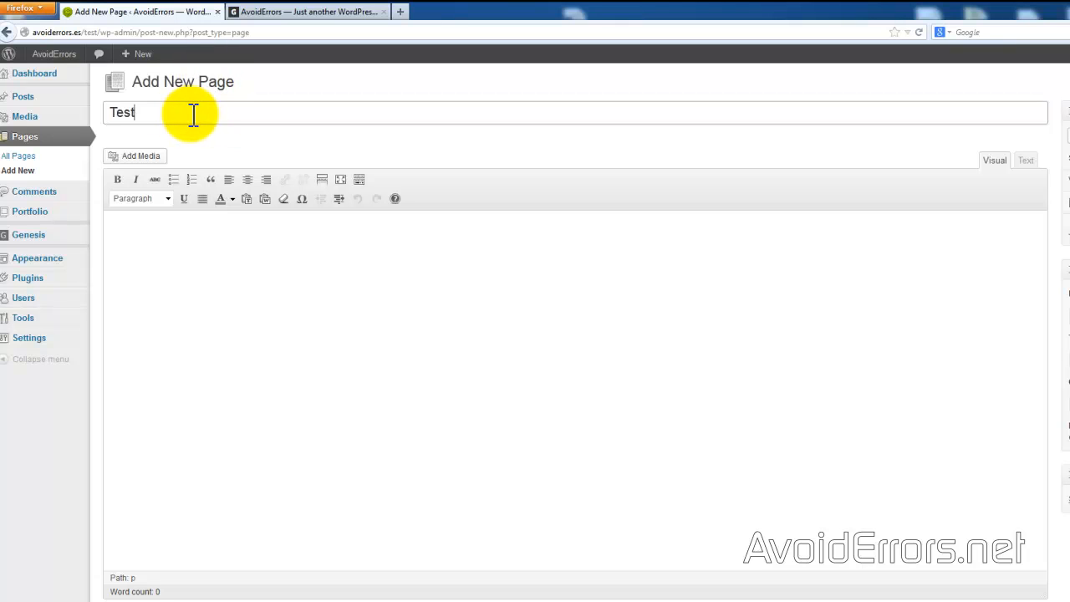
click(138, 230)
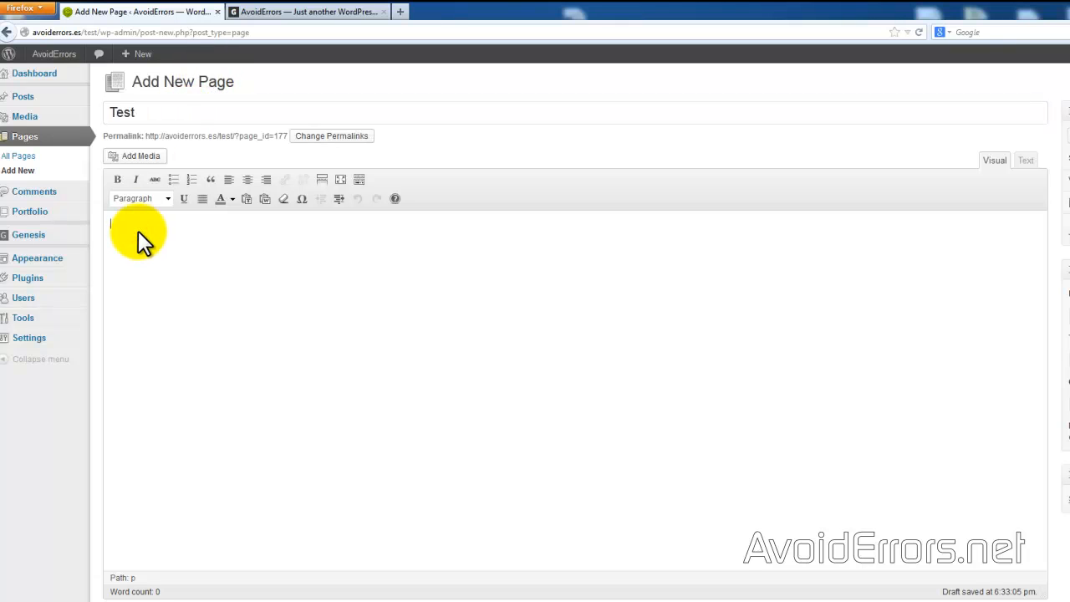
text(Test)
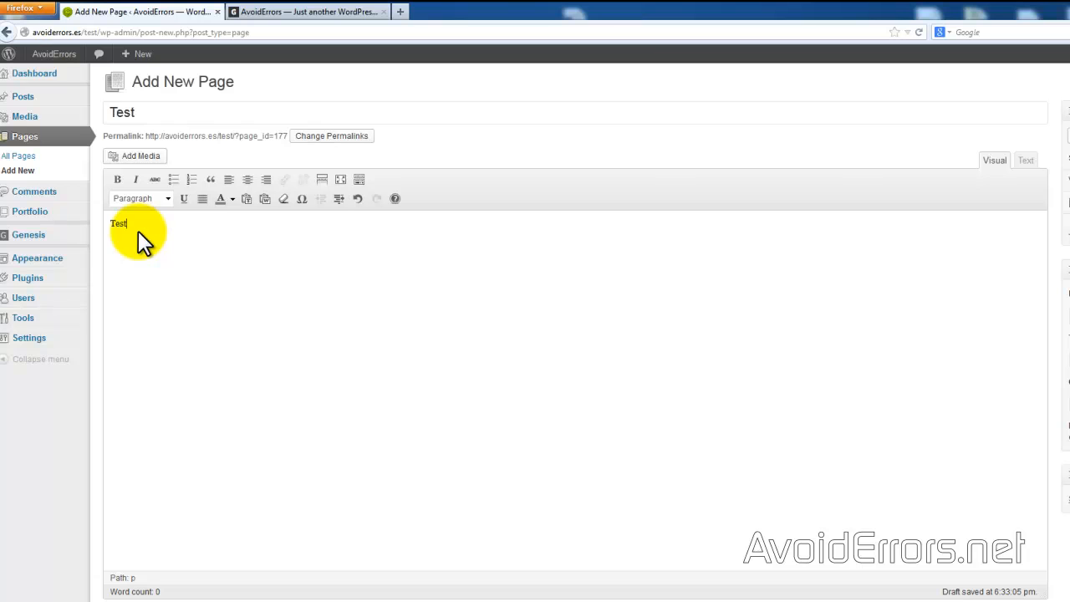
scroll(down, 3)
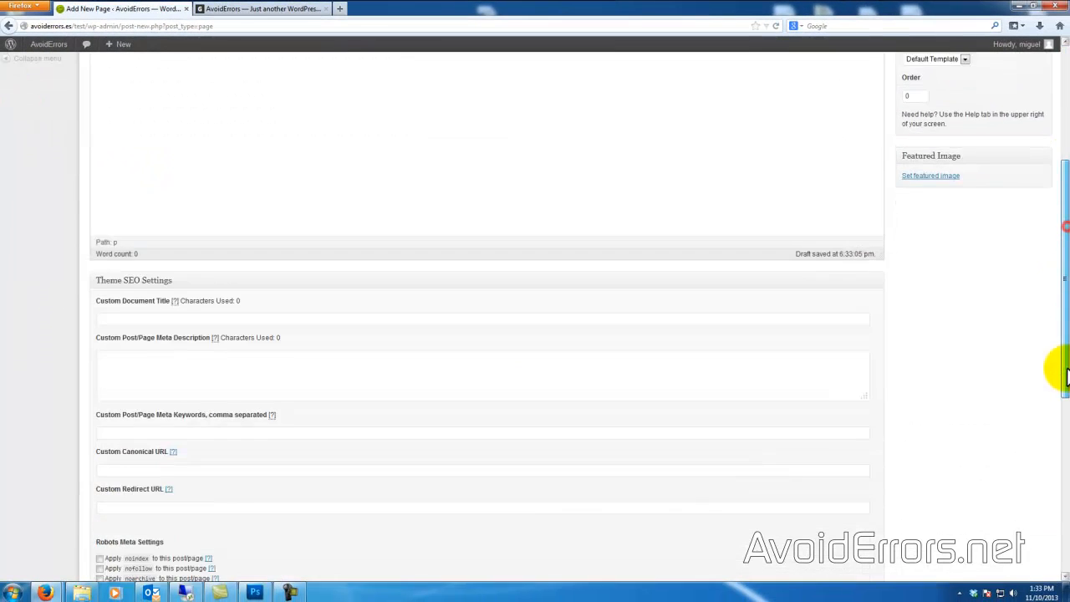
scroll(down, 3)
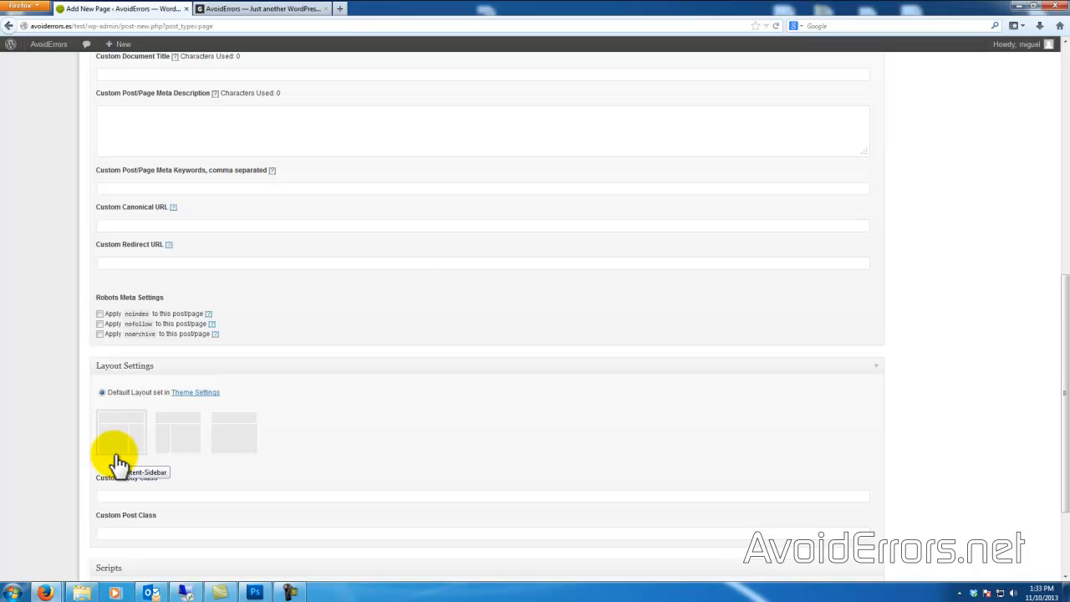
mouse_move(196, 456)
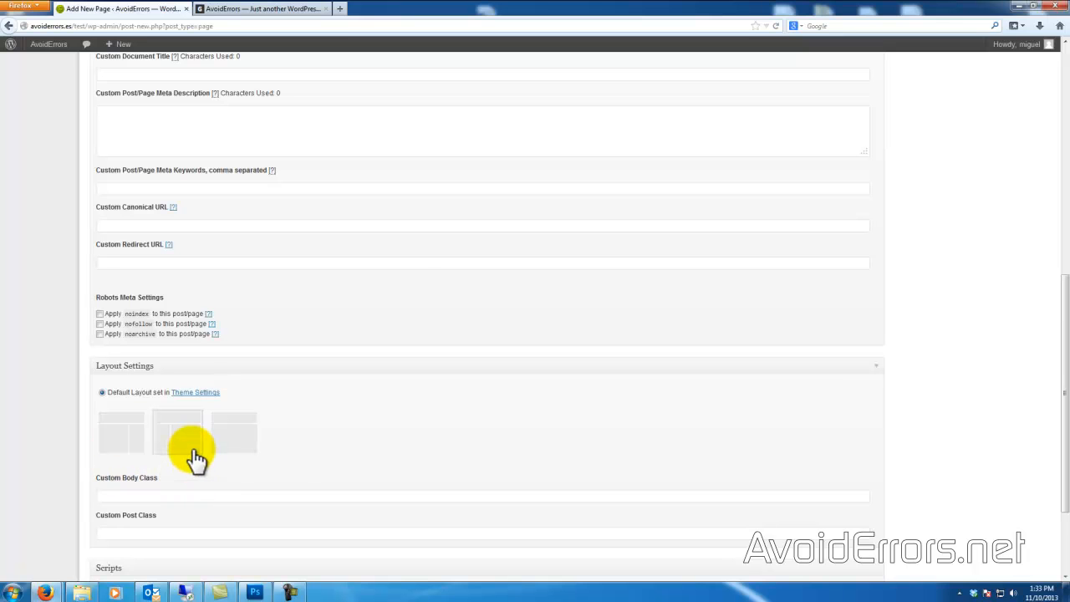
mouse_move(194, 439)
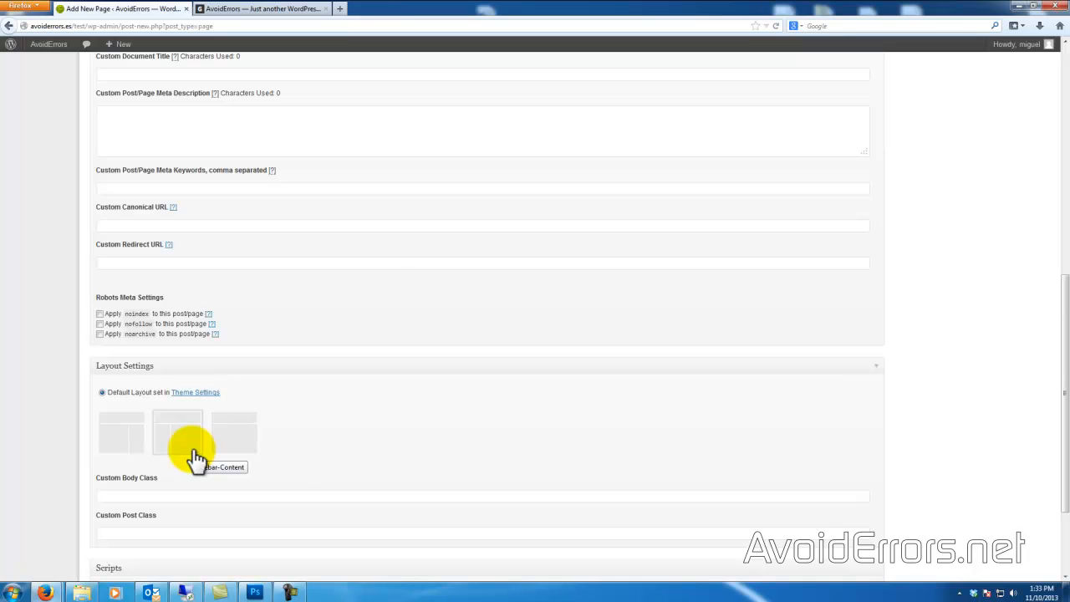
mouse_move(230, 452)
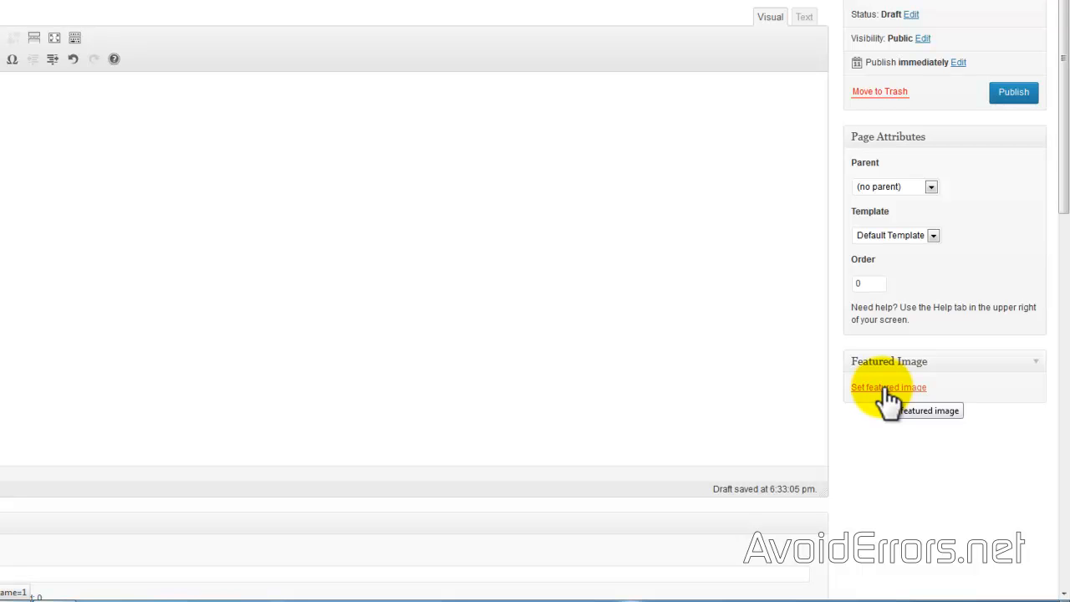
Make the blue AvoidErrors 285.png image the Test page's featured image and publish the page
click(889, 387)
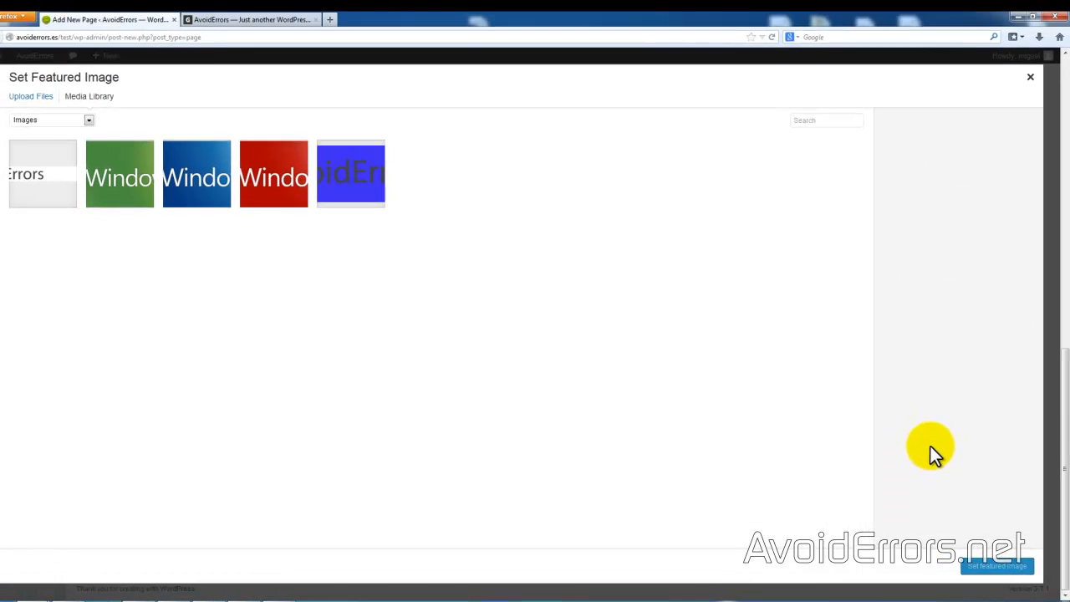
mouse_move(345, 228)
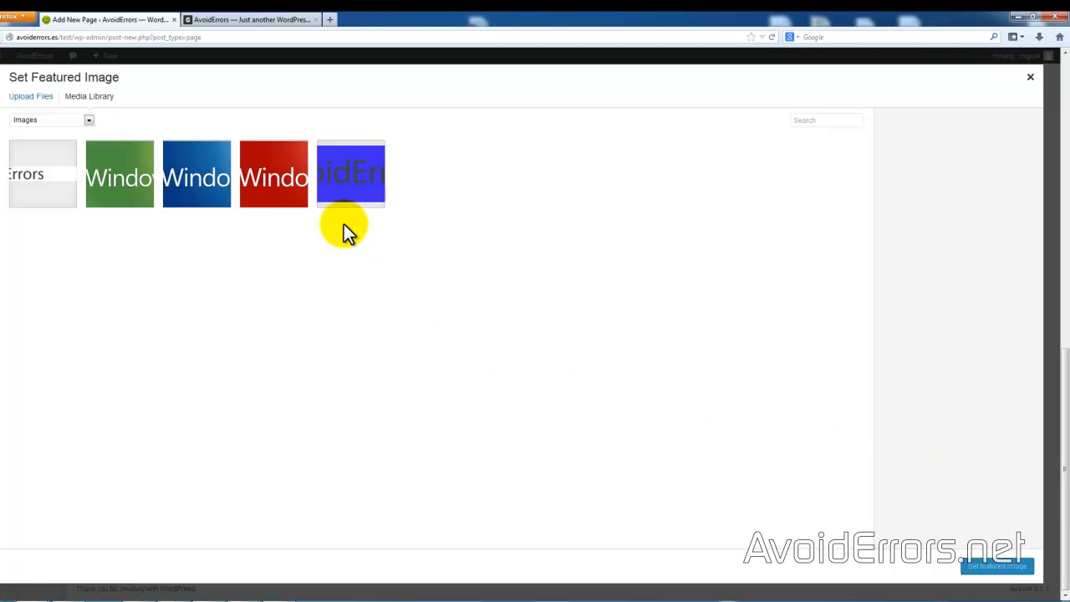
mouse_move(345, 229)
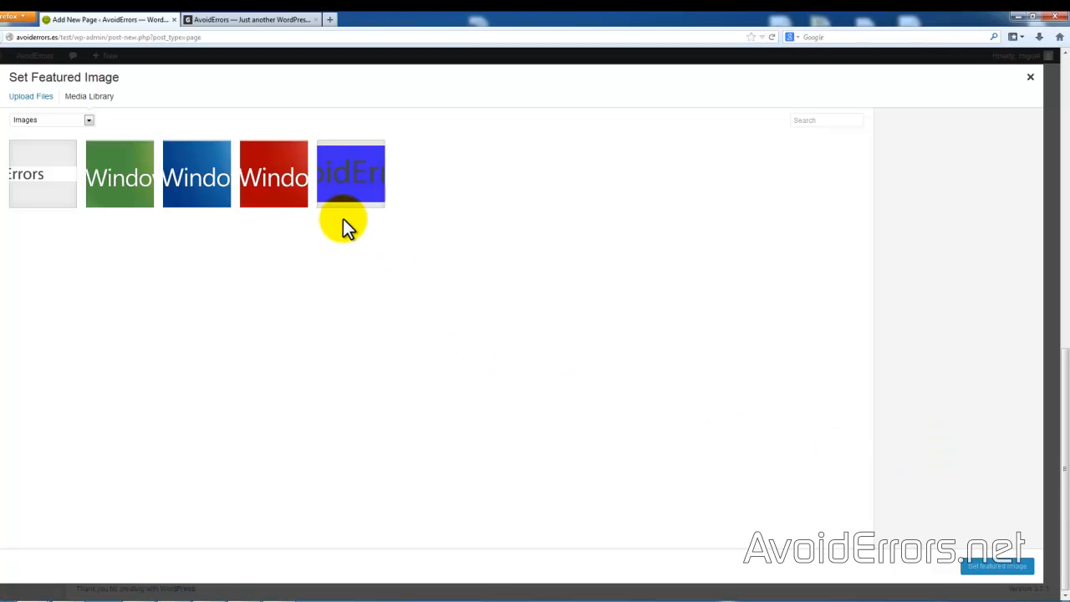
click(350, 174)
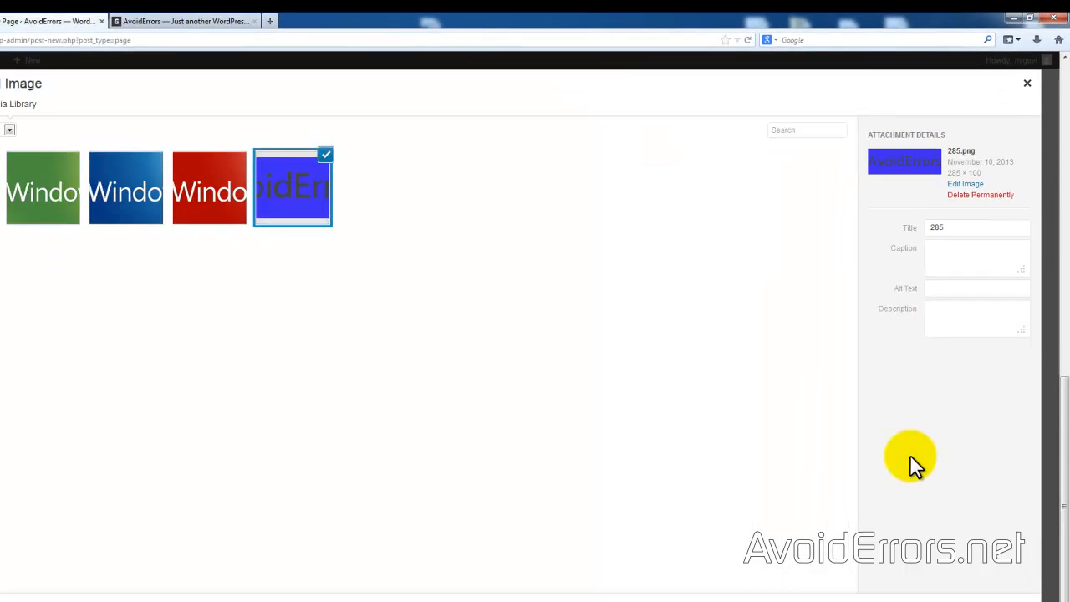
click(1028, 83)
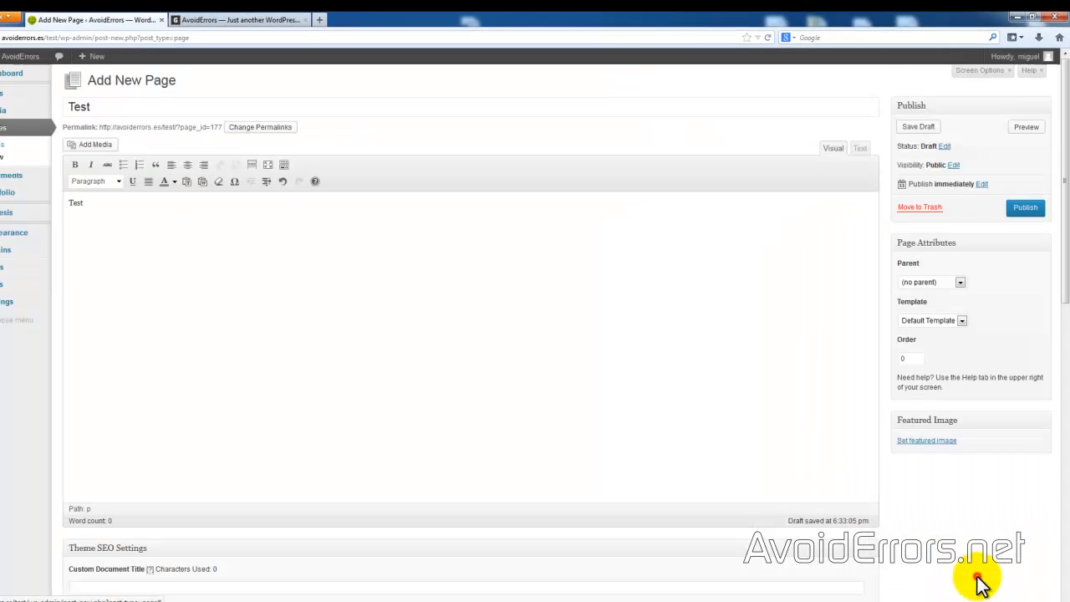
click(927, 440)
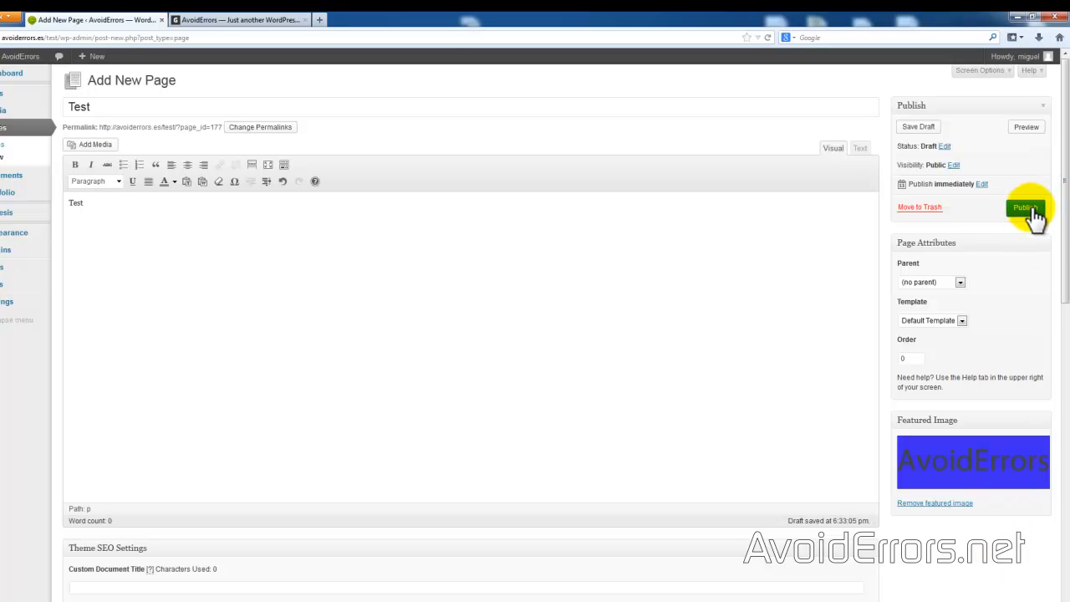
click(1026, 208)
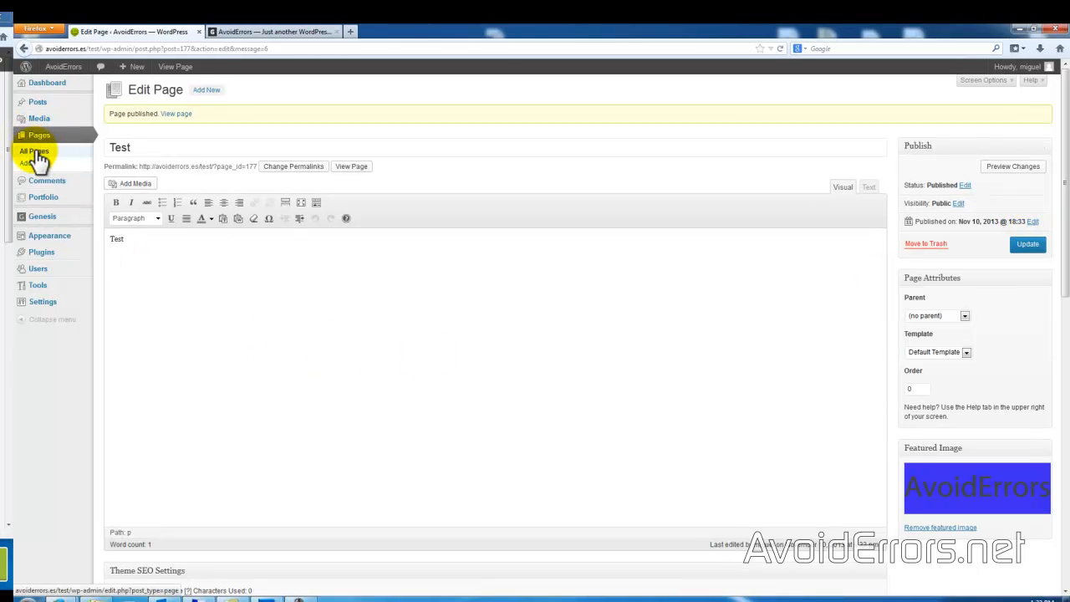
Return to All Pages, where Test now appears among six pages
click(35, 151)
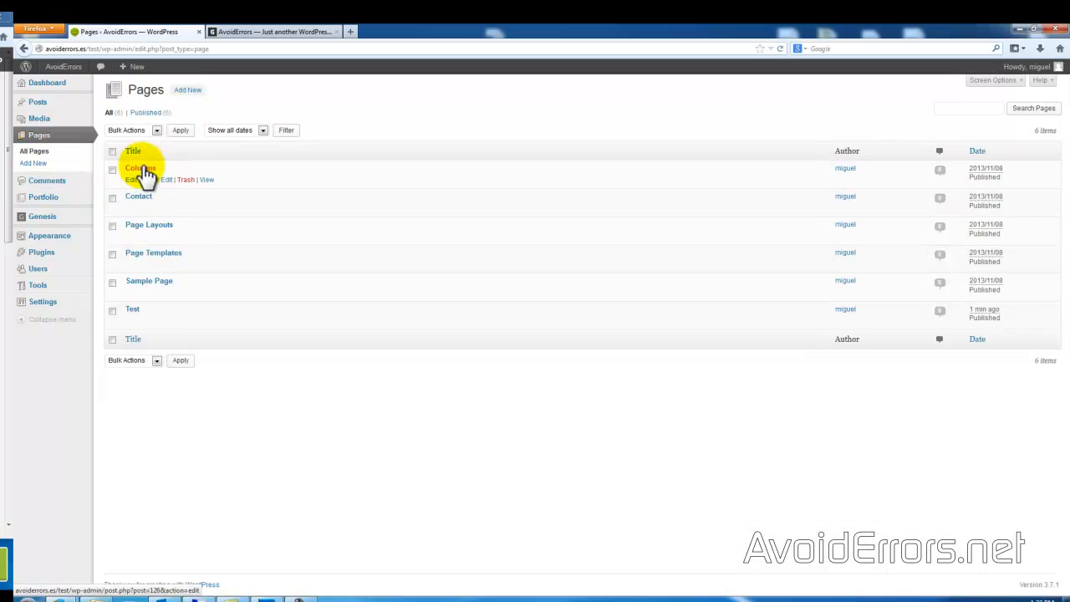
mouse_move(292, 435)
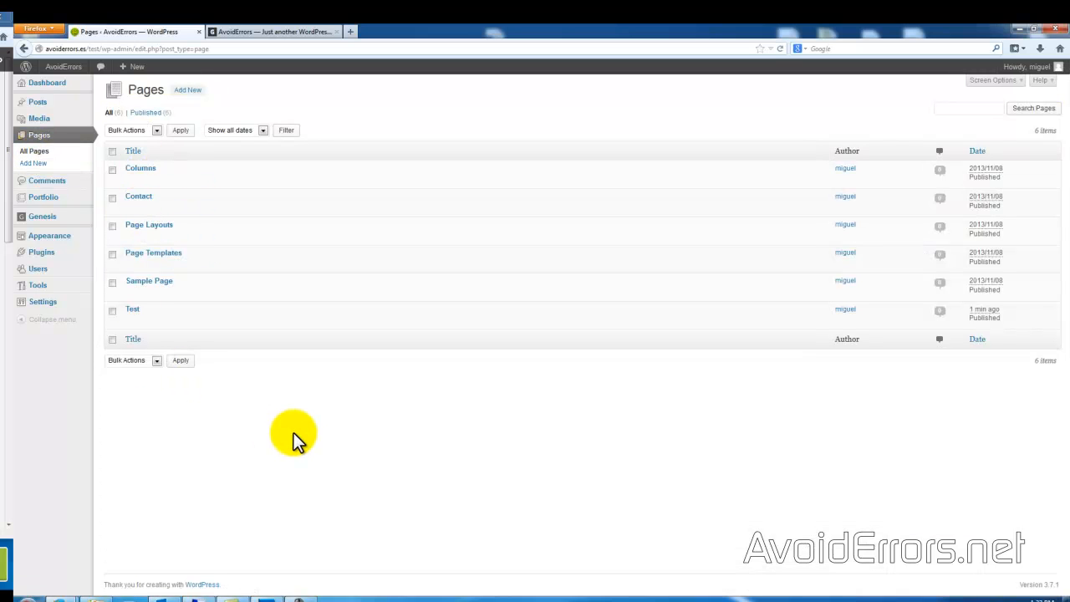
mouse_move(273, 398)
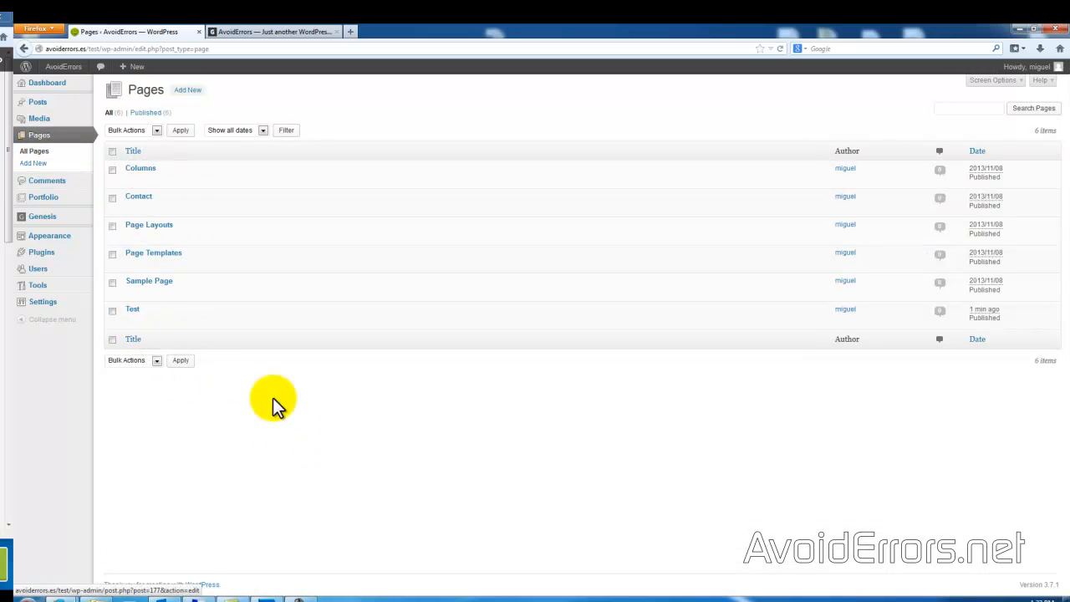
mouse_move(299, 417)
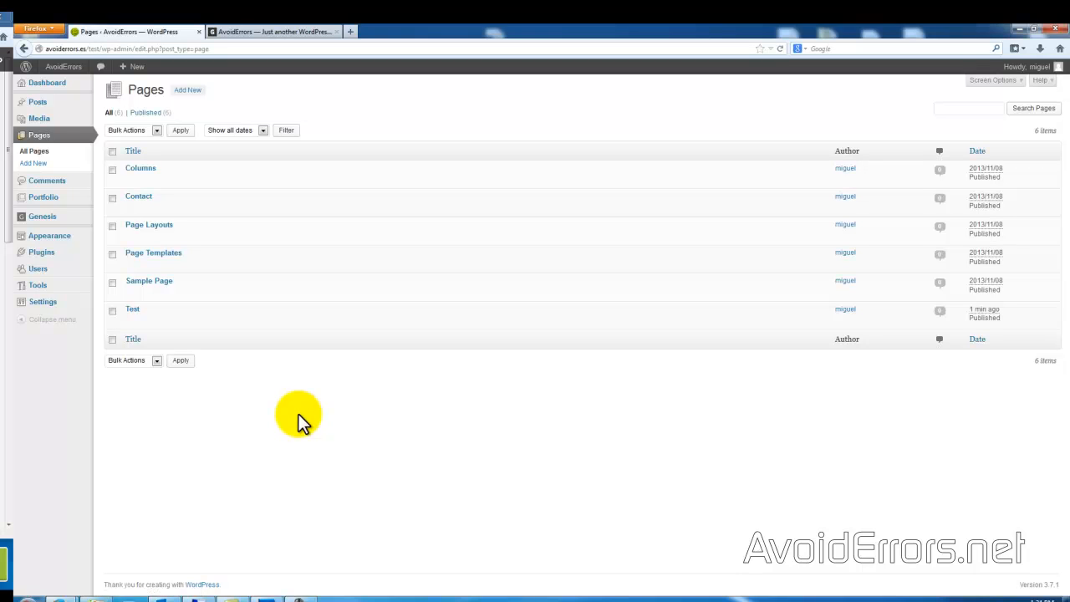
mouse_move(73, 163)
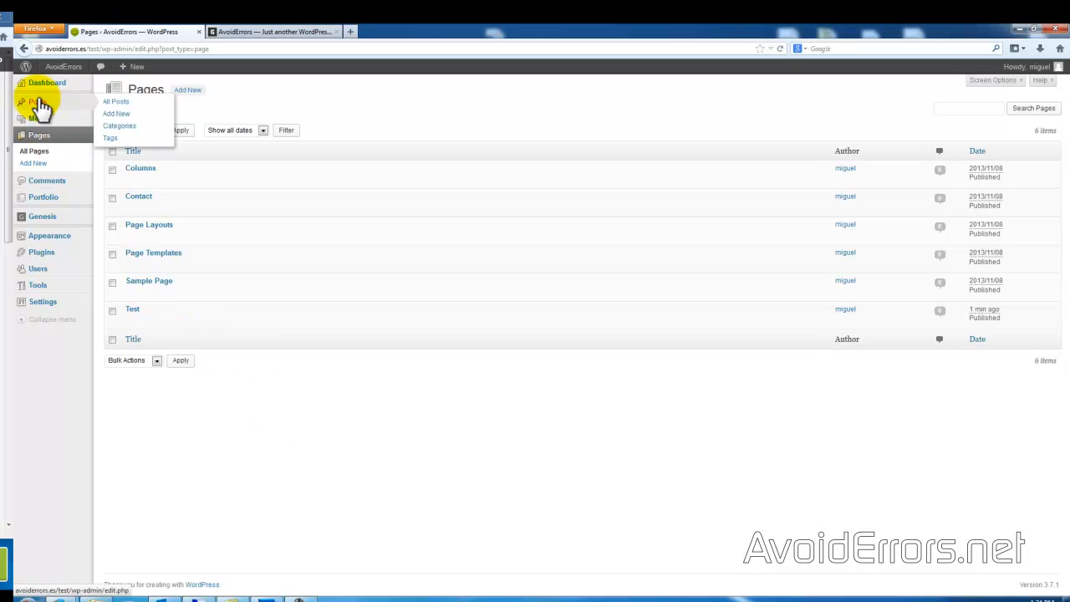
mouse_move(76, 107)
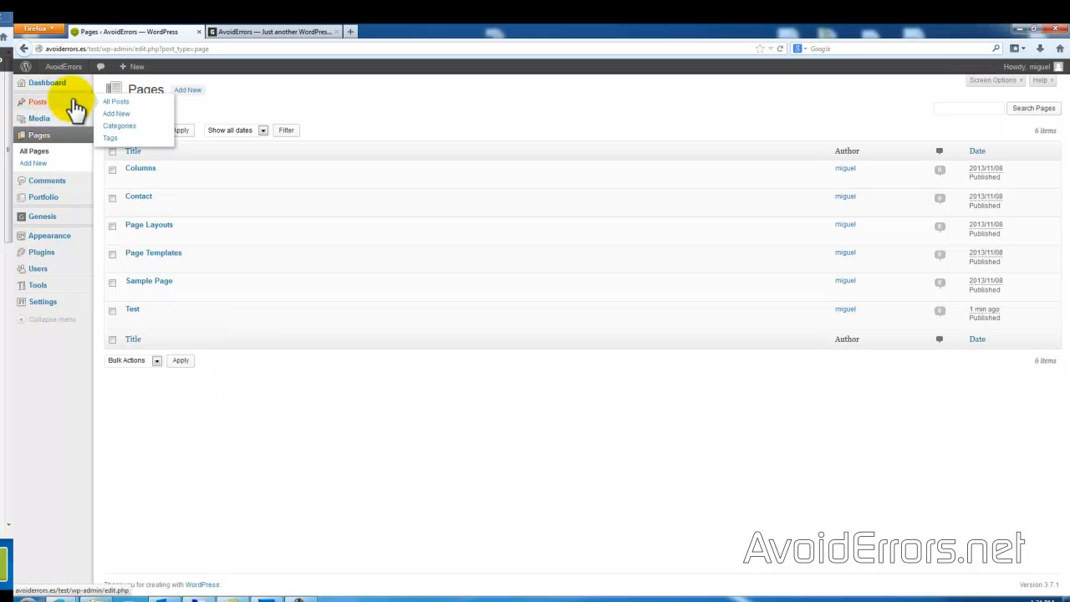
mouse_move(119, 125)
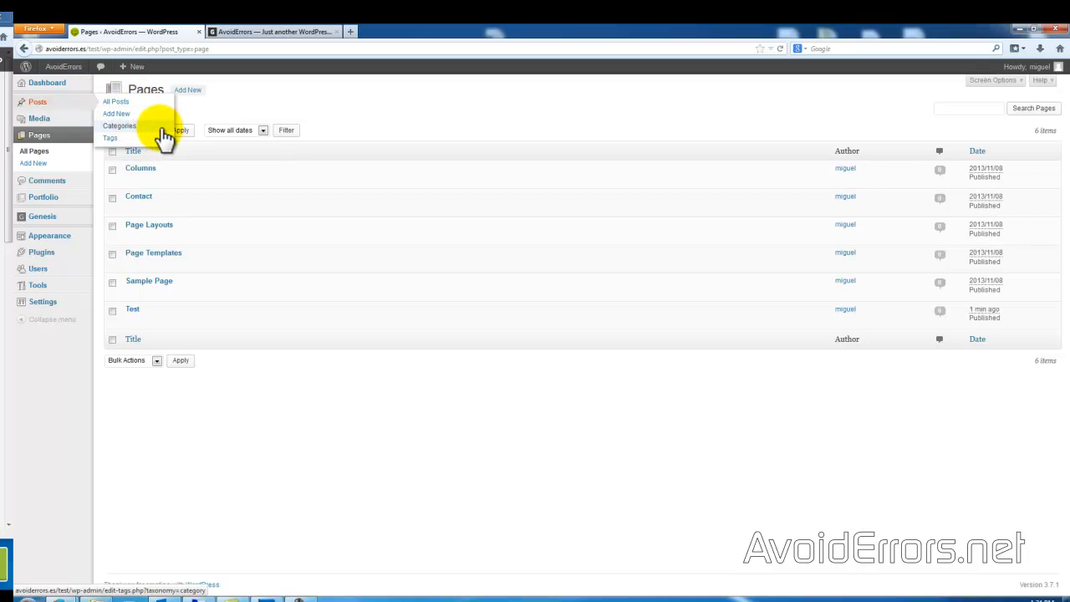
Add category 'Category#4' with slug 'category4' by adapting the copied Category#3 name
click(119, 125)
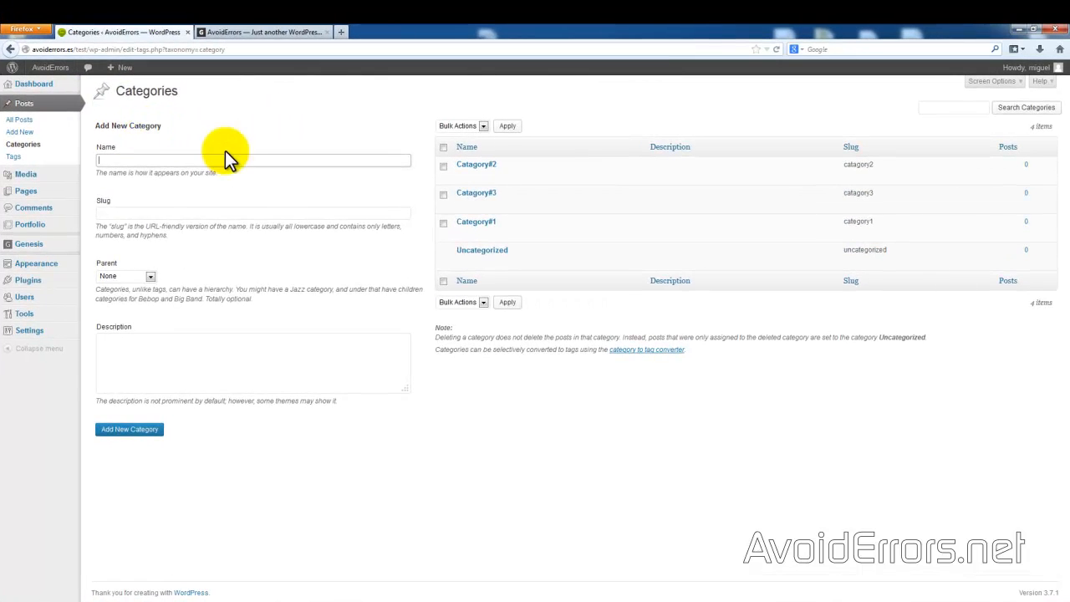
mouse_move(435, 242)
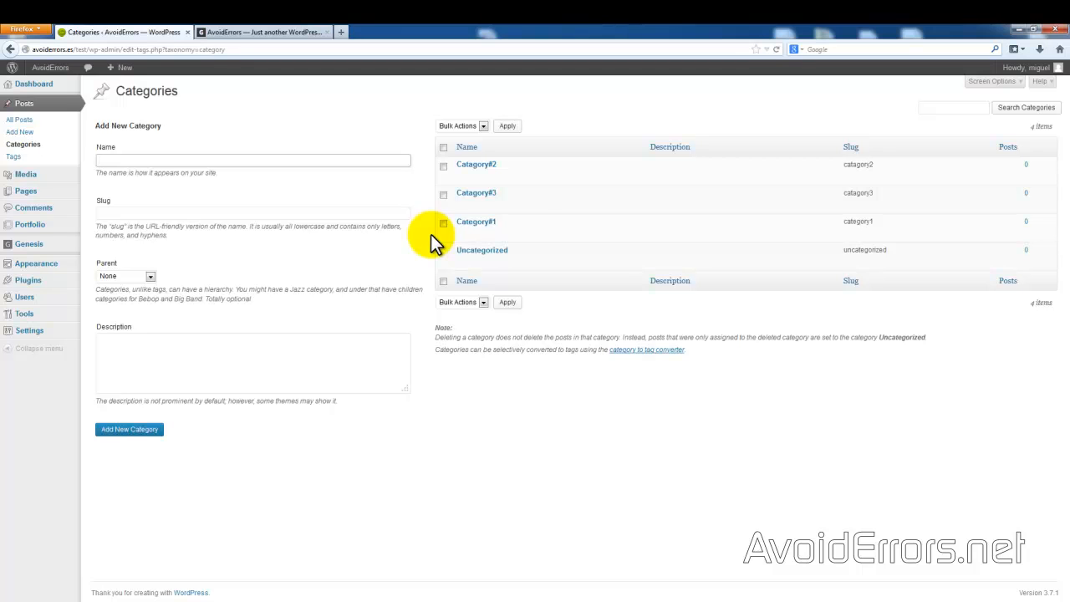
mouse_move(473, 192)
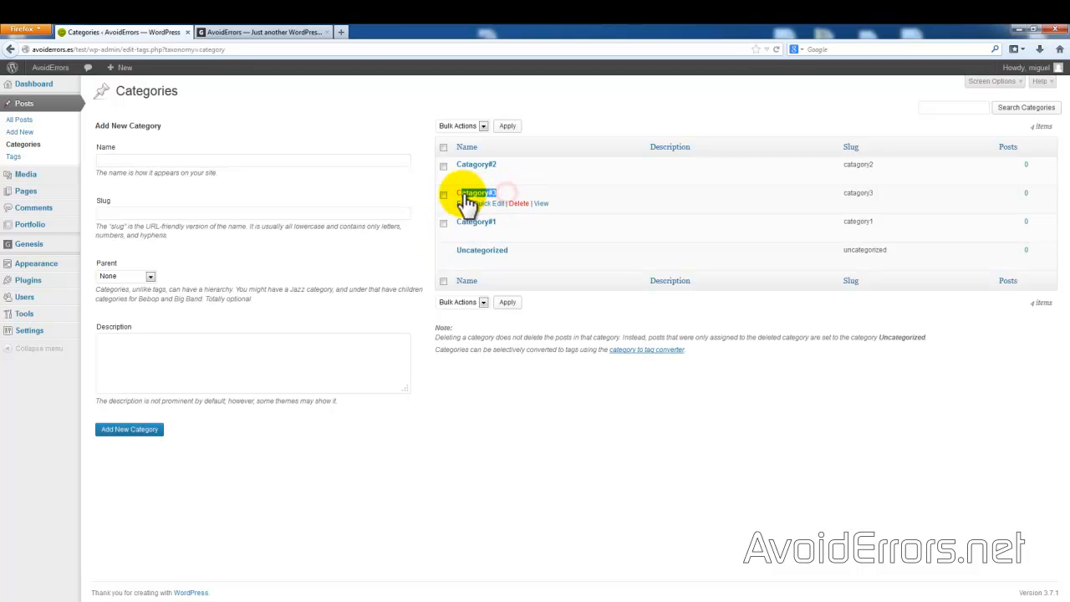
right_click(477, 192)
text(Category#4)
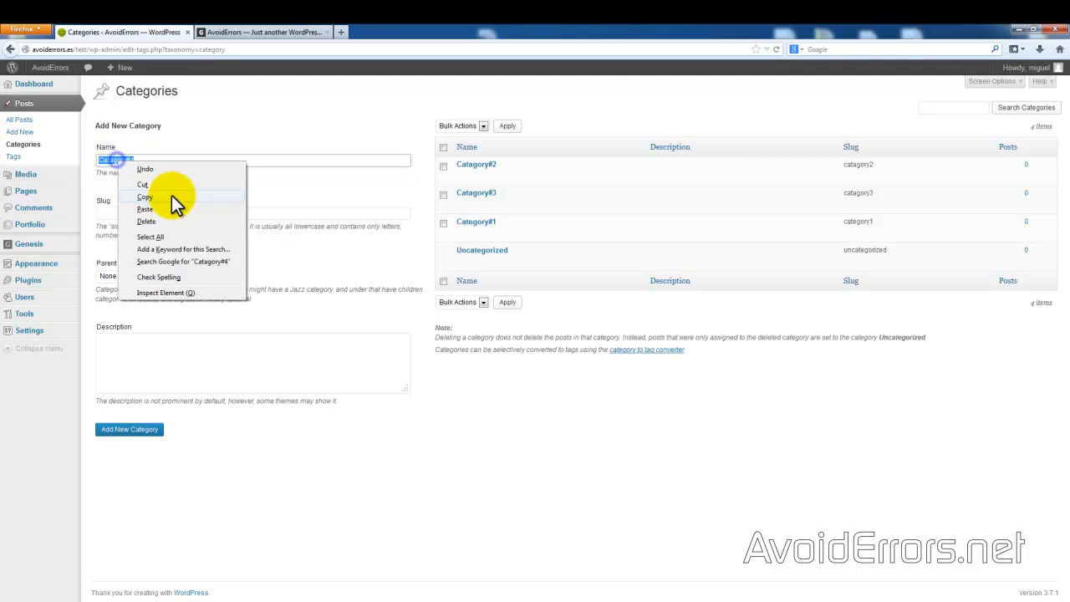
right_click(251, 213)
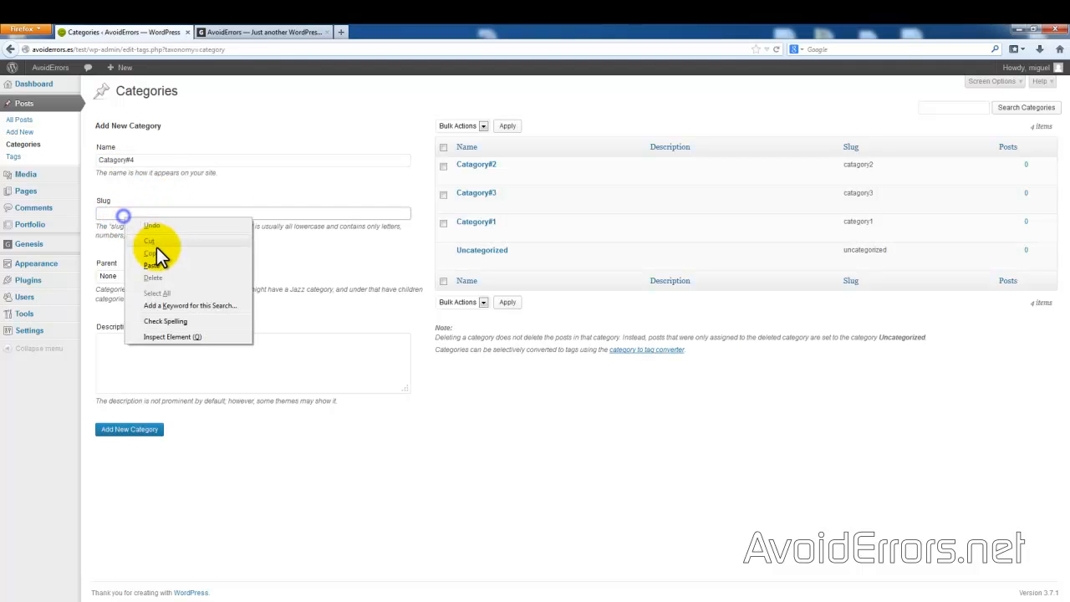
click(151, 264)
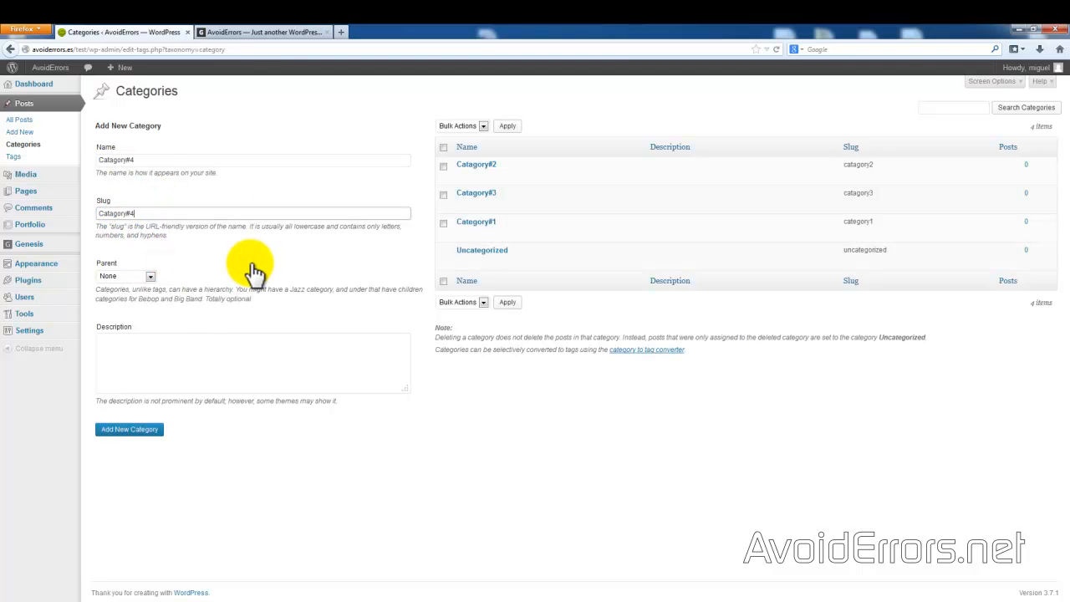
mouse_move(124, 463)
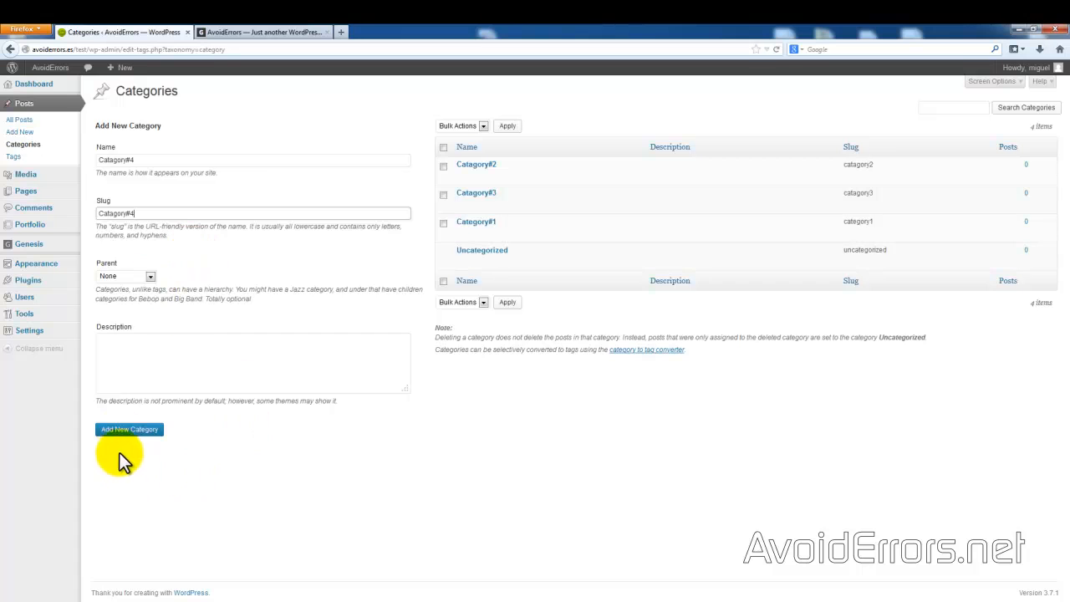
click(129, 429)
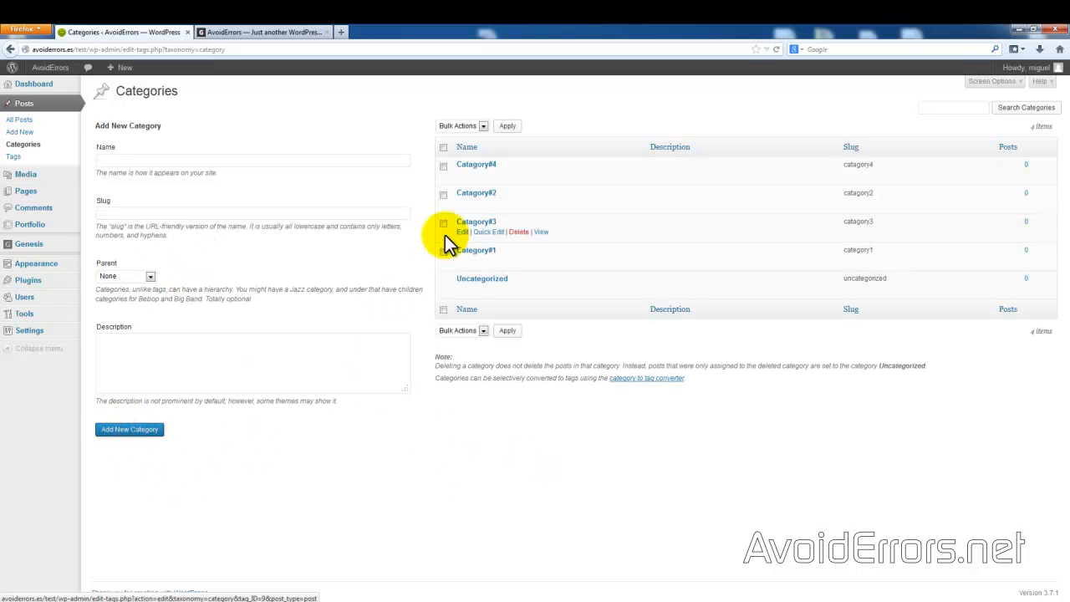
mouse_move(380, 190)
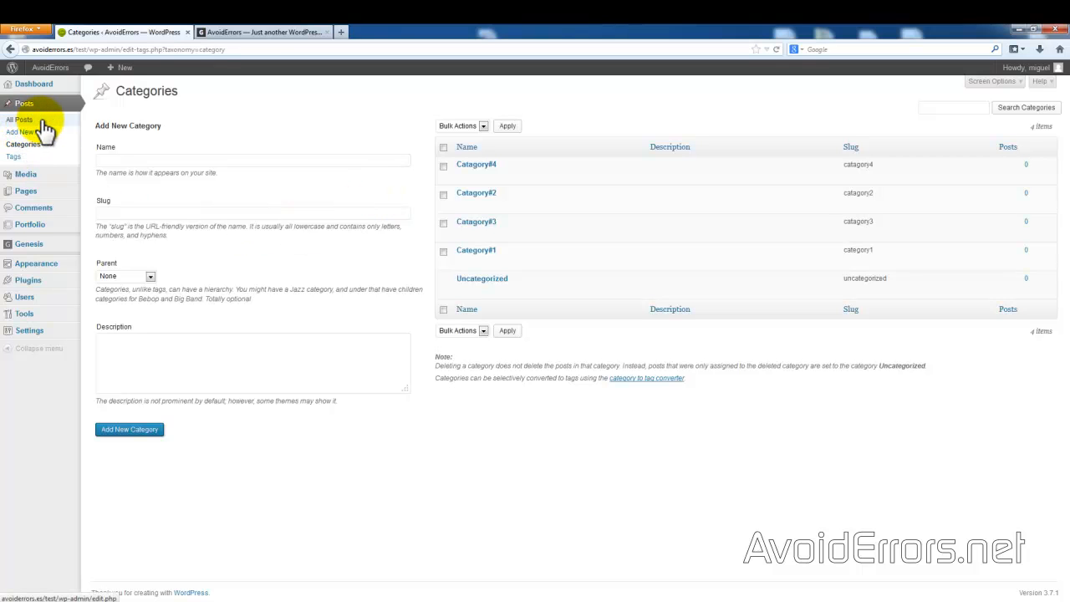
Start a new post titled 'Post1' with body text 'Post' and tick Category#2
click(18, 119)
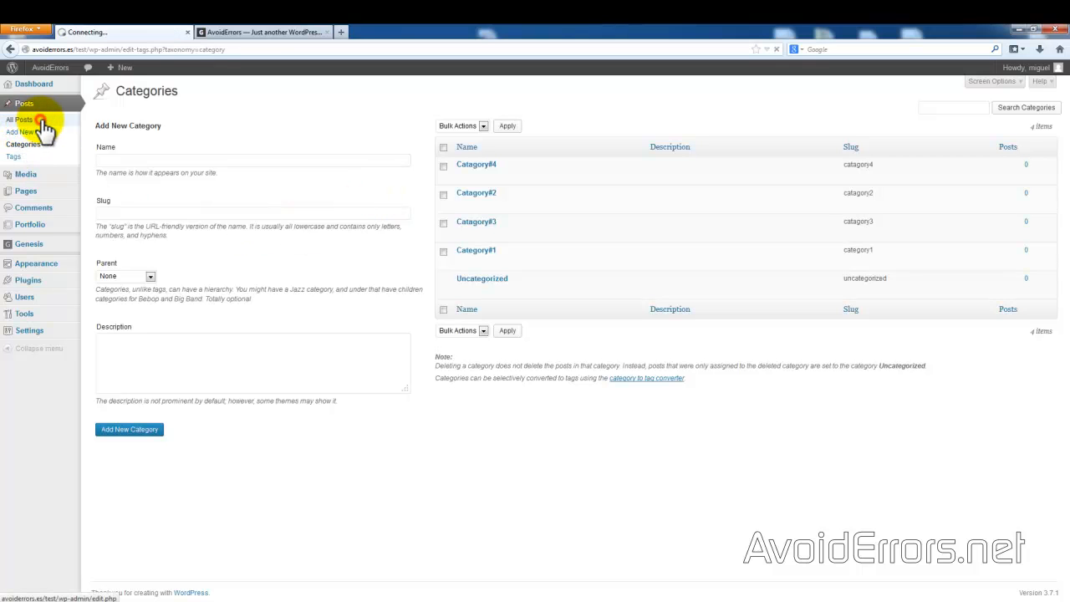
click(21, 118)
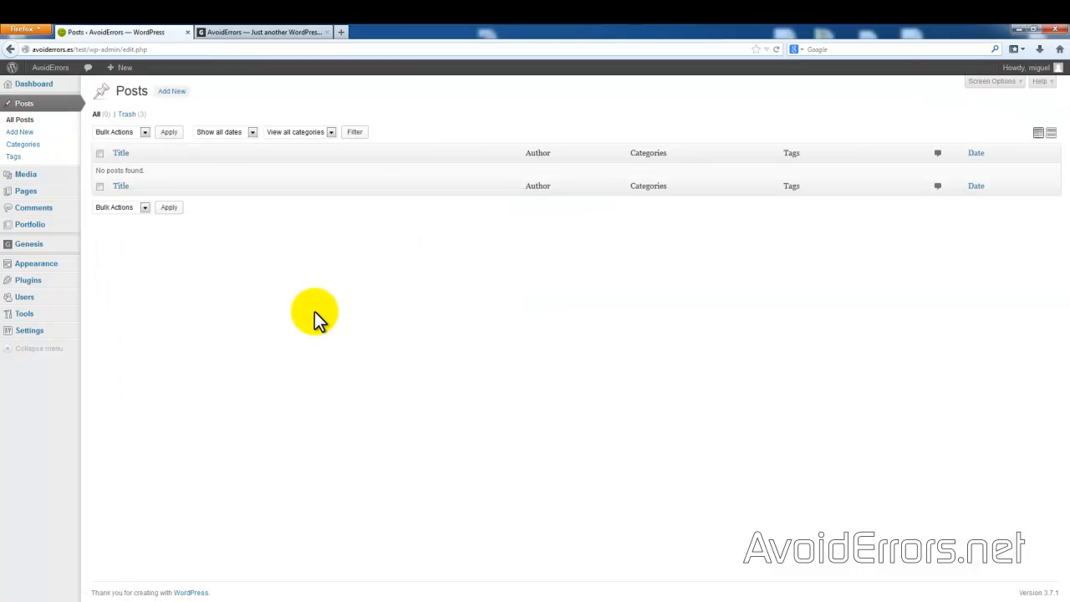
click(171, 90)
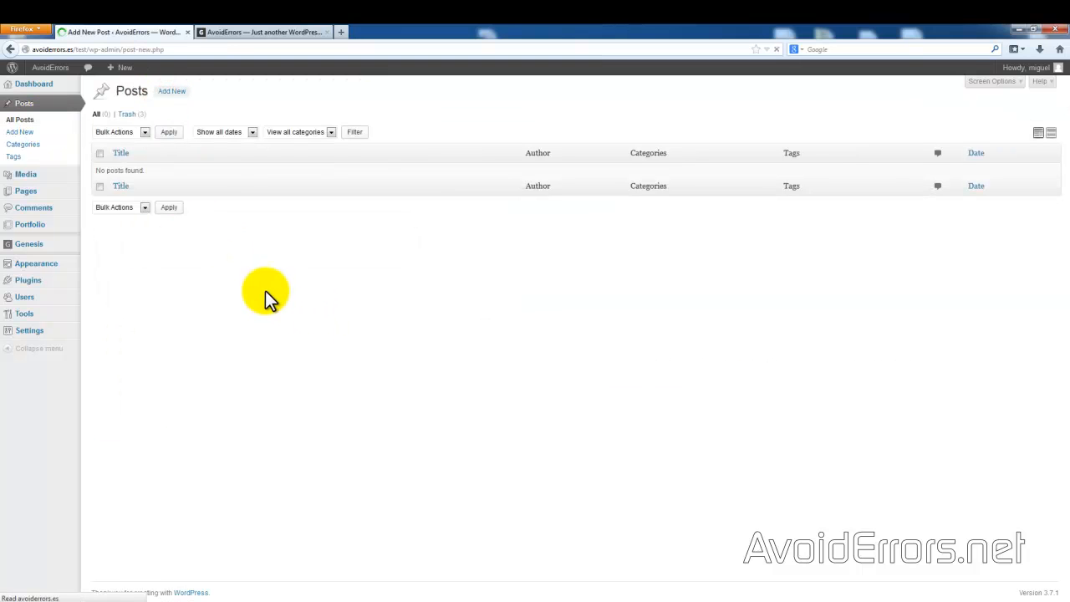
click(19, 132)
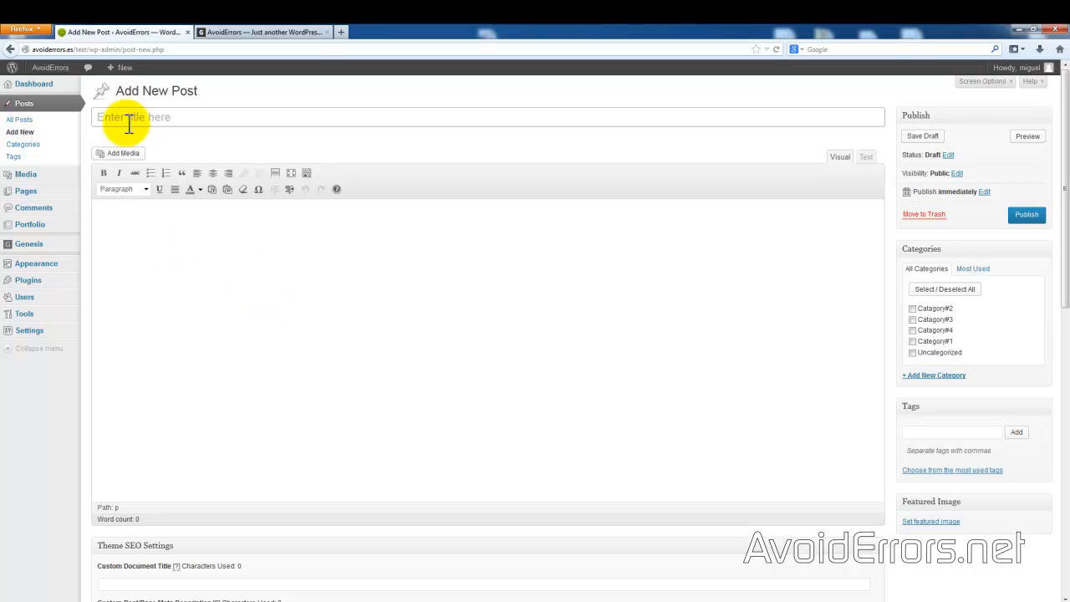
text(Post1)
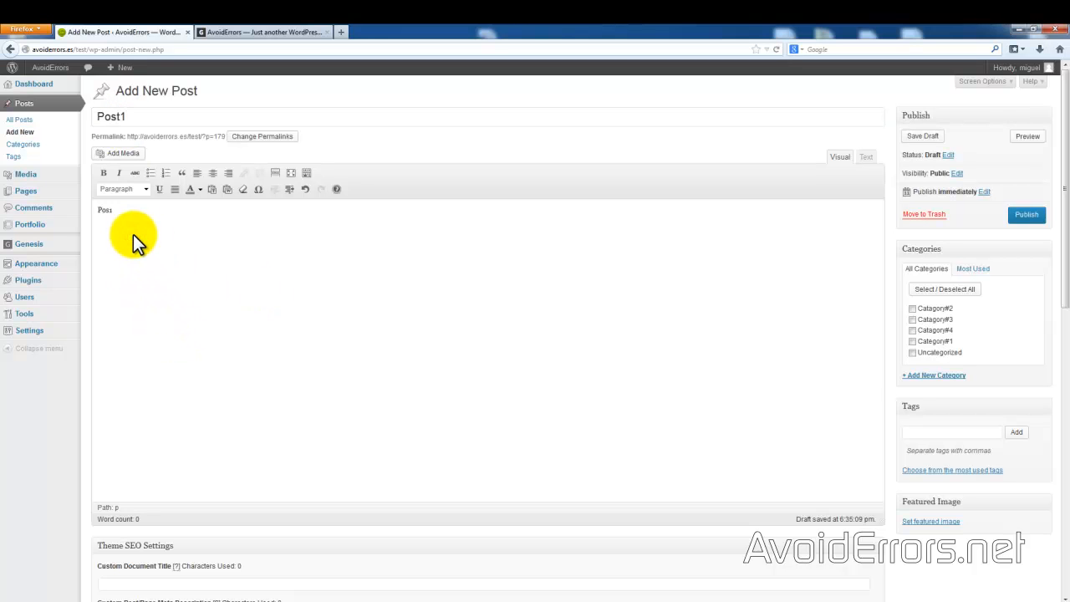
mouse_move(911, 313)
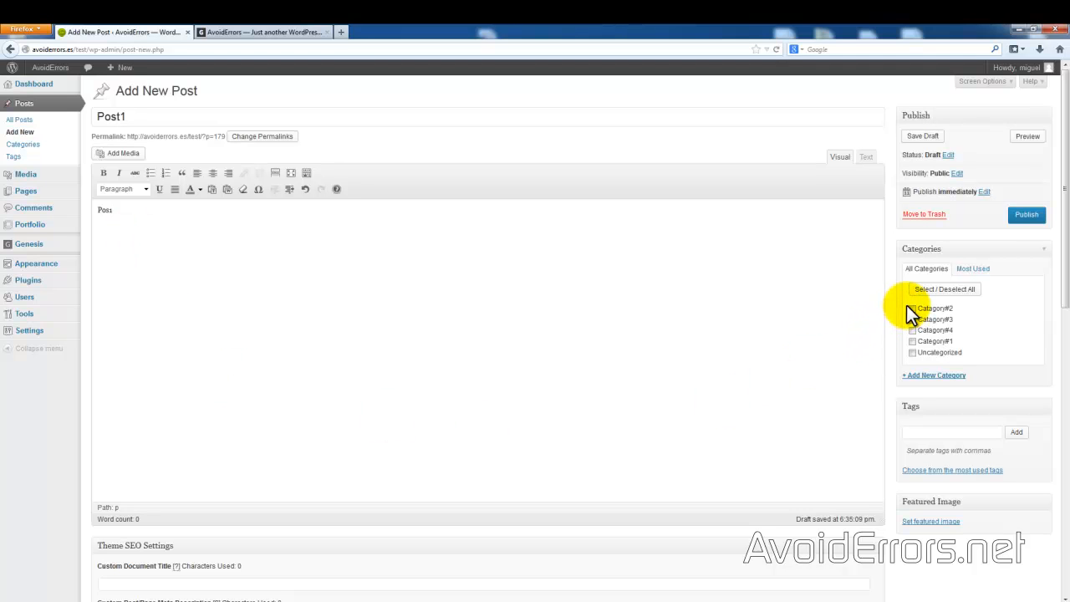
mouse_move(790, 368)
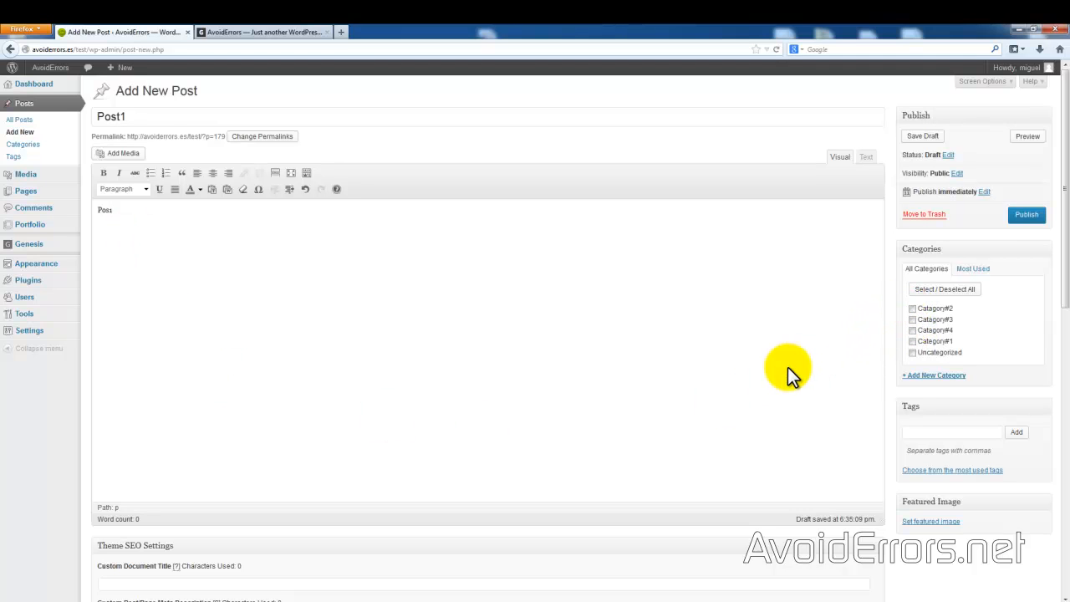
mouse_move(922, 322)
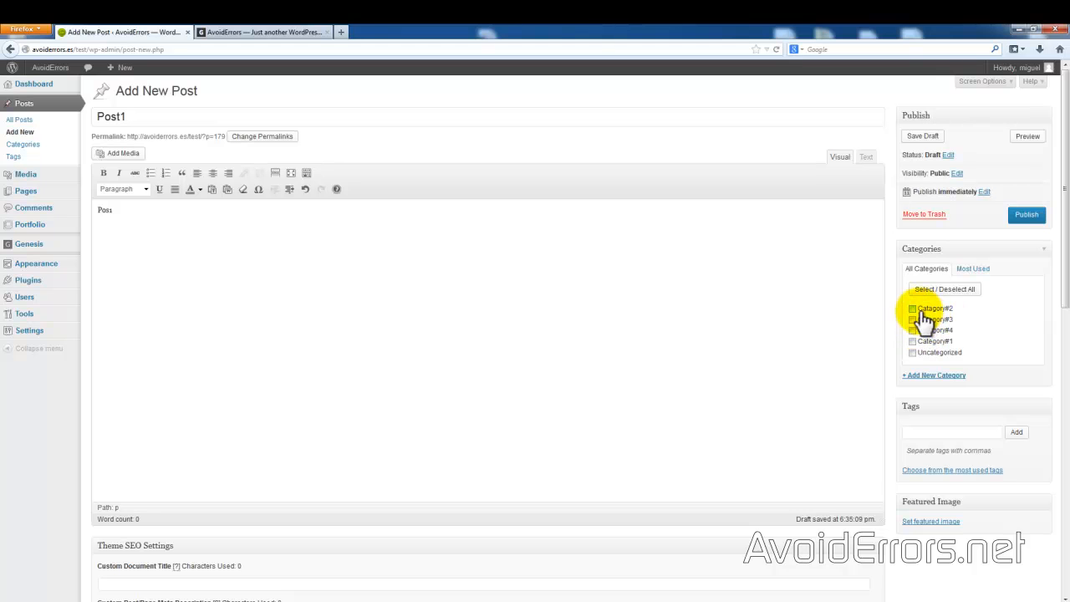
click(912, 309)
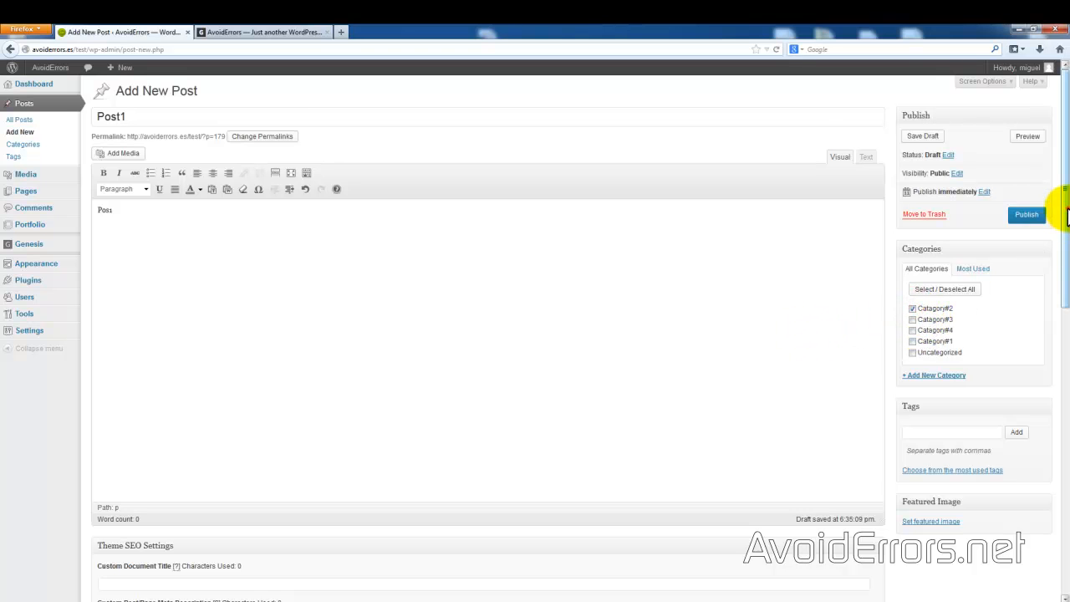
scroll(down, 3)
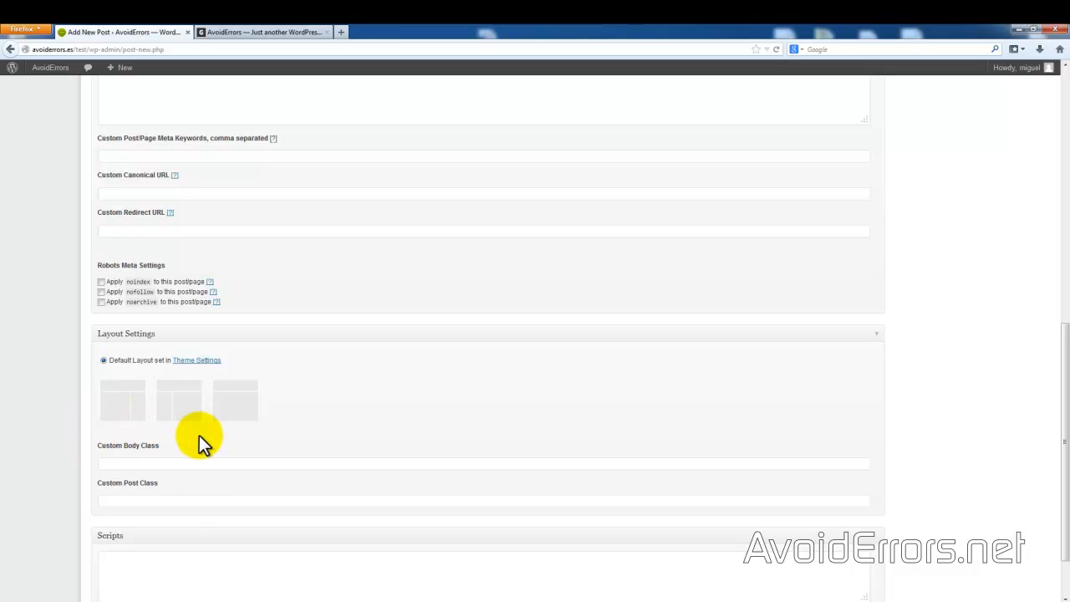
mouse_move(216, 441)
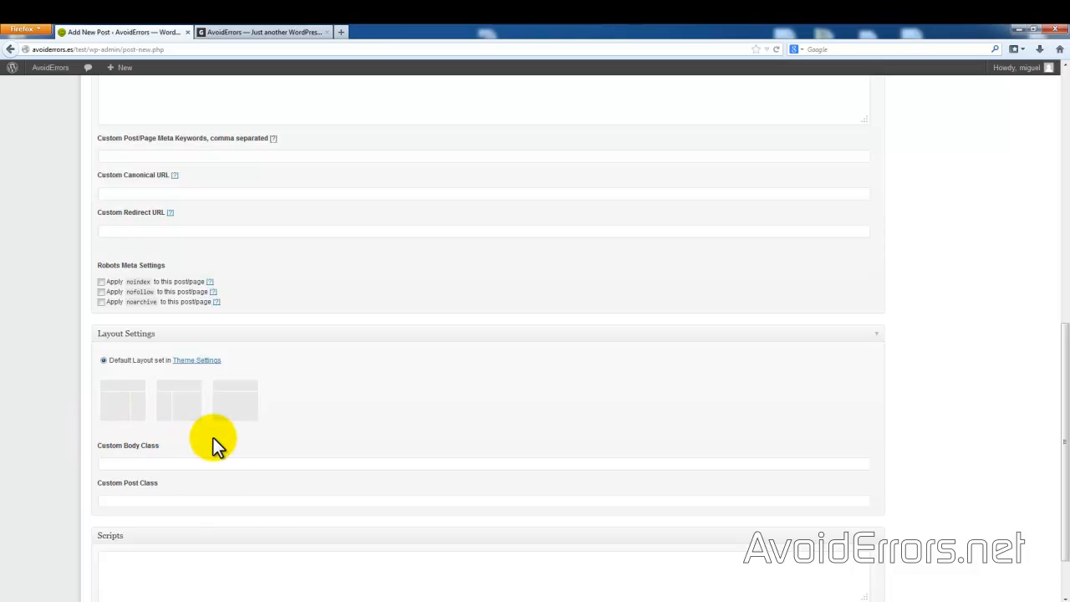
scroll(up, 3)
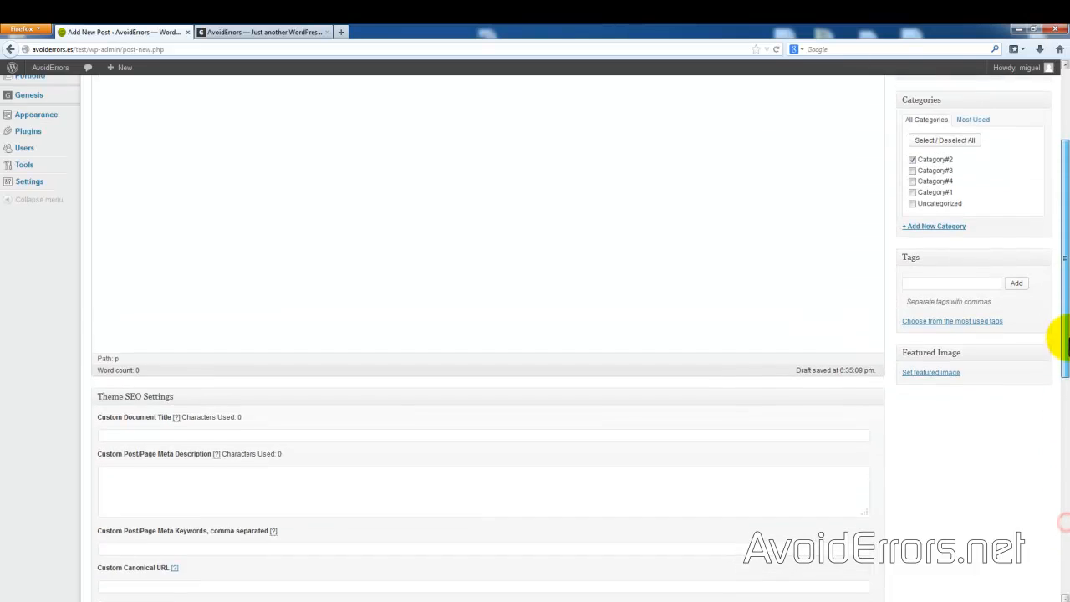
scroll(up, 3)
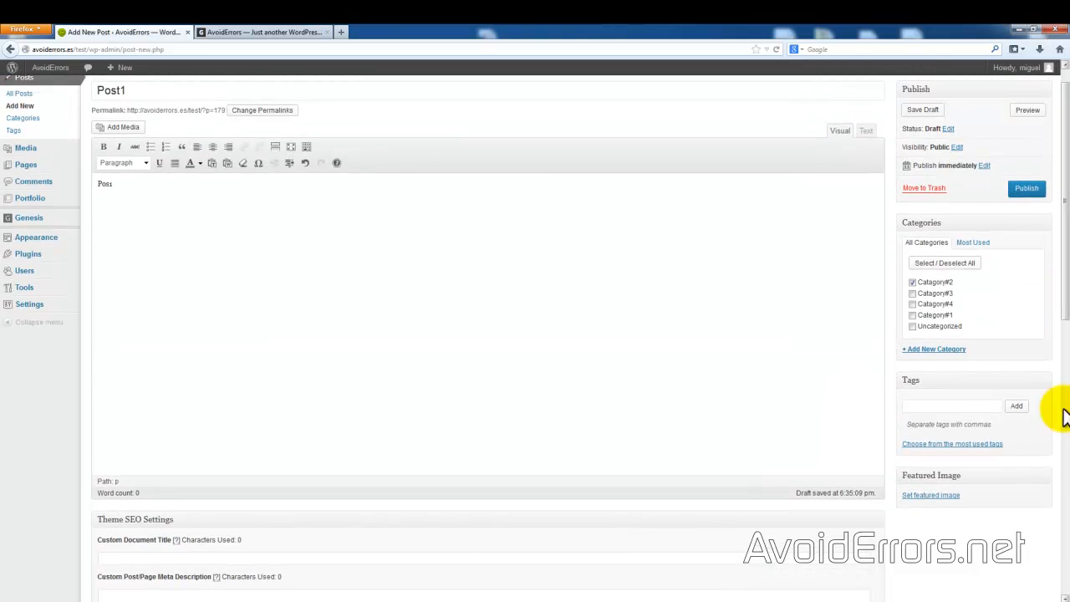
mouse_move(918, 528)
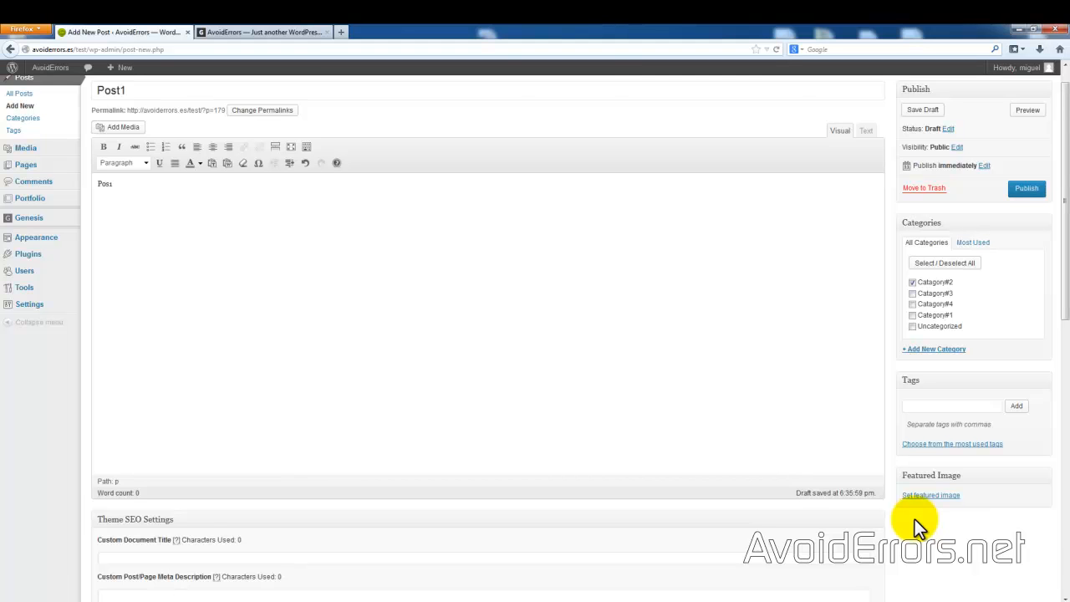
Pick the green Windows image from the Media Library as Post1's featured image
click(930, 495)
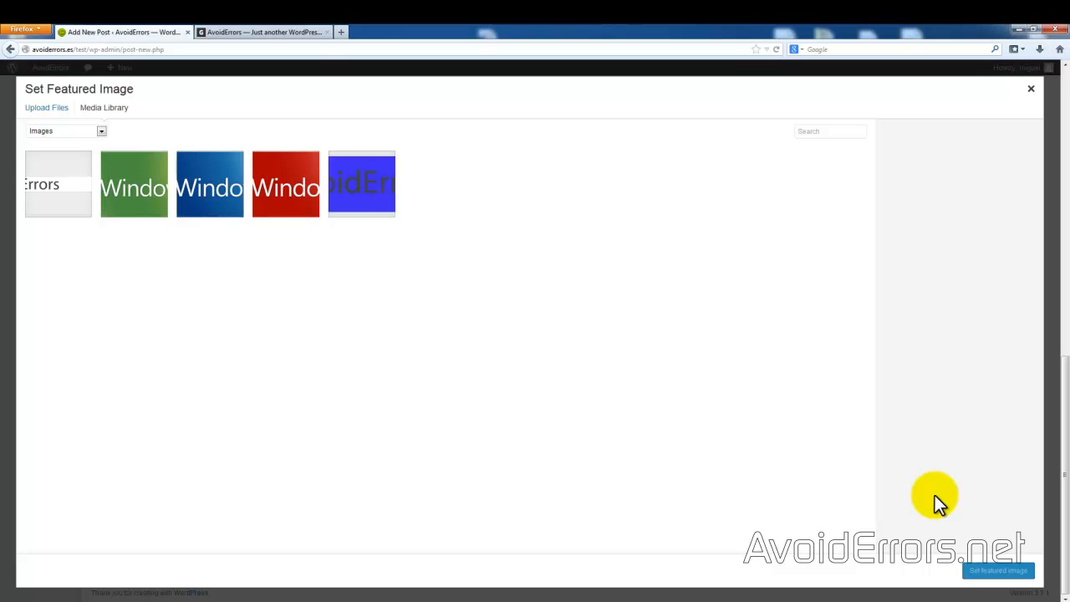
click(134, 184)
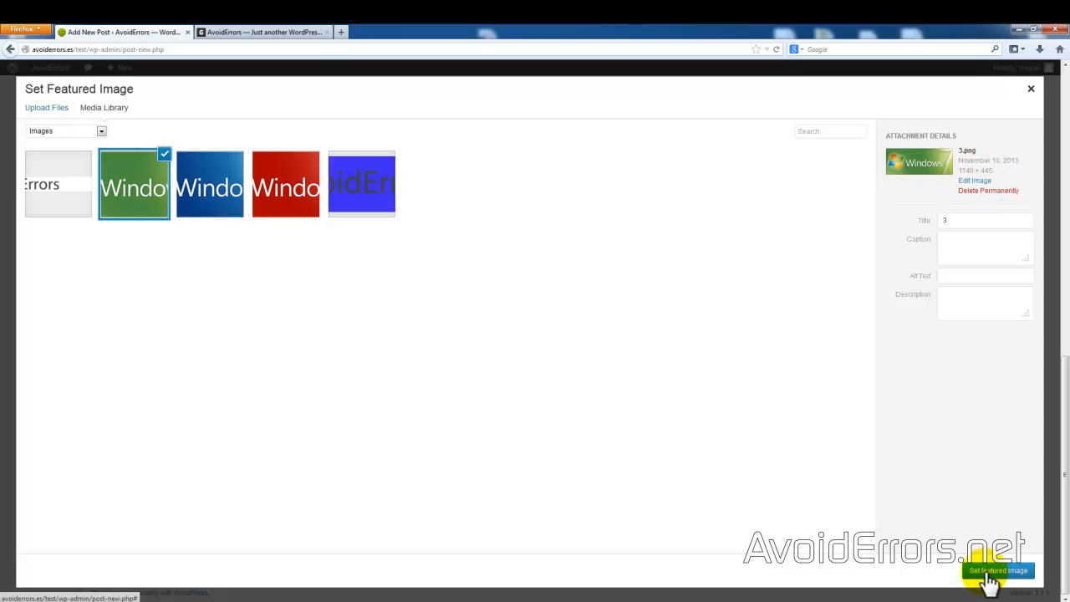
click(997, 571)
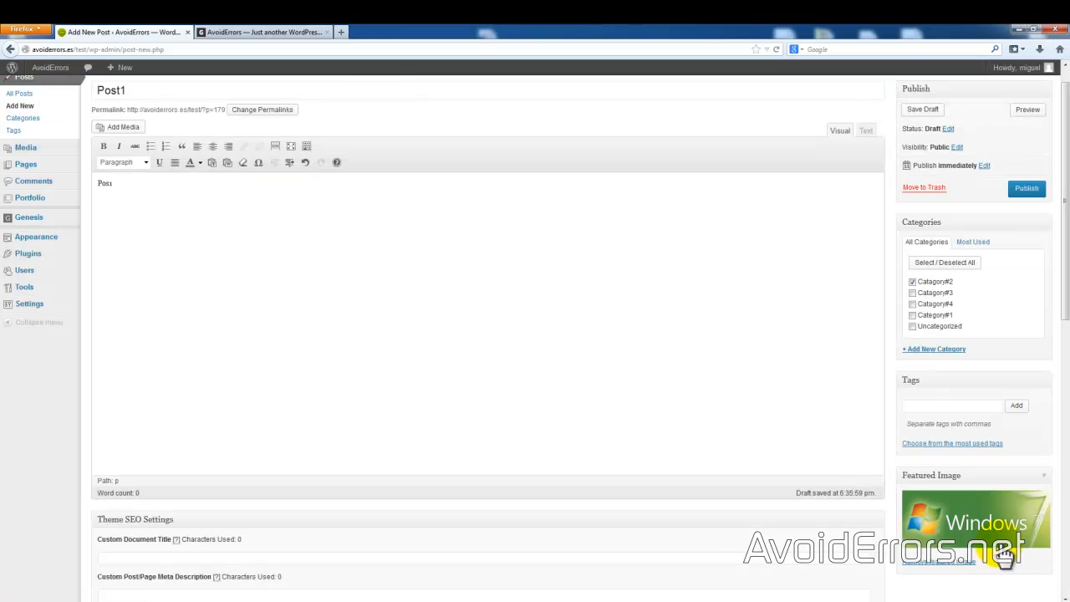
Publish Post1
click(1027, 188)
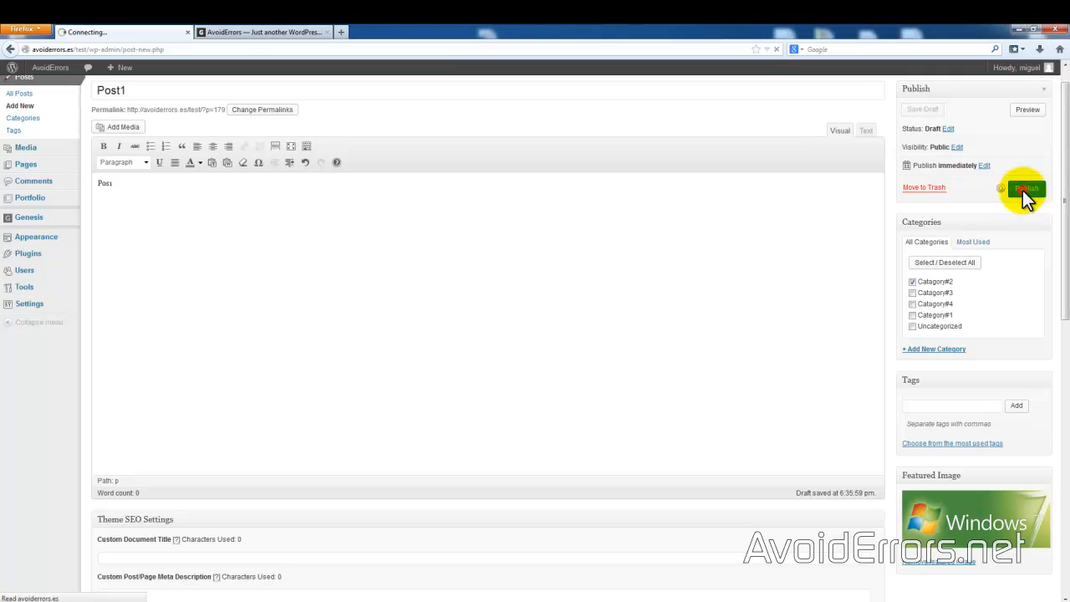
click(1025, 188)
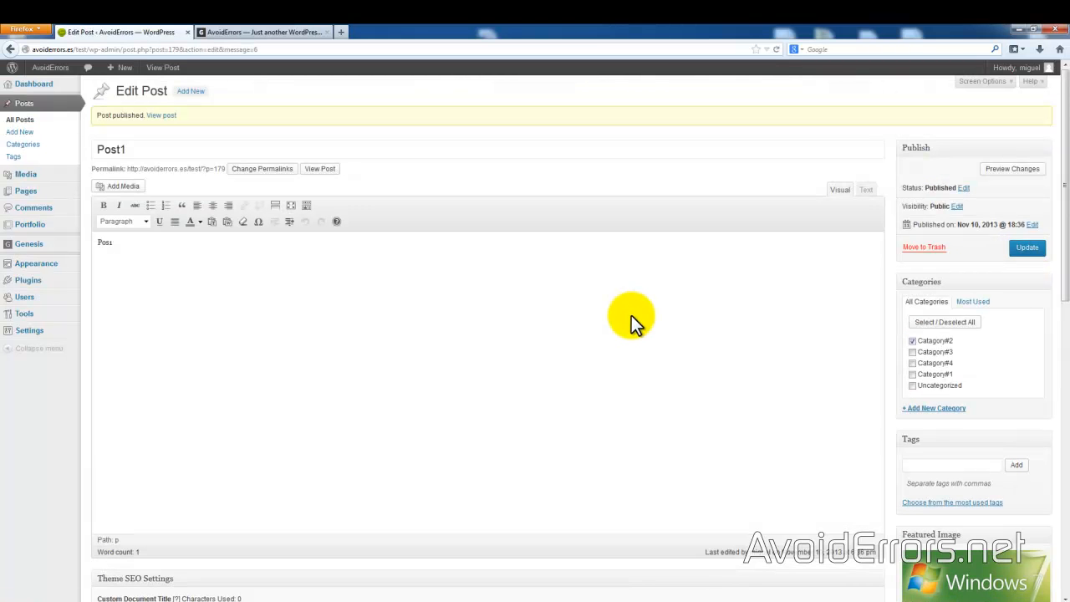
mouse_move(35, 263)
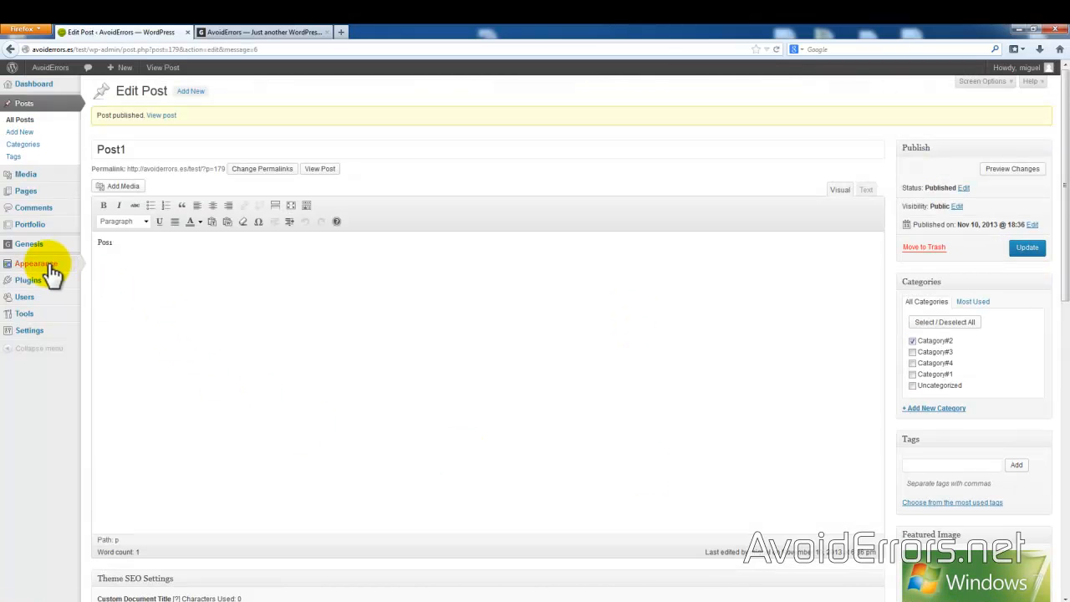
Create an empty menu named 'Nav Bar' under Appearance > Menus
click(35, 263)
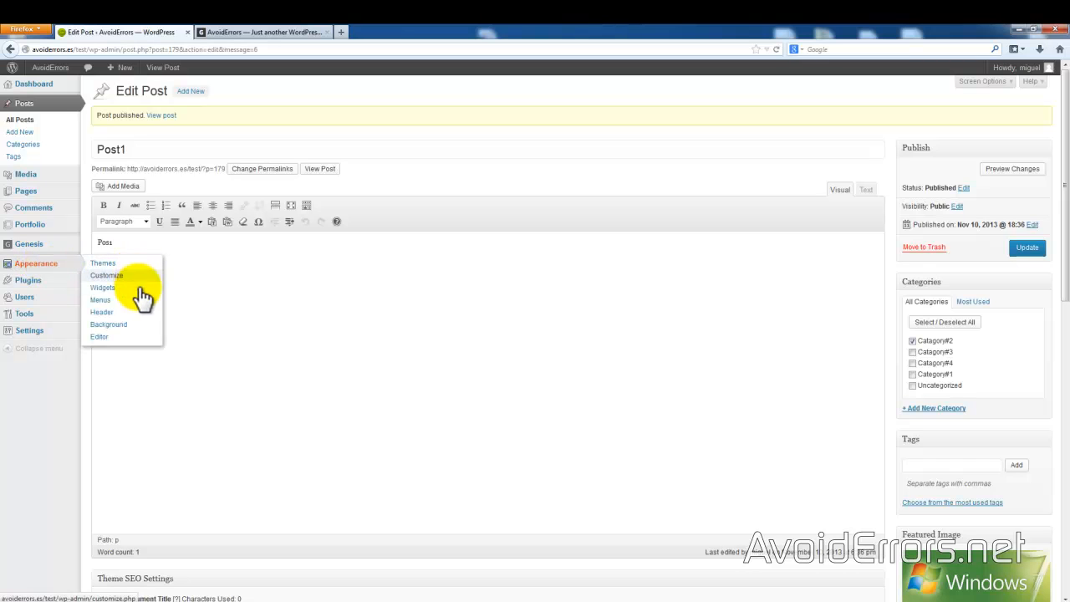
click(101, 299)
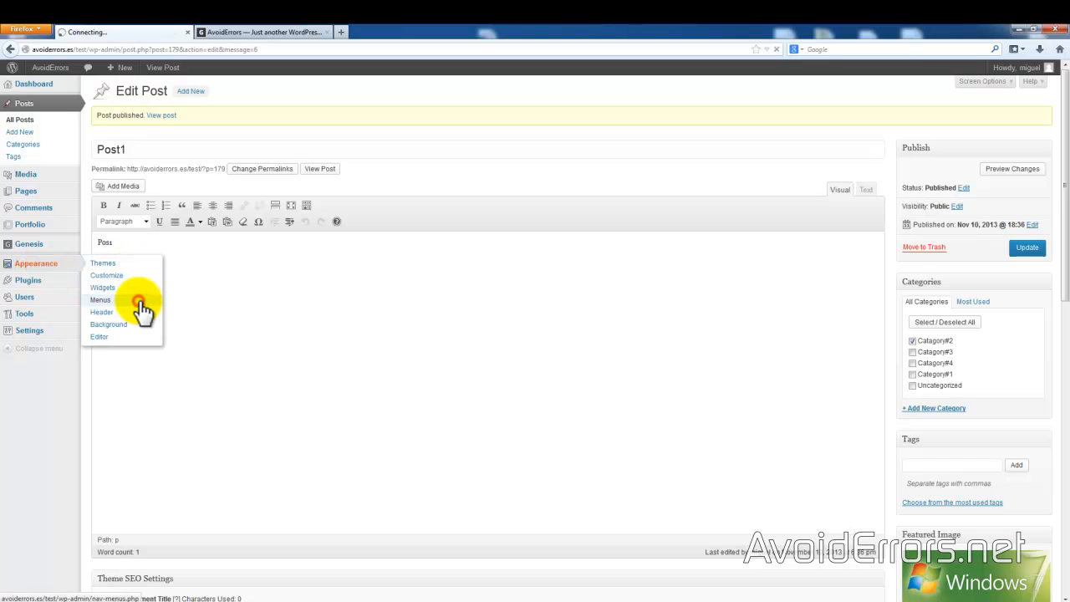
click(101, 299)
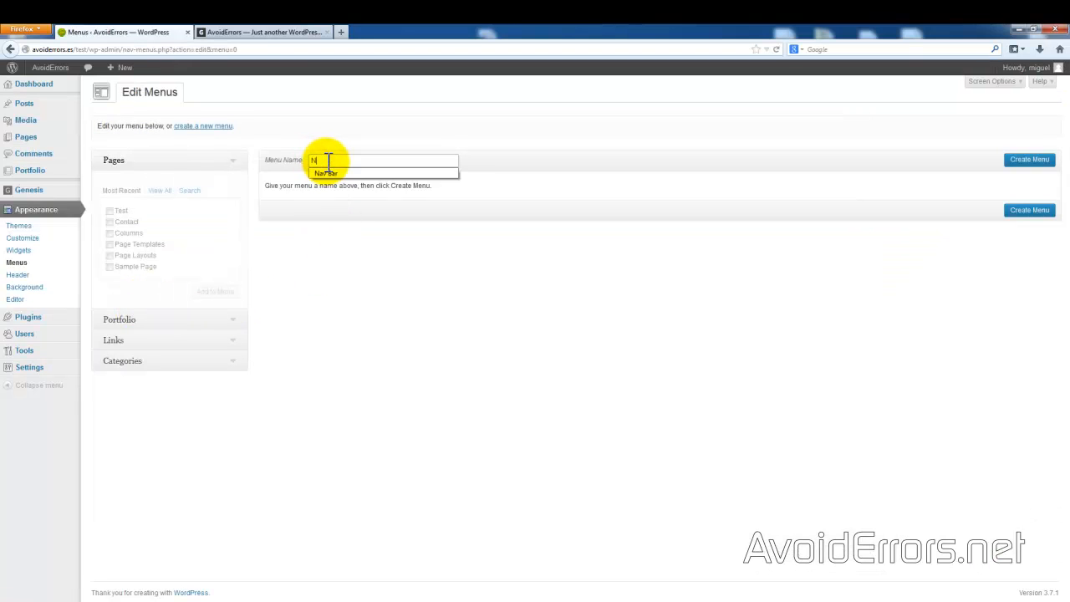
text(Nav Bar)
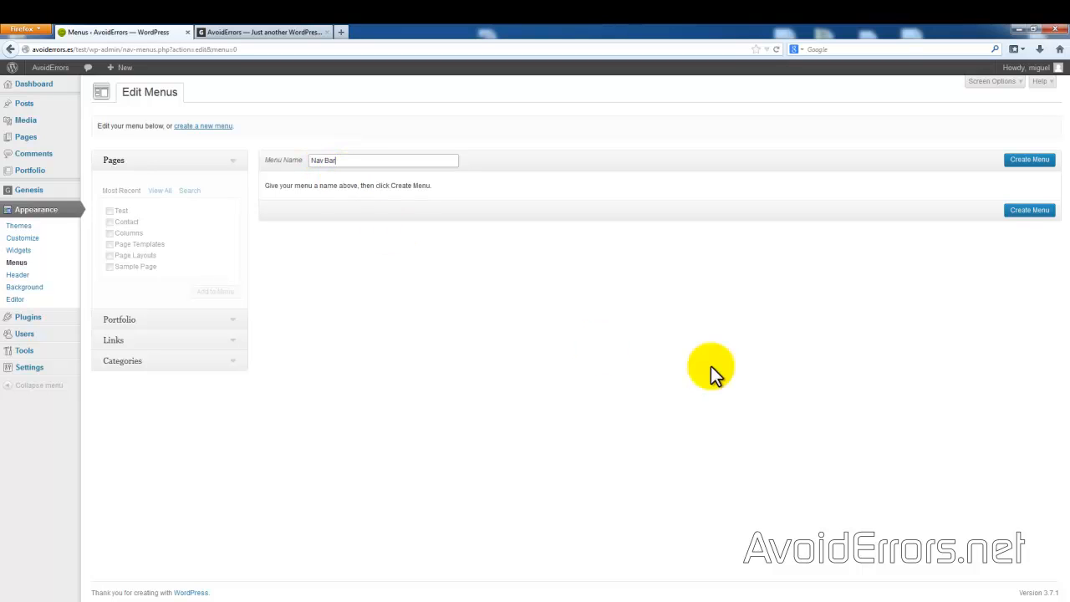
mouse_move(1029, 160)
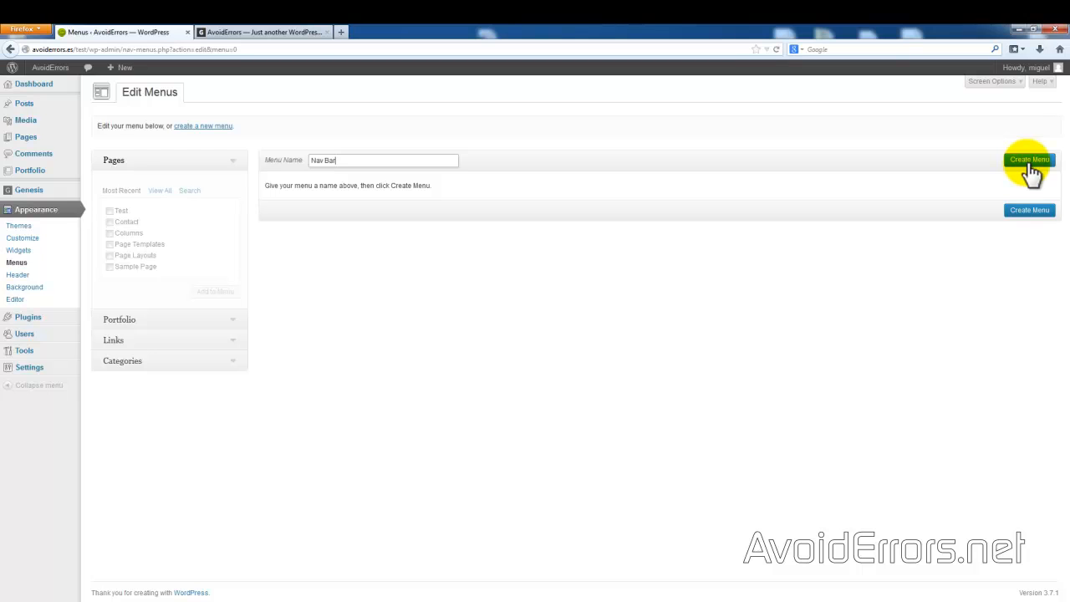
click(1029, 160)
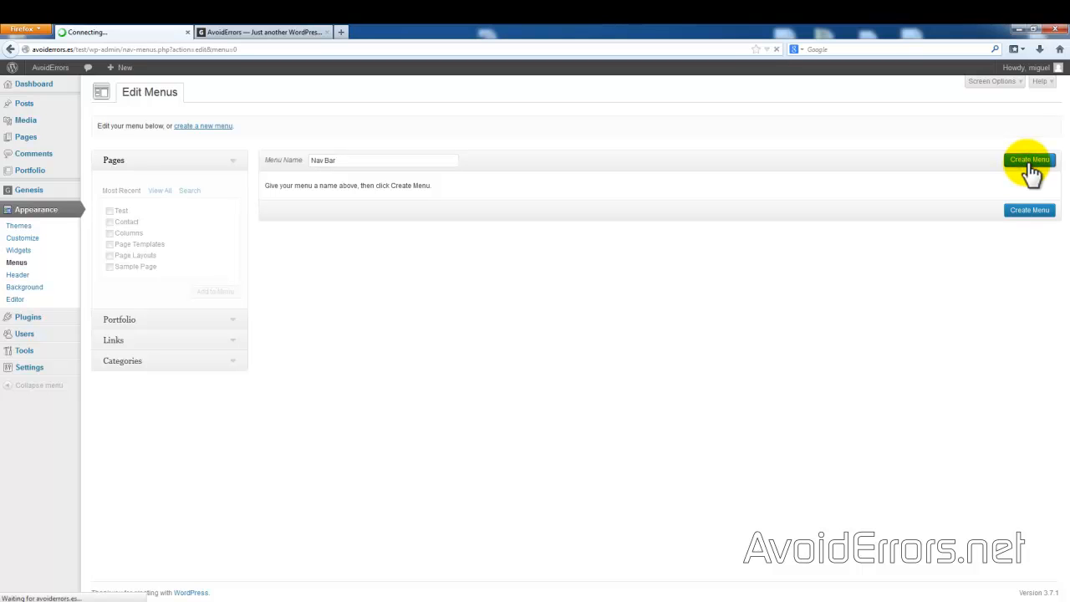
click(1029, 160)
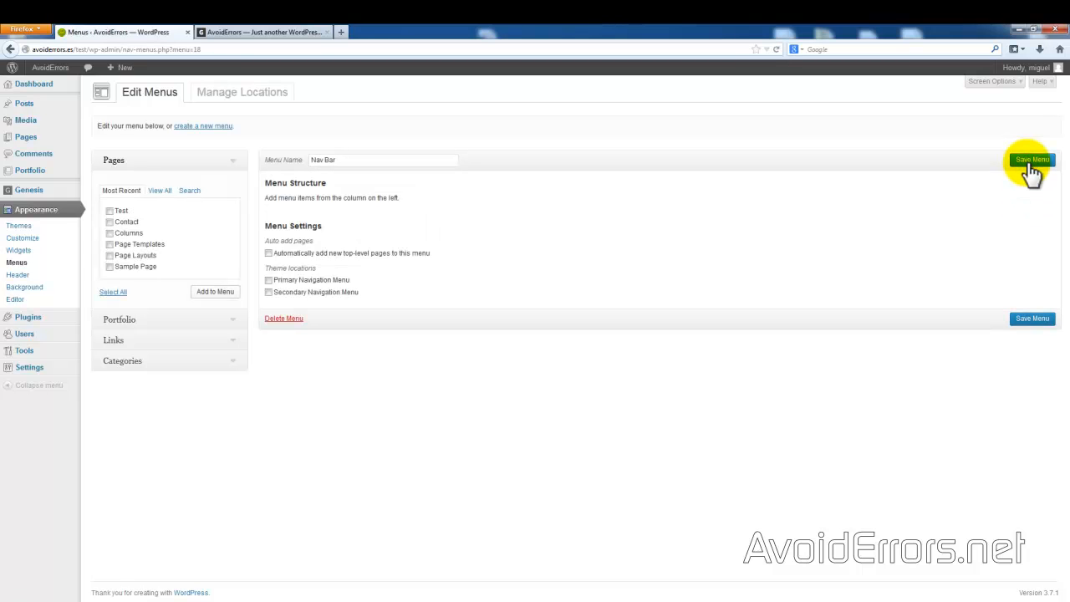
mouse_move(230, 171)
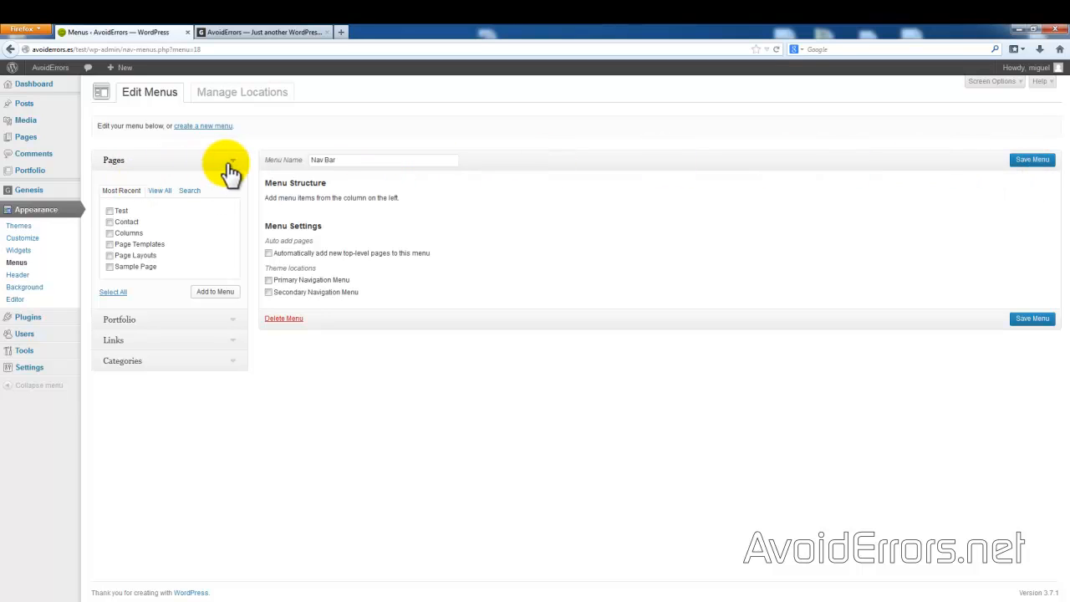
mouse_move(200, 182)
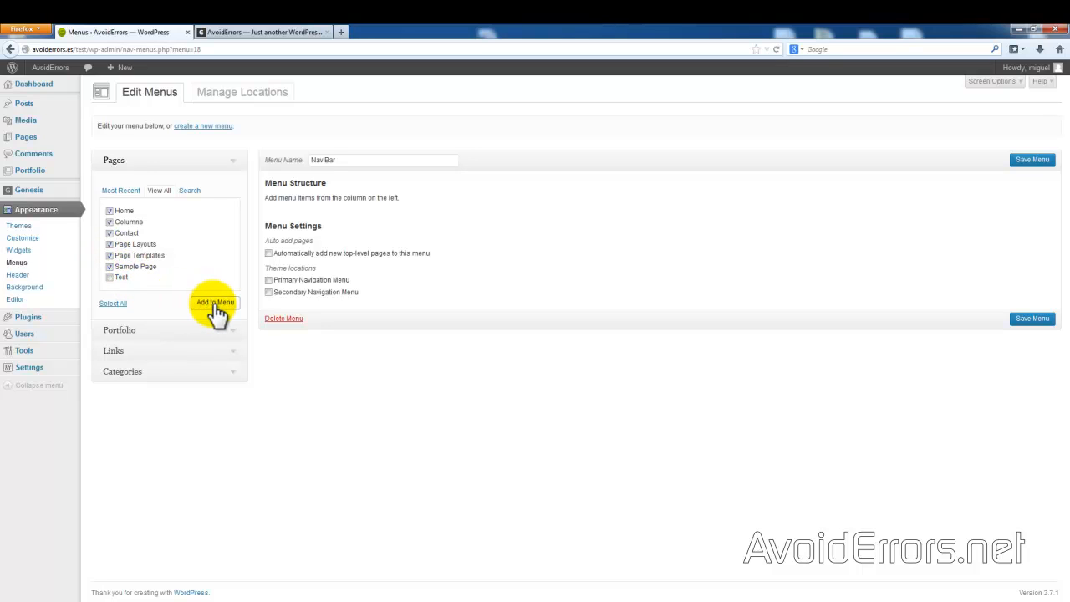
Add the checked pages to Nav Bar and reorder Sample Page second, Columns after Page Templates
click(215, 303)
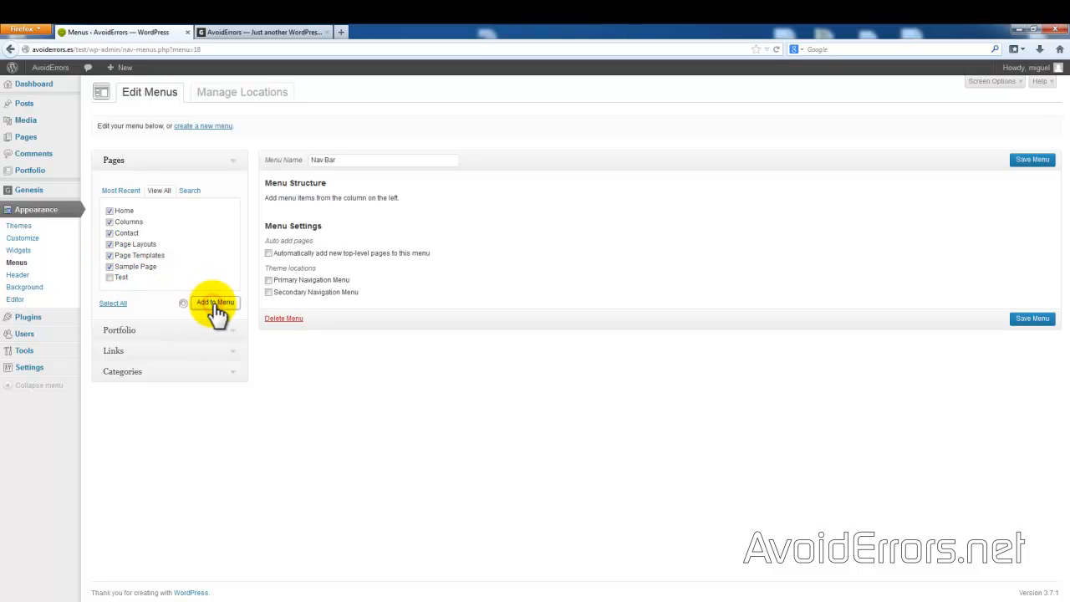
click(215, 302)
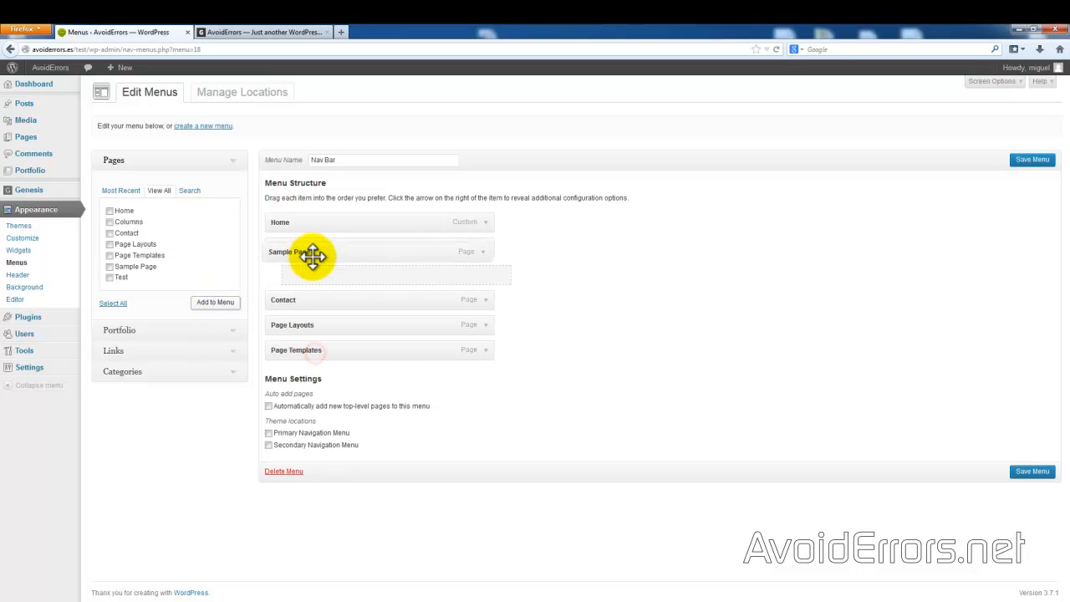
drag(310, 255, 309, 272)
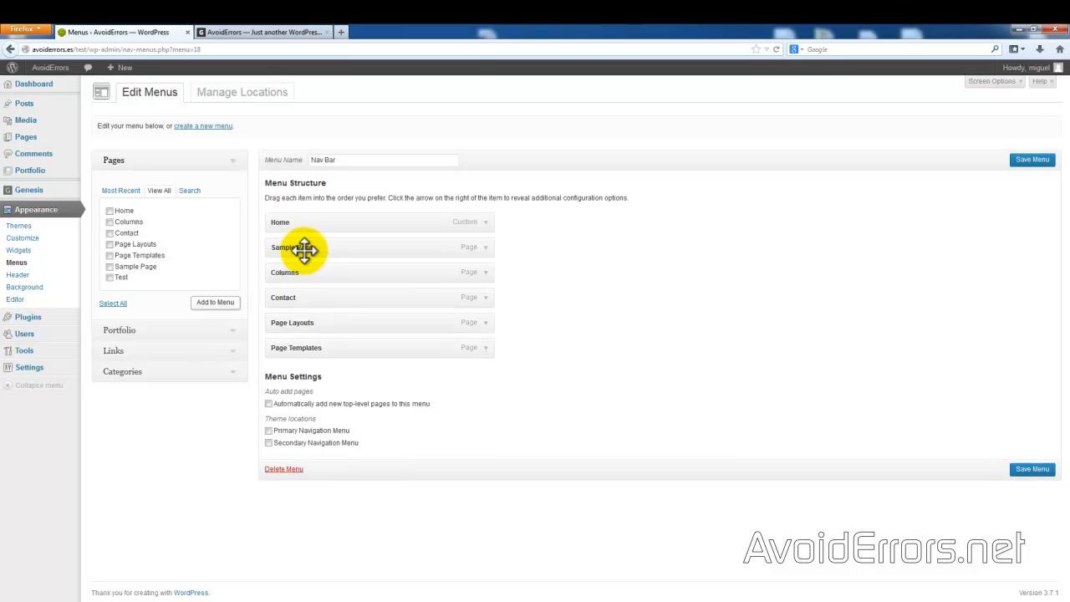
drag(306, 249, 290, 273)
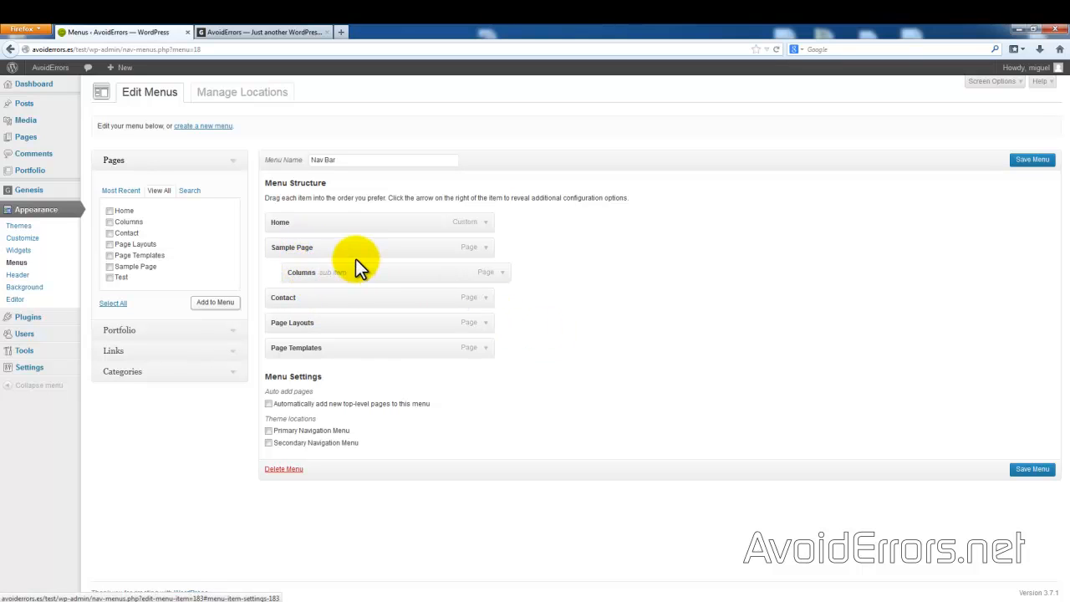
drag(355, 263, 301, 272)
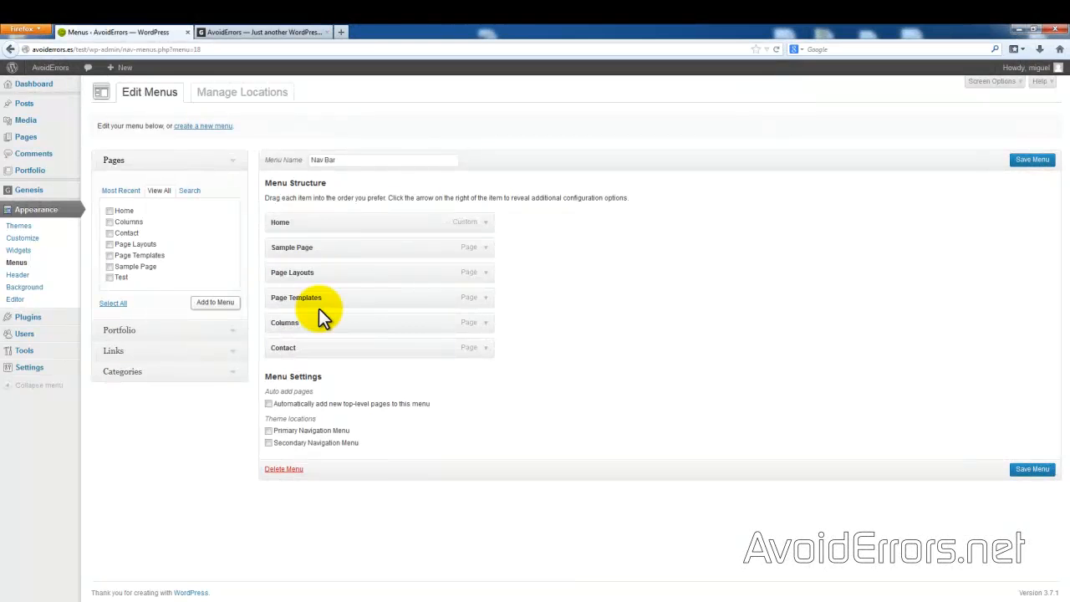
mouse_move(472, 393)
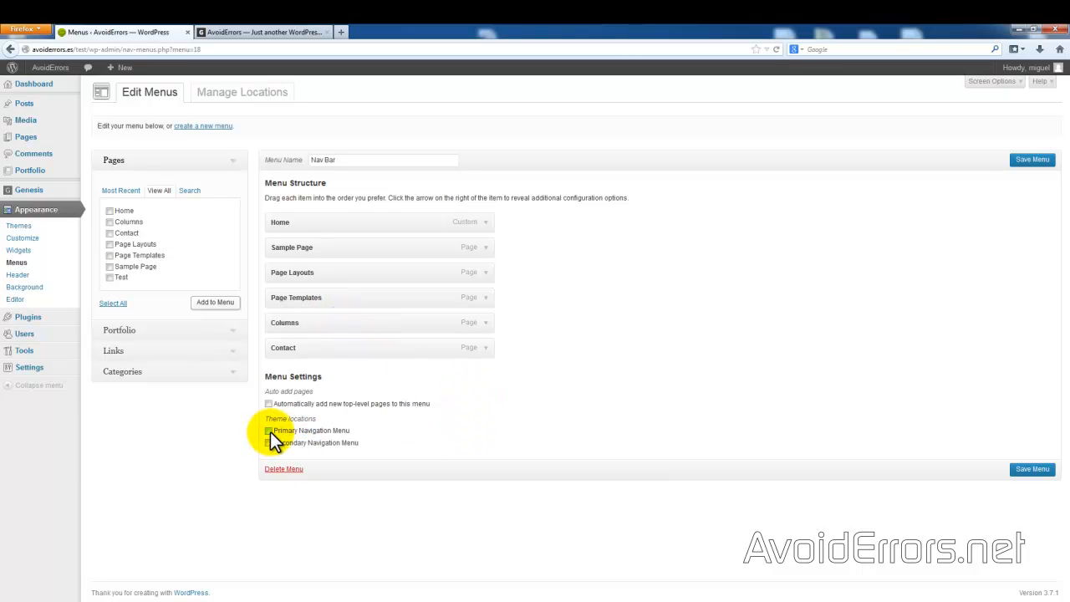
Assign Nav Bar as the Primary Navigation Menu, save it, and view the live site
click(268, 431)
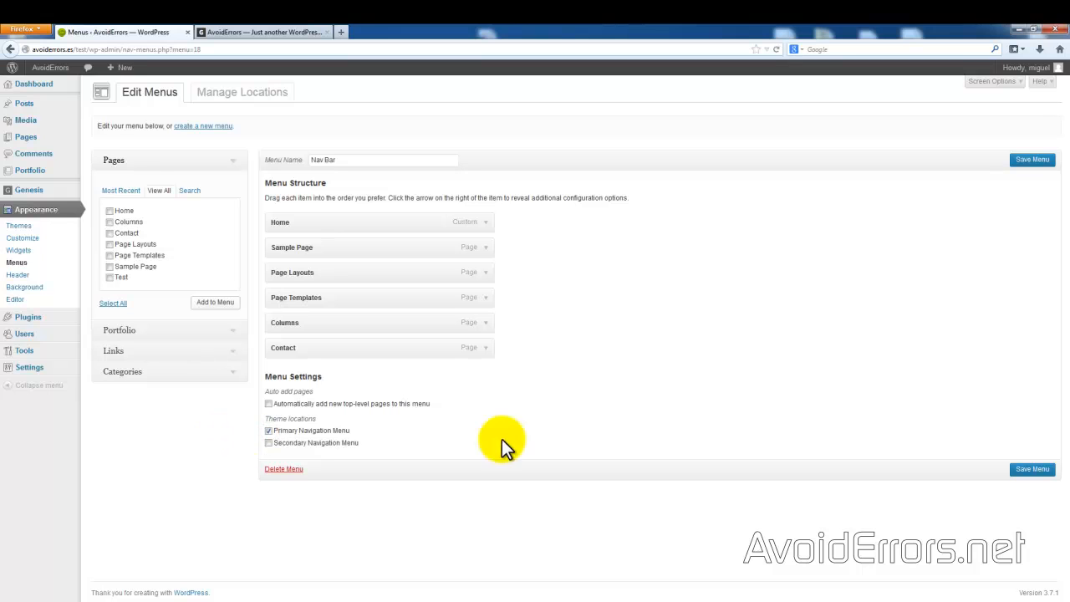
click(1031, 469)
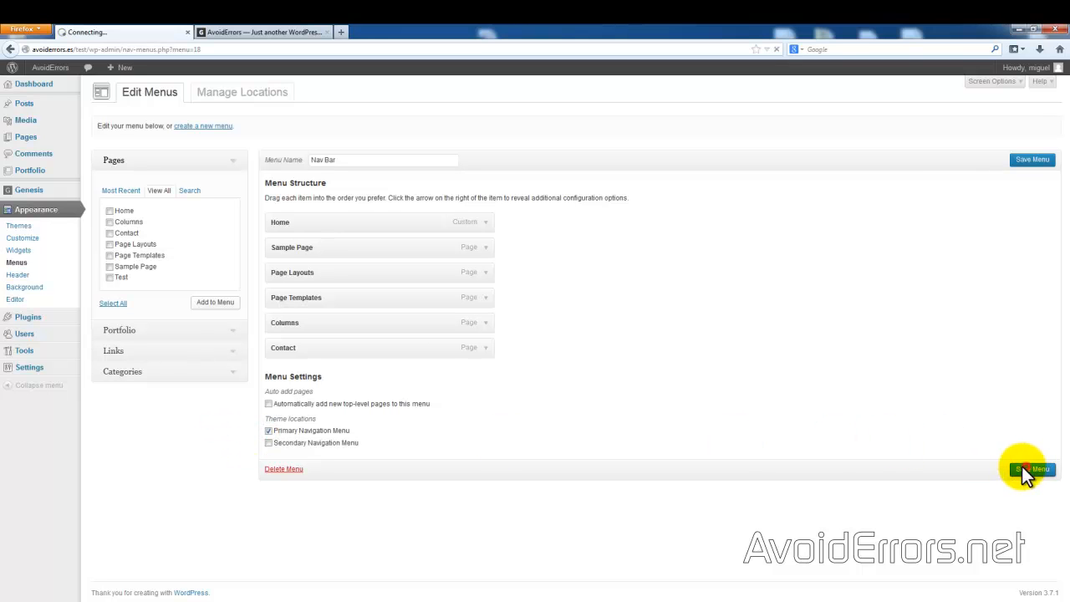
click(1032, 469)
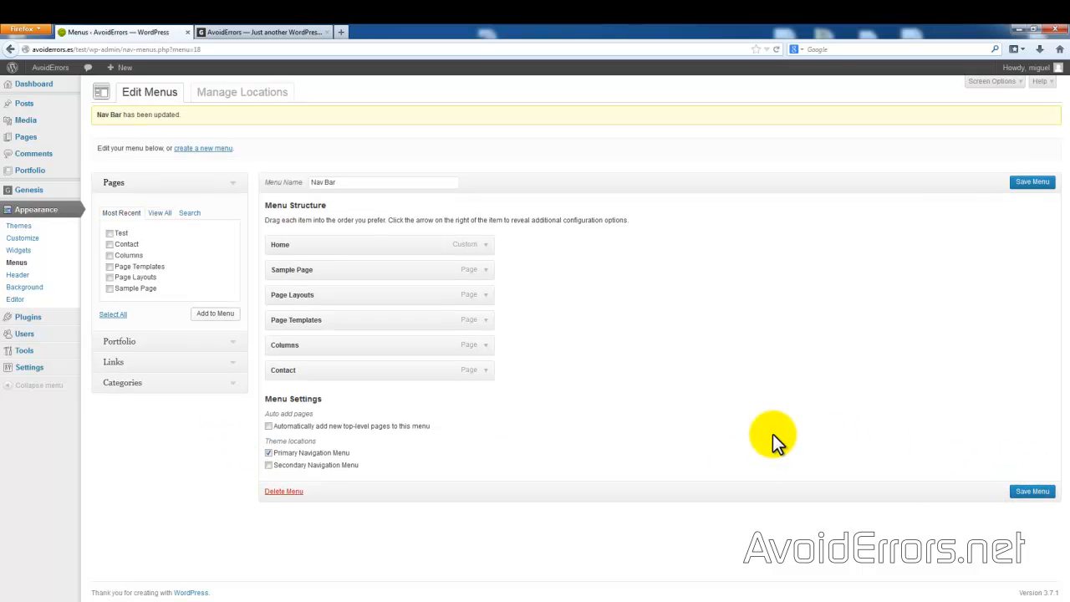
click(264, 32)
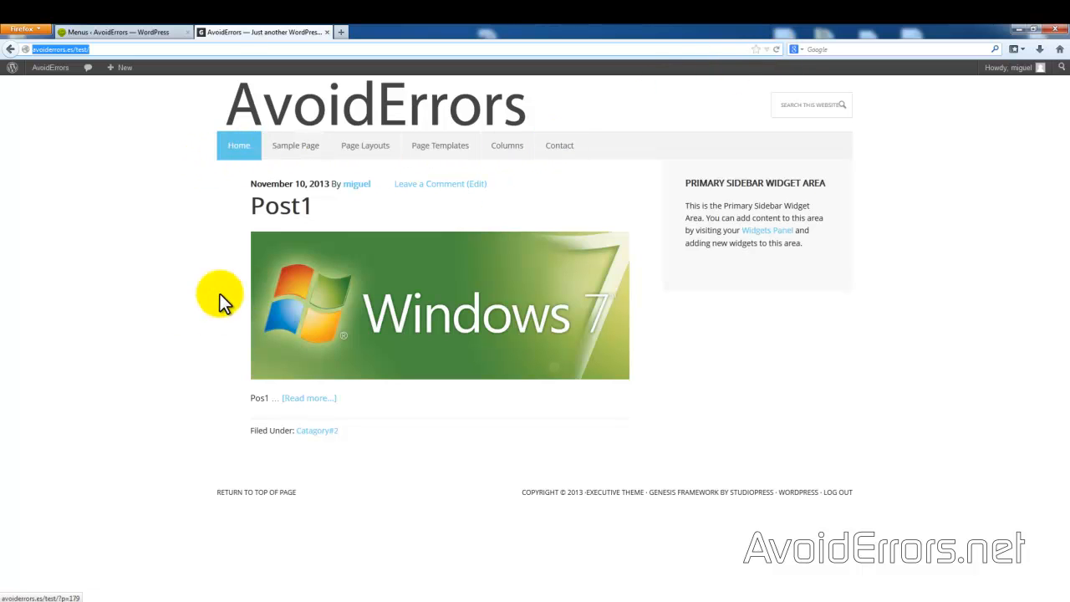
mouse_move(161, 192)
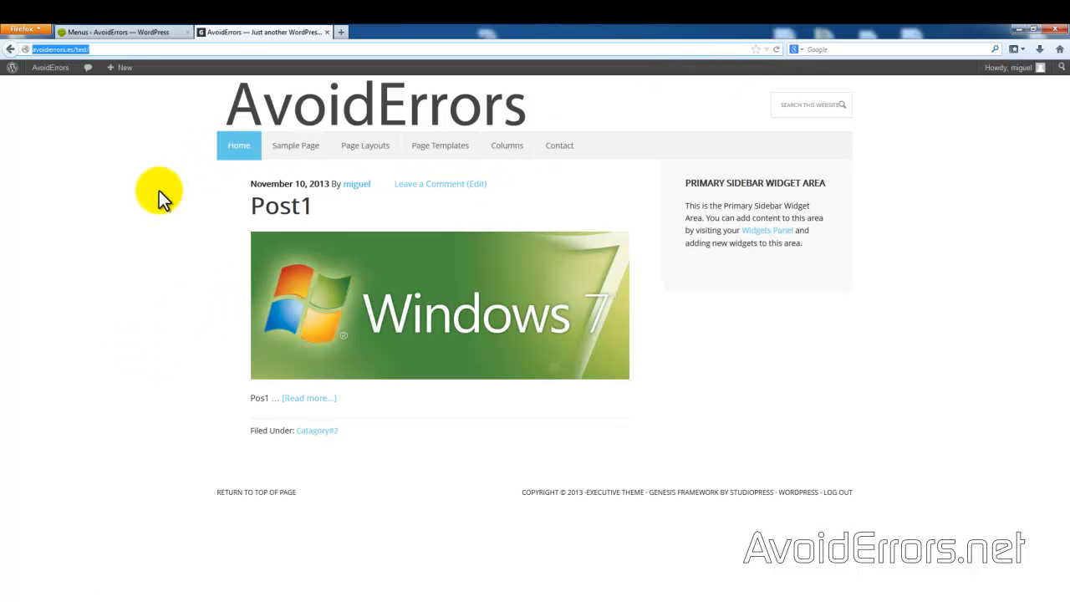
mouse_move(170, 171)
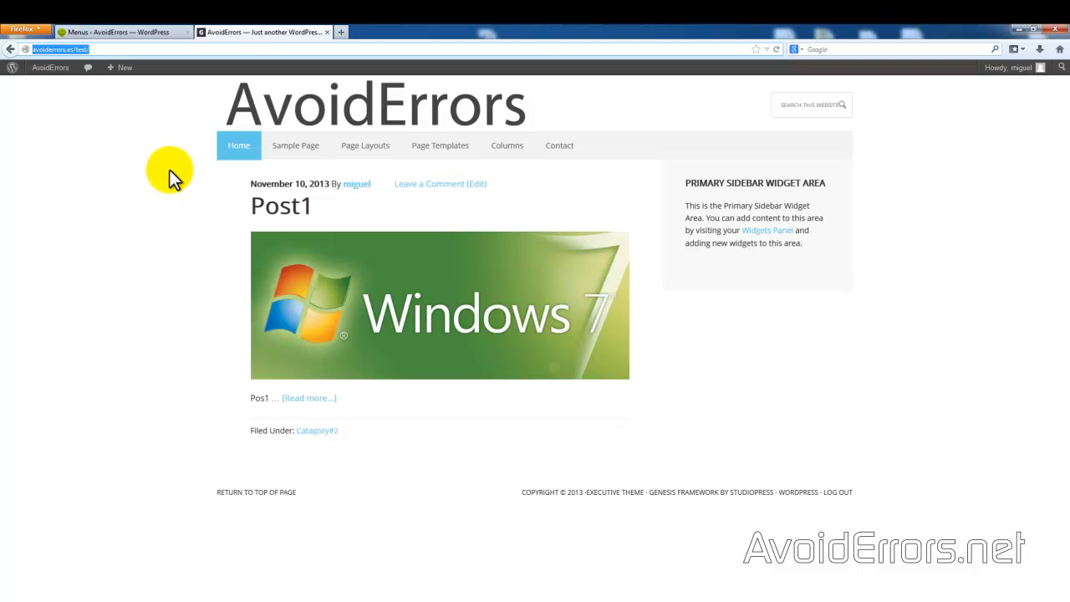
mouse_move(188, 217)
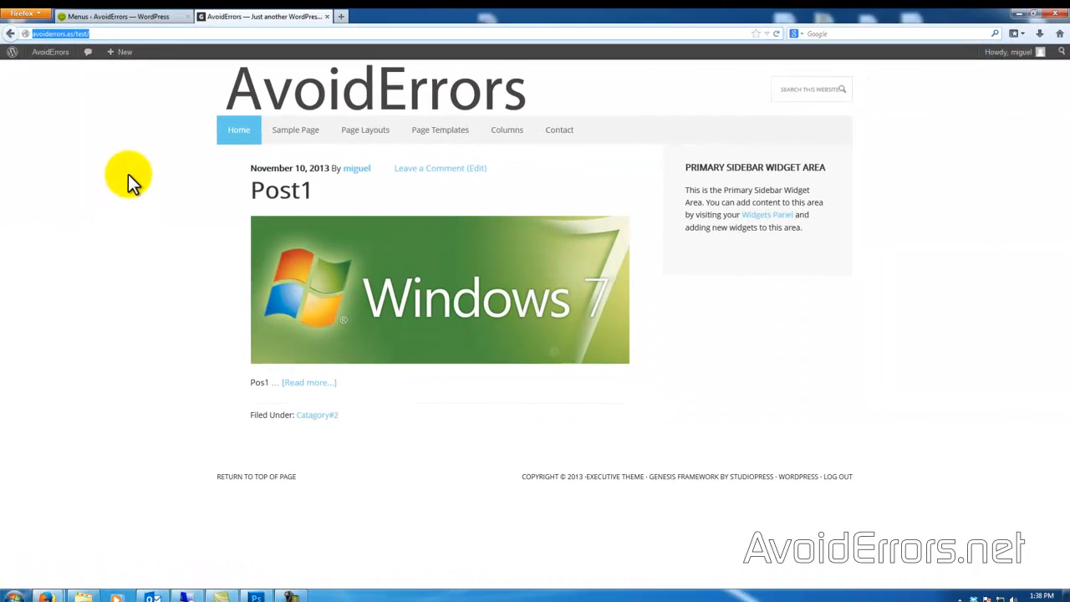
Back in admin, drag the Genesis - Responsive Slider widget into Home - Slider
click(118, 16)
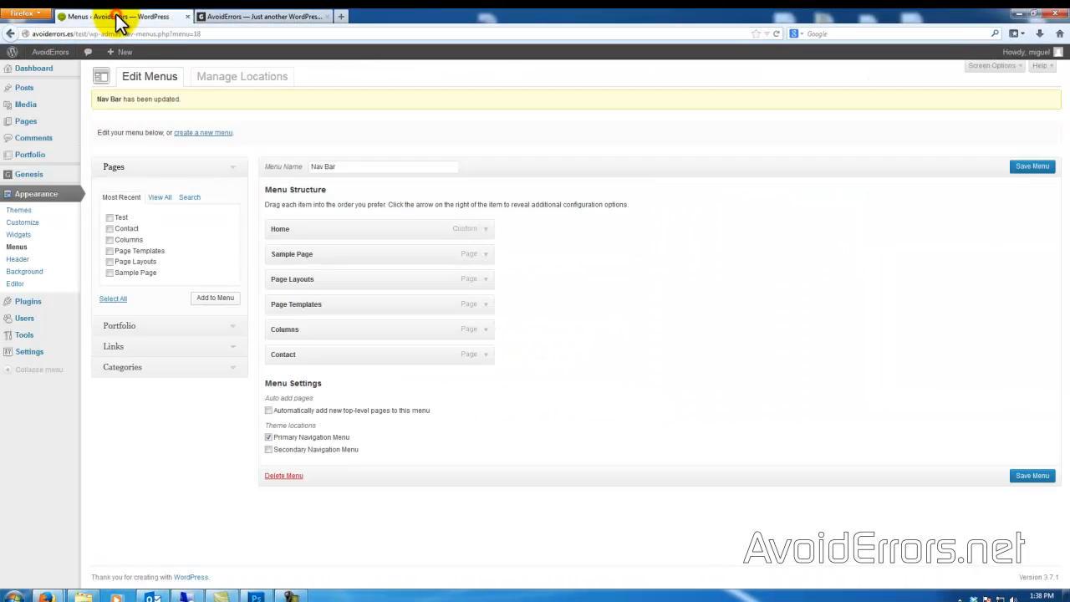
mouse_move(104, 221)
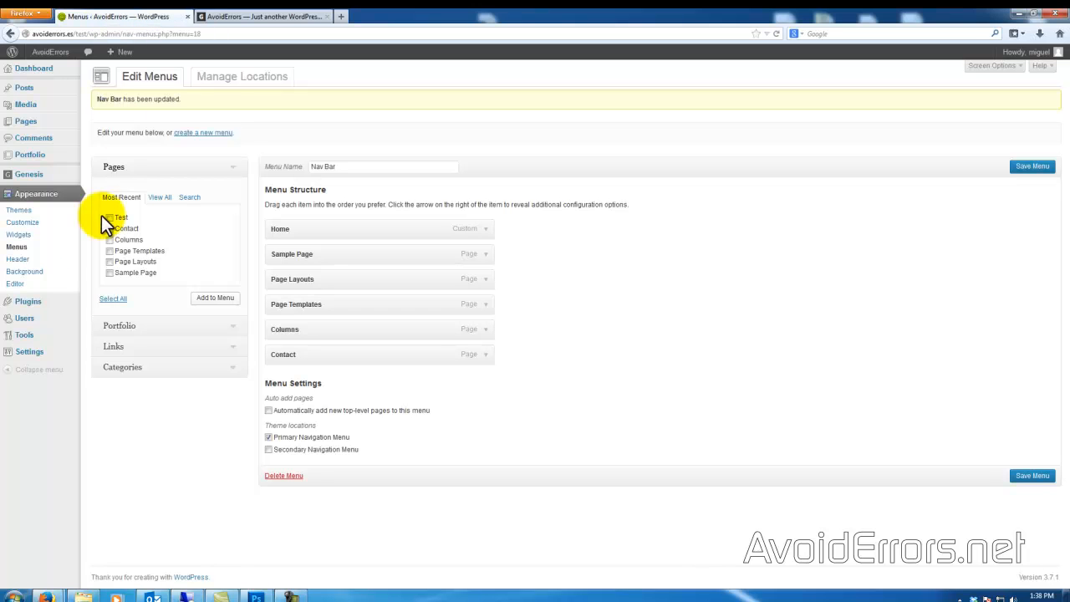
mouse_move(16, 284)
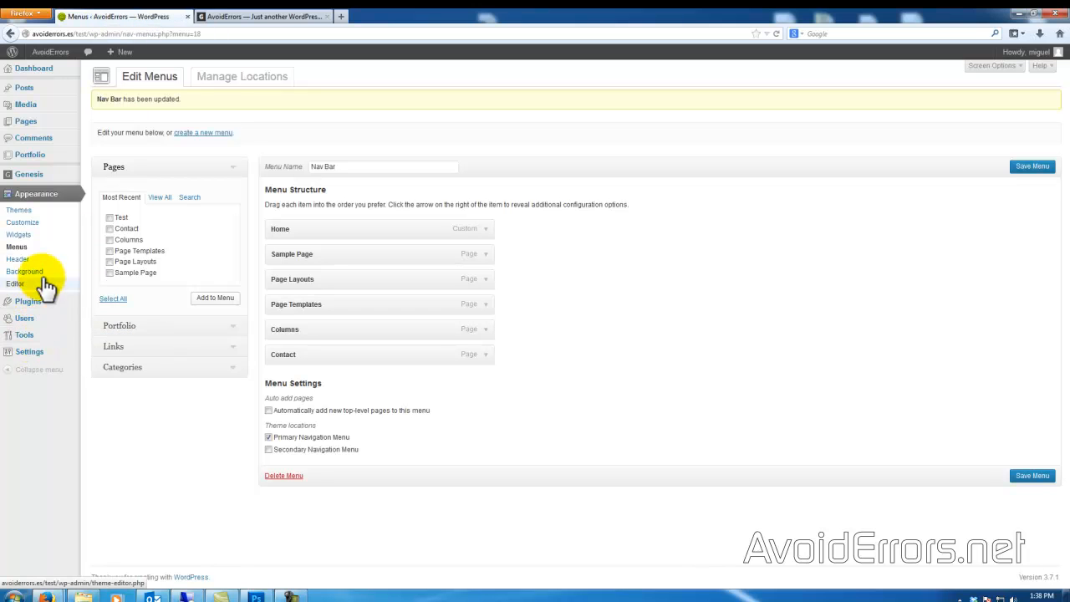
click(20, 234)
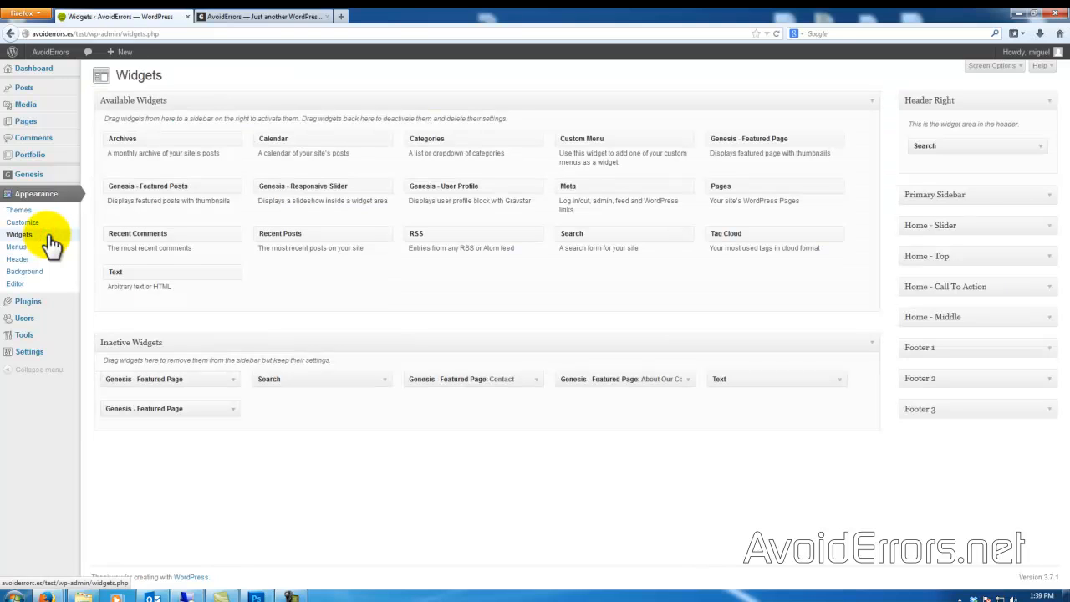
mouse_move(910, 242)
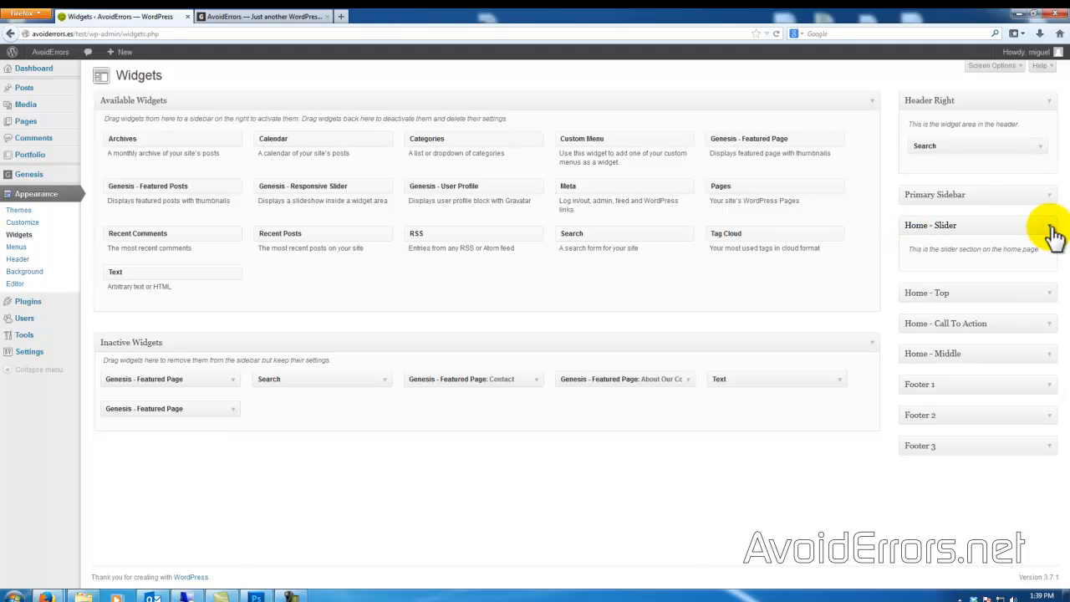
mouse_move(447, 276)
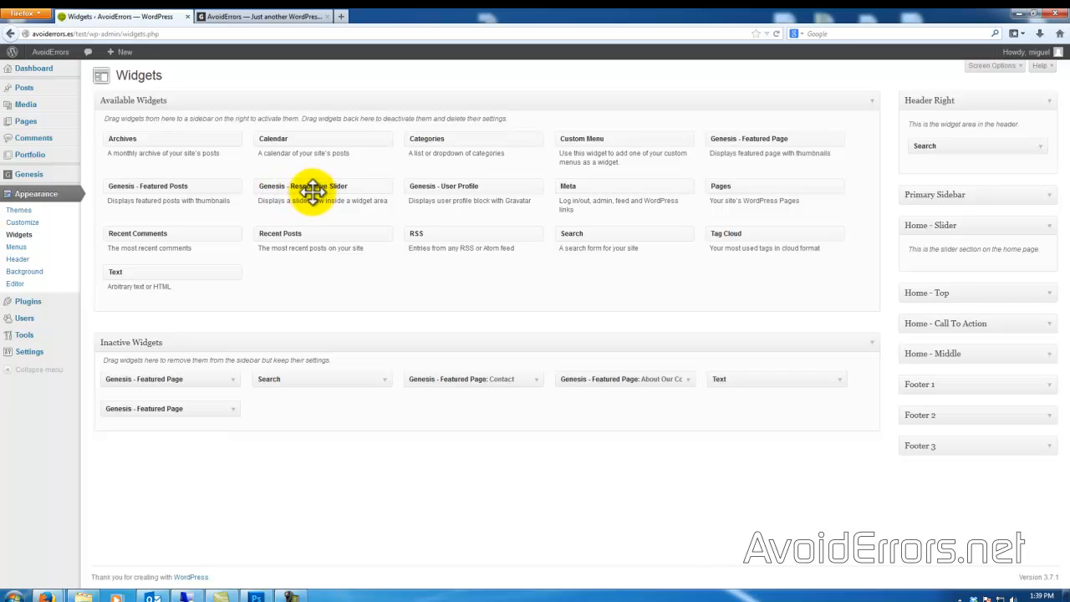
drag(314, 191, 966, 266)
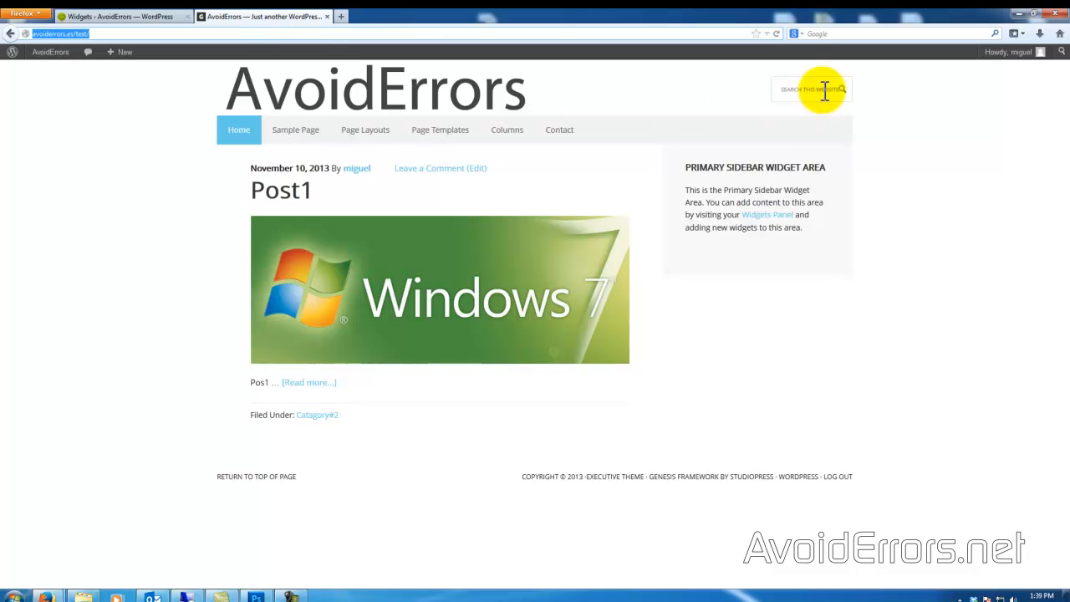
mouse_move(919, 119)
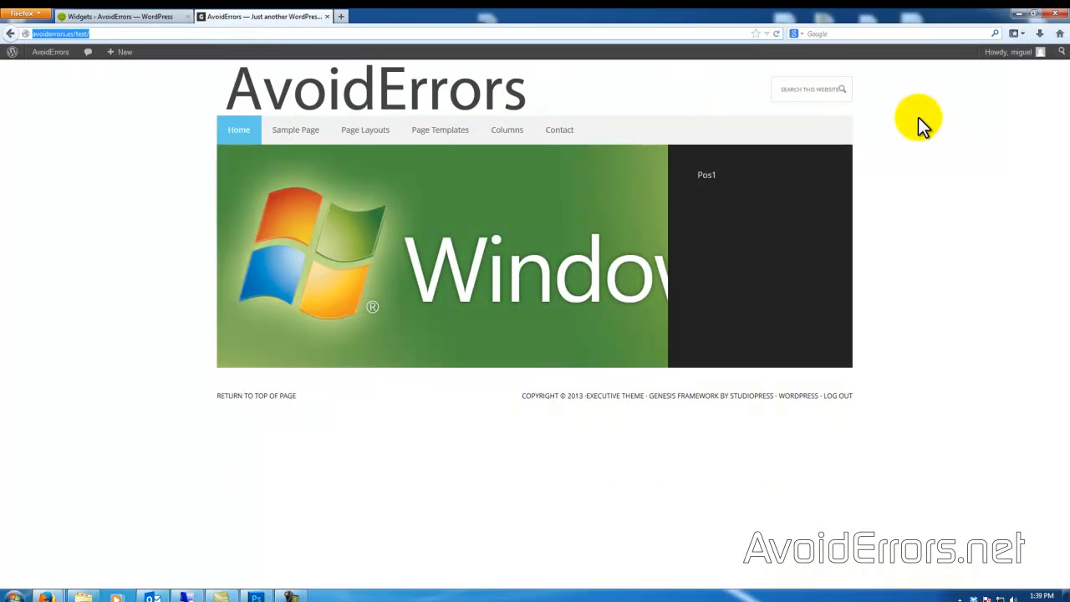
mouse_move(920, 235)
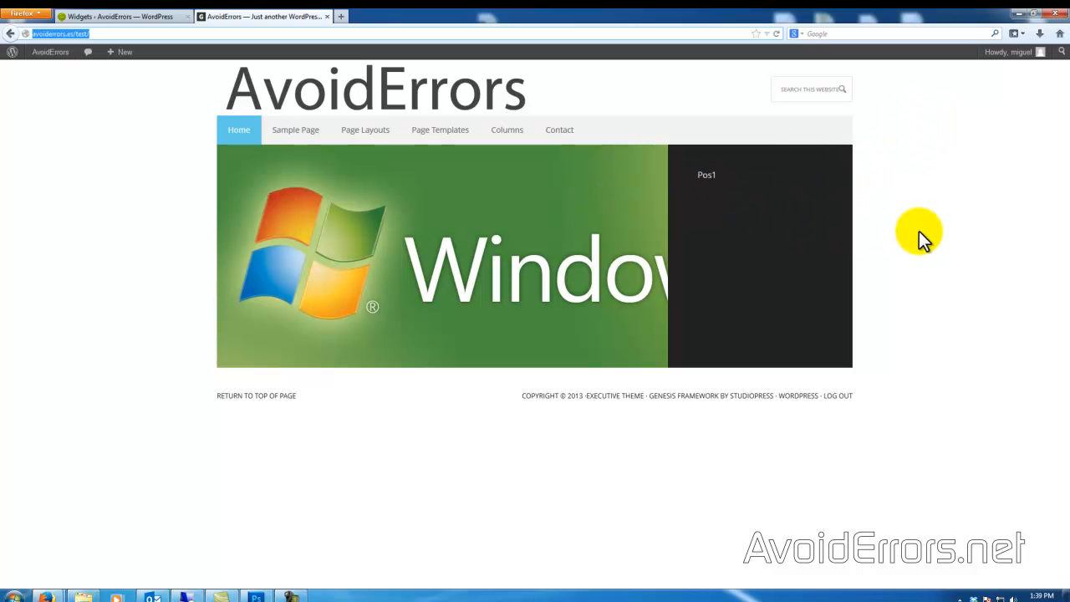
Return to the Widgets admin tab after viewing the Windows slider with Pos1
click(117, 16)
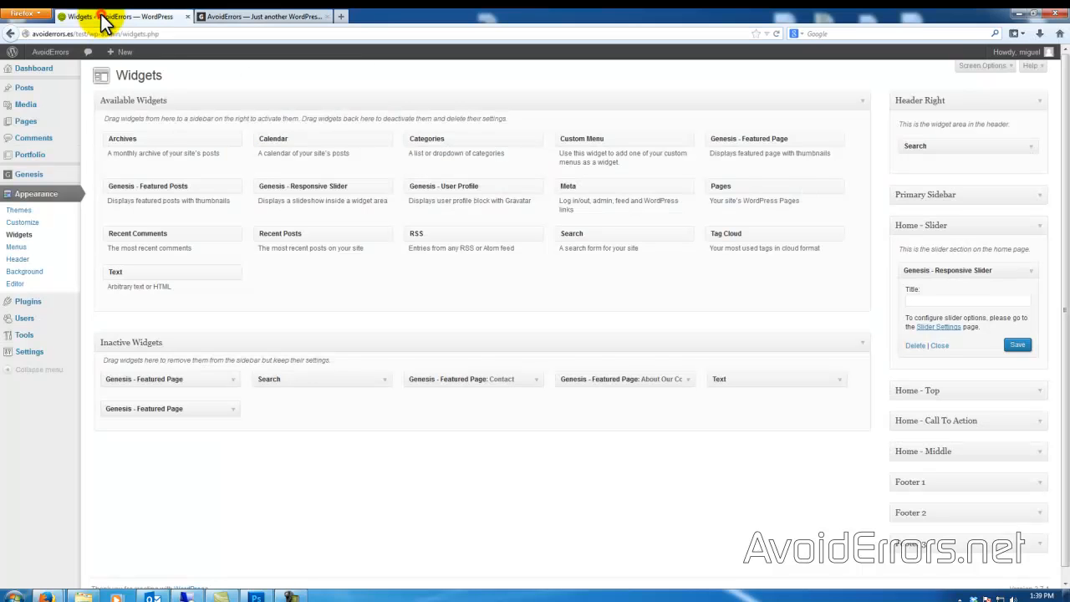
Bulk-restore First, Second and Third Post from the Trash, then view the live site
click(23, 87)
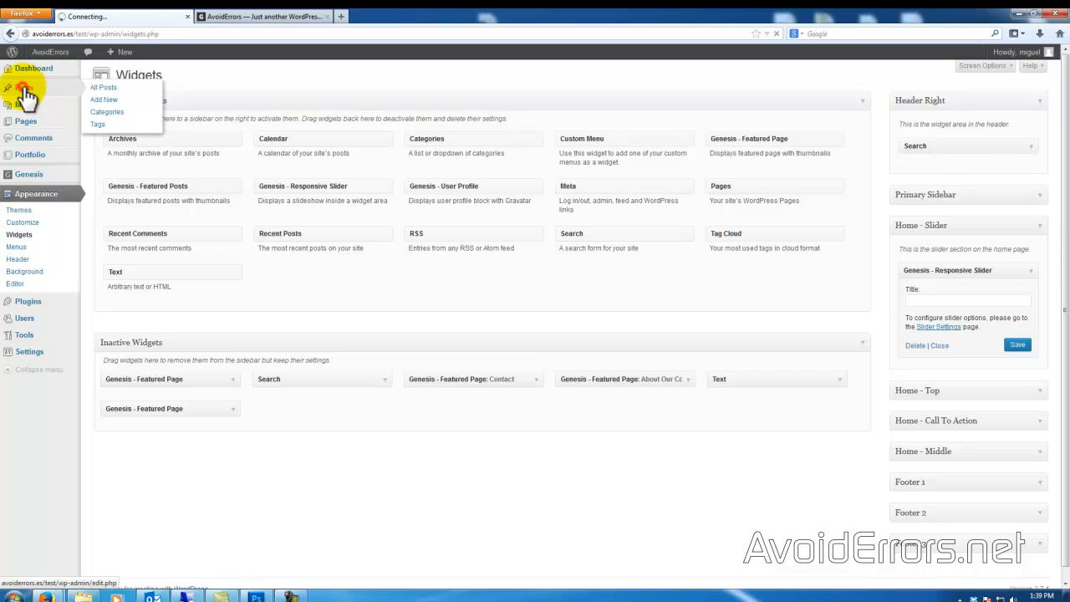
click(103, 86)
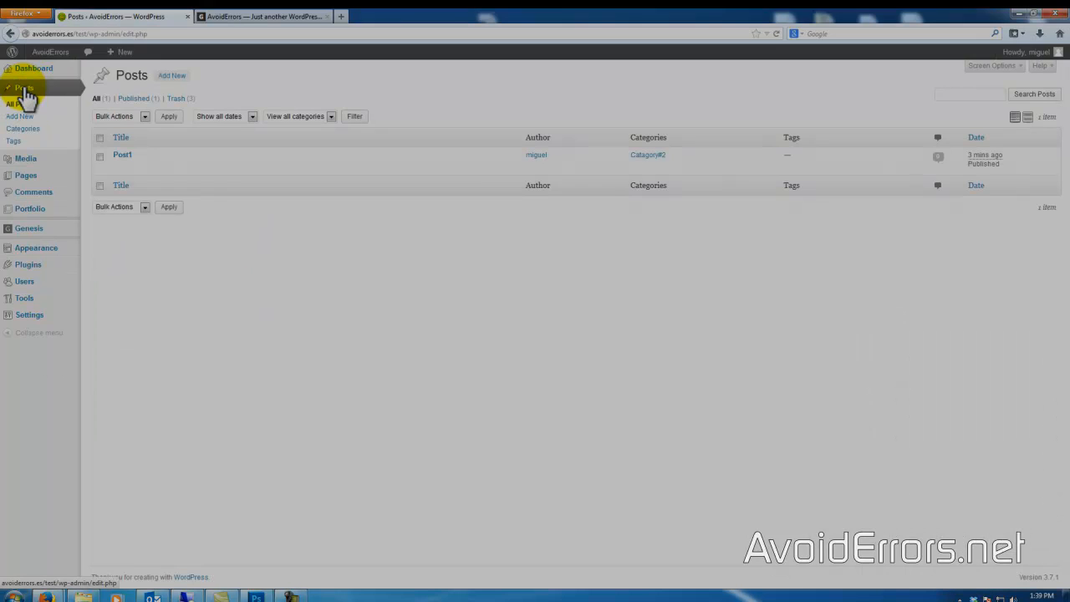
click(176, 98)
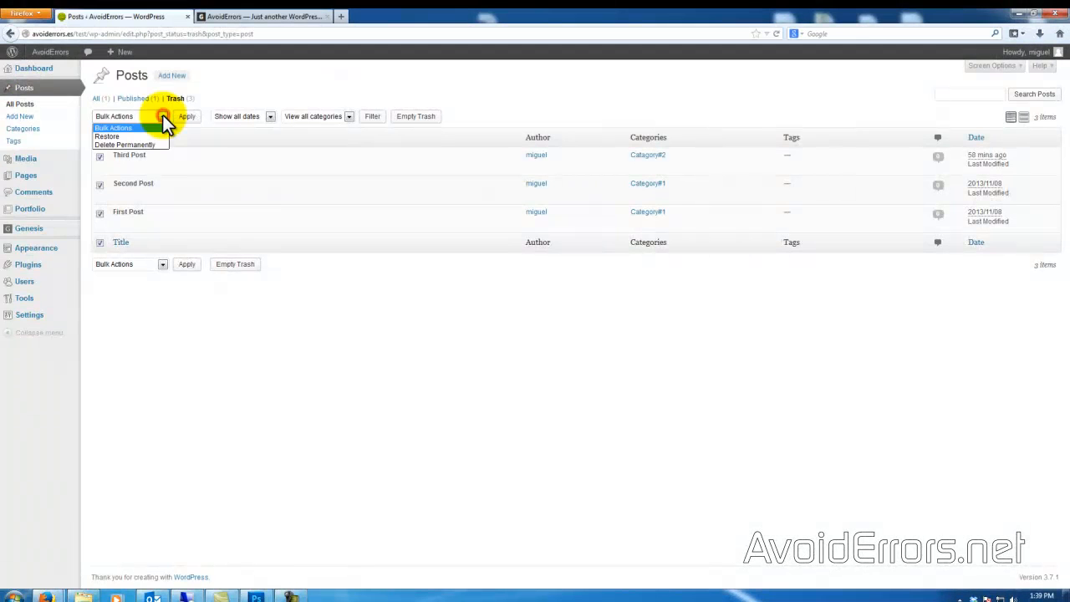
click(107, 135)
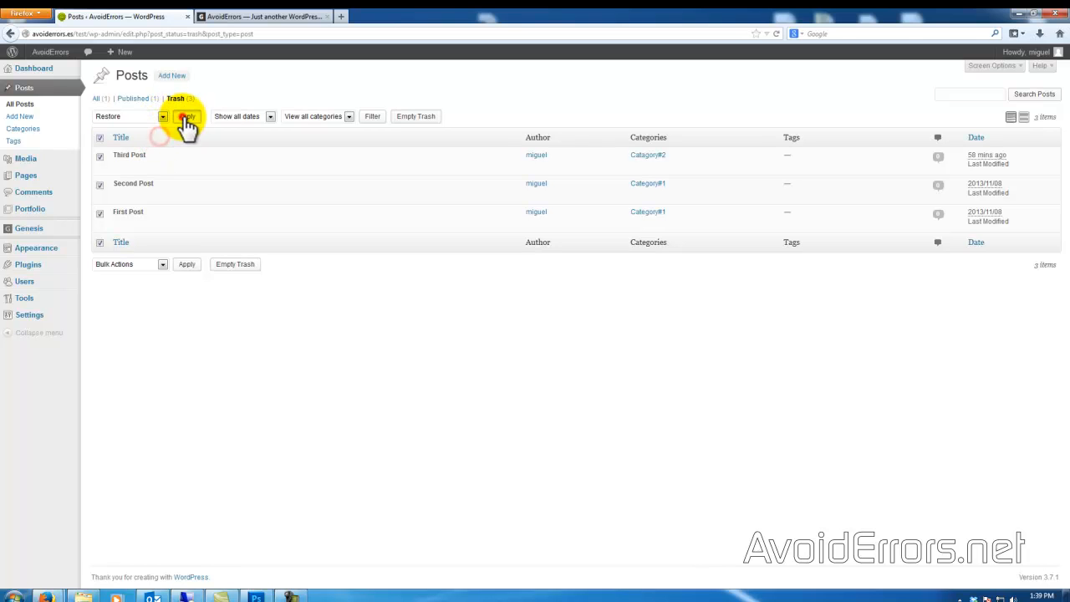
click(187, 117)
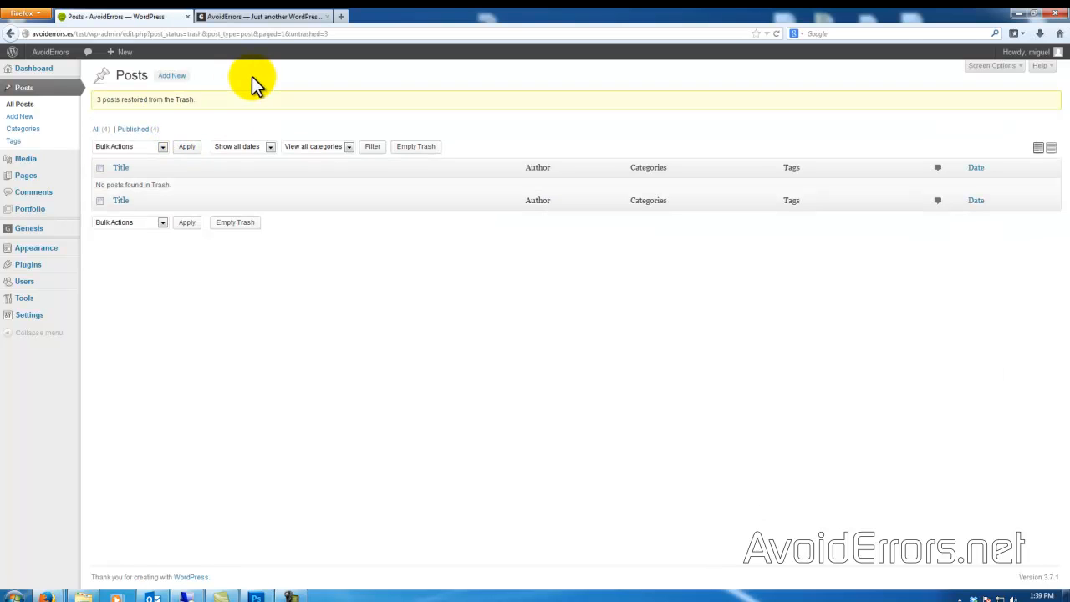
click(262, 16)
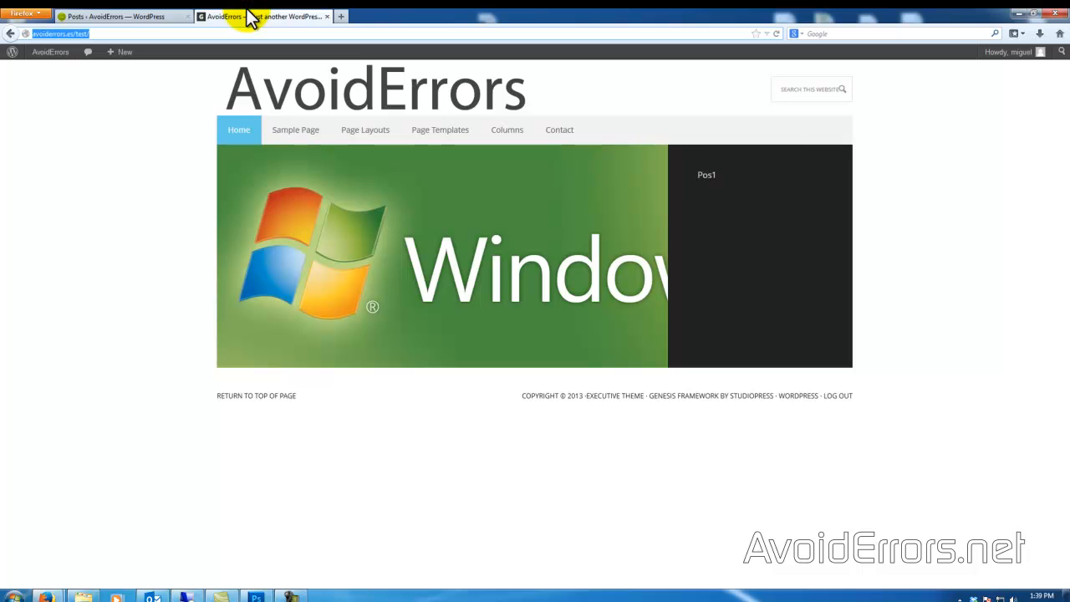
click(776, 33)
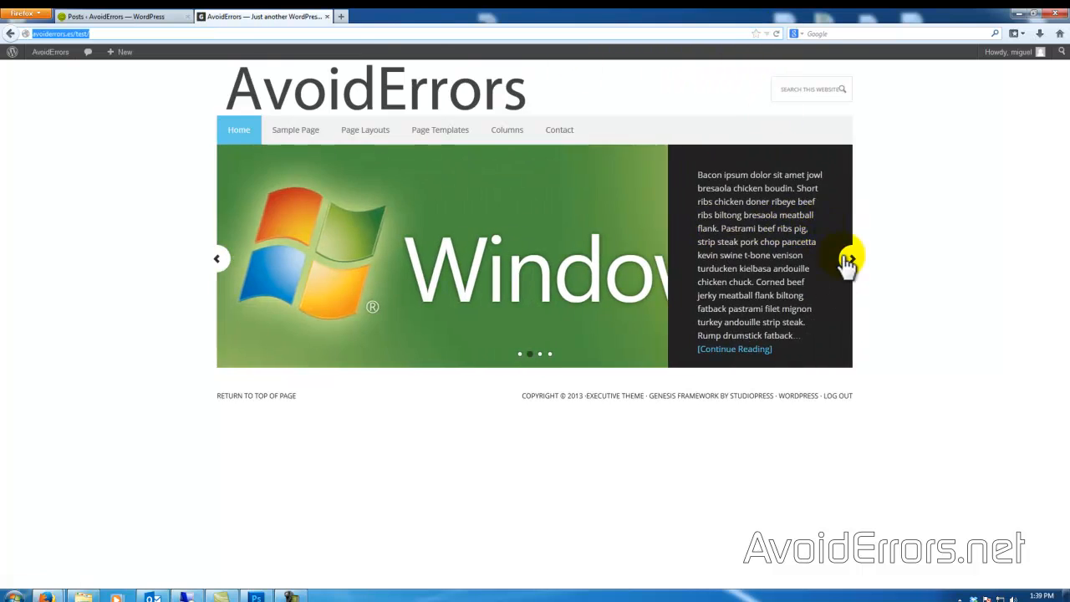
click(849, 259)
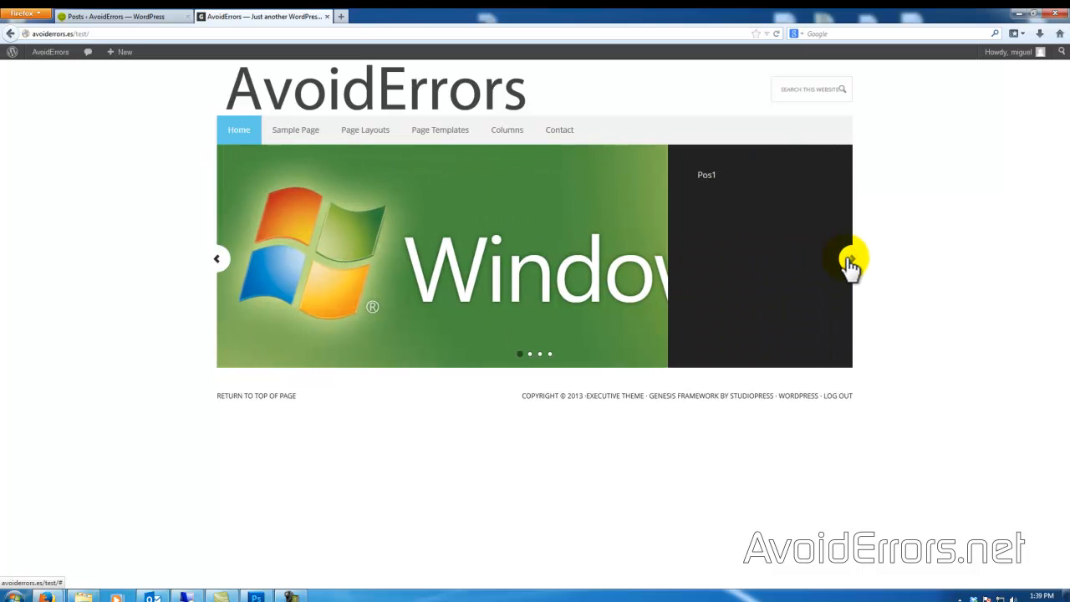
click(118, 15)
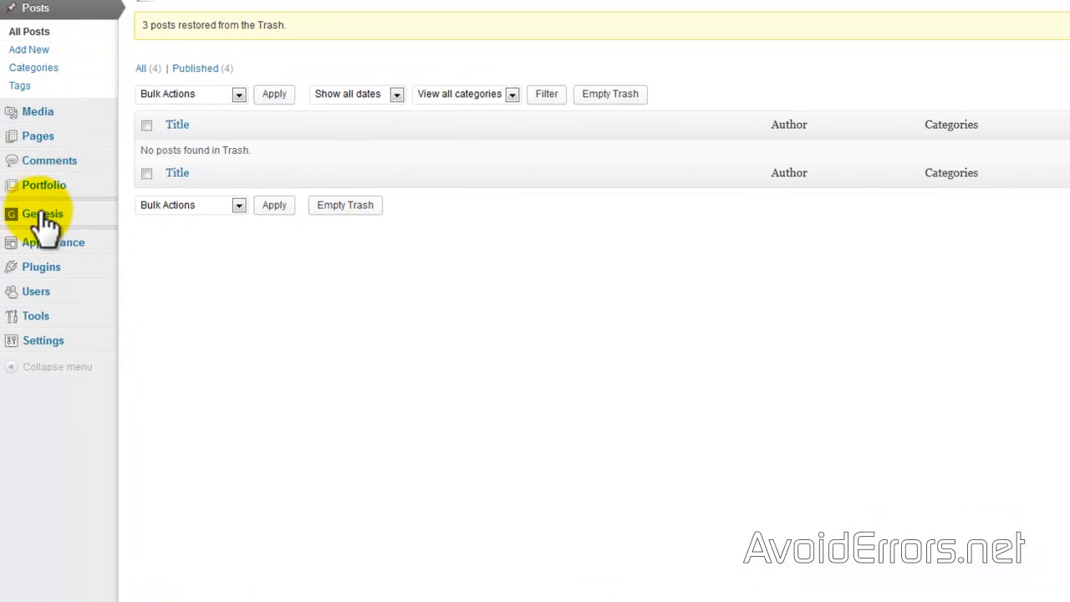
In Genesis Slider Settings, choose post content, tick post titles, limit content to 50, and save
click(42, 213)
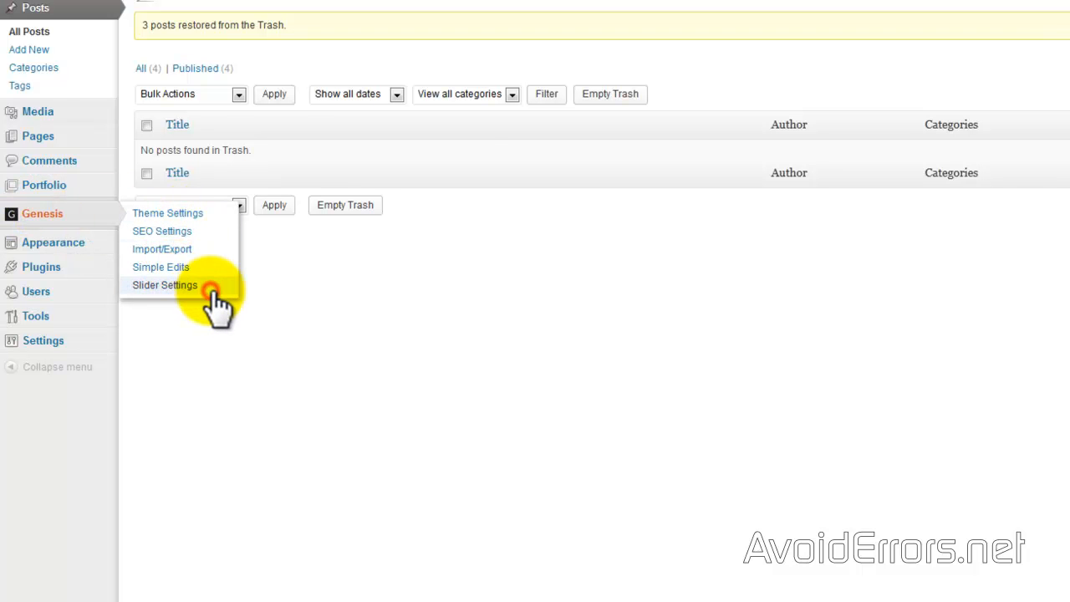
click(164, 285)
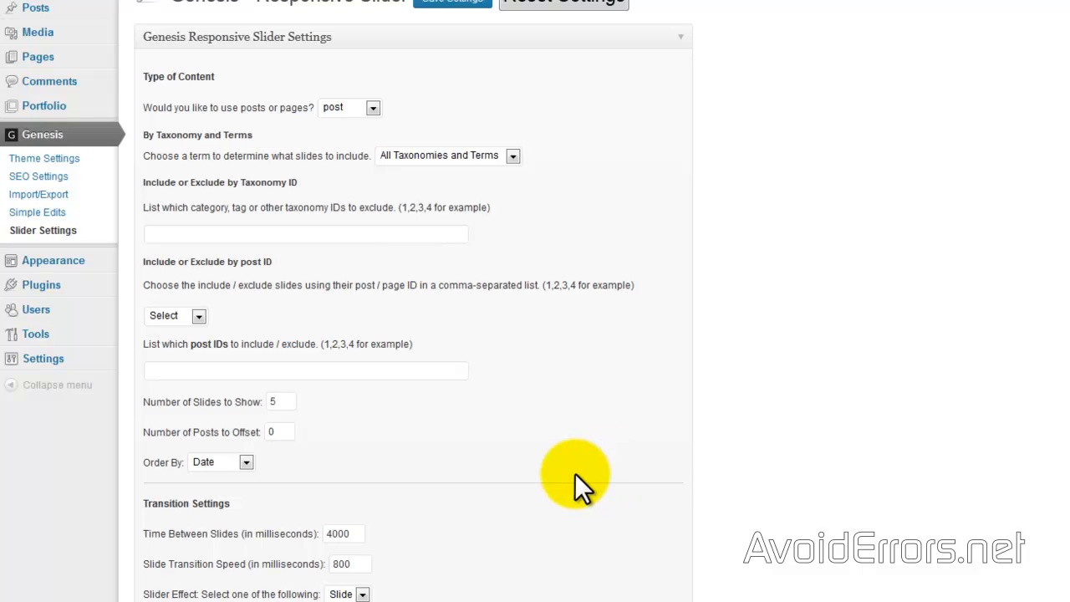
scroll(down, 3)
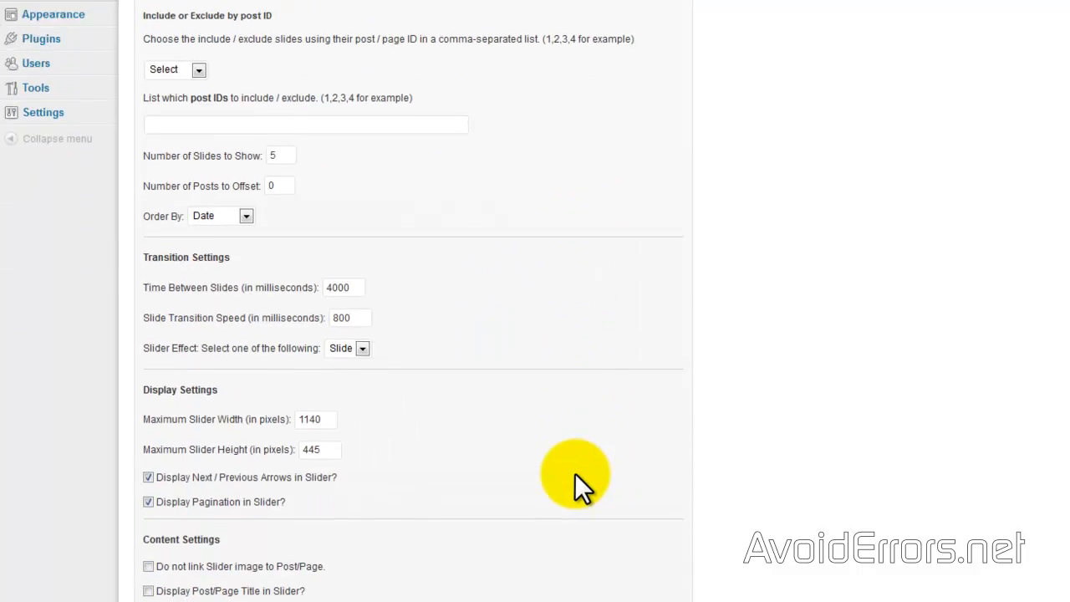
scroll(down, 3)
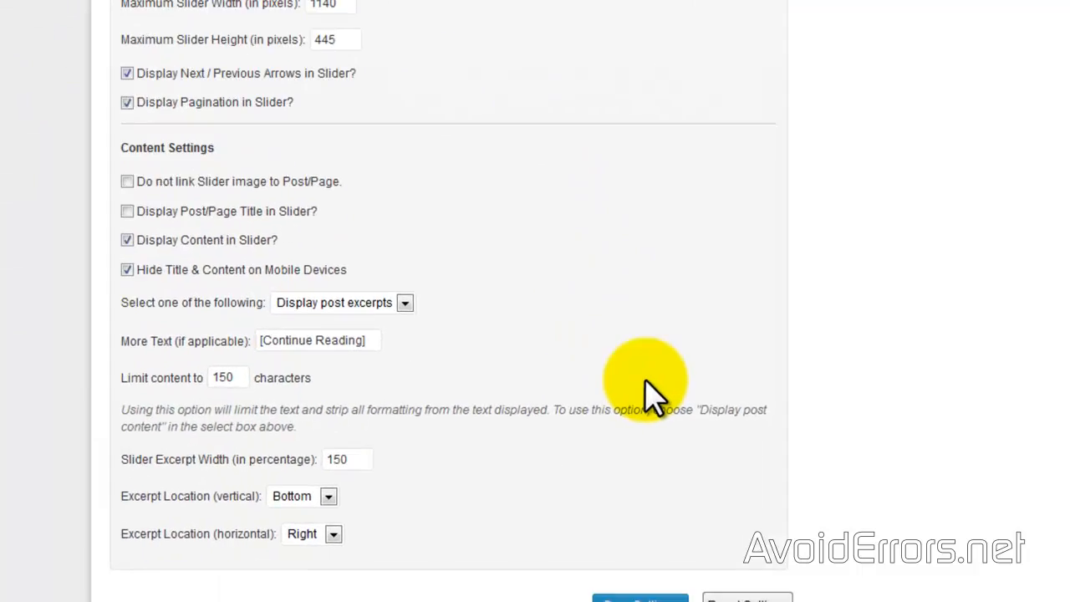
scroll(down, 3)
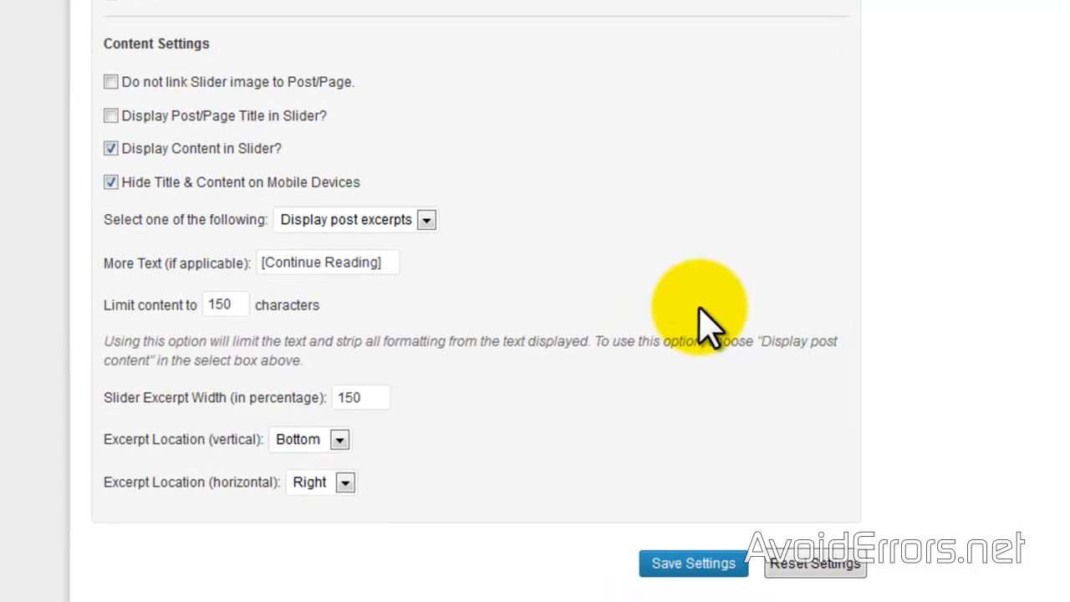
mouse_move(431, 226)
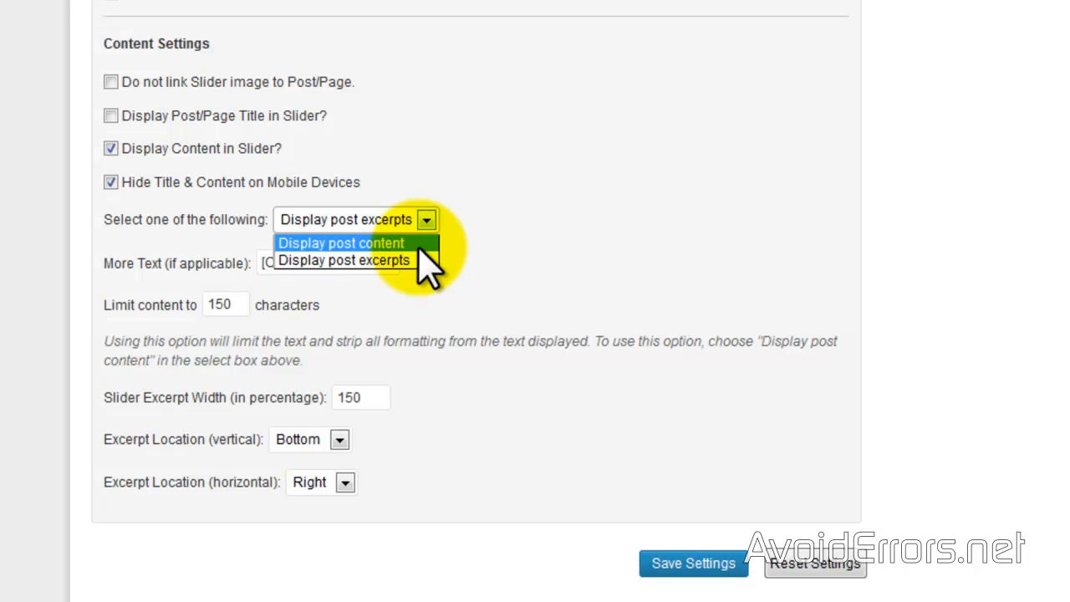
click(342, 243)
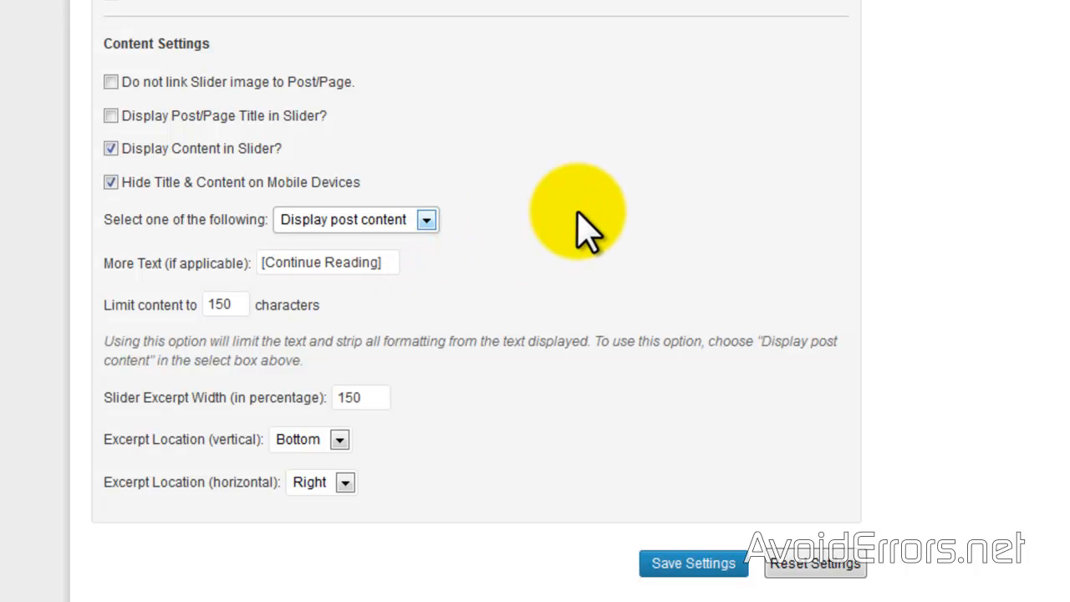
mouse_move(179, 150)
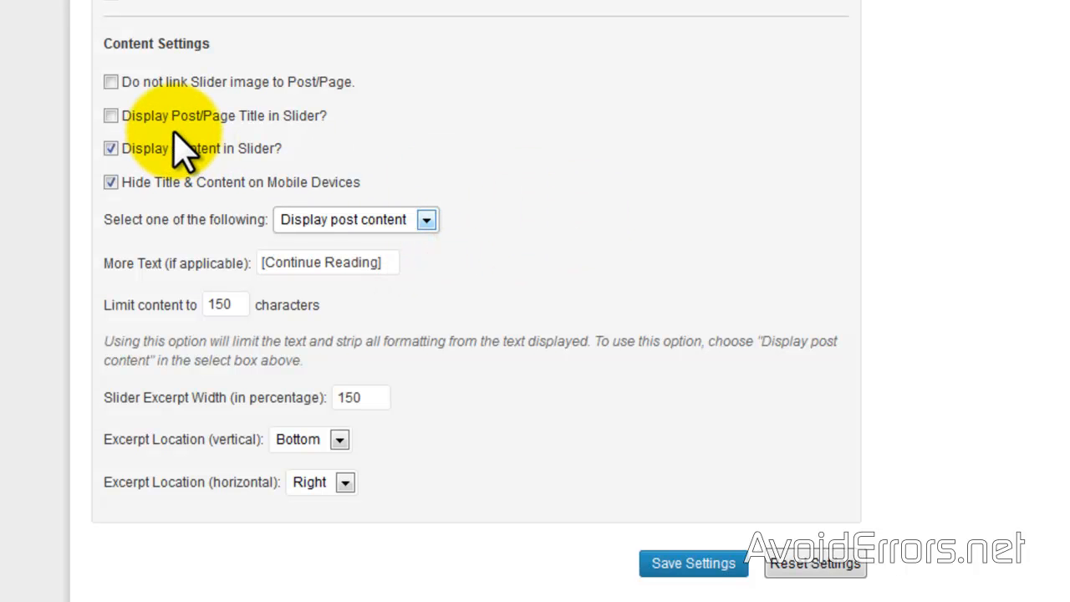
click(110, 116)
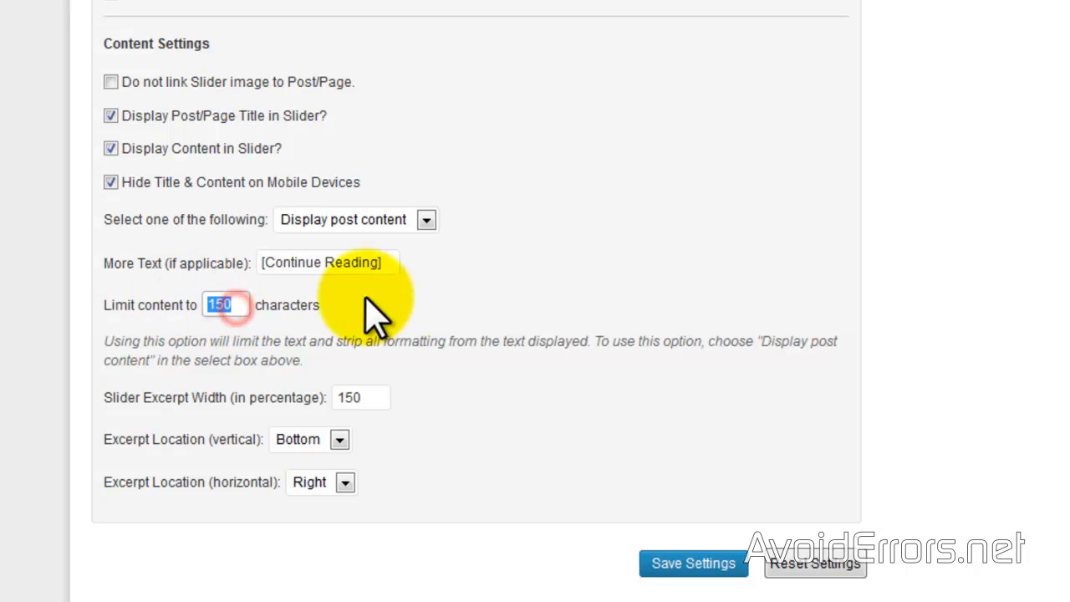
text(50)
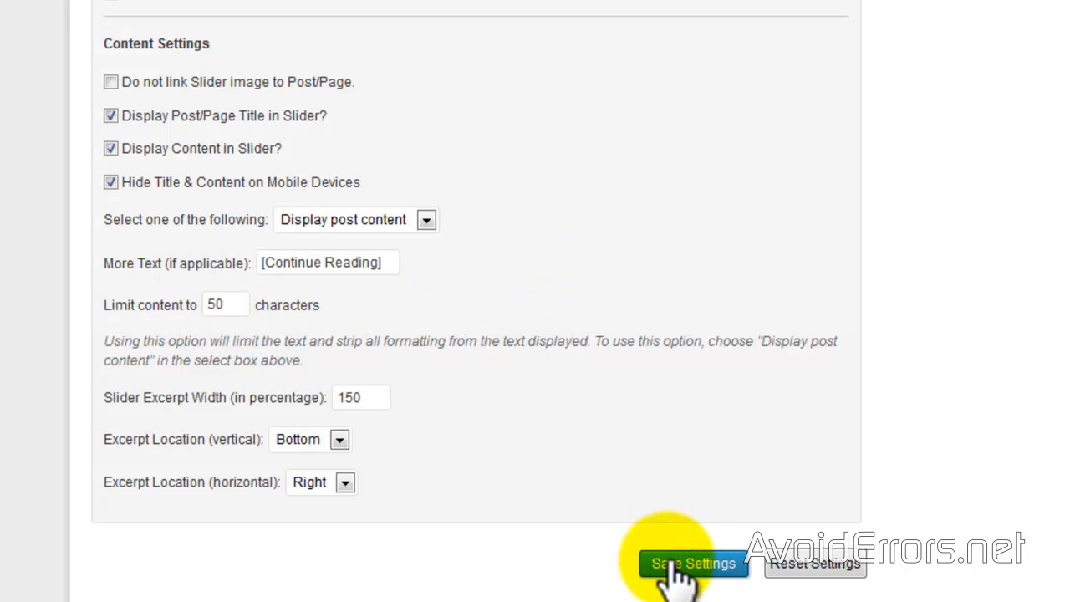
click(310, 13)
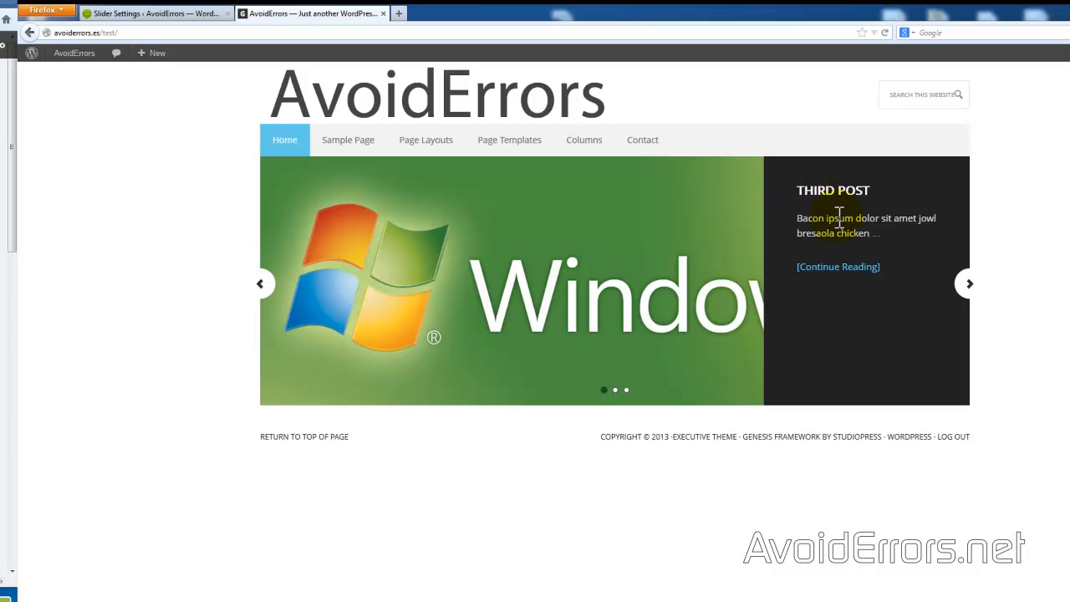
mouse_move(1023, 349)
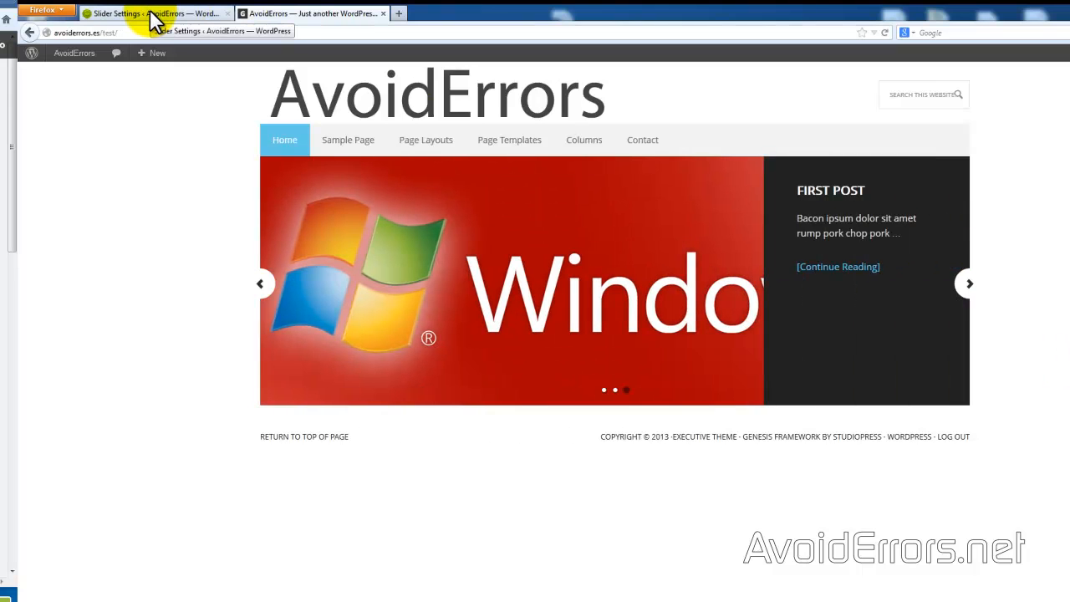
Go back to Slider Settings after checking titled slides like First Post
click(150, 13)
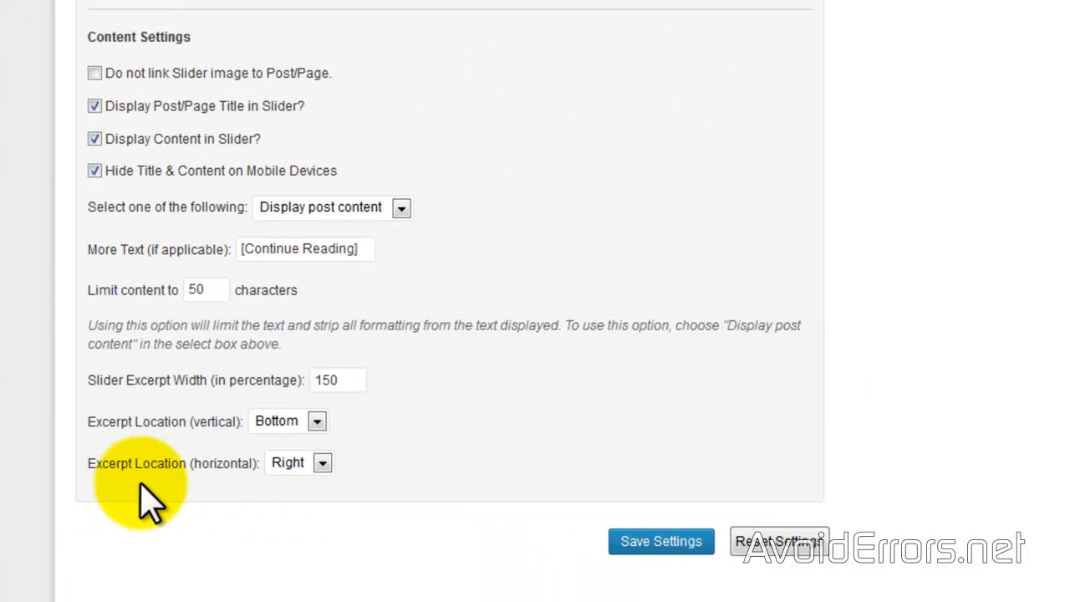
Set the horizontal Excerpt Location to Left and save the slider settings
click(298, 462)
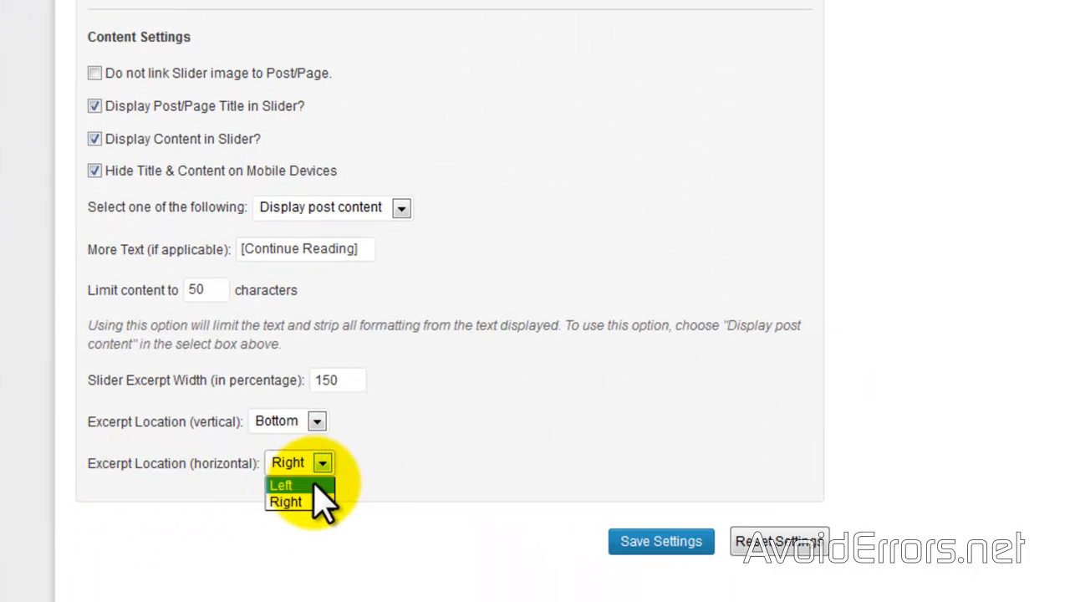
click(282, 485)
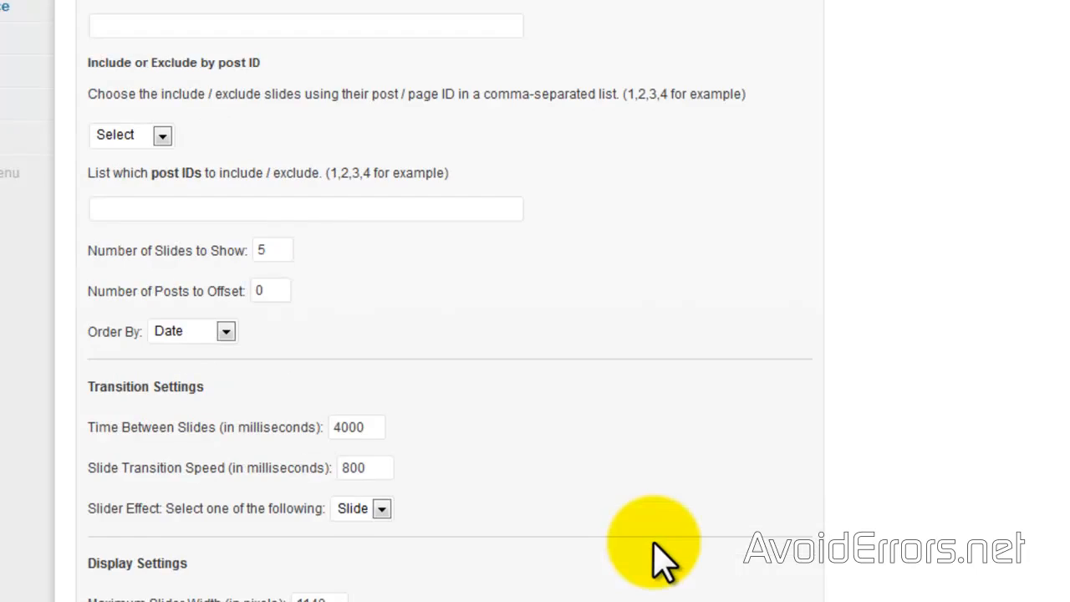
click(230, 5)
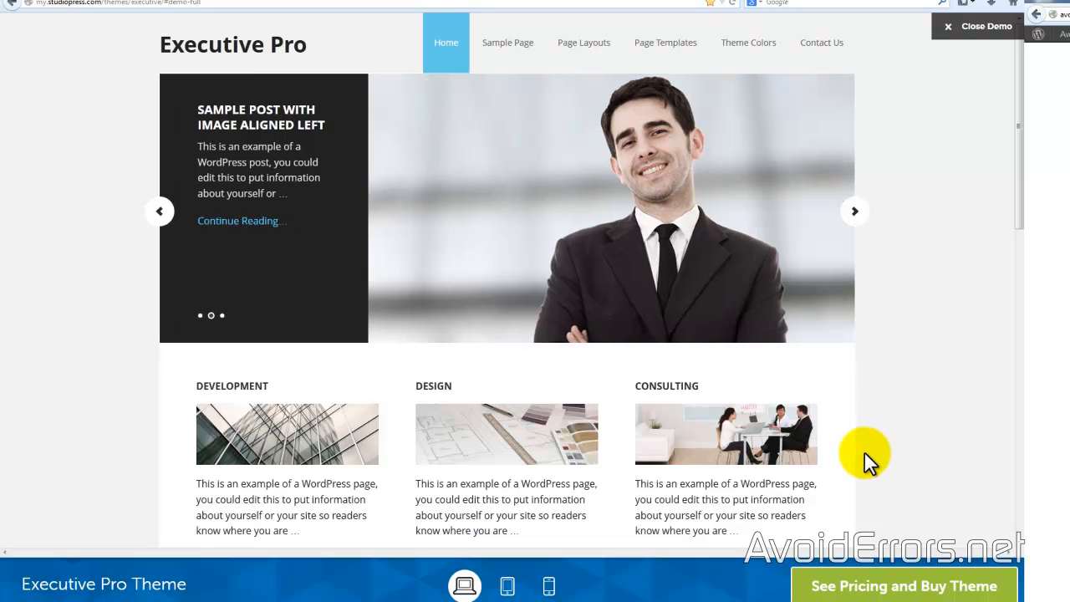
Switch back to the saved Genesis Responsive Slider settings after viewing the Executive Pro demo
click(150, 12)
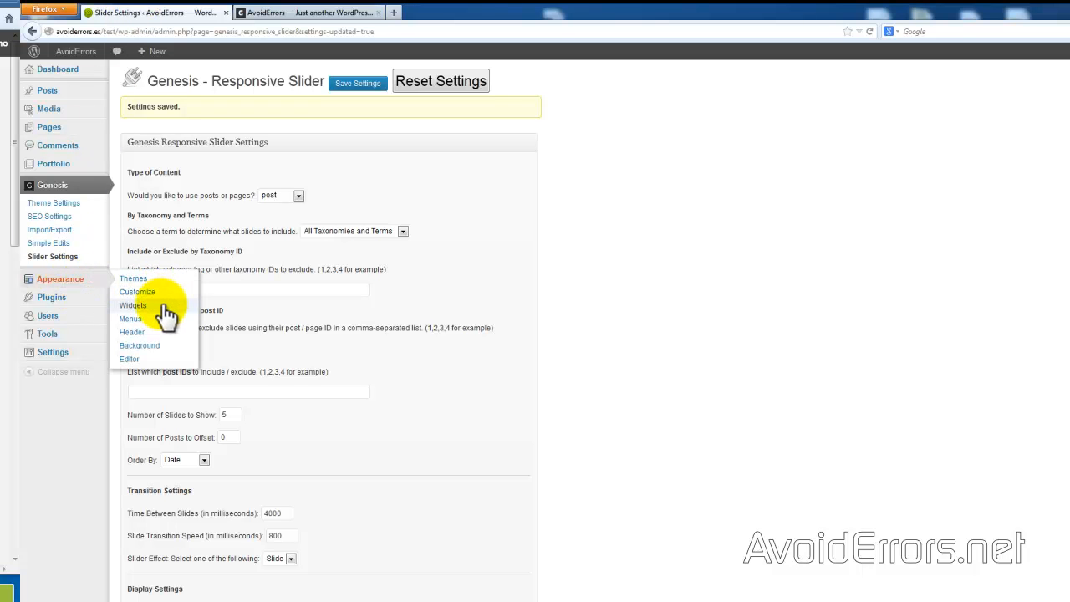
Open Appearance > Widgets and expand Home - Top with its Featured Page widget
click(133, 305)
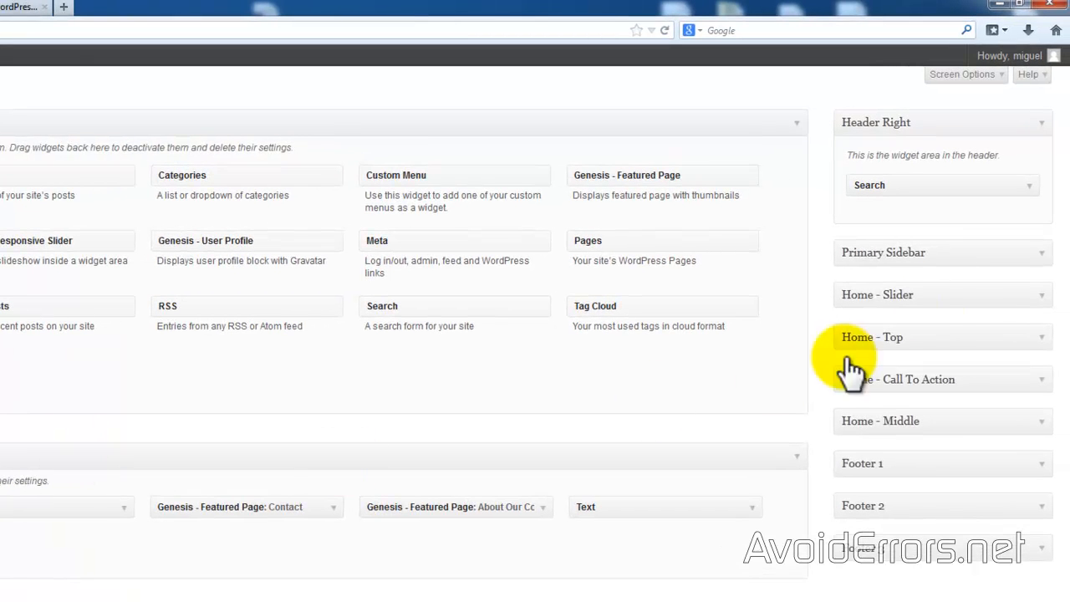
mouse_move(857, 359)
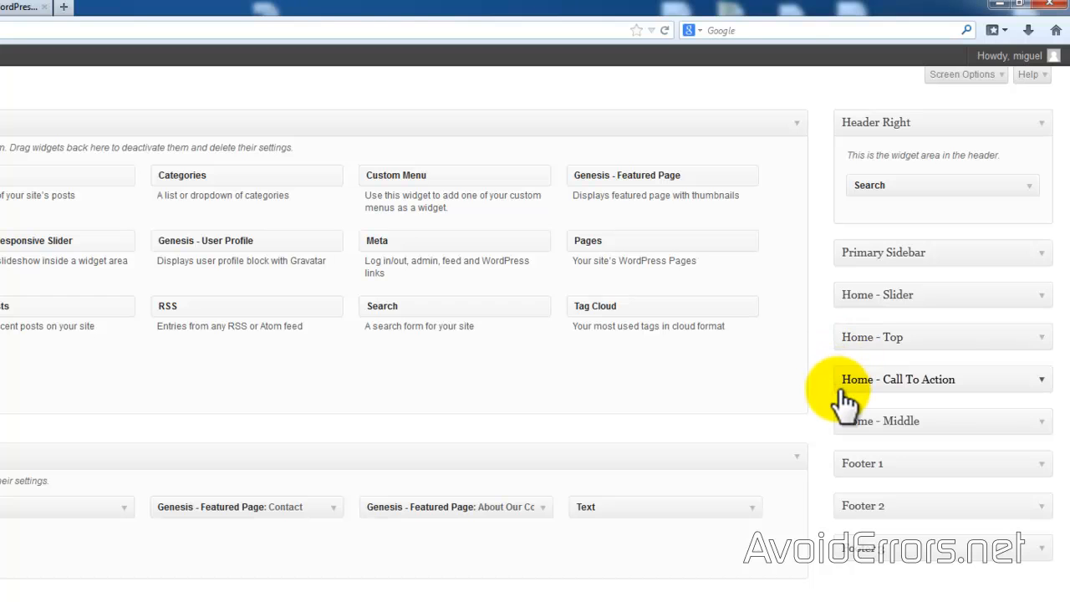
mouse_move(1049, 347)
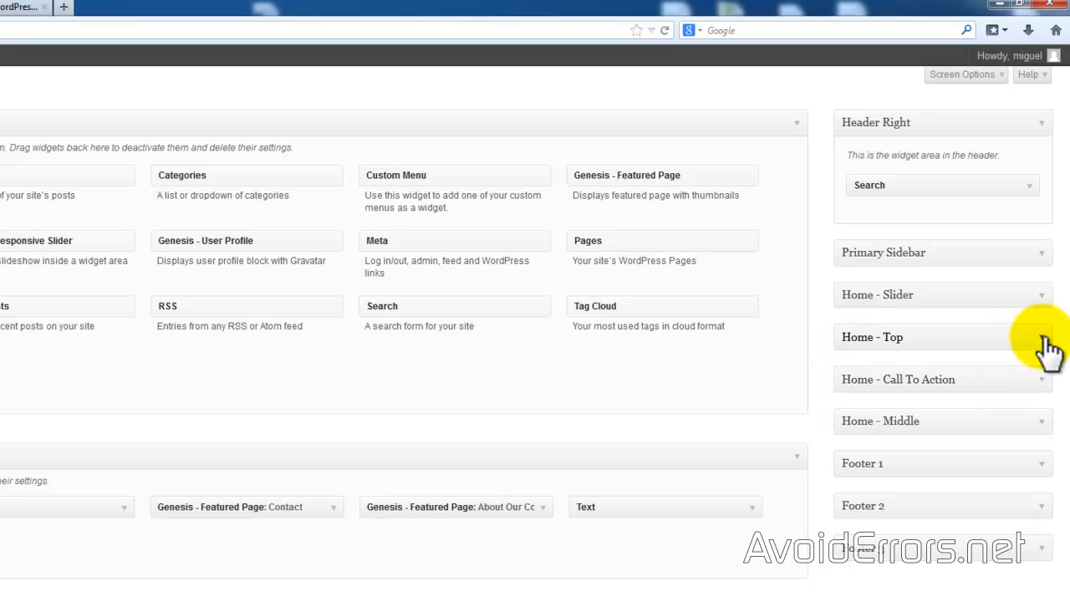
click(942, 337)
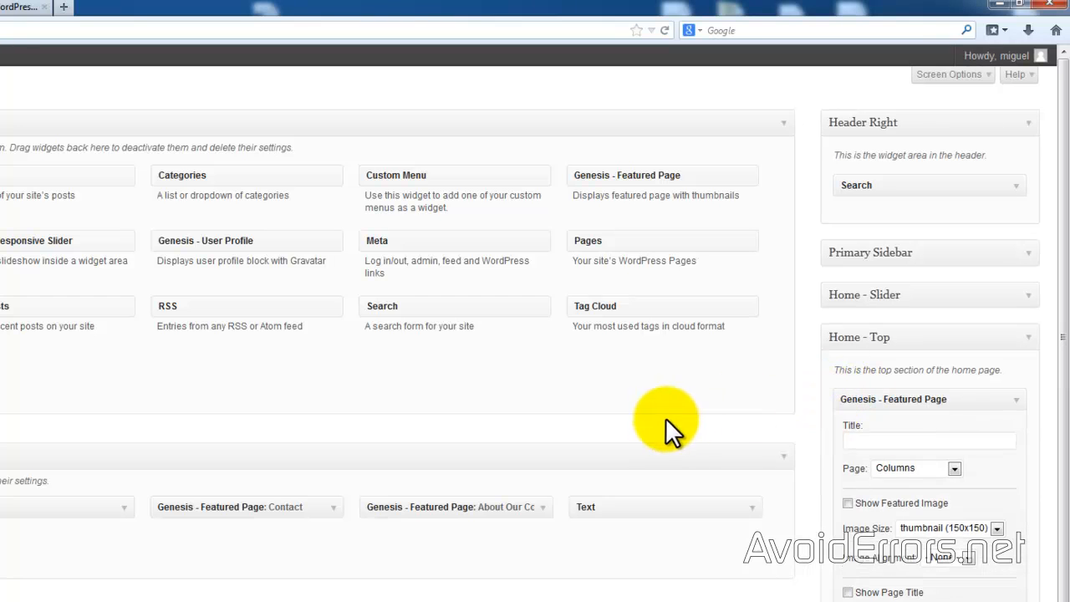
Feature Page Templates with a featured 285x100 image, titled 'Page Template'
scroll(down, 3)
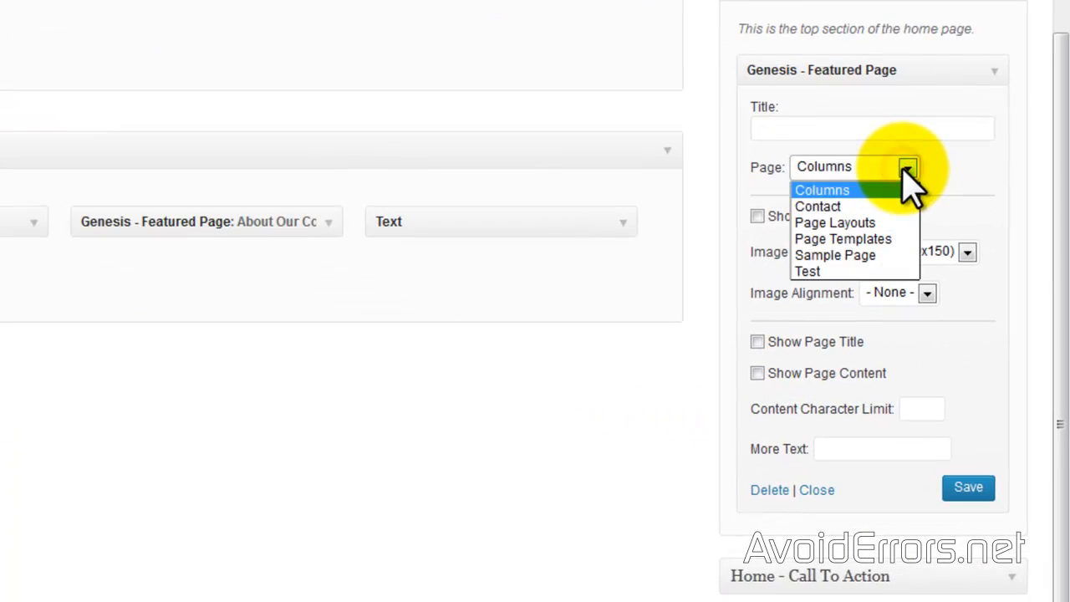
click(843, 238)
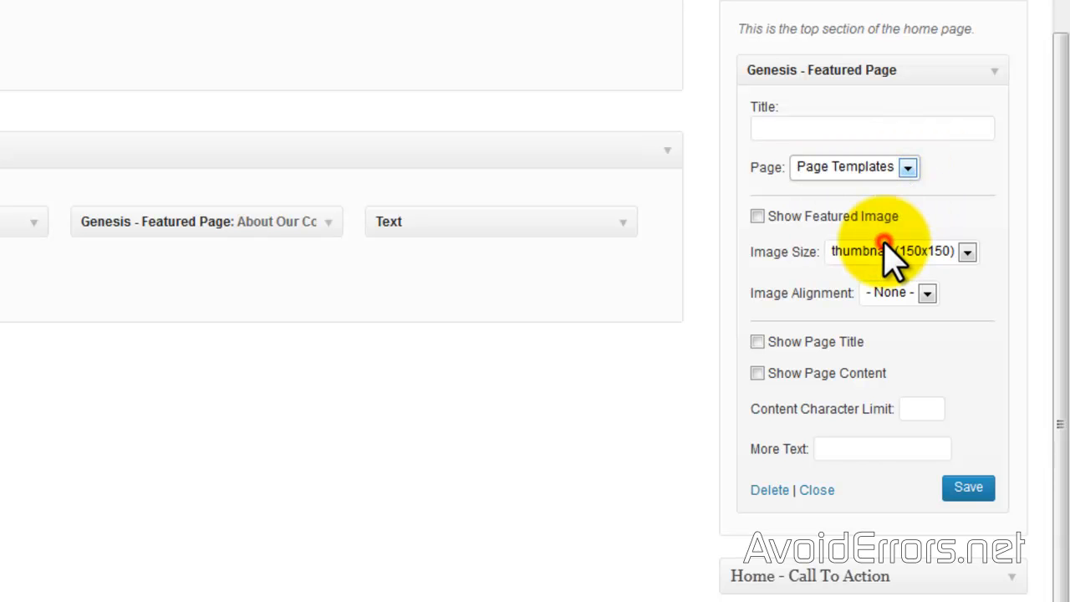
mouse_move(769, 276)
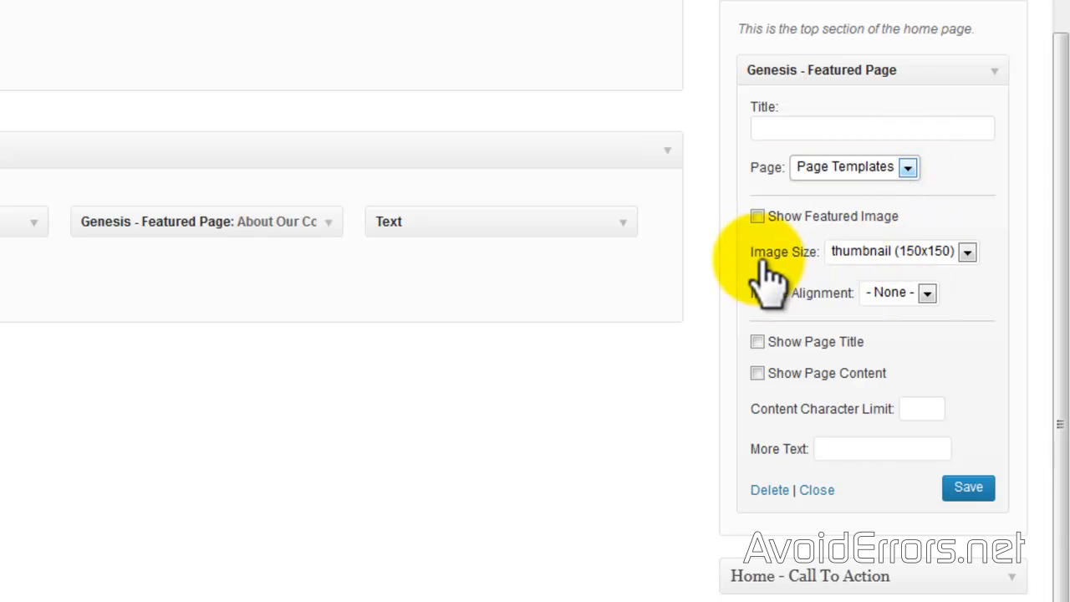
click(968, 252)
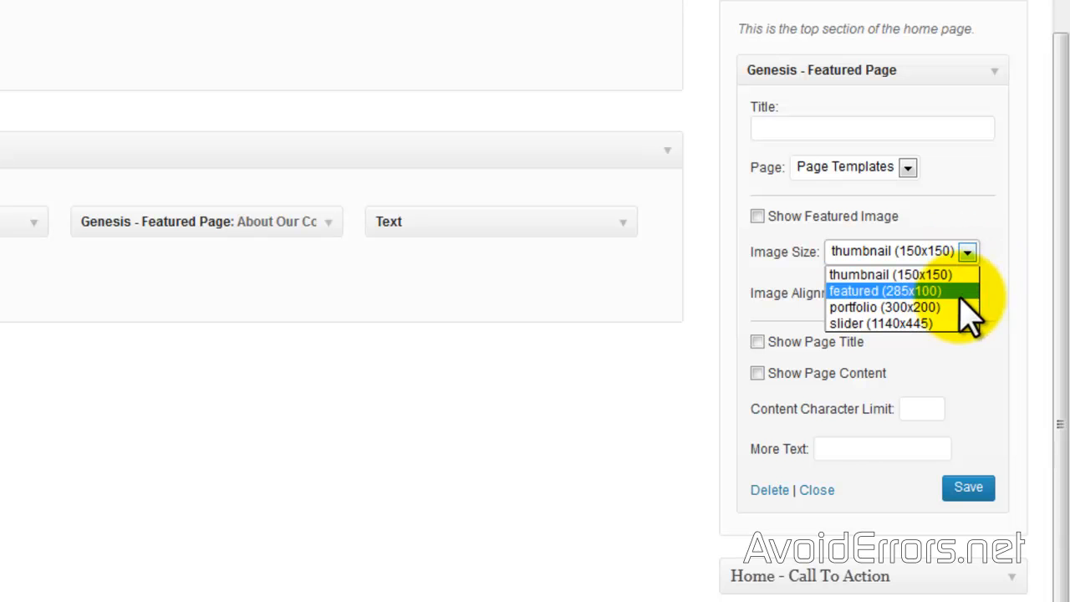
click(885, 291)
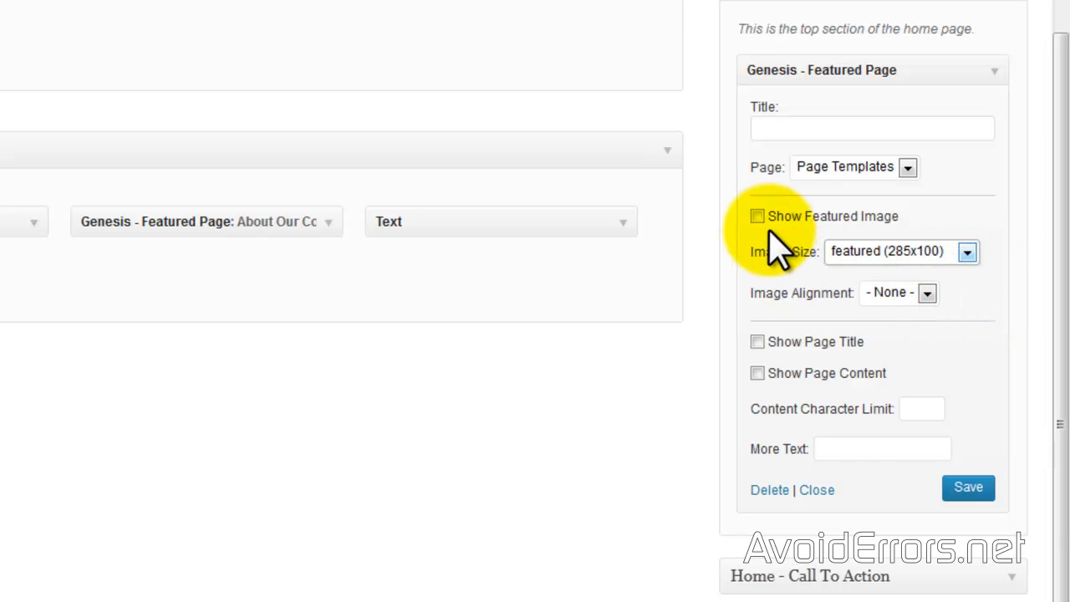
click(756, 215)
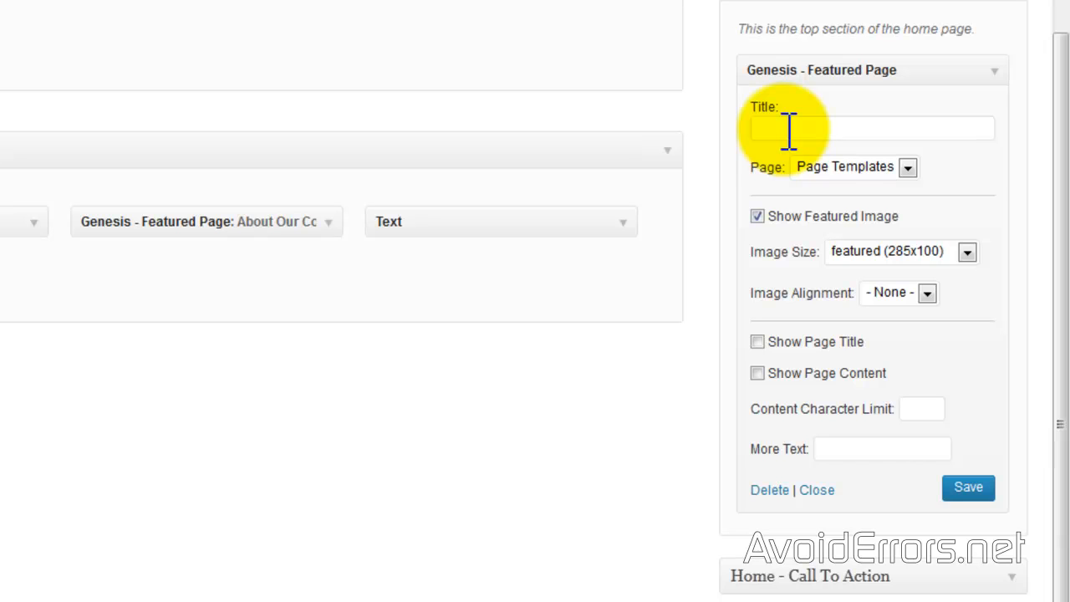
text(Page Template)
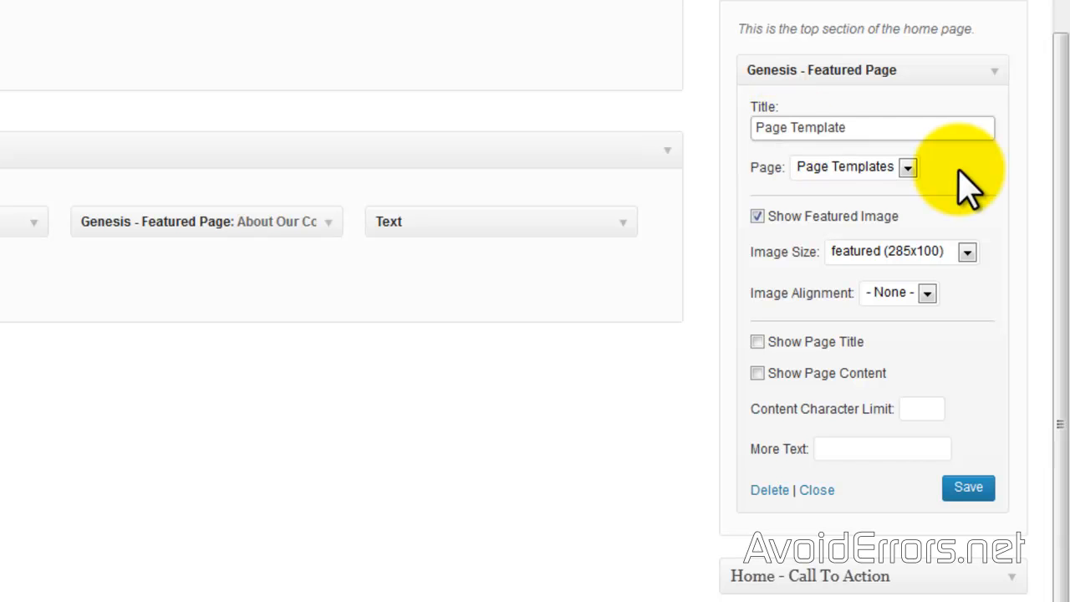
mouse_move(756, 373)
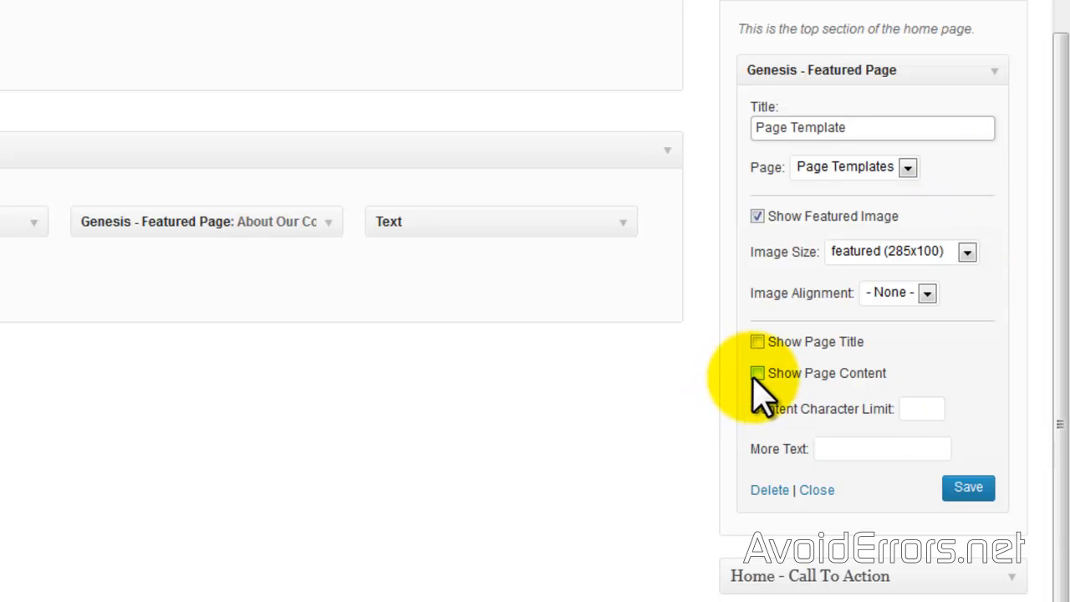
Show page content limited to 200 characters and save the widget
click(757, 373)
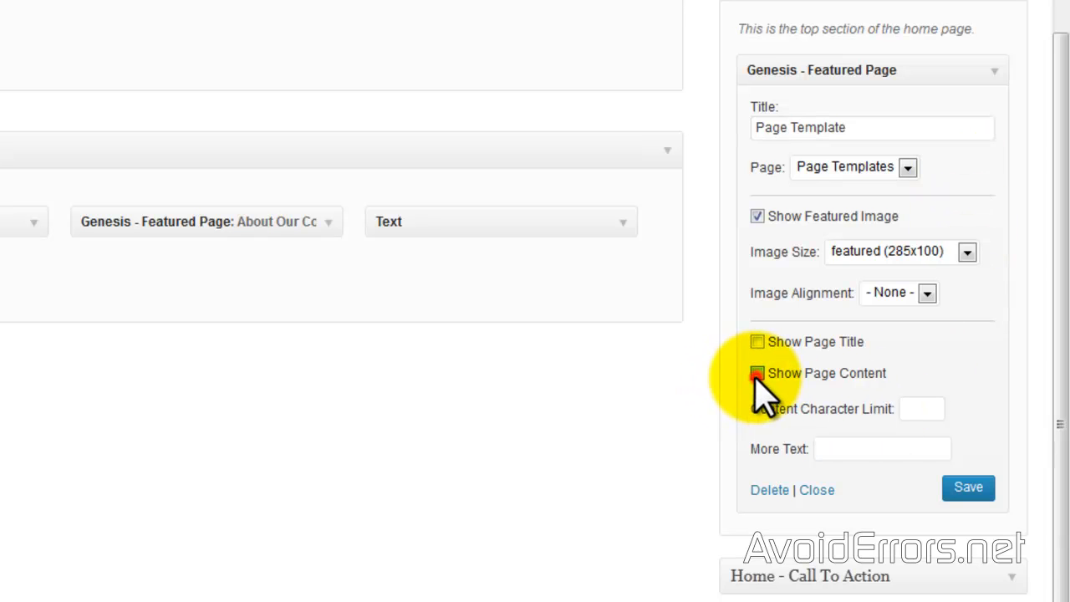
click(757, 373)
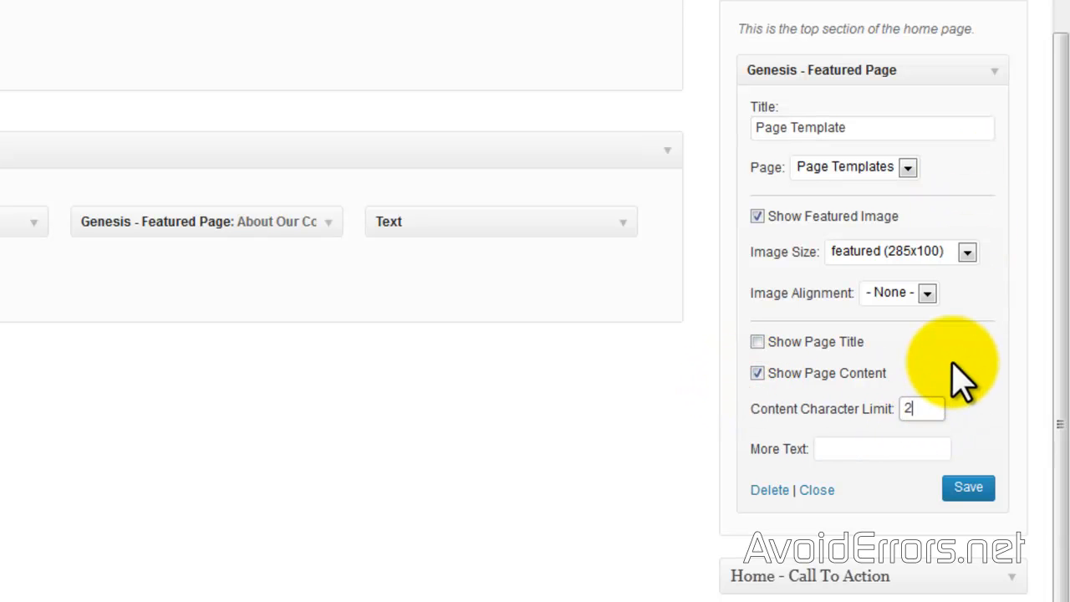
text(00)
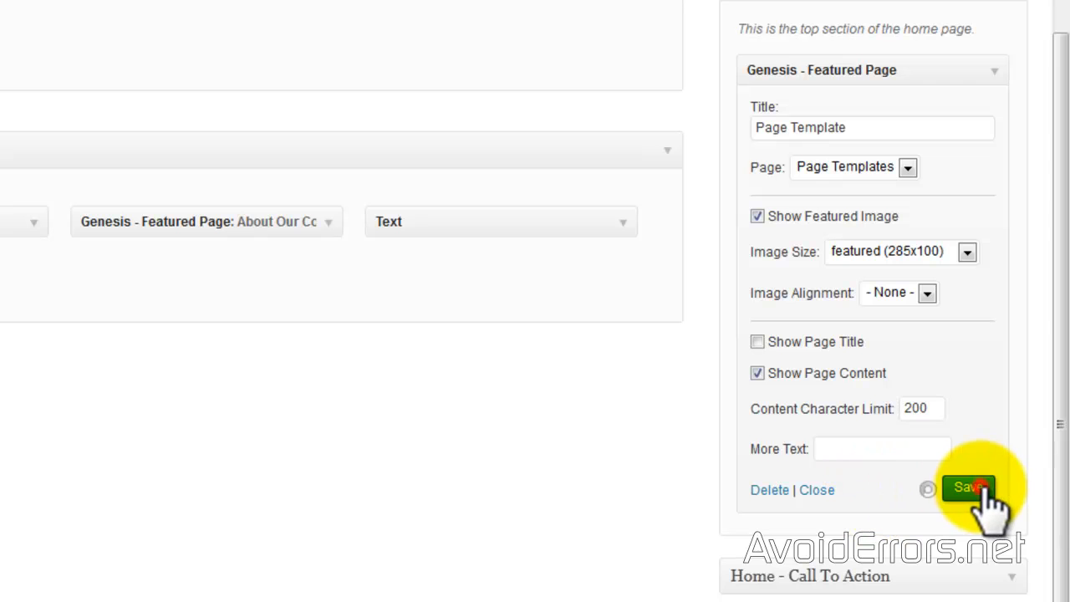
click(969, 487)
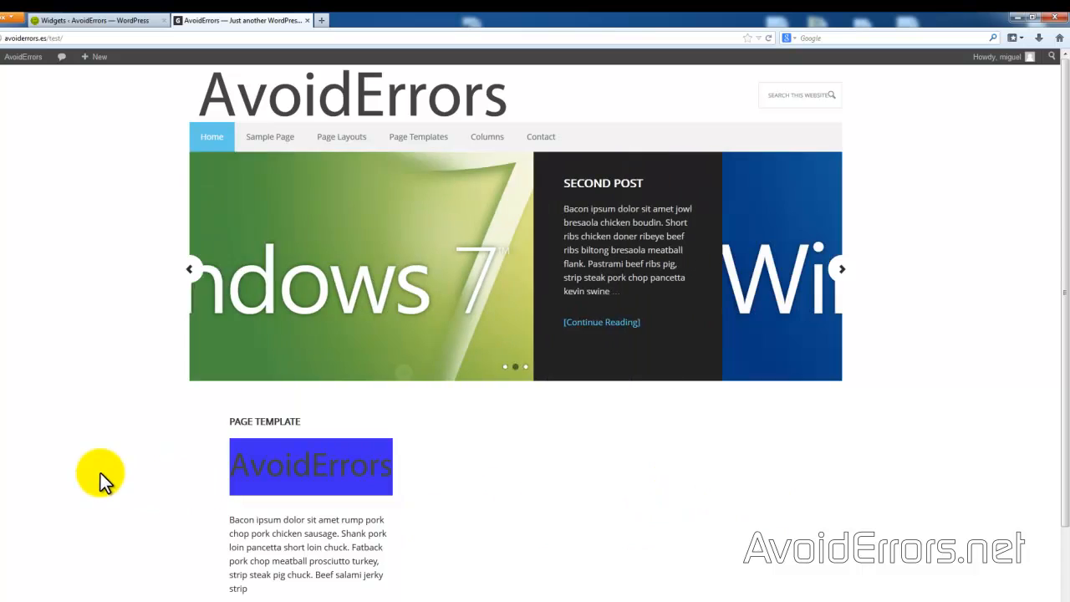
click(92, 20)
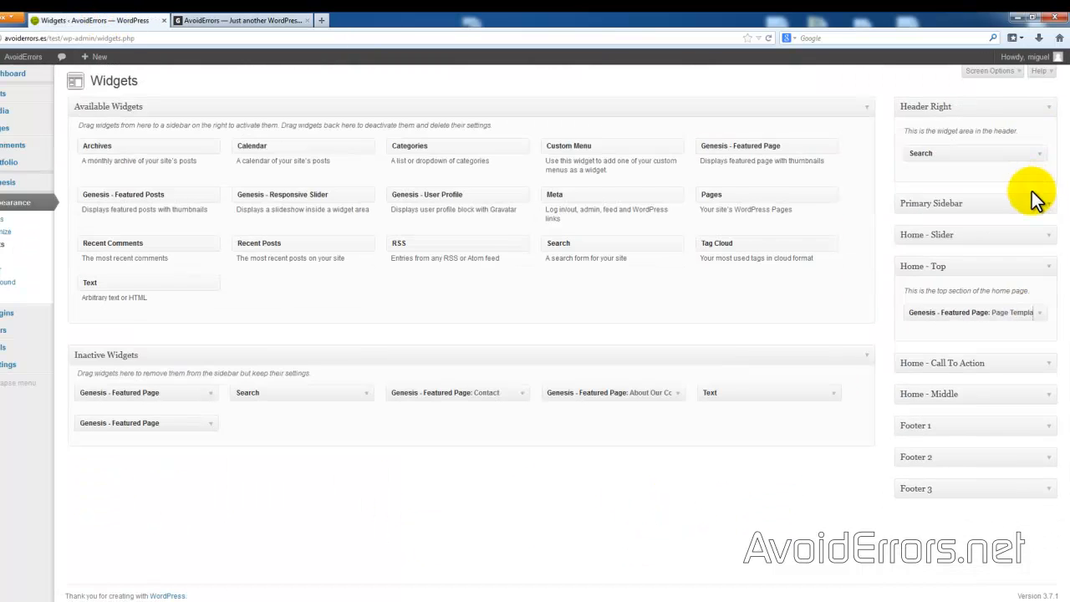
mouse_move(441, 397)
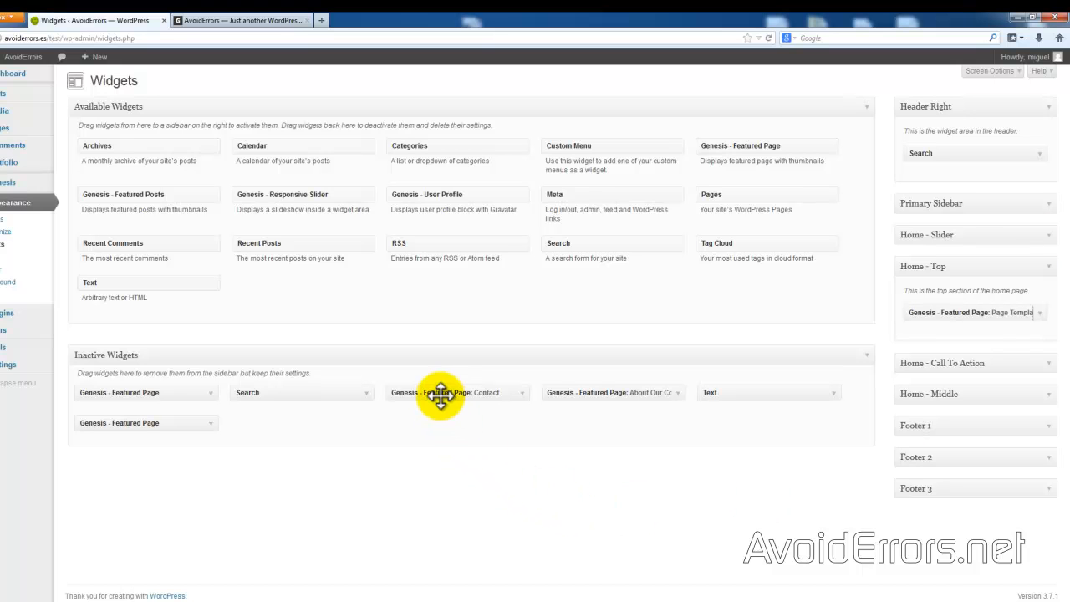
Drag the Contact and About Our Company Featured Page widgets from Inactive Widgets into Home - Top
drag(441, 392, 945, 336)
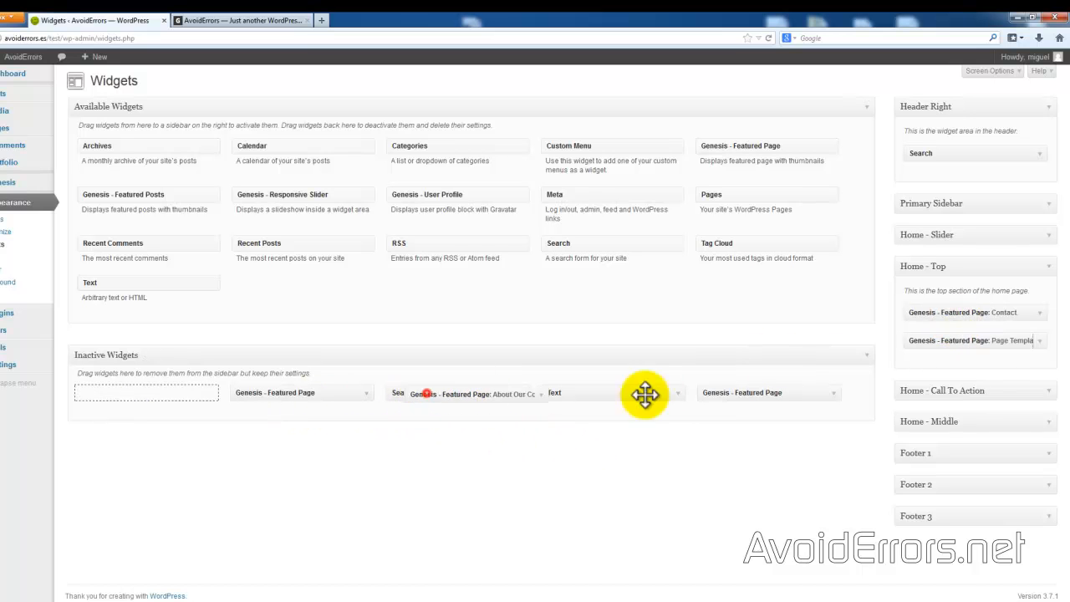
drag(464, 394, 970, 340)
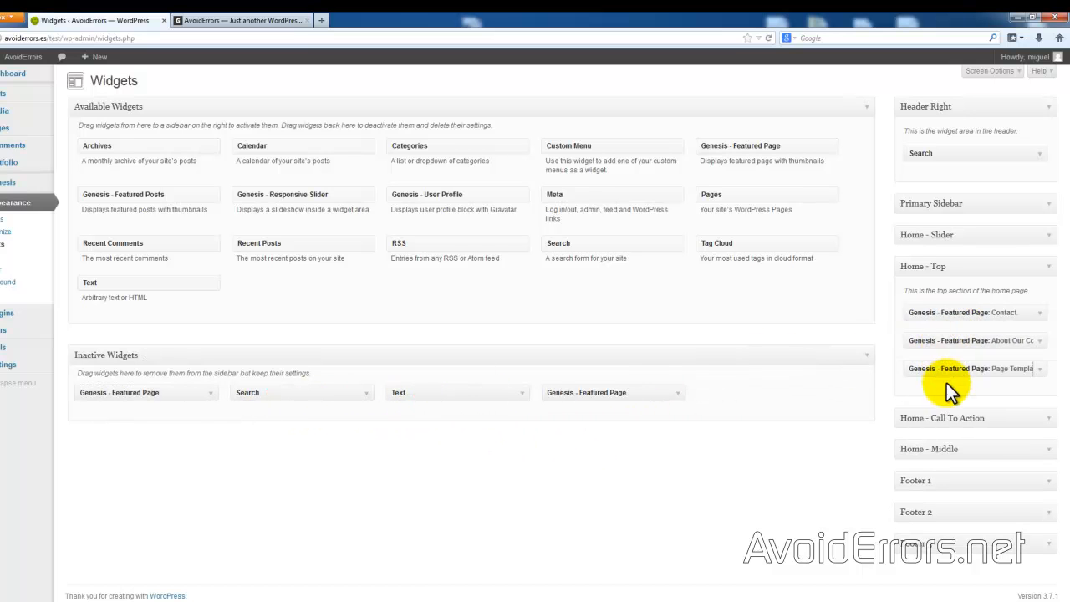
click(241, 20)
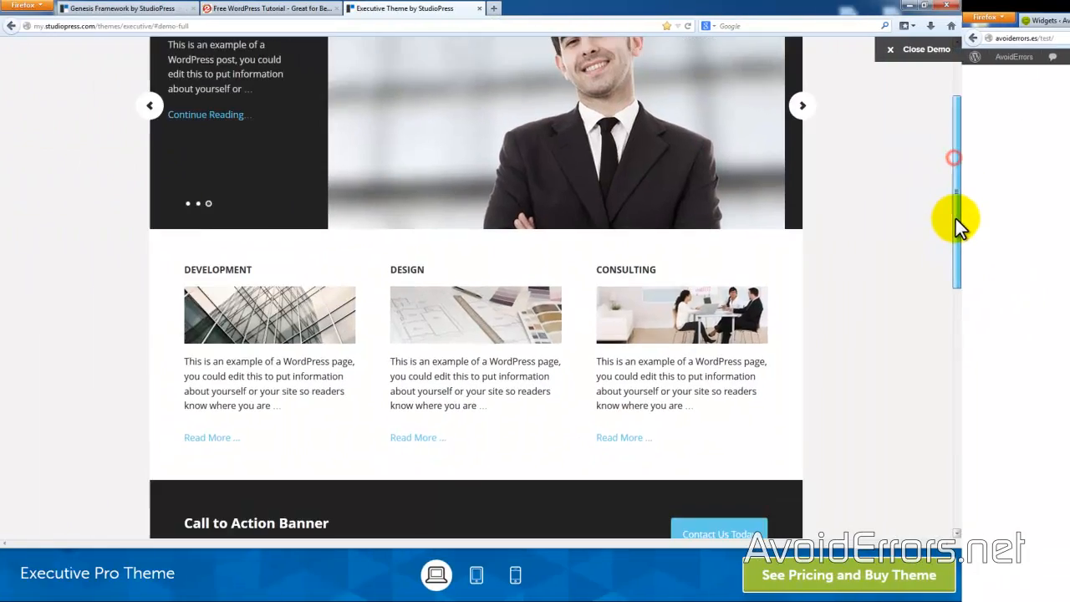
Scroll the Executive Pro demo to the Call to Action Banner and three-column middle widgets
scroll(down, 3)
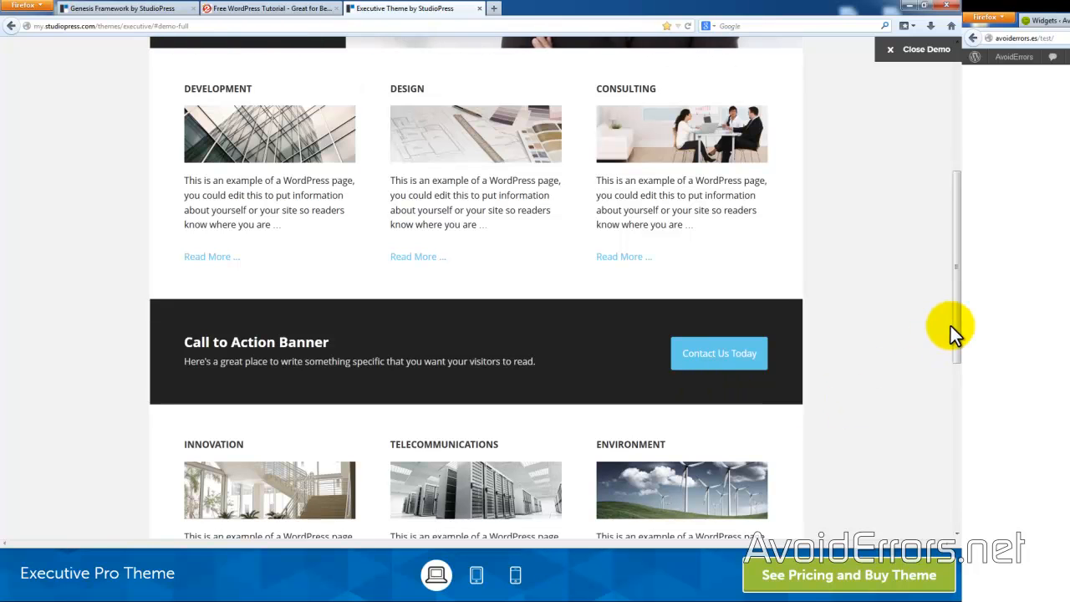
scroll(down, 3)
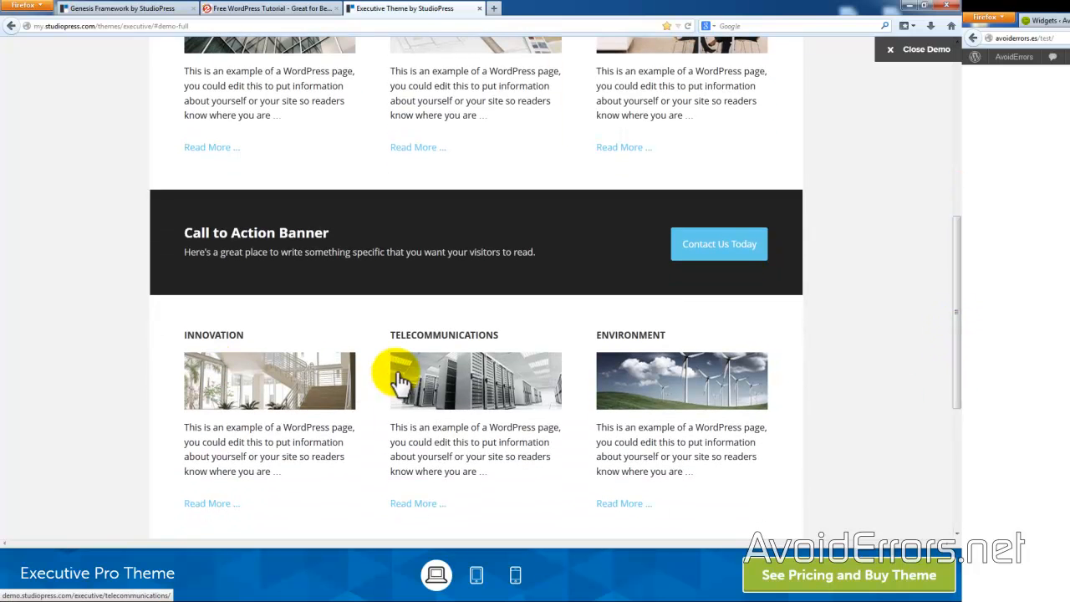
mouse_move(644, 402)
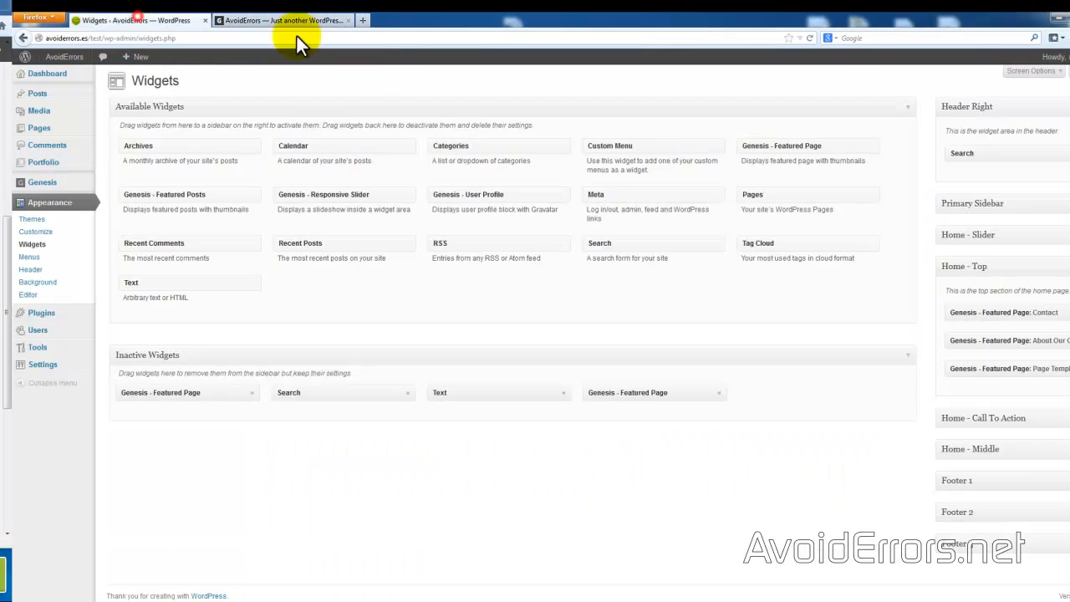
mouse_move(958, 460)
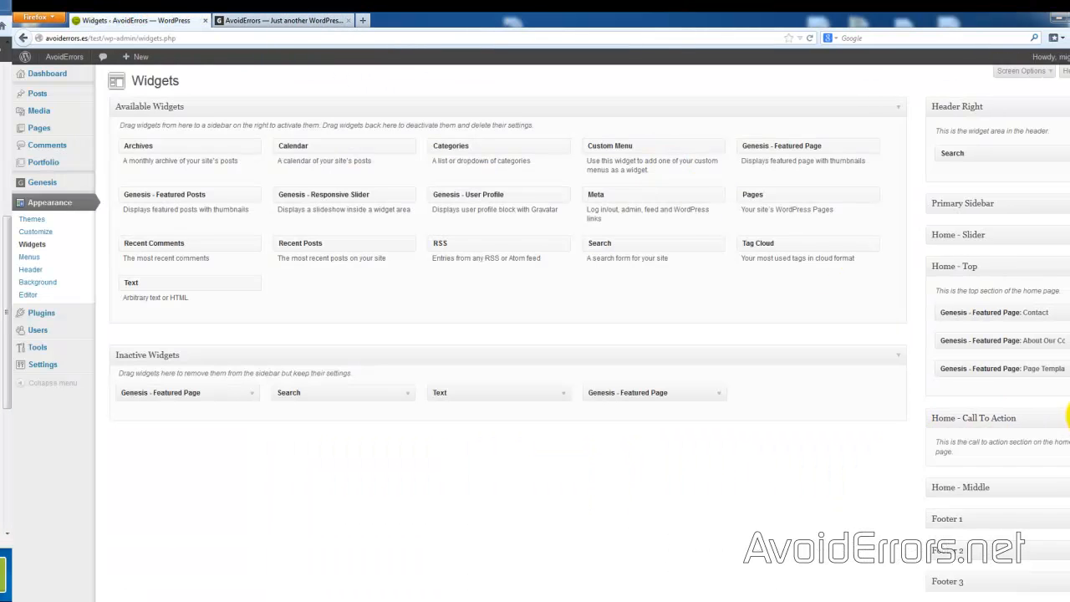
Drag a Genesis - Featured Page widget from Inactive Widgets into Home - Middle
scroll(down, 3)
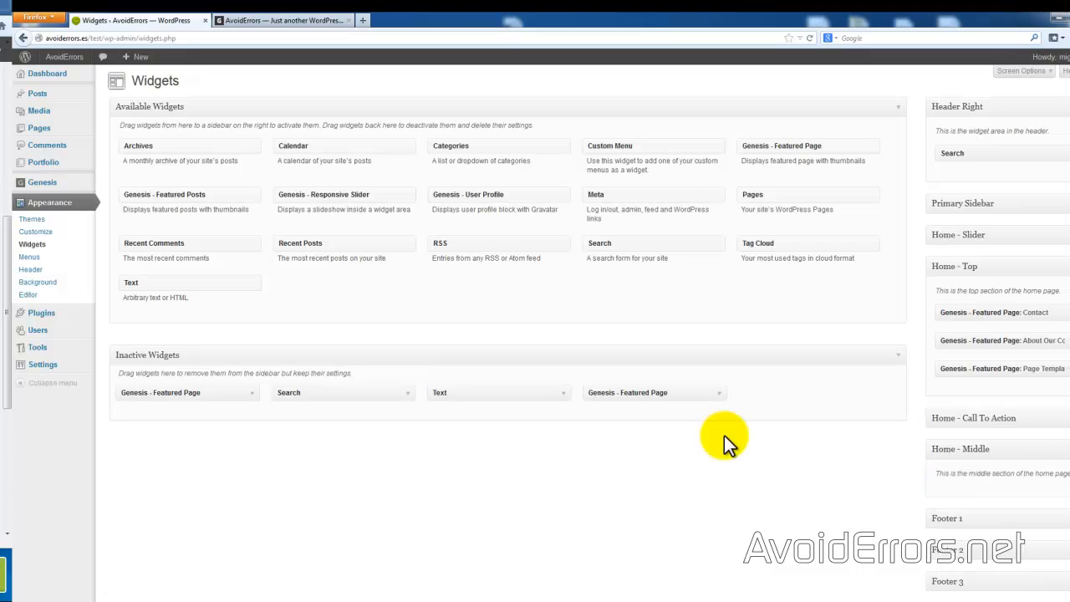
drag(652, 392, 980, 495)
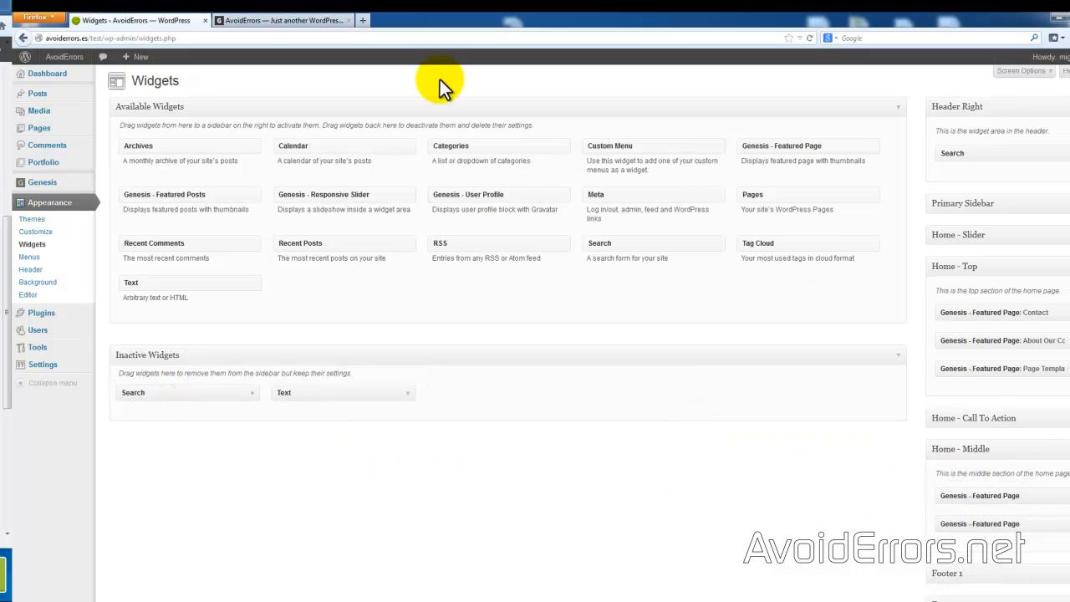
Review the live home page's slider and Contact, About Our Company, Page Template featured pages
click(284, 20)
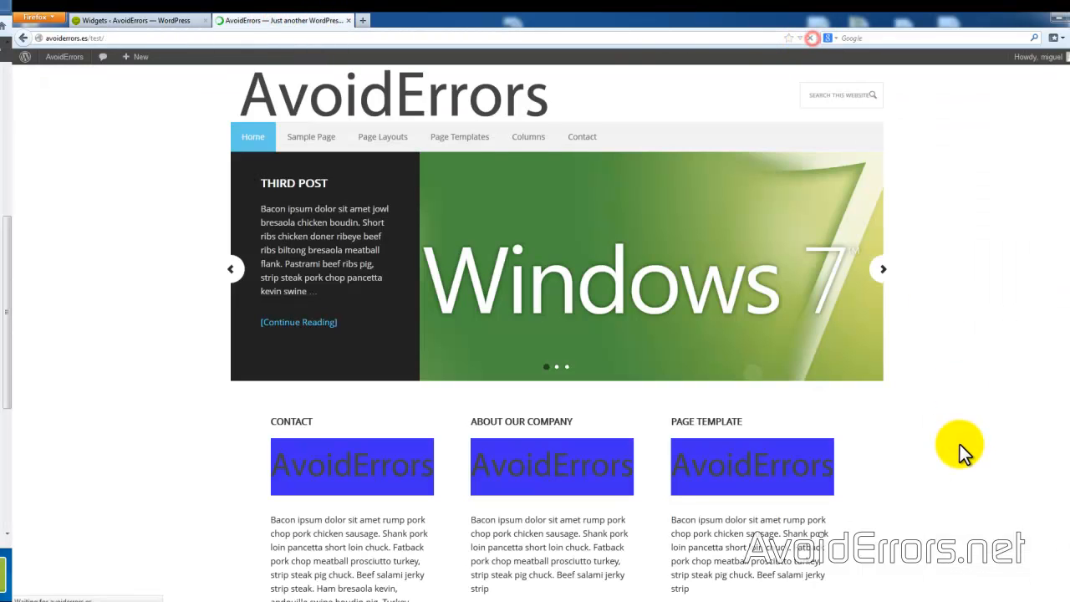
scroll(down, 3)
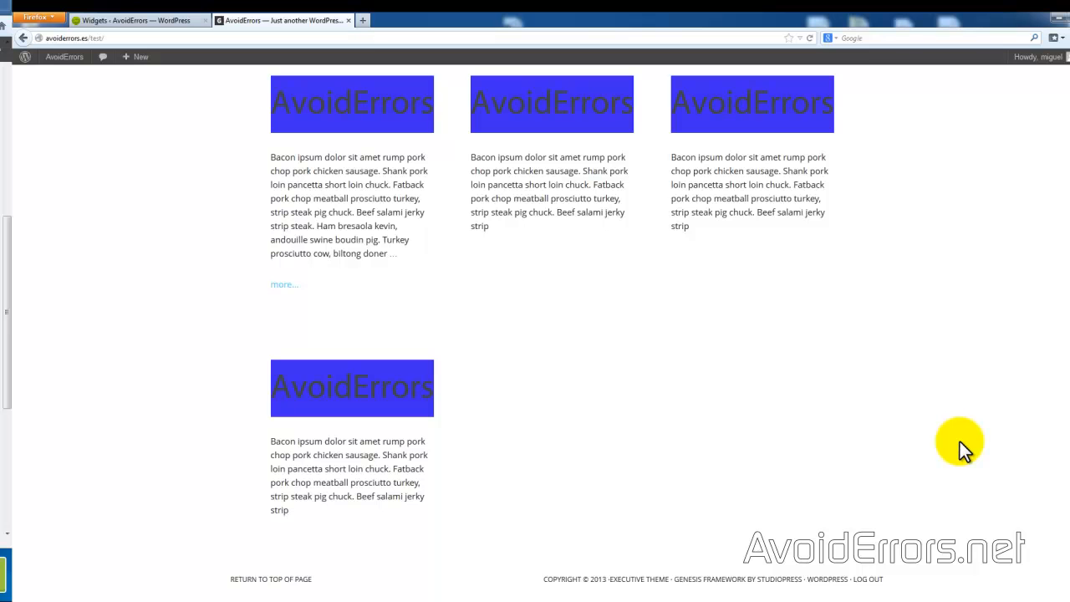
scroll(up, 3)
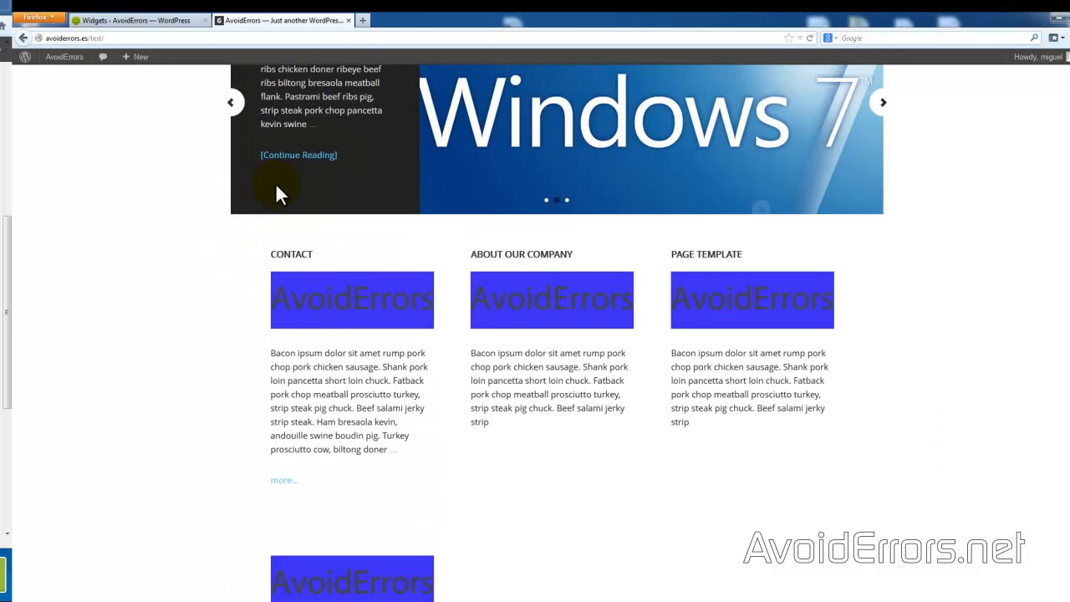
click(134, 20)
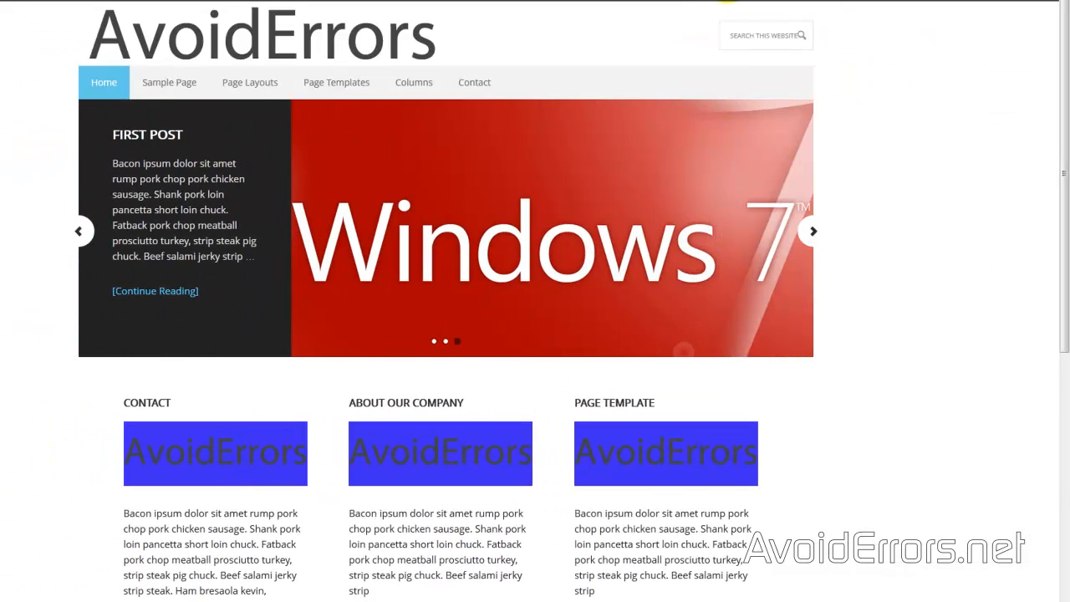
scroll(down, 3)
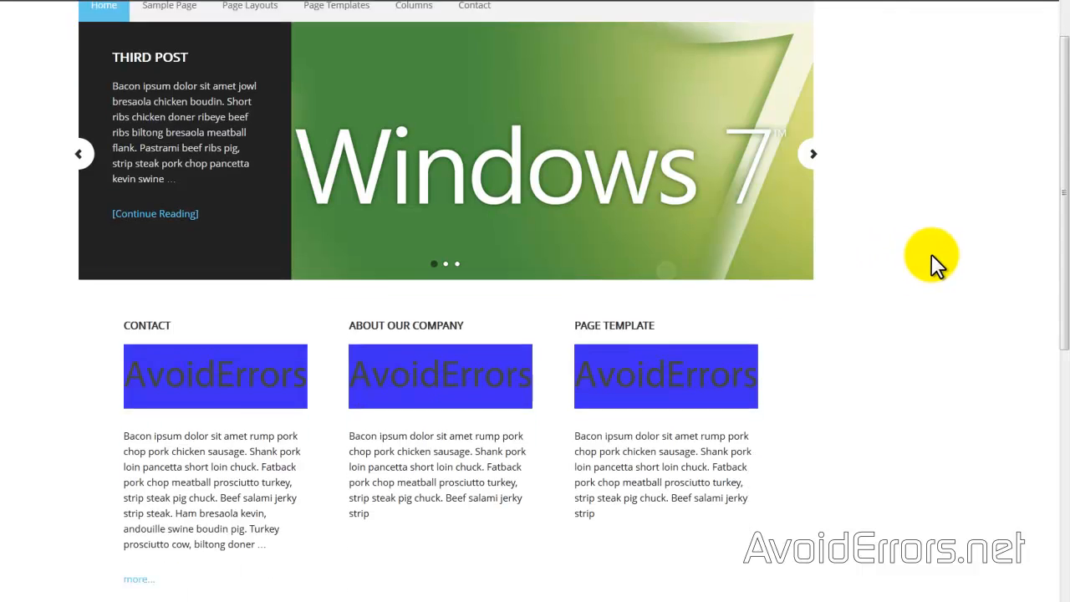
scroll(down, 3)
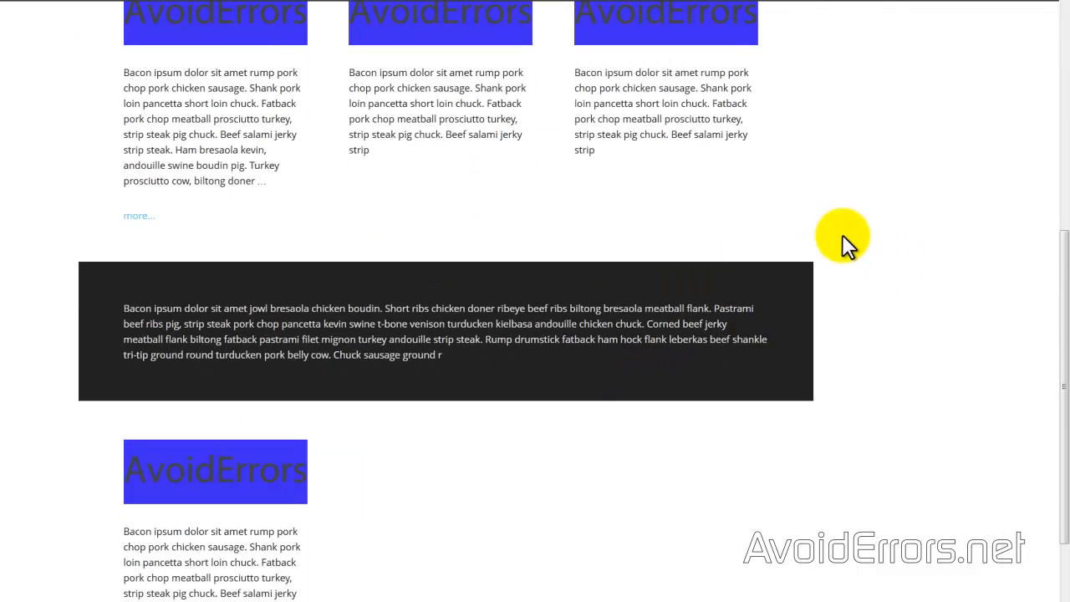
scroll(up, 3)
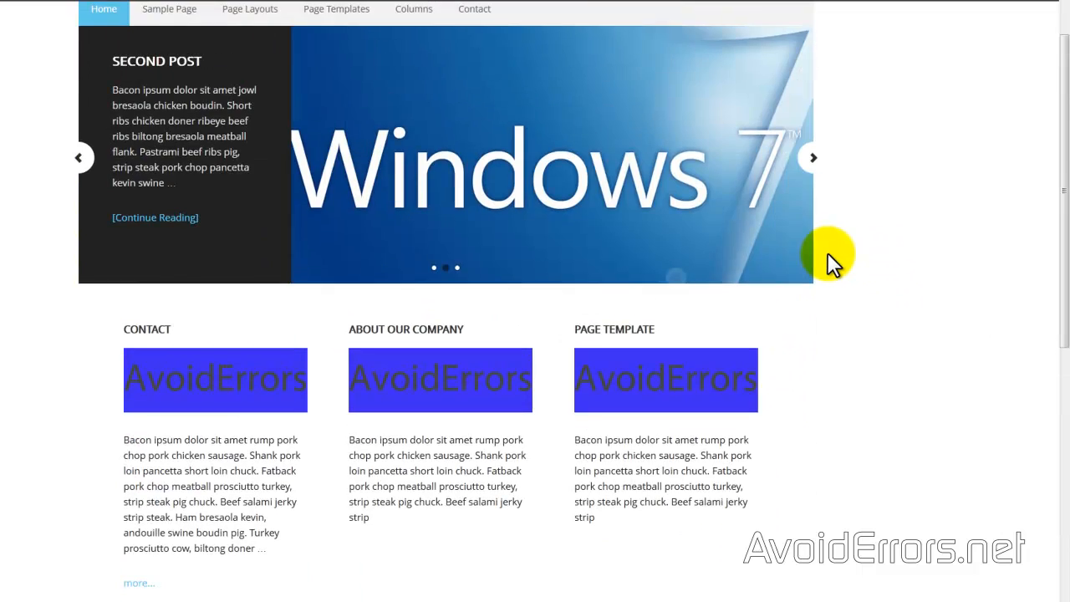